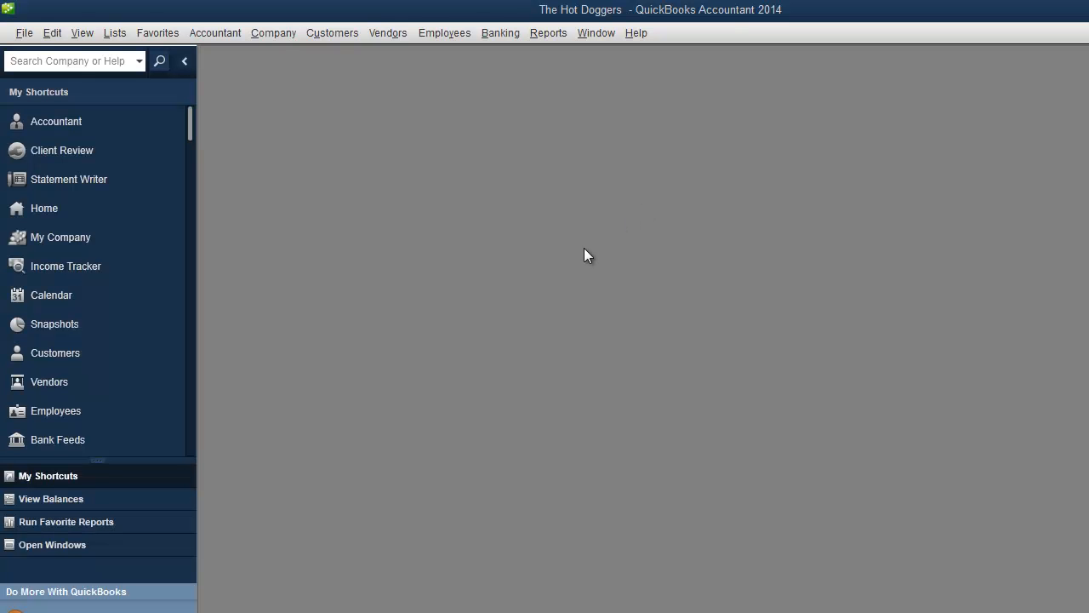
pyautogui.moveTo(584, 261)
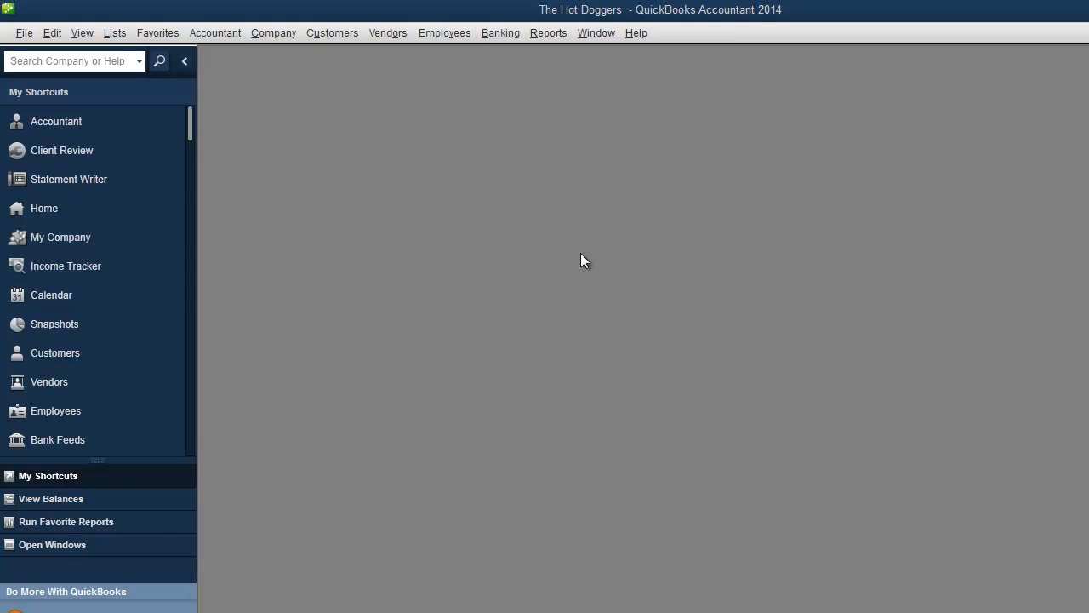
pyautogui.moveTo(387, 97)
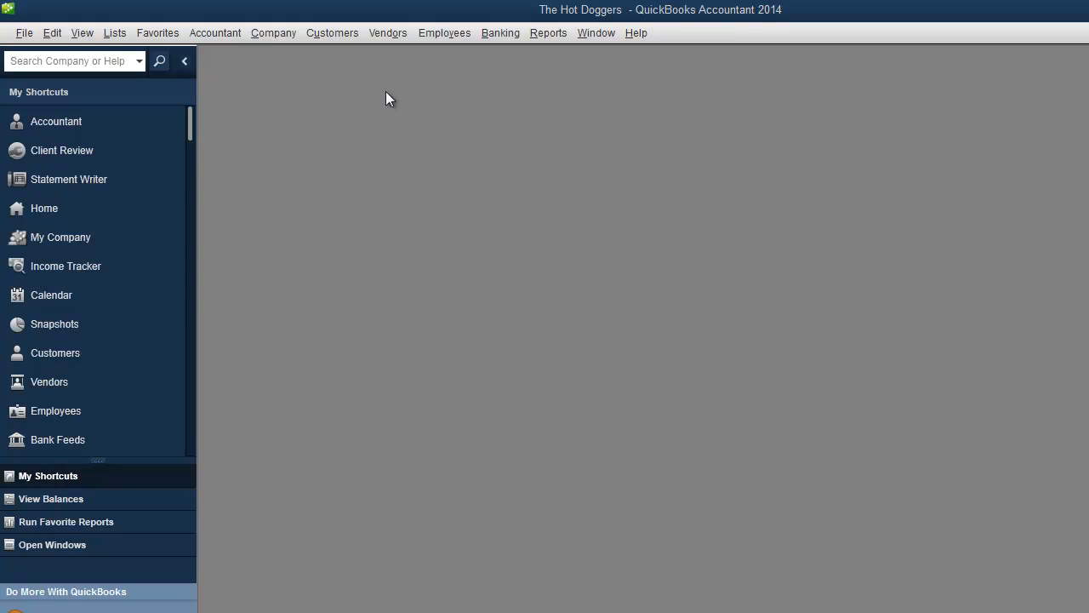
pyautogui.moveTo(701, 27)
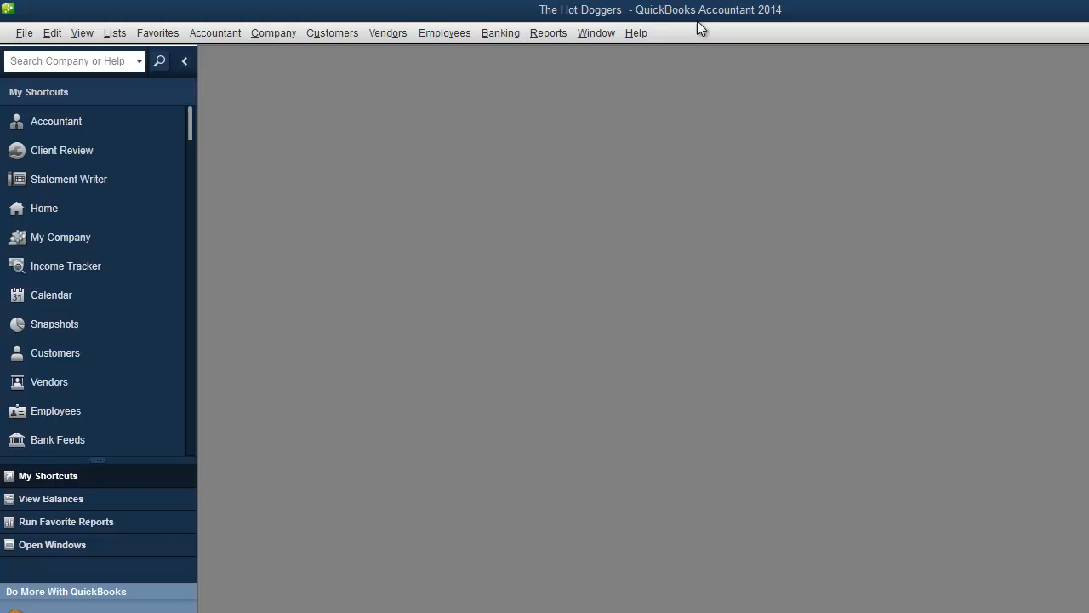
pyautogui.moveTo(779, 24)
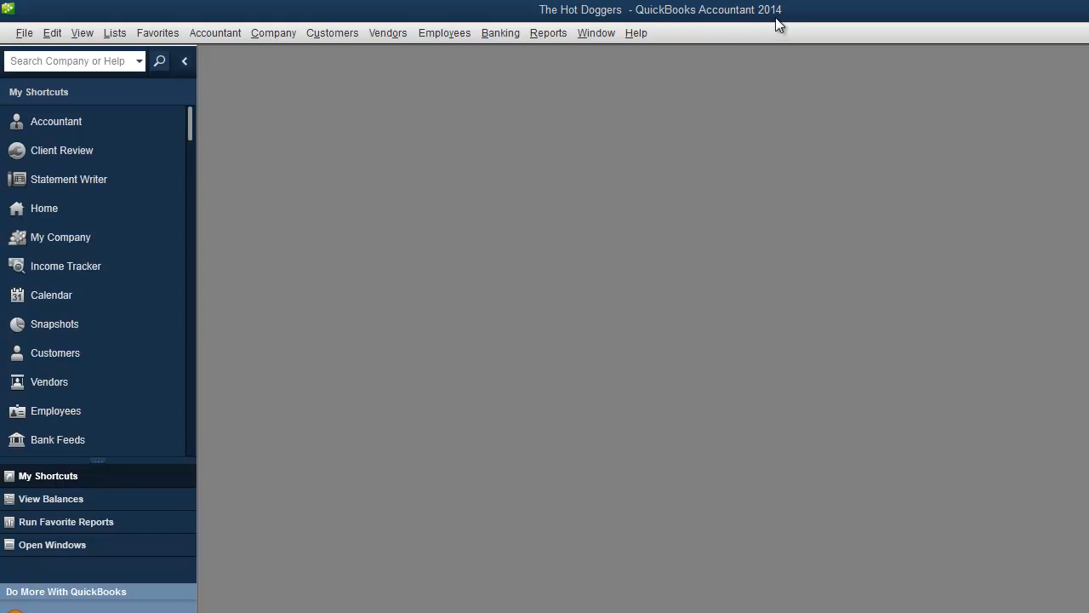
pyautogui.moveTo(592, 21)
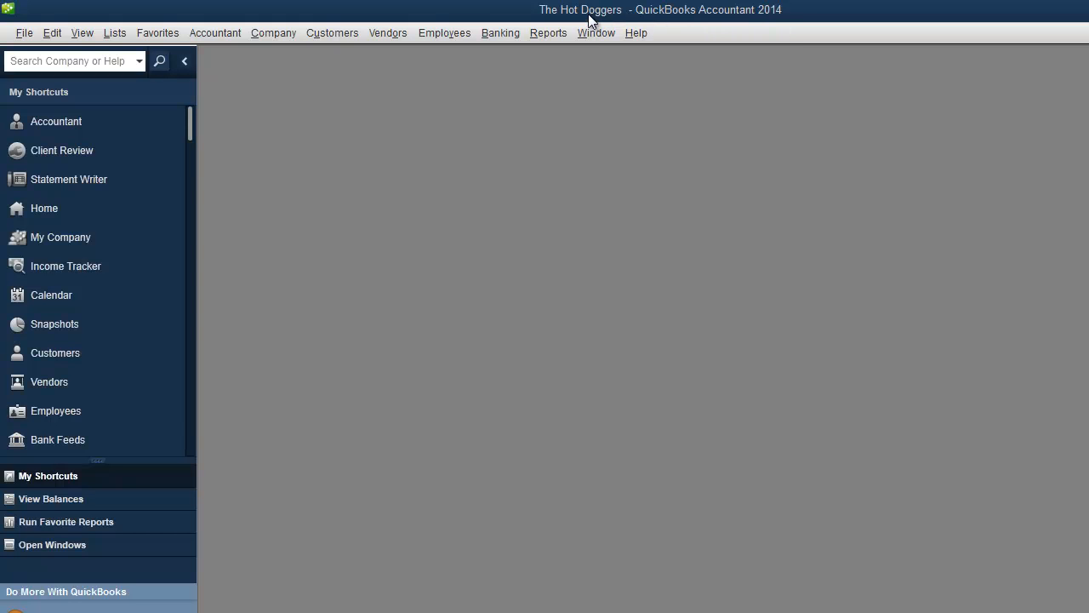
pyautogui.moveTo(535, 31)
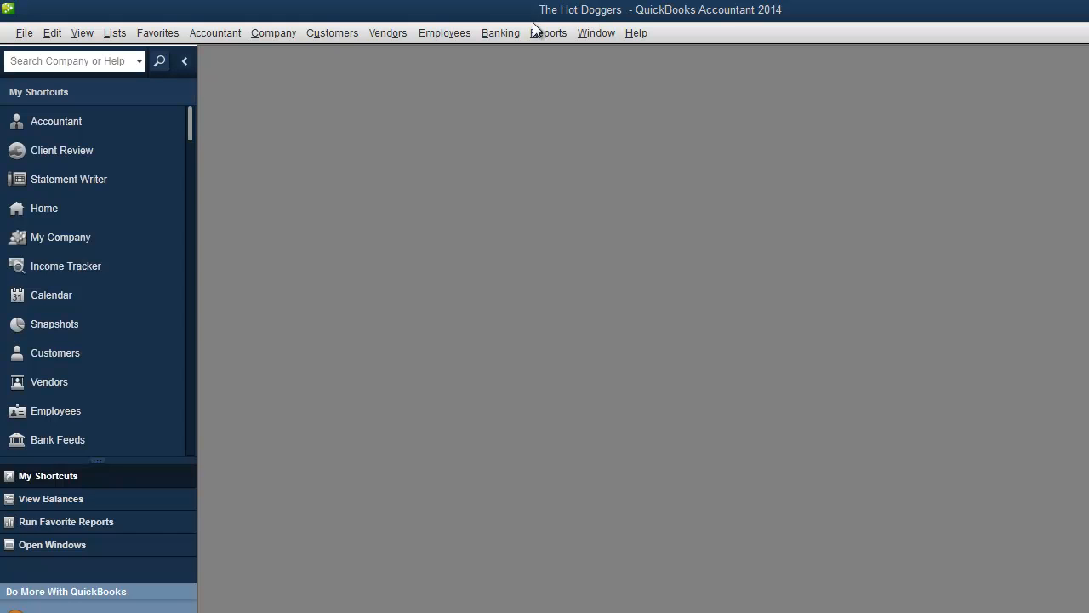
# Open the Customers menu listing invoicing, estimate and payment commands
pyautogui.click(332, 32)
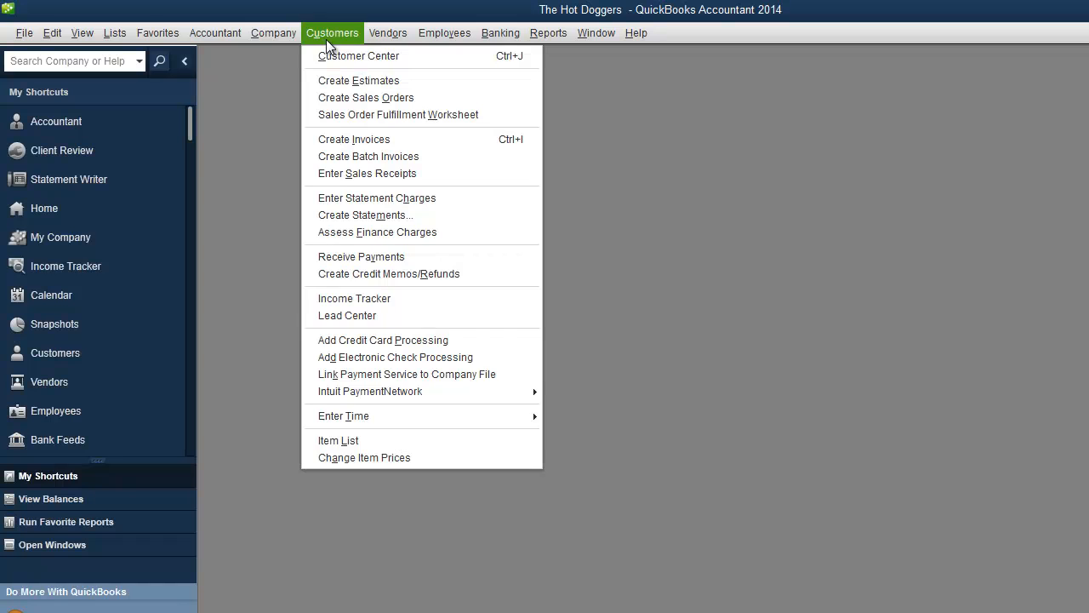
pyautogui.moveTo(354, 194)
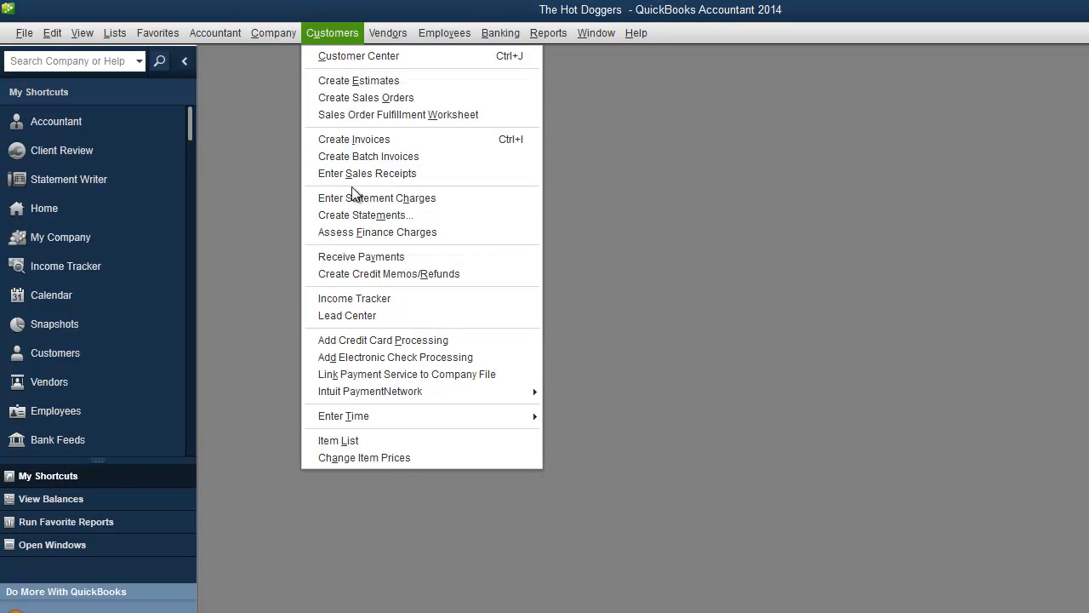
pyautogui.moveTo(333, 194)
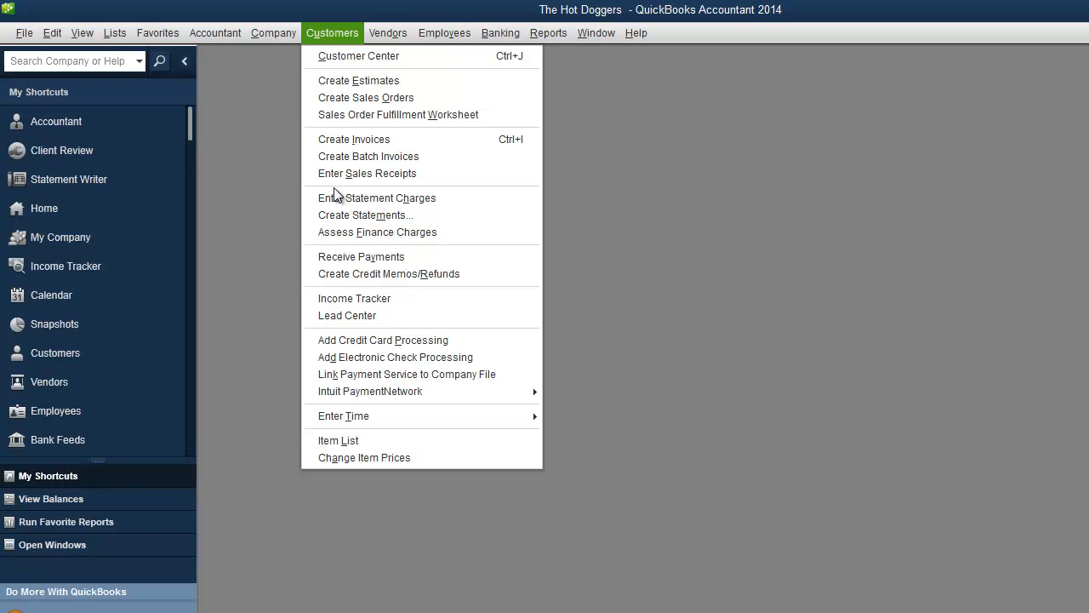
pyautogui.moveTo(367, 174)
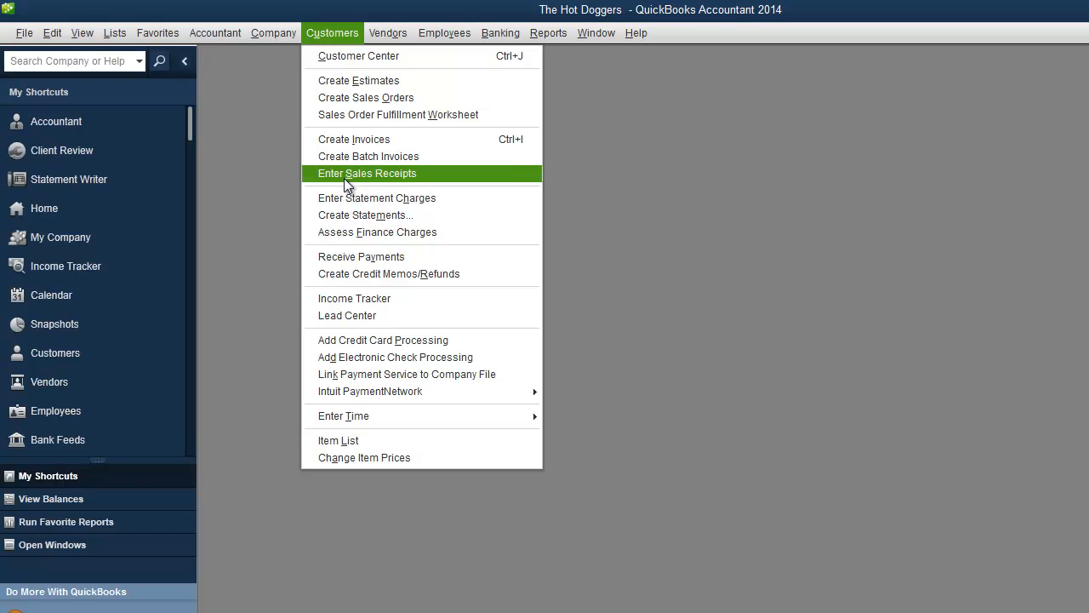
pyautogui.moveTo(357, 80)
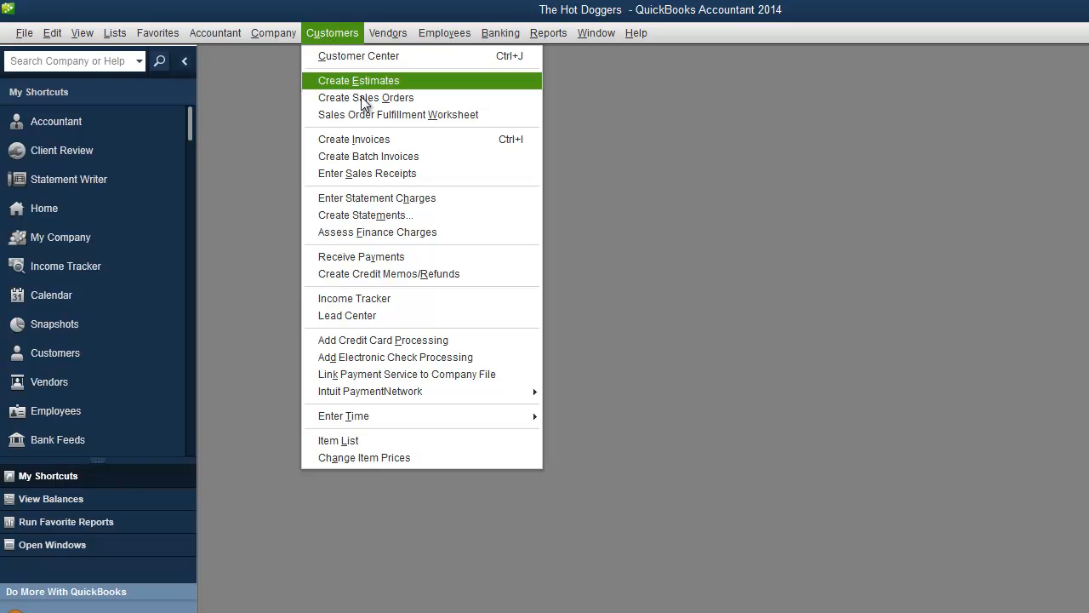
pyautogui.moveTo(364, 246)
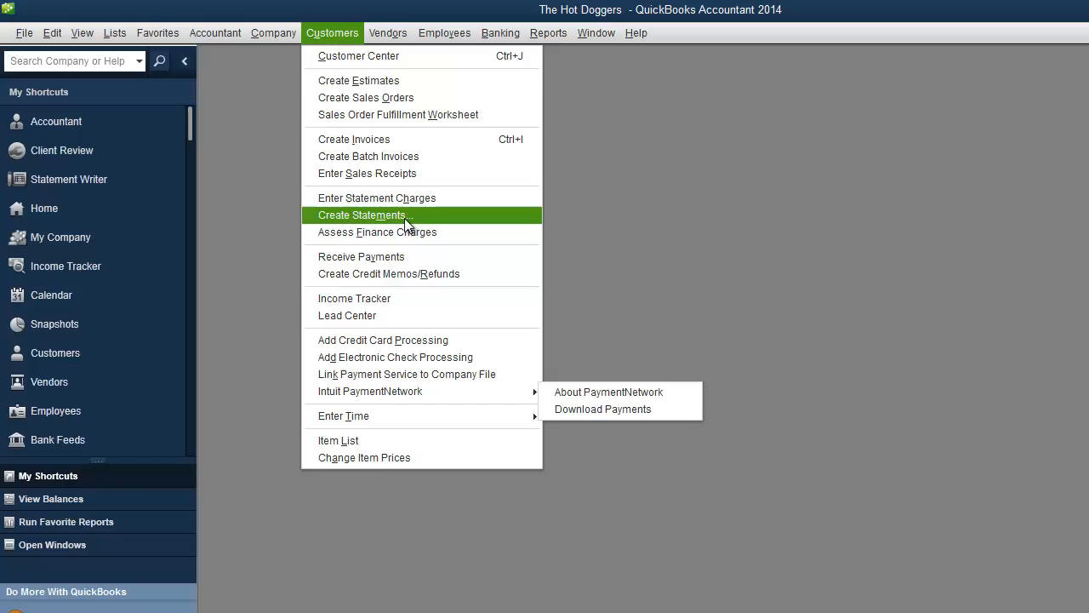
pyautogui.moveTo(357, 54)
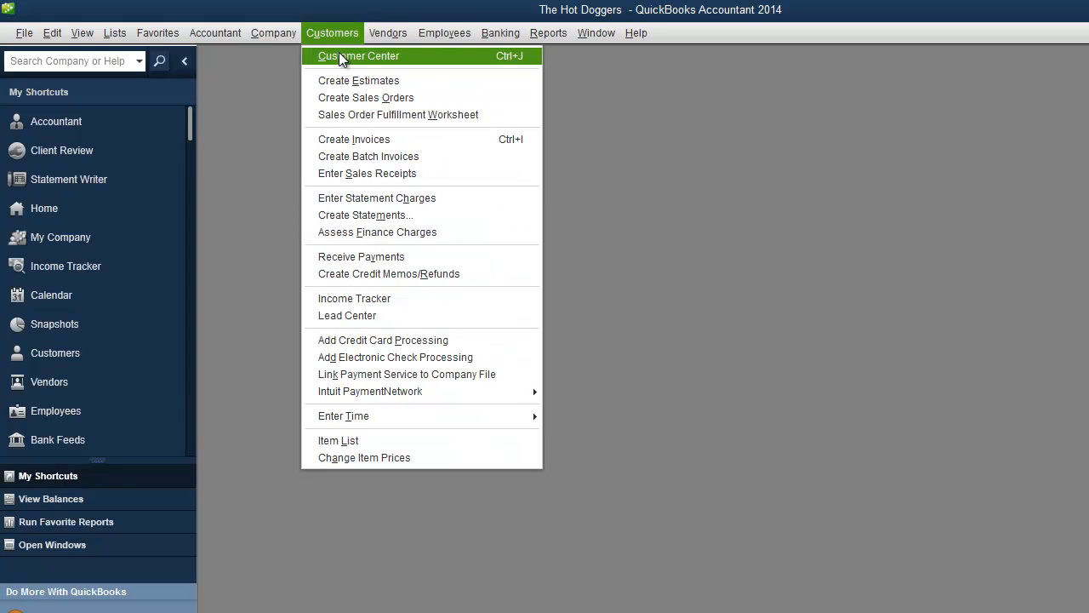
# Open the Customer Center for Client 1, then bring the Customers menu back up
pyautogui.click(357, 55)
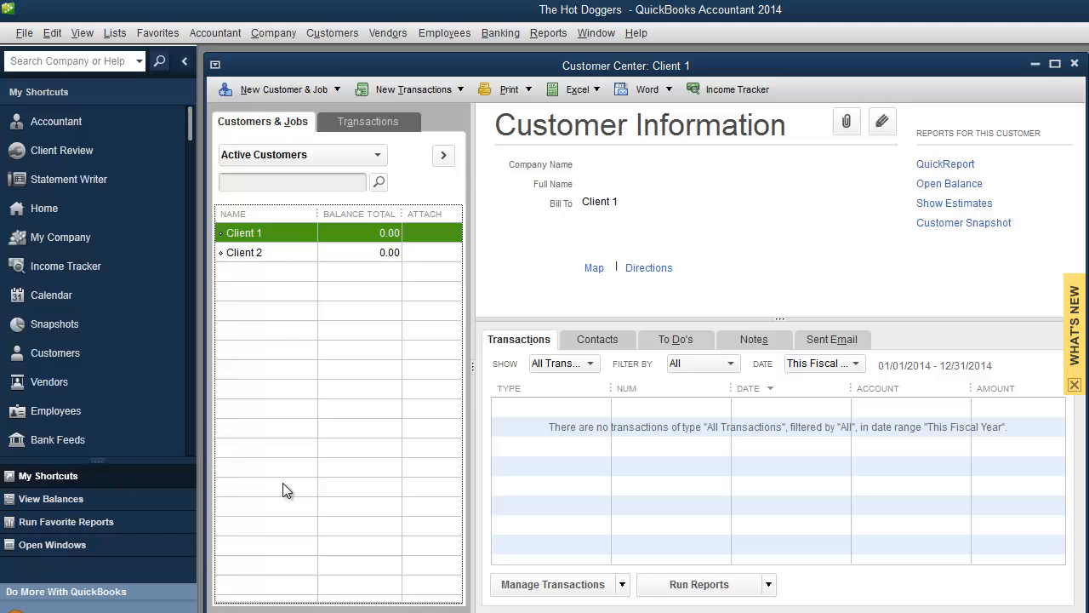
pyautogui.moveTo(268, 461)
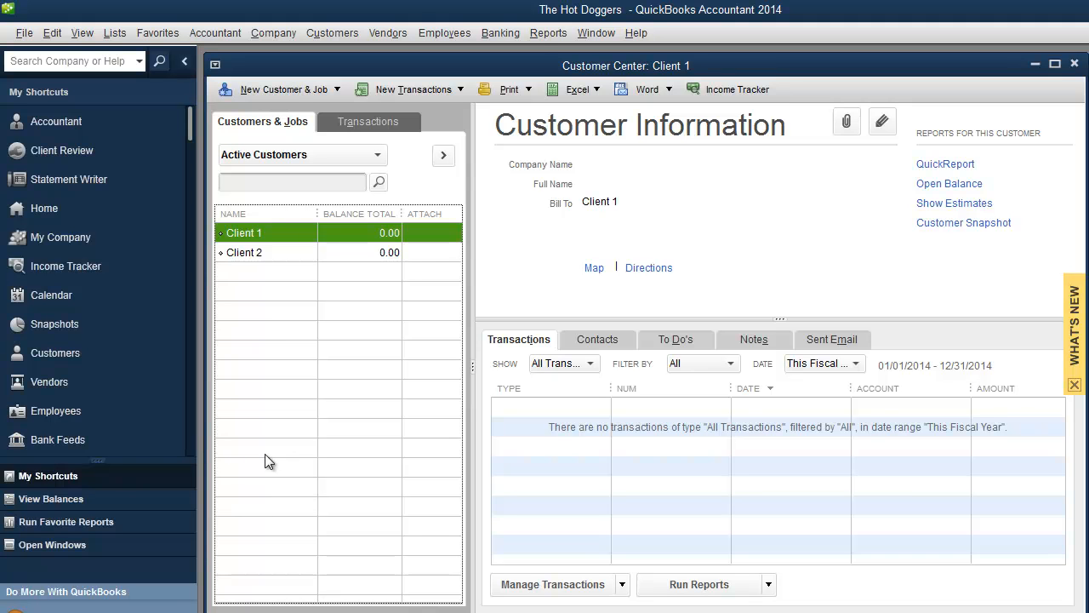
pyautogui.click(332, 32)
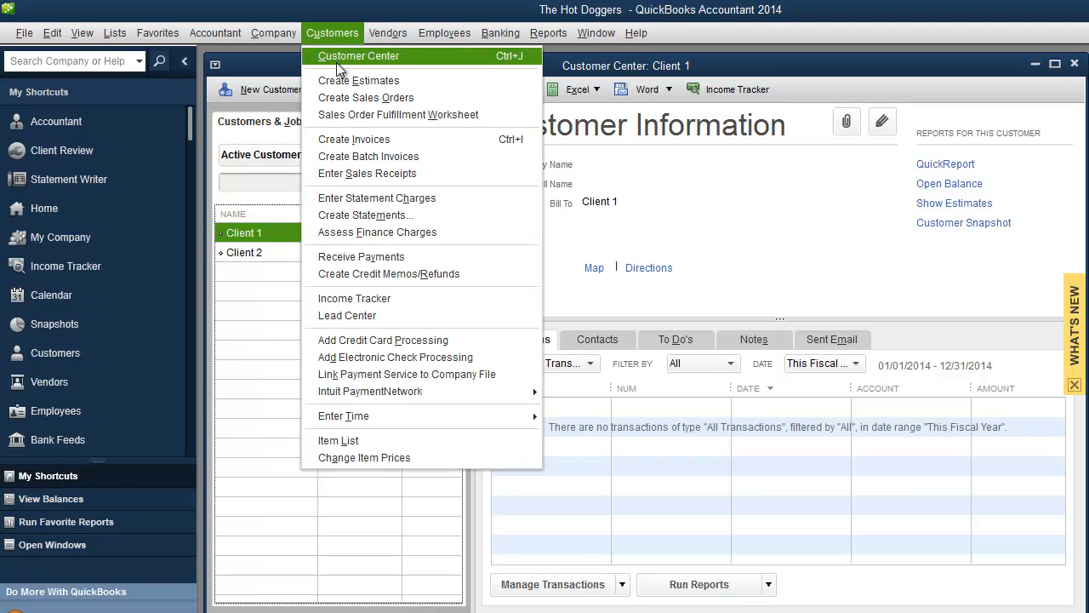
pyautogui.moveTo(354, 140)
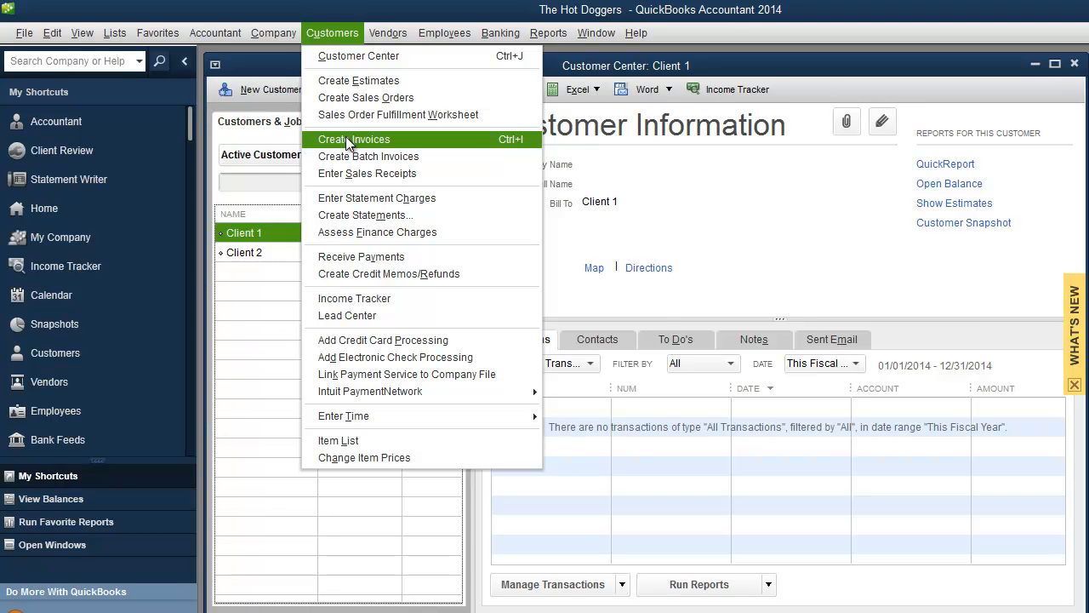
pyautogui.moveTo(367, 174)
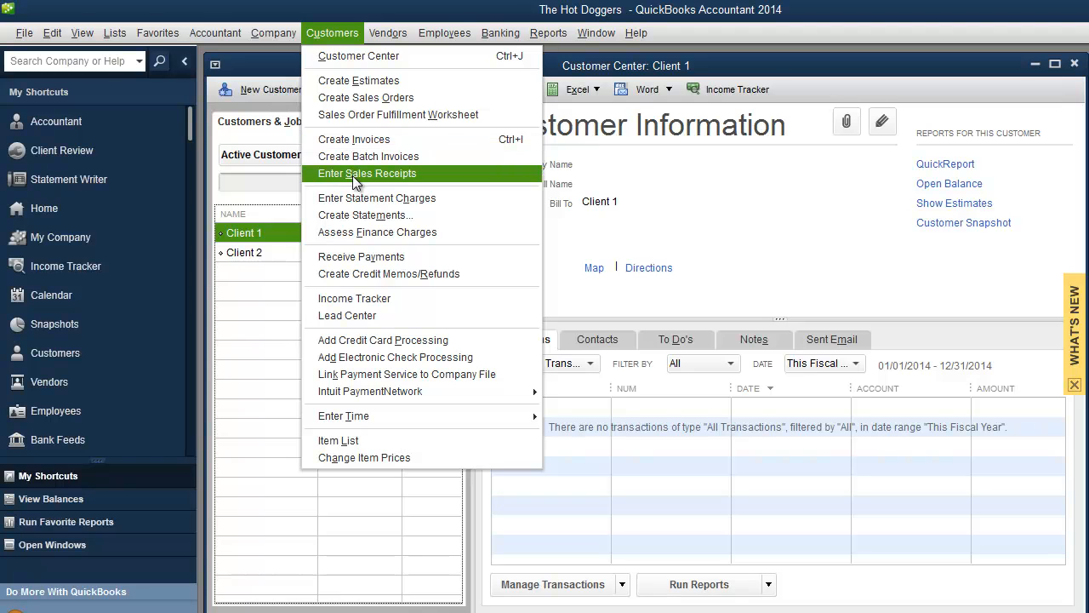
pyautogui.moveTo(356, 178)
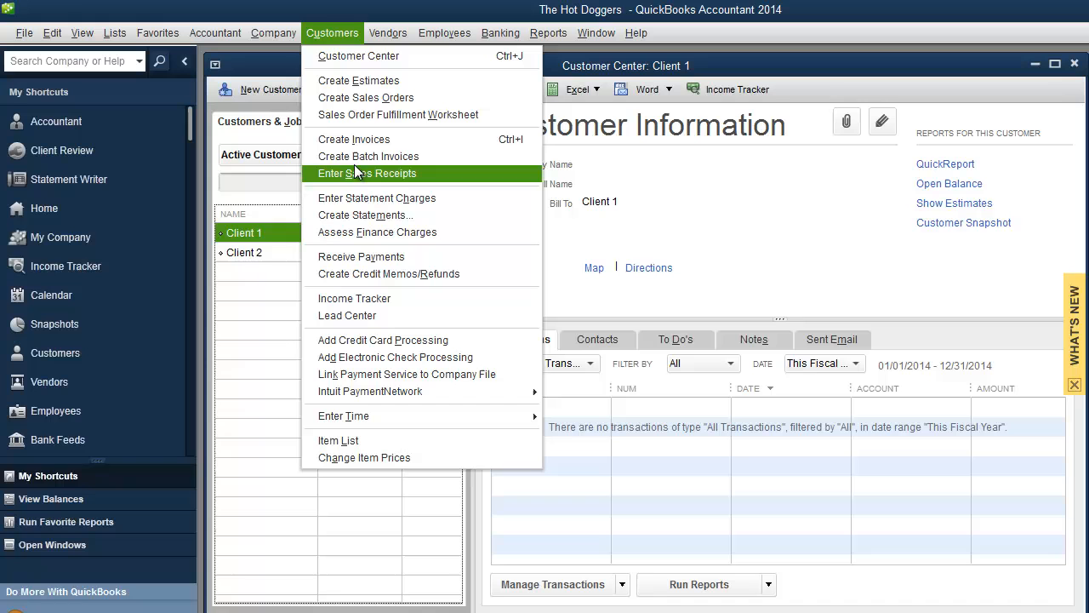
pyautogui.moveTo(368, 157)
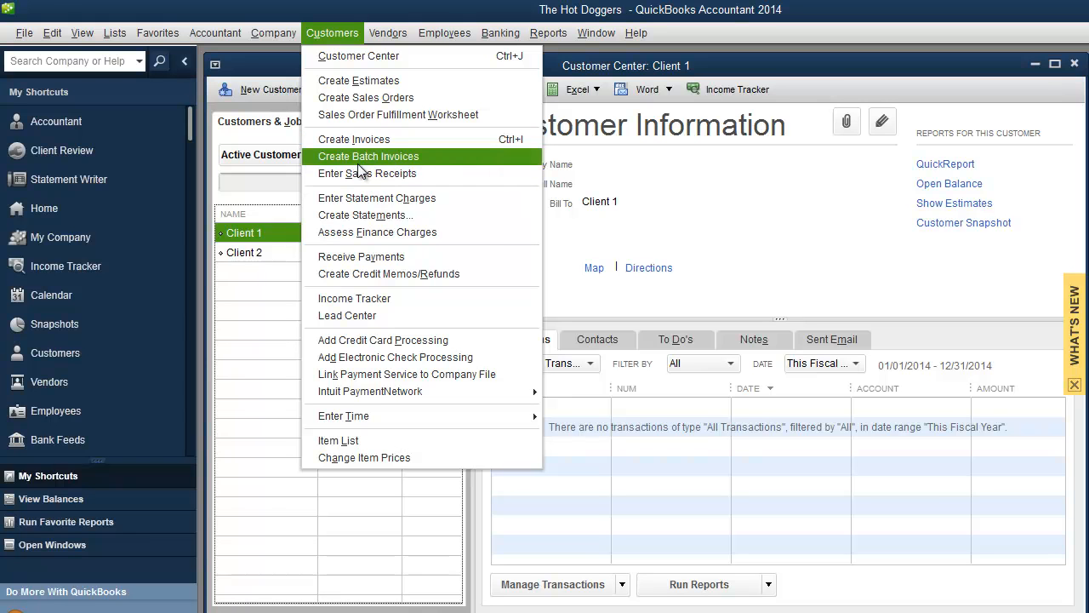
pyautogui.moveTo(366, 97)
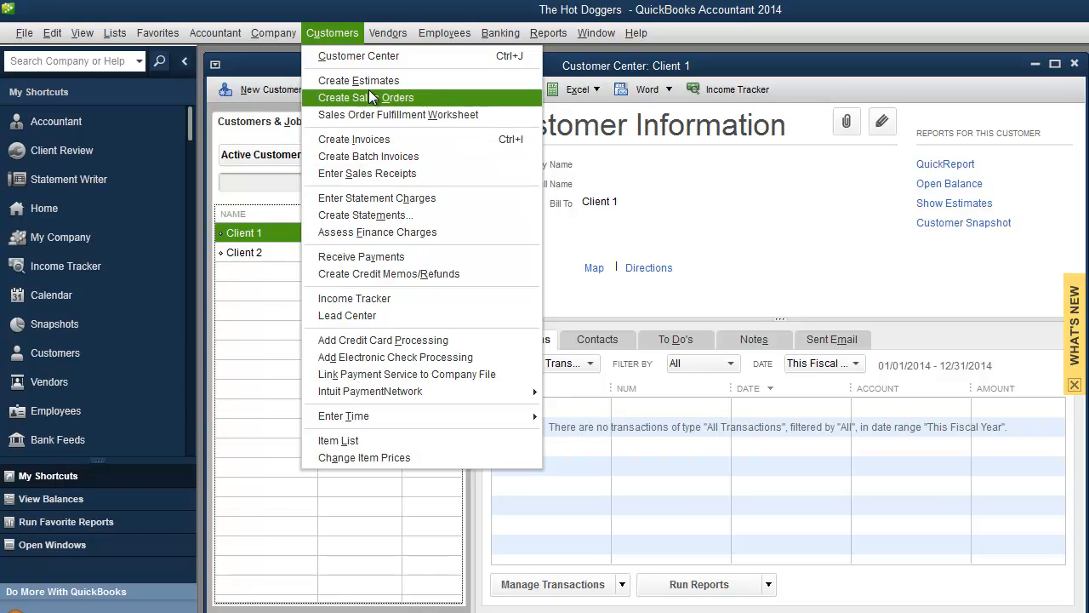
pyautogui.moveTo(398, 97)
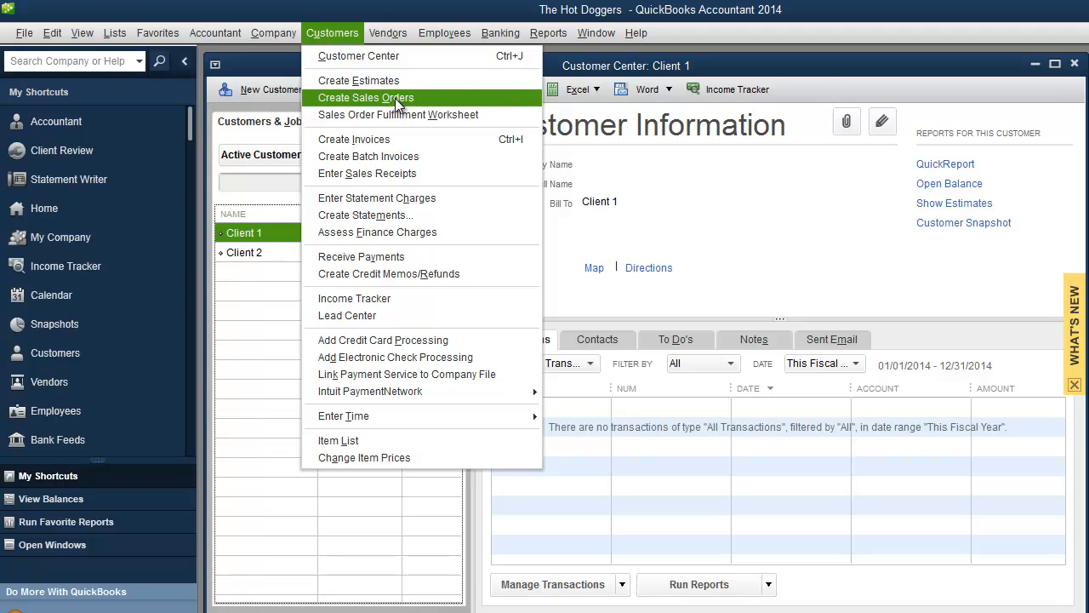
pyautogui.moveTo(354, 139)
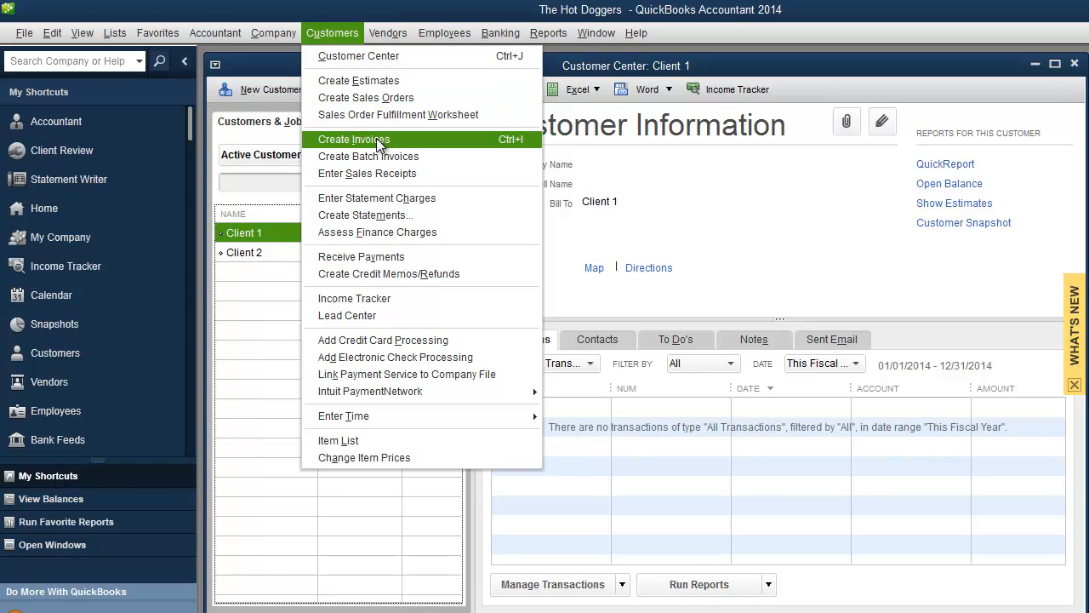
pyautogui.moveTo(398, 114)
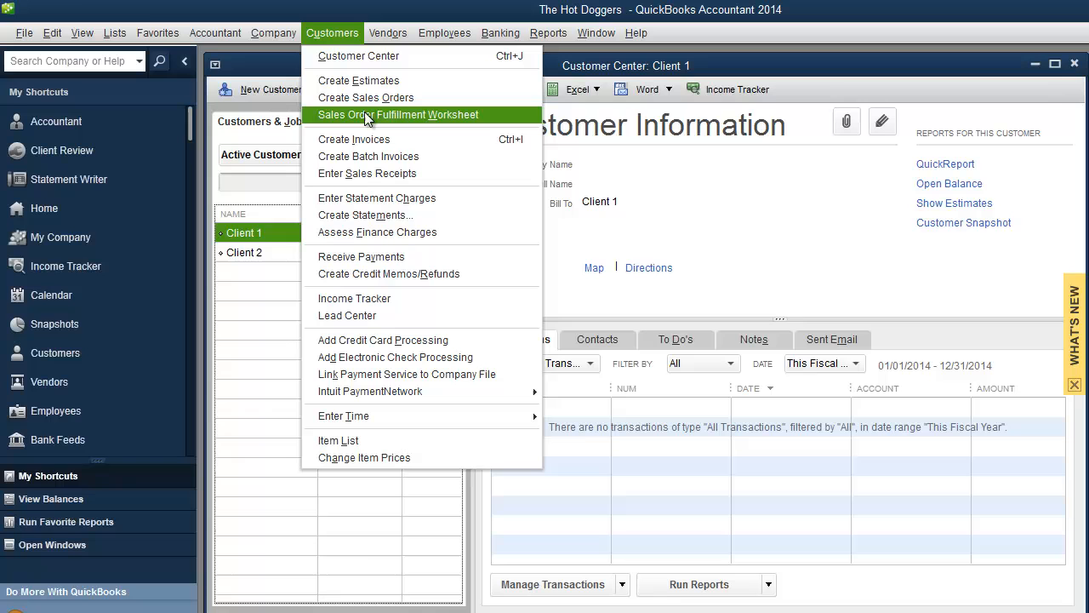
pyautogui.moveTo(354, 139)
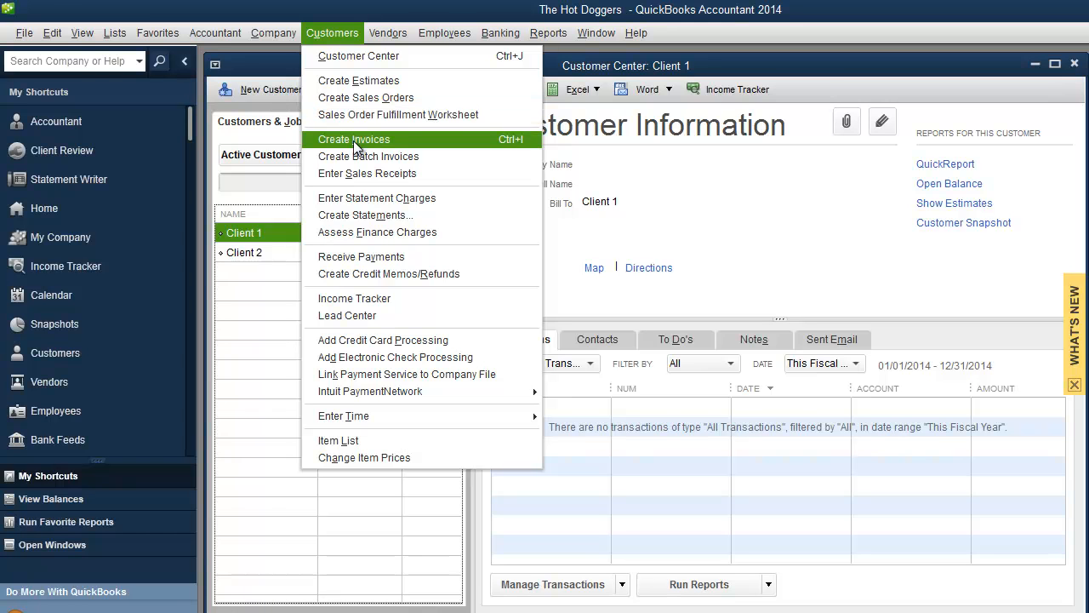
pyautogui.moveTo(357, 80)
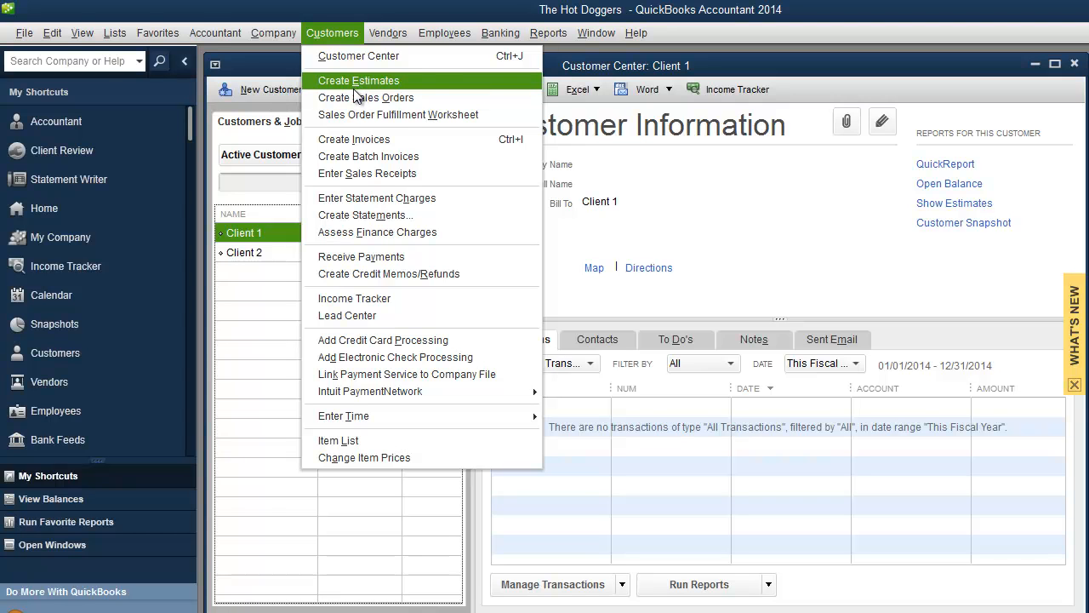
pyautogui.moveTo(366, 97)
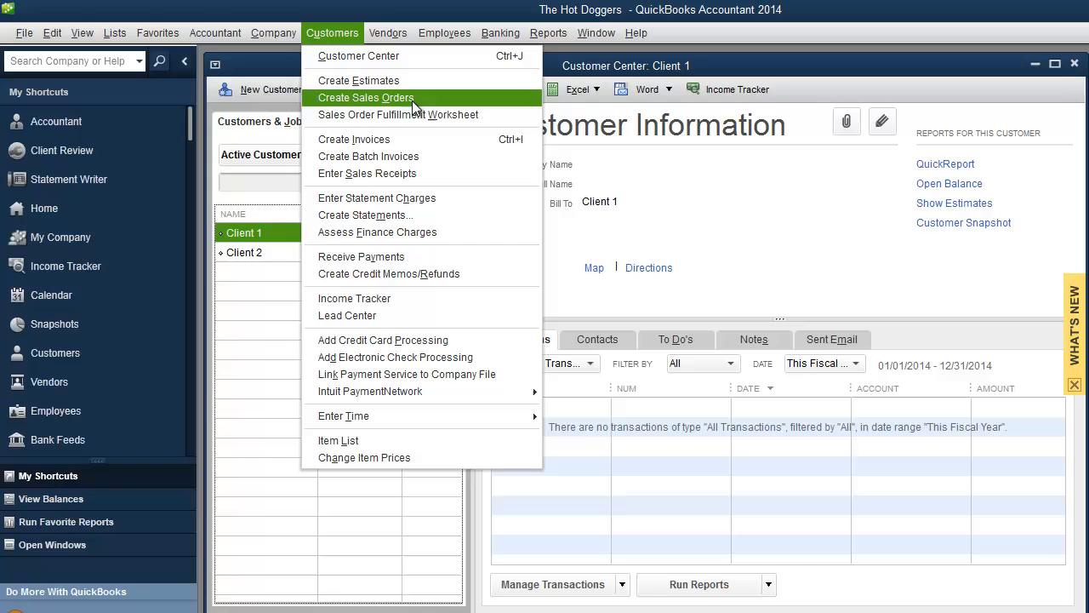
pyautogui.moveTo(361, 139)
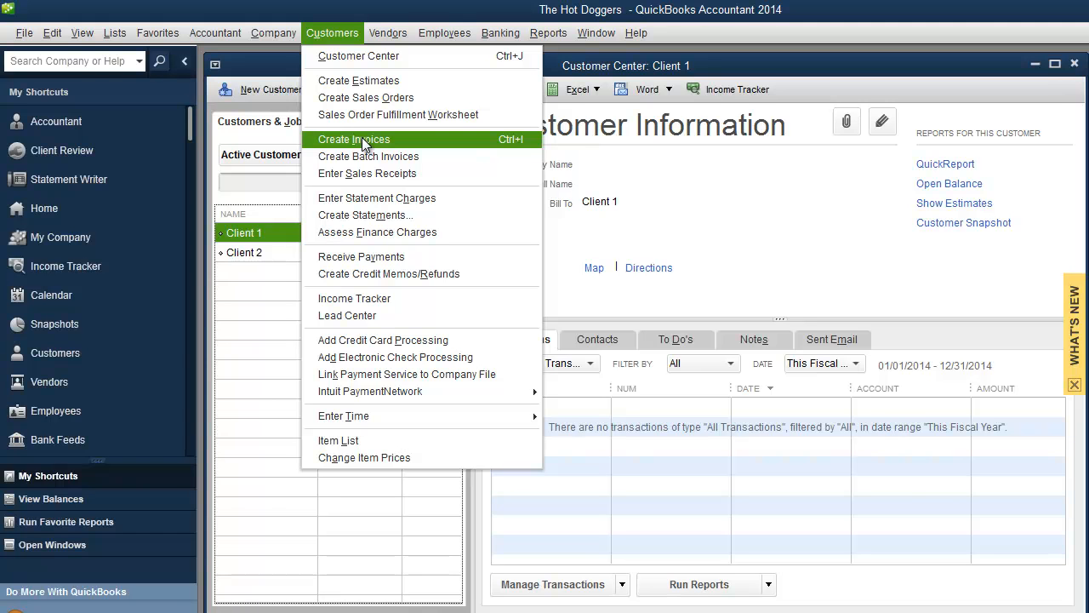
# Start a new invoice and show the Customer:Job list with Client 1 and Client 2
pyautogui.click(354, 139)
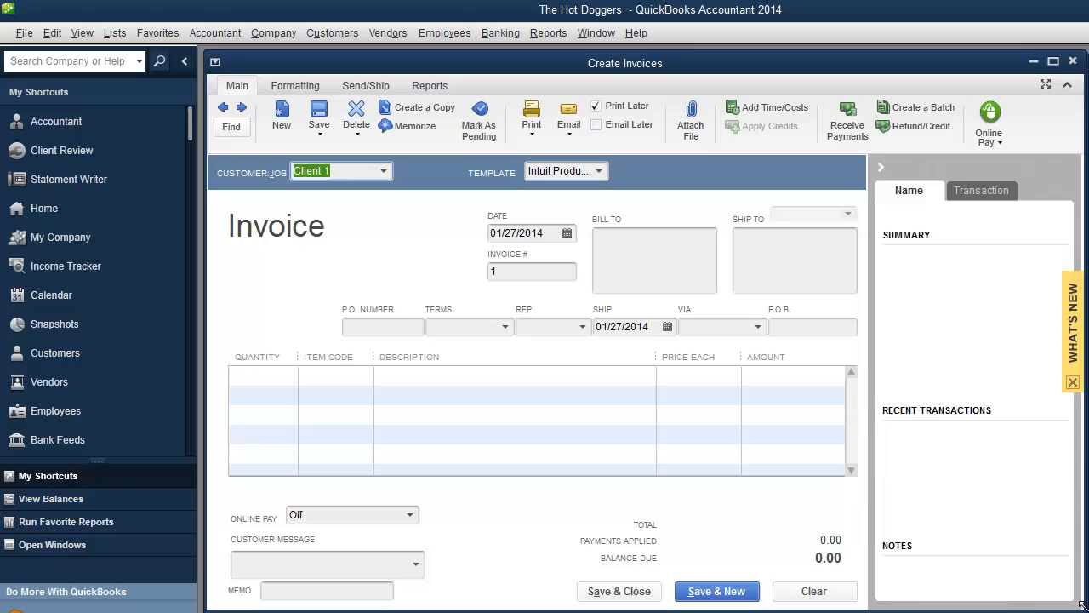
pyautogui.moveTo(401, 184)
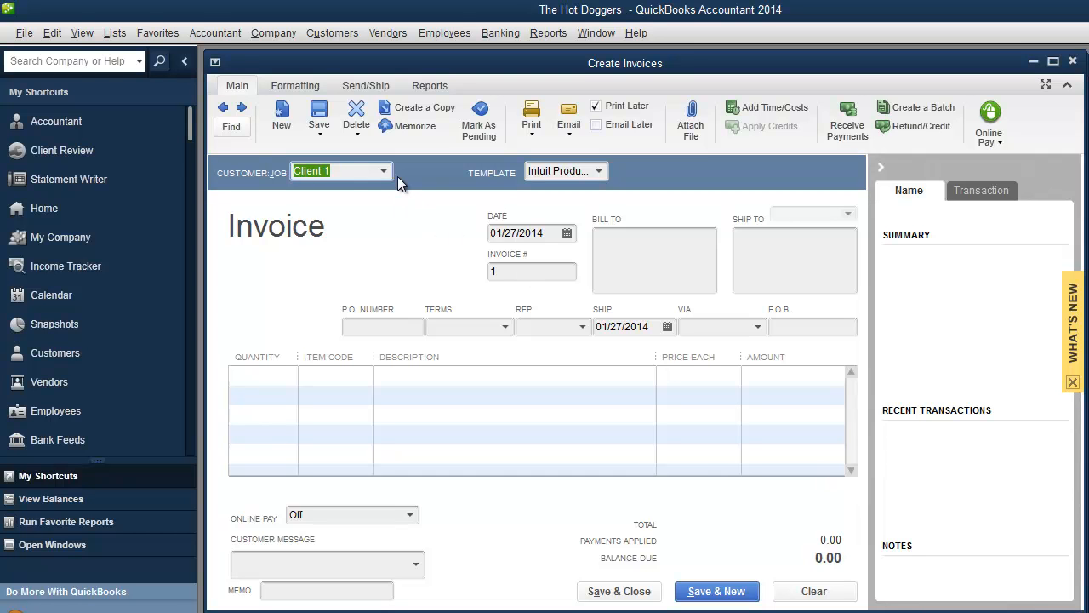
pyautogui.moveTo(394, 178)
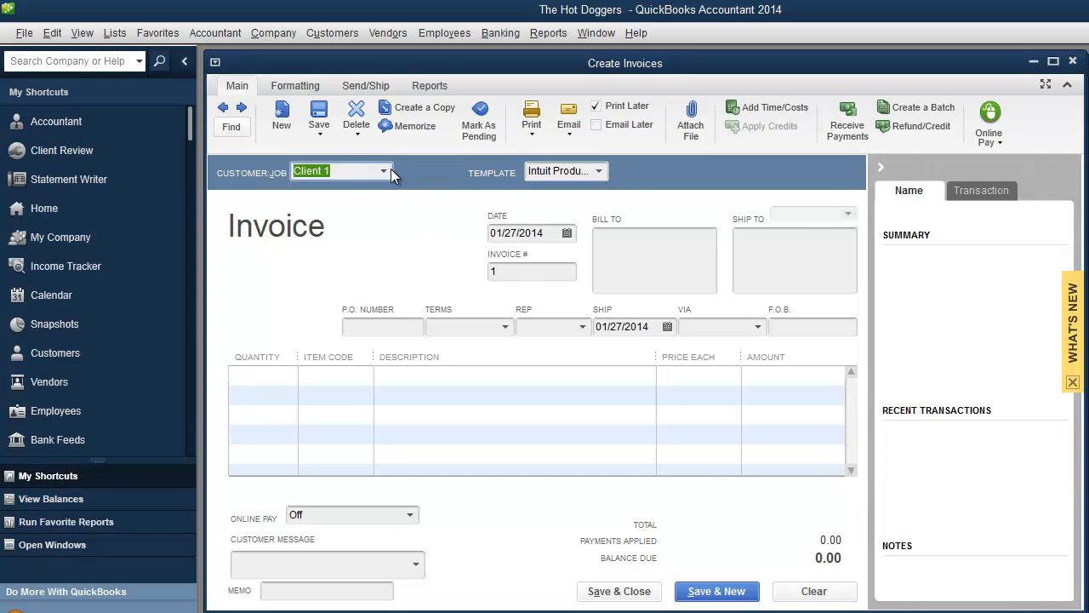
pyautogui.click(384, 170)
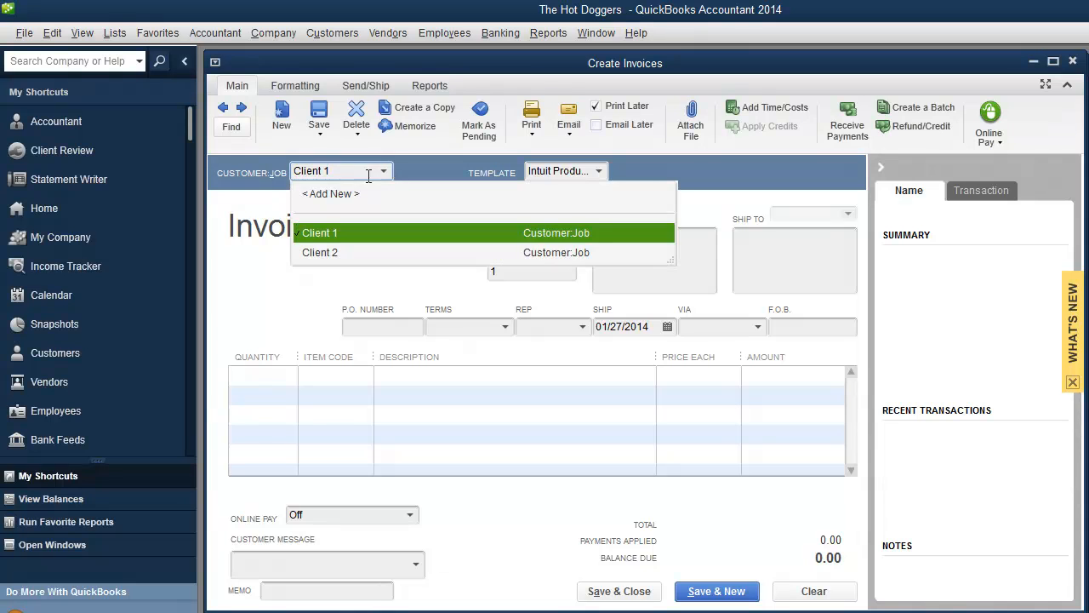
pyautogui.moveTo(340, 200)
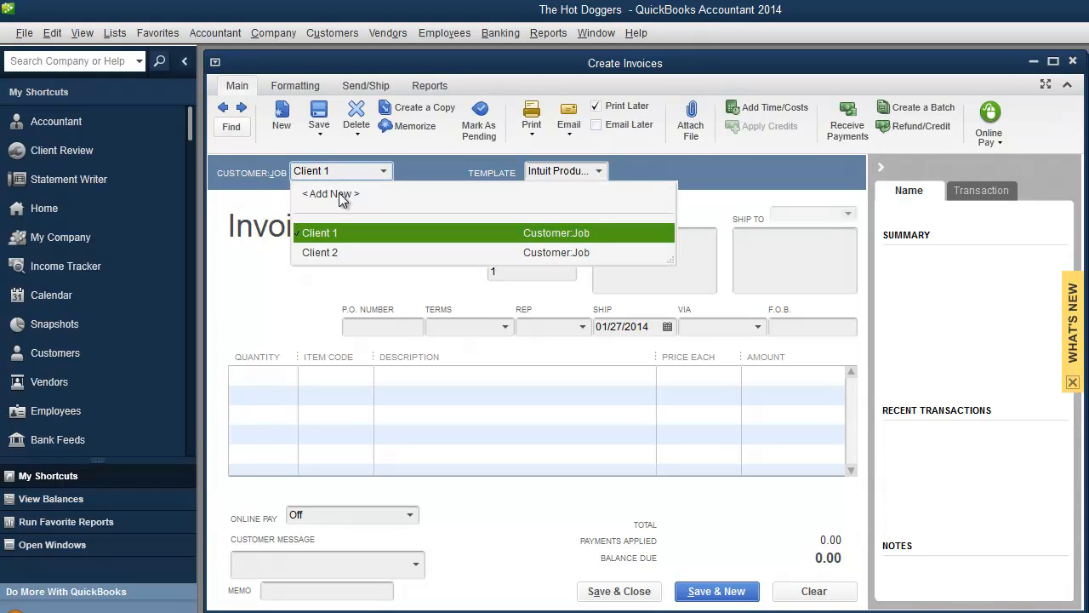
# Add a new customer with Customer Name 'Sucker 1'
pyautogui.click(330, 194)
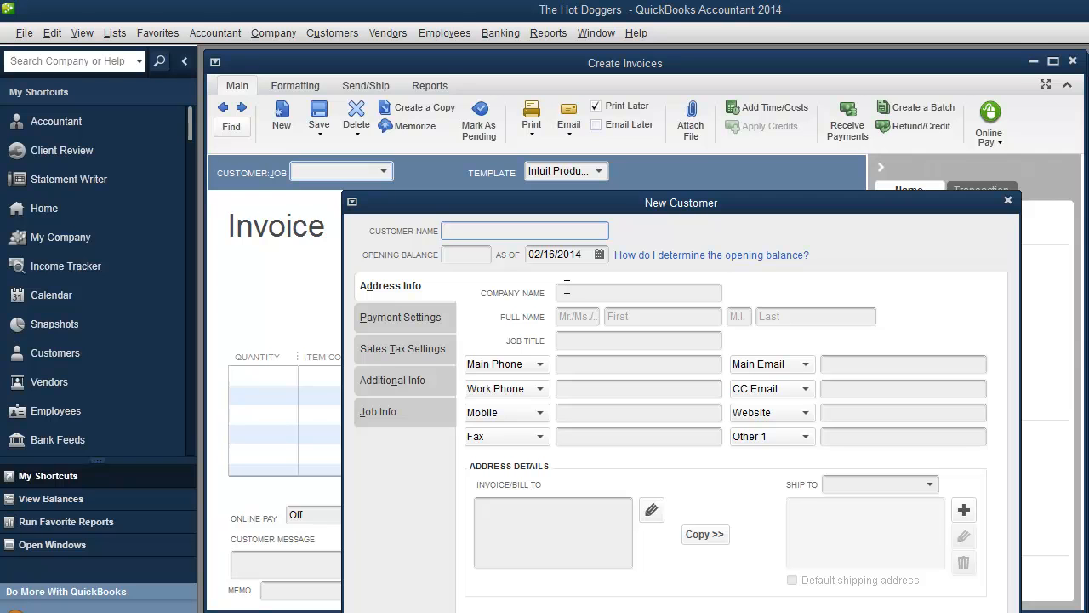
pyautogui.write('Suck')
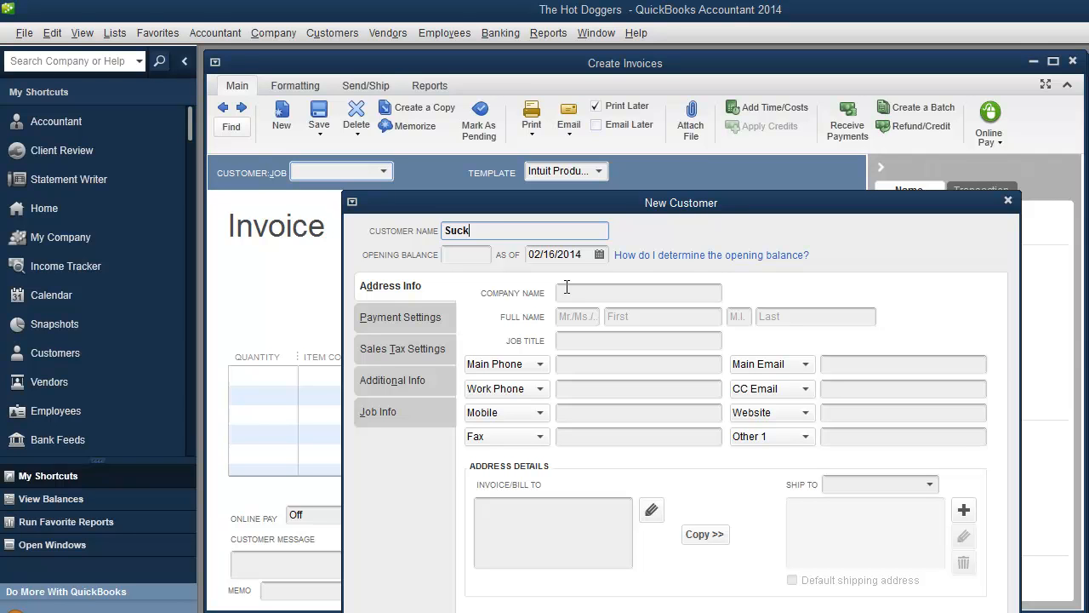
pyautogui.write('er 1')
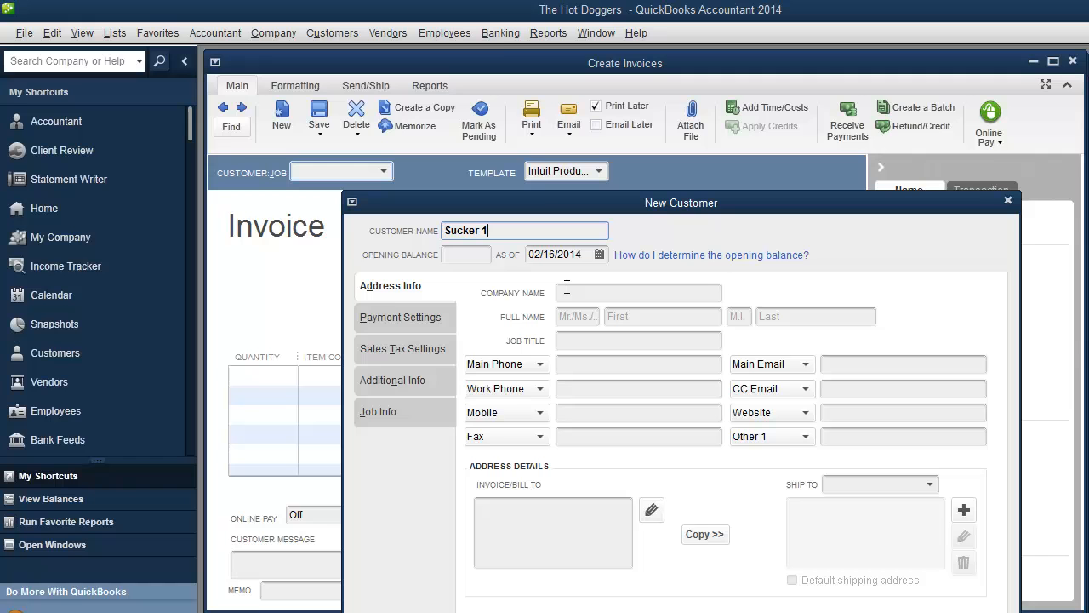
pyautogui.moveTo(681, 203); pyautogui.dragTo(620, 109)
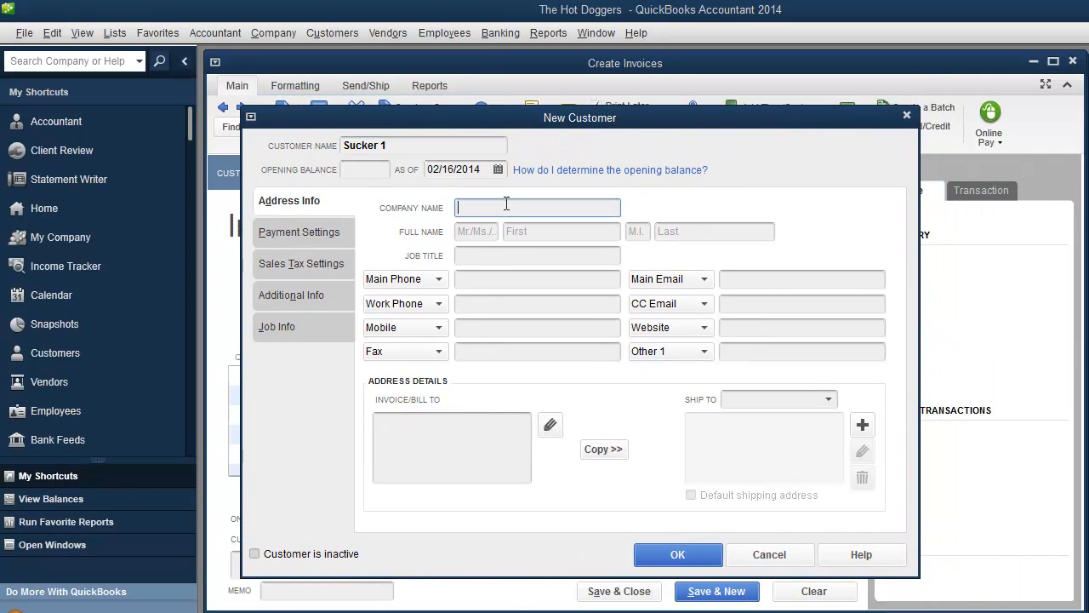
# Enter the full name Mr Sucker Uno and save the new customer
pyautogui.click(538, 279)
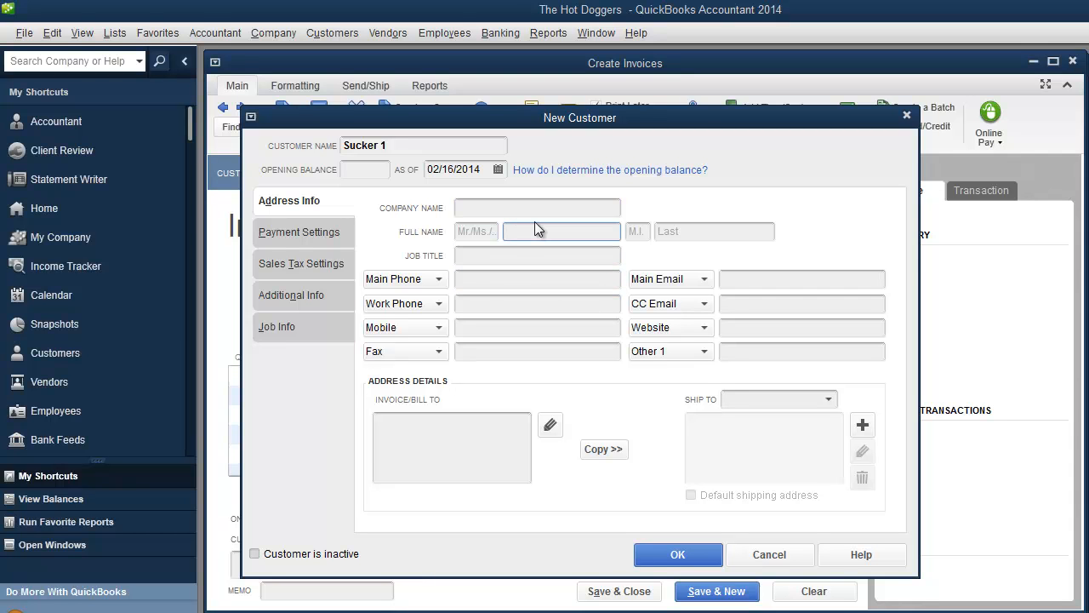
pyautogui.write('Mr')
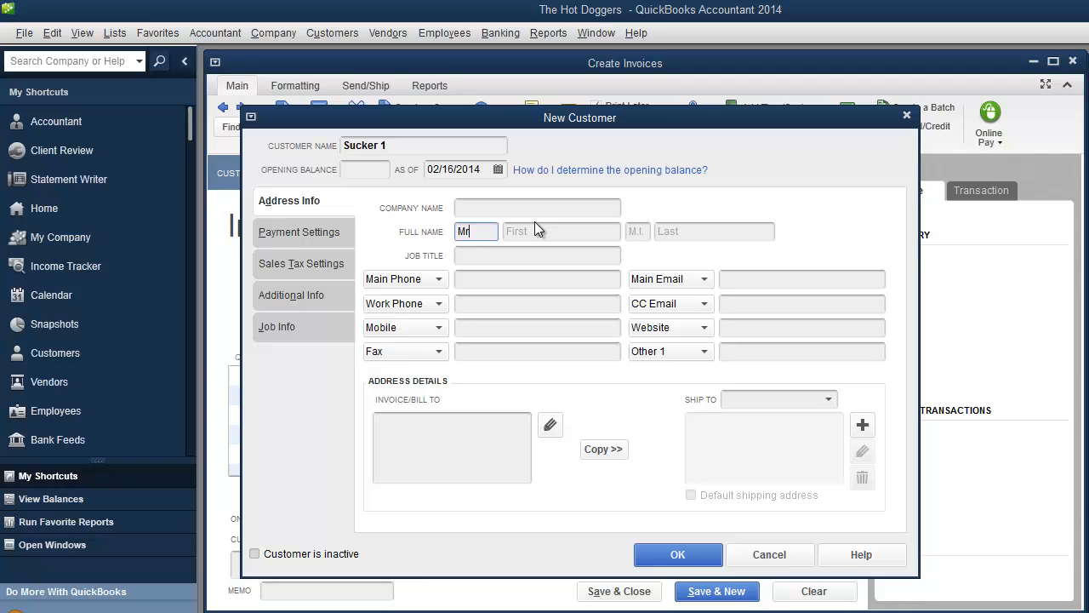
pyautogui.write('Sucke')
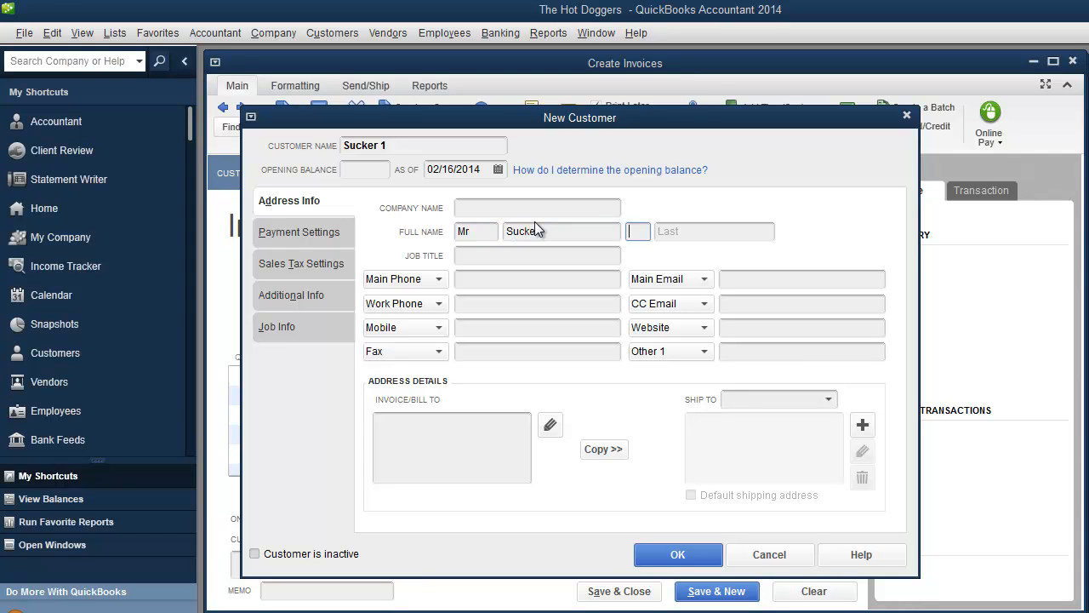
pyautogui.write('Uno')
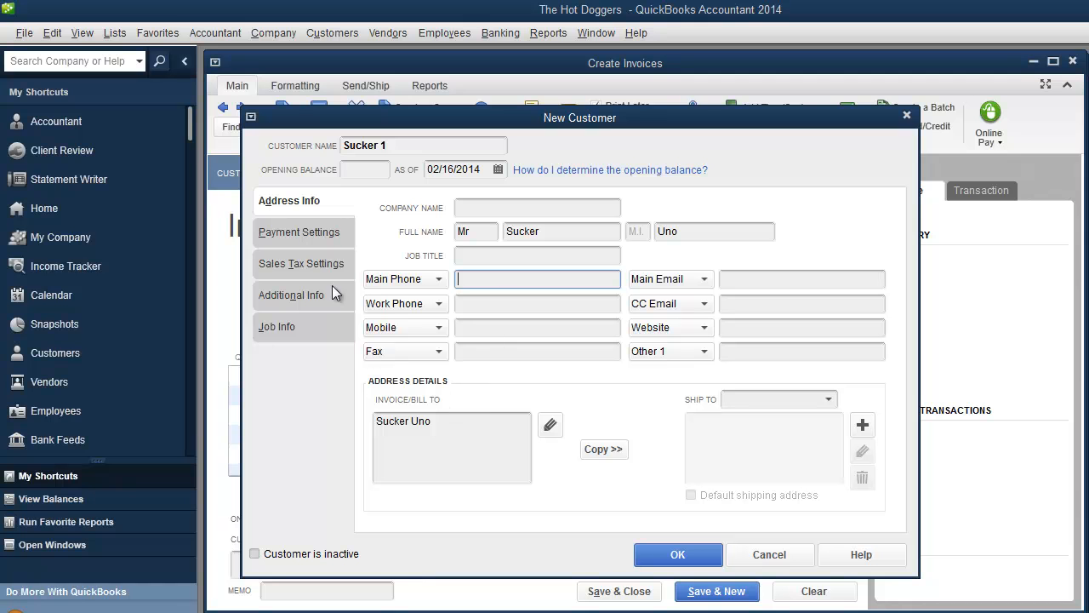
pyautogui.click(677, 555)
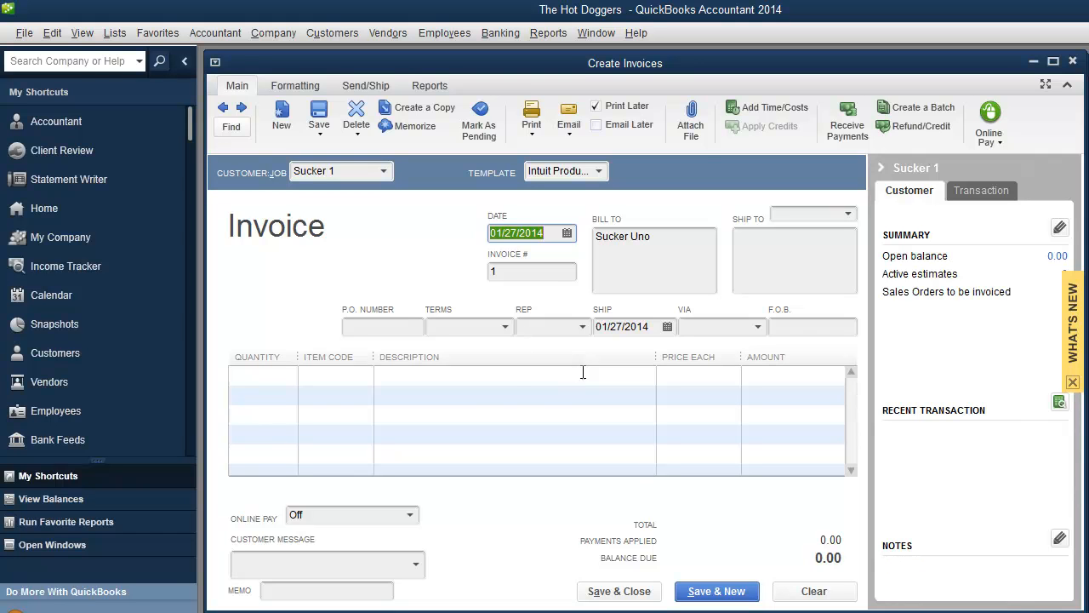
# Date the invoice 01/30/2014 and number it 1001
pyautogui.click(567, 233)
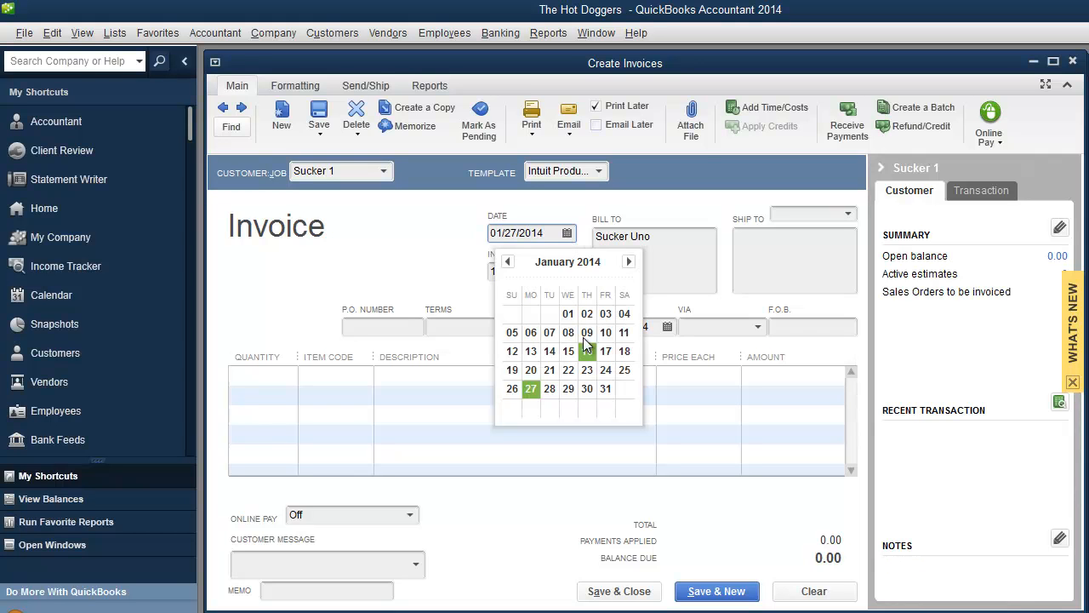
pyautogui.click(587, 388)
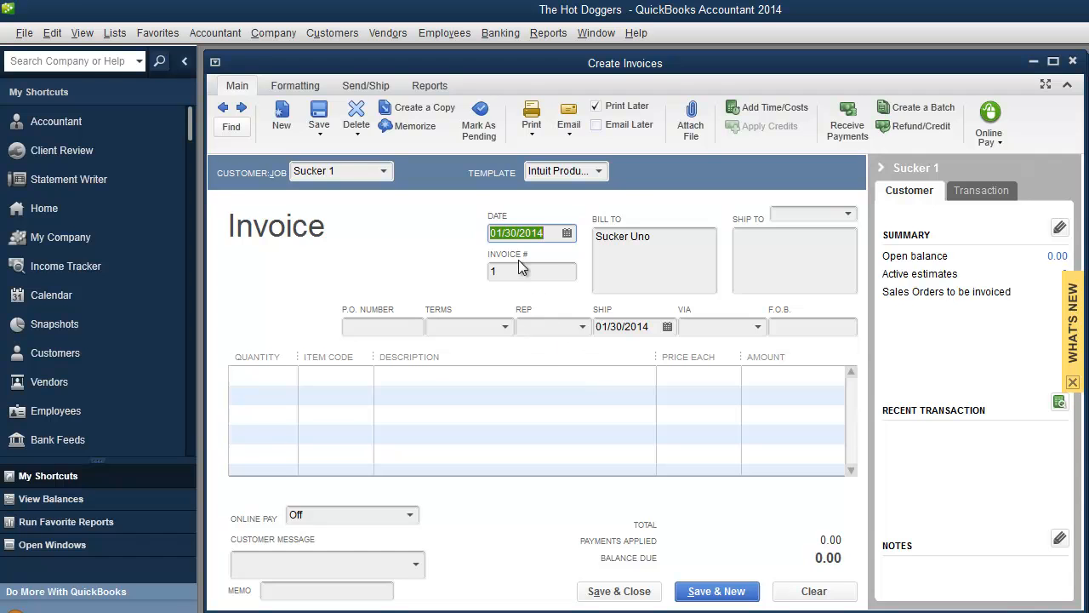
pyautogui.click(531, 271)
pyautogui.write('001')
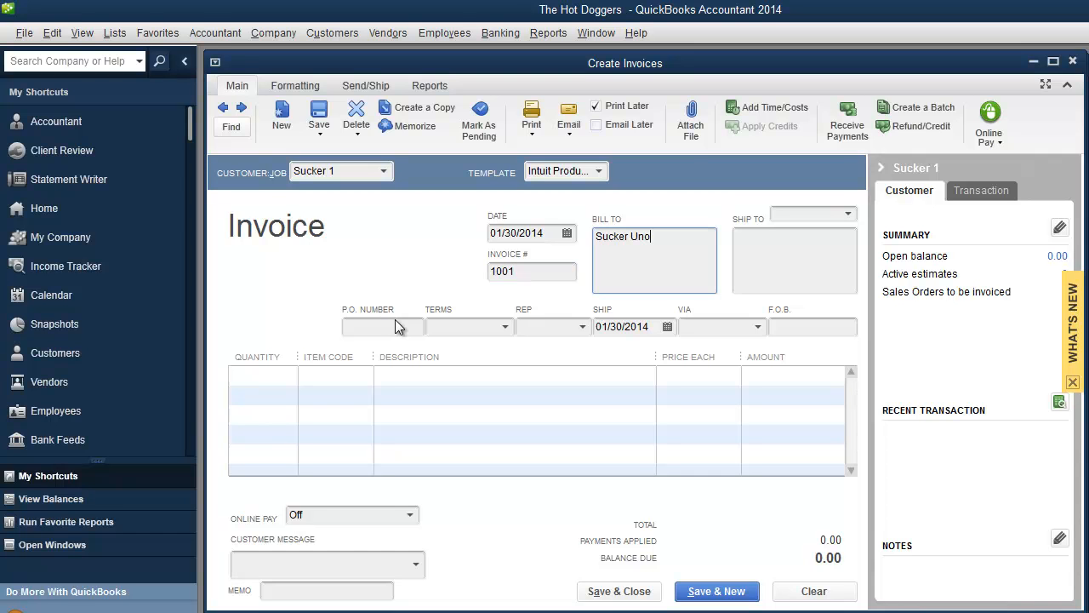
pyautogui.click(382, 327)
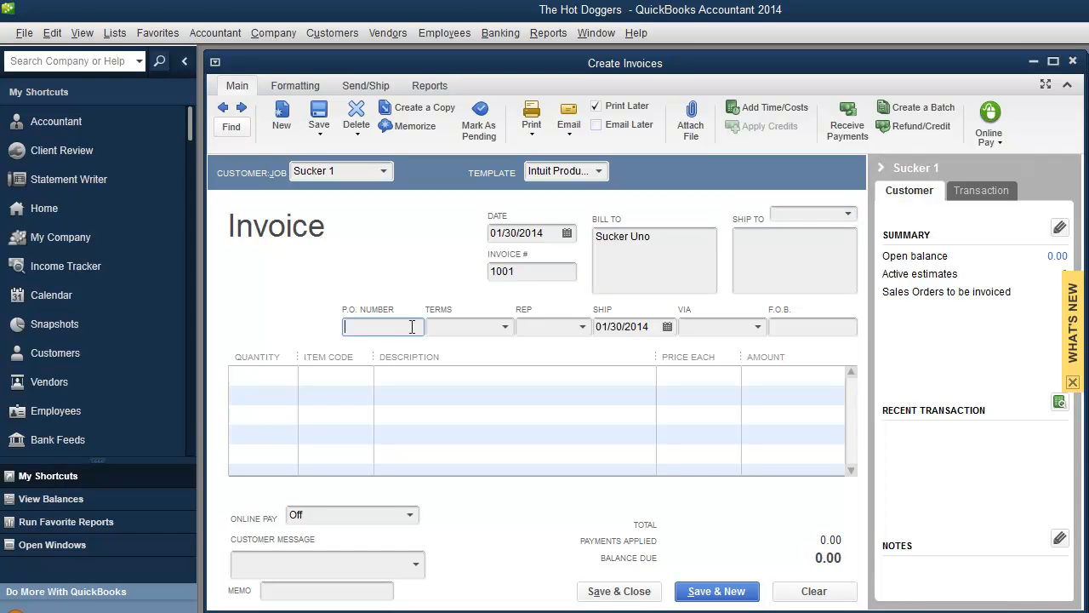
pyautogui.moveTo(485, 344)
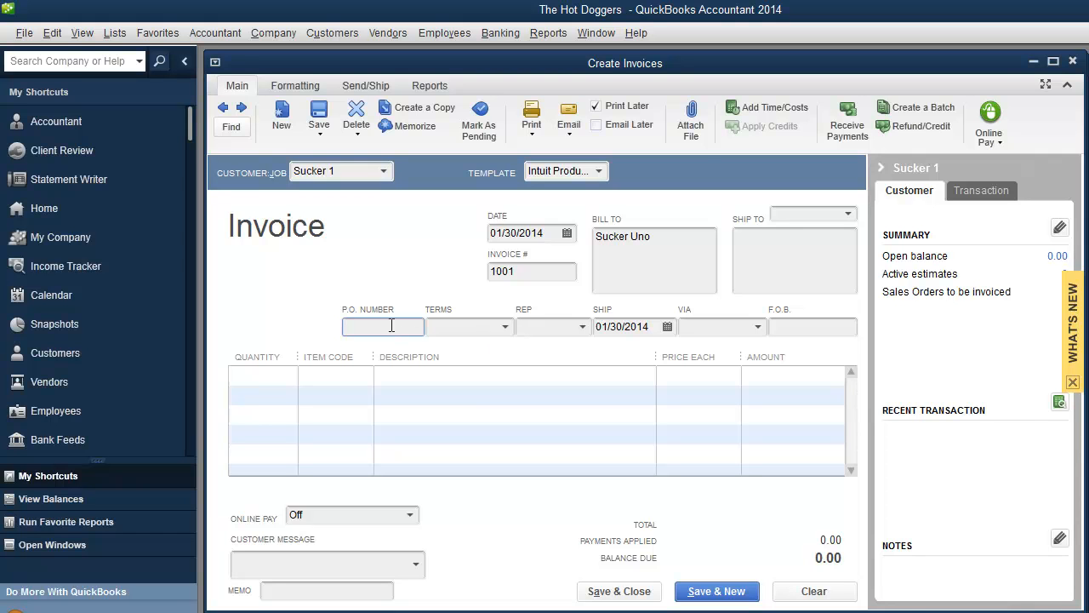
# Set terms to Due on receipt and start the first line item with quantity 1
pyautogui.click(504, 327)
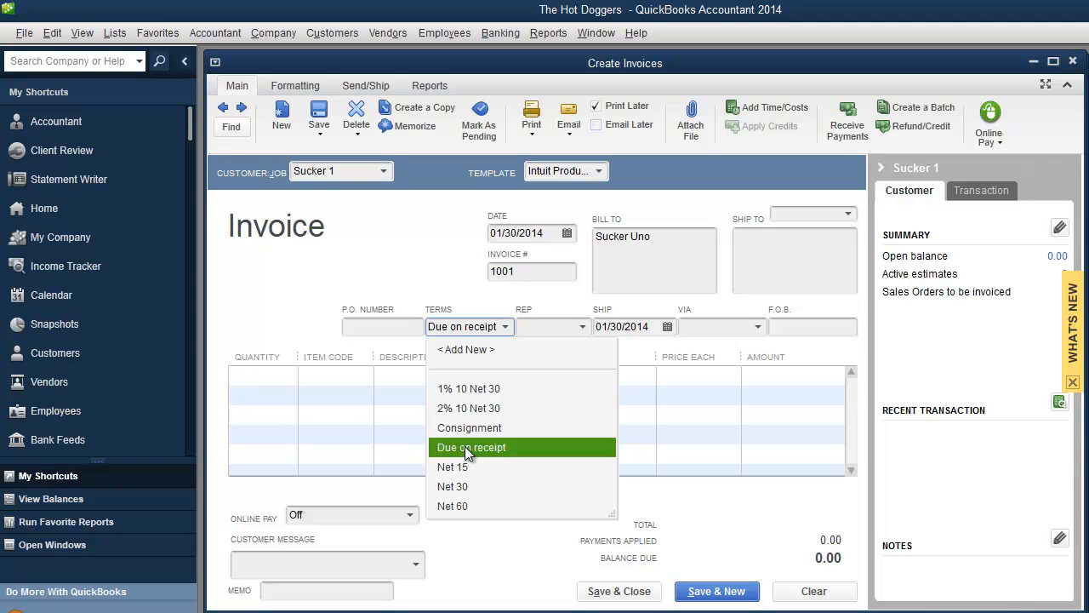
pyautogui.click(469, 446)
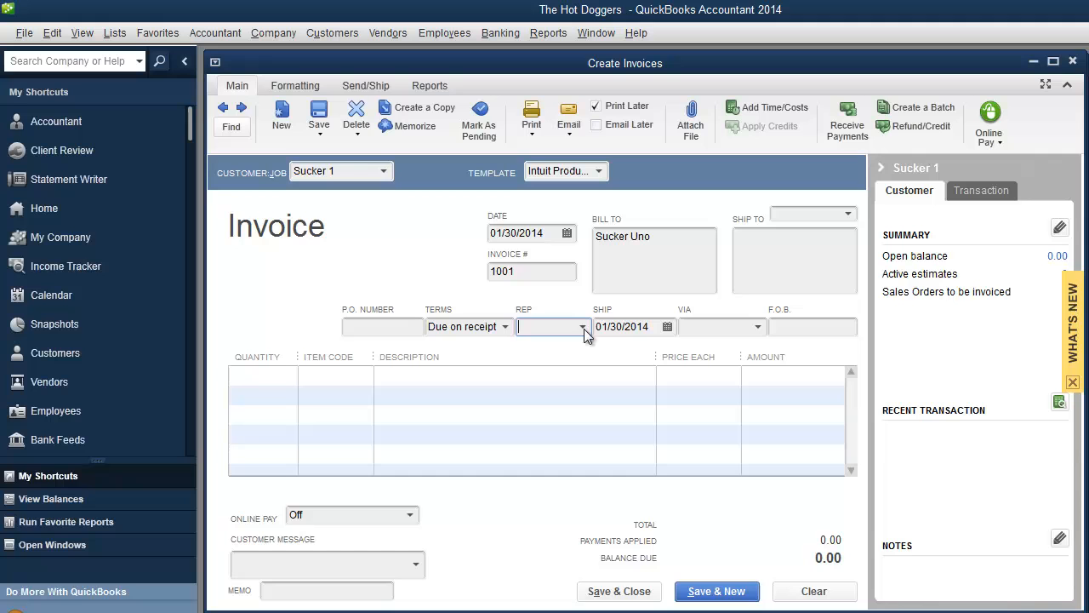
pyautogui.click(752, 327)
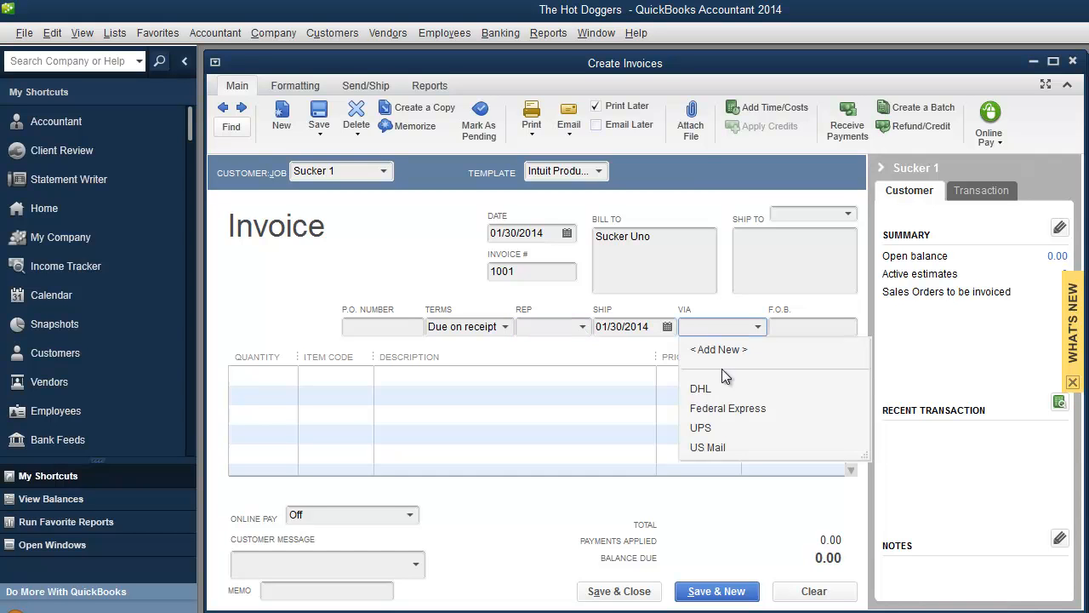
pyautogui.moveTo(712, 439)
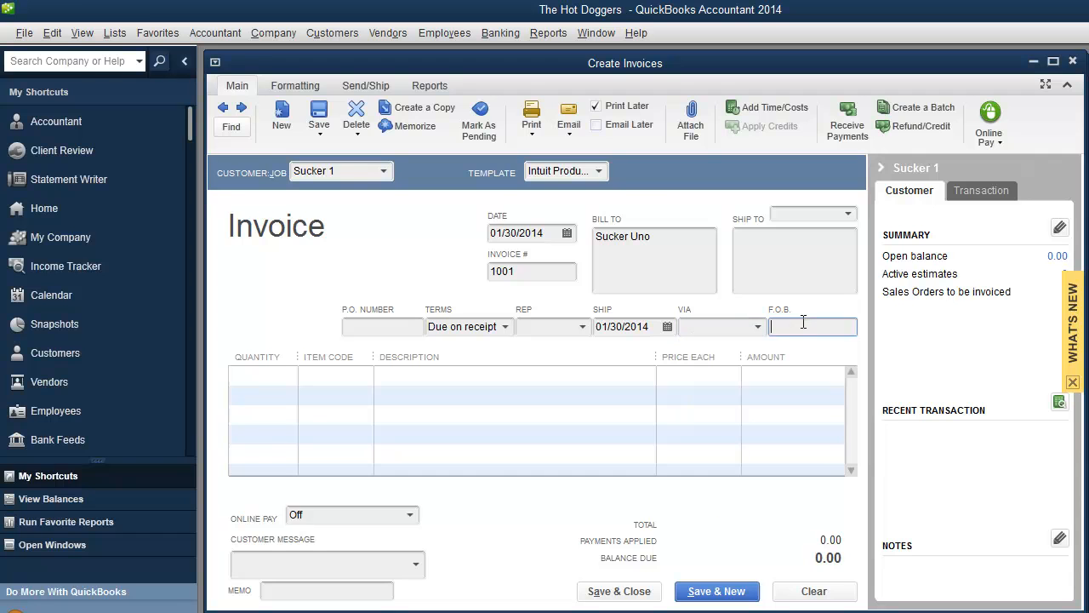
pyautogui.click(258, 376)
pyautogui.write('1')
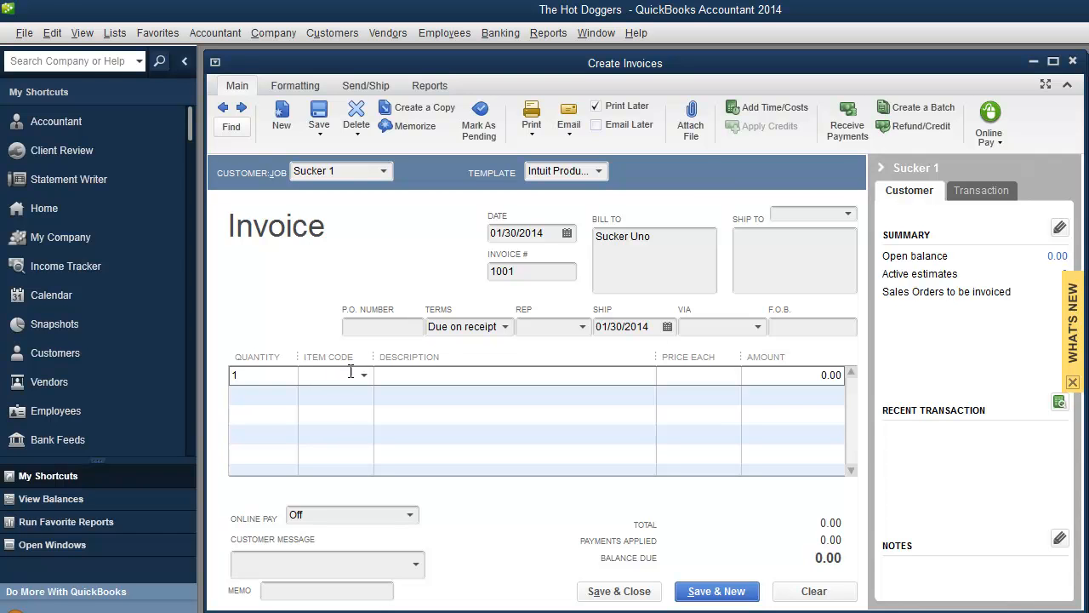
# Create a new Service item named 'Tech Support'
pyautogui.click(361, 374)
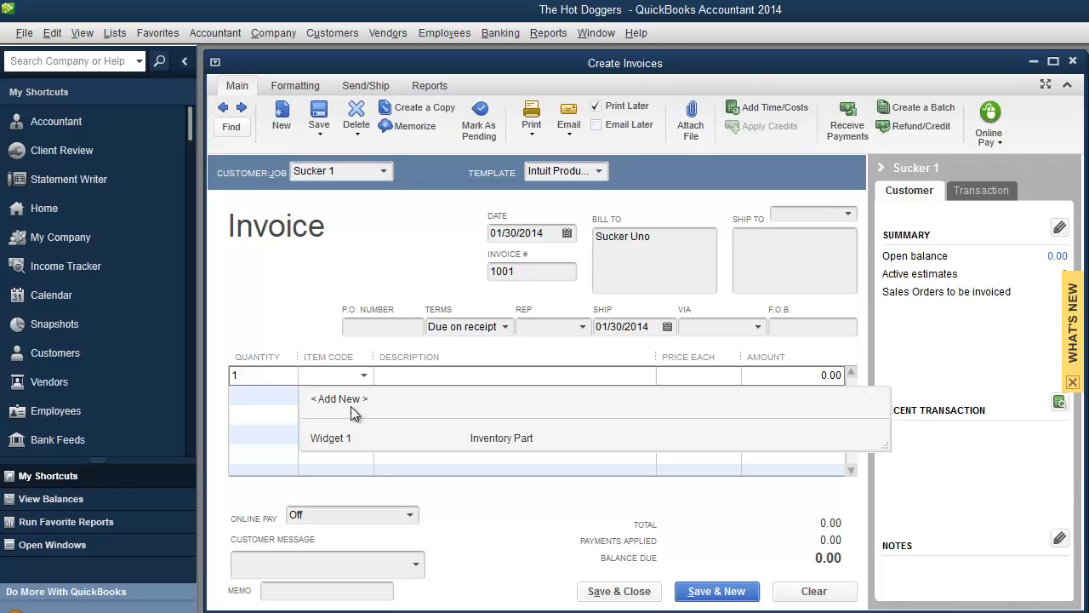
pyautogui.click(337, 398)
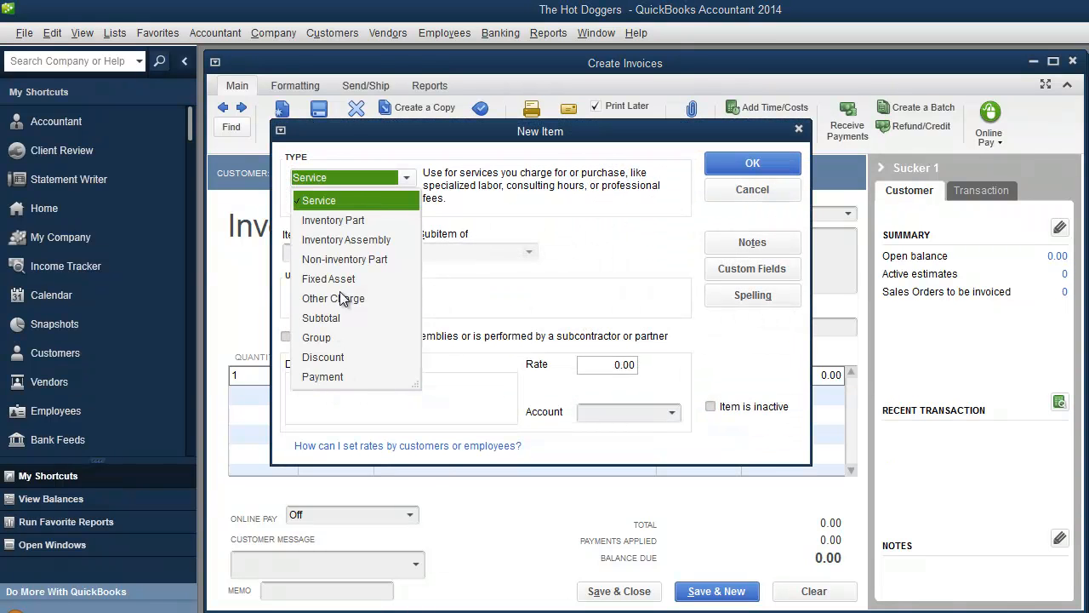
pyautogui.click(319, 201)
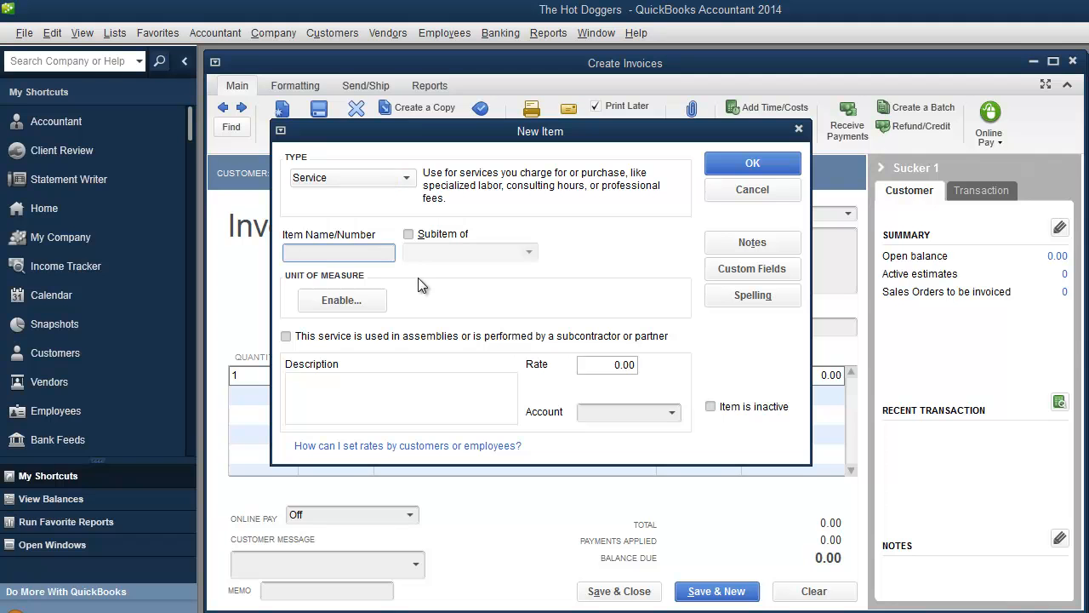
pyautogui.moveTo(473, 281)
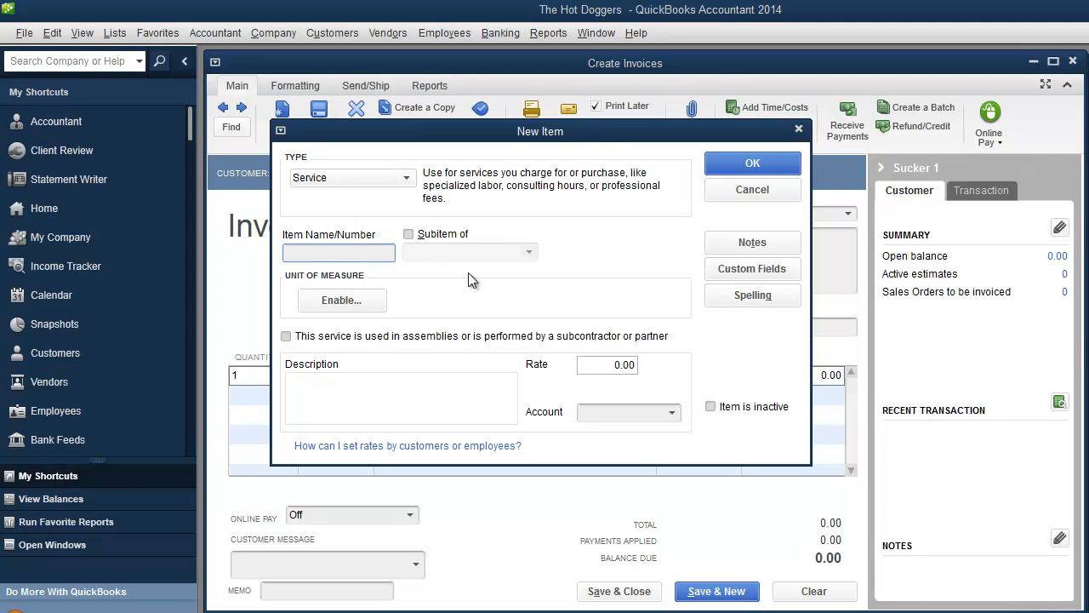
pyautogui.moveTo(541, 131); pyautogui.dragTo(603, 169)
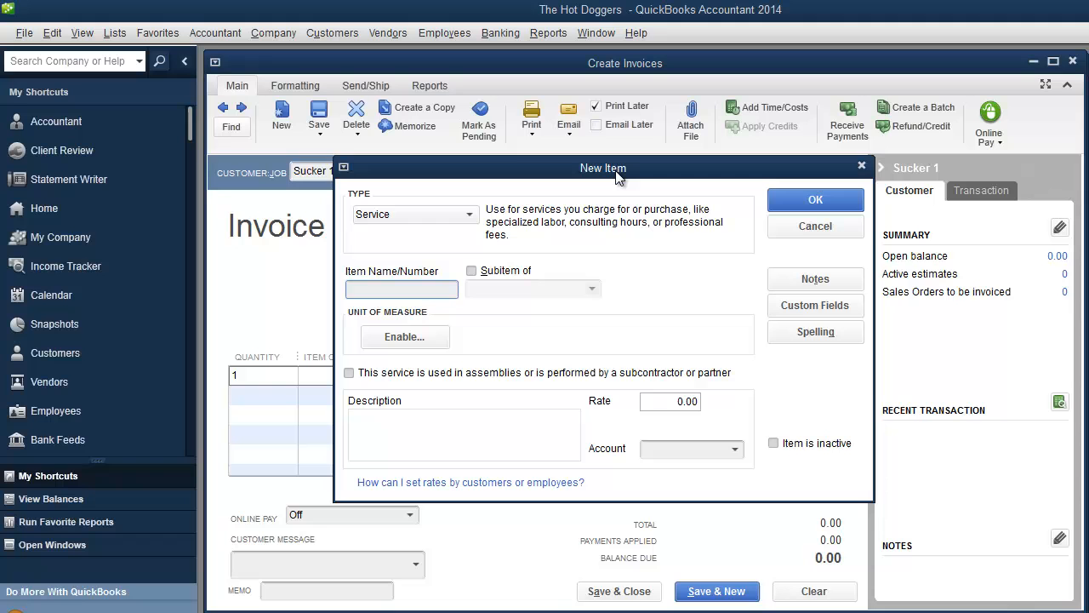
pyautogui.write('Tech Suppo')
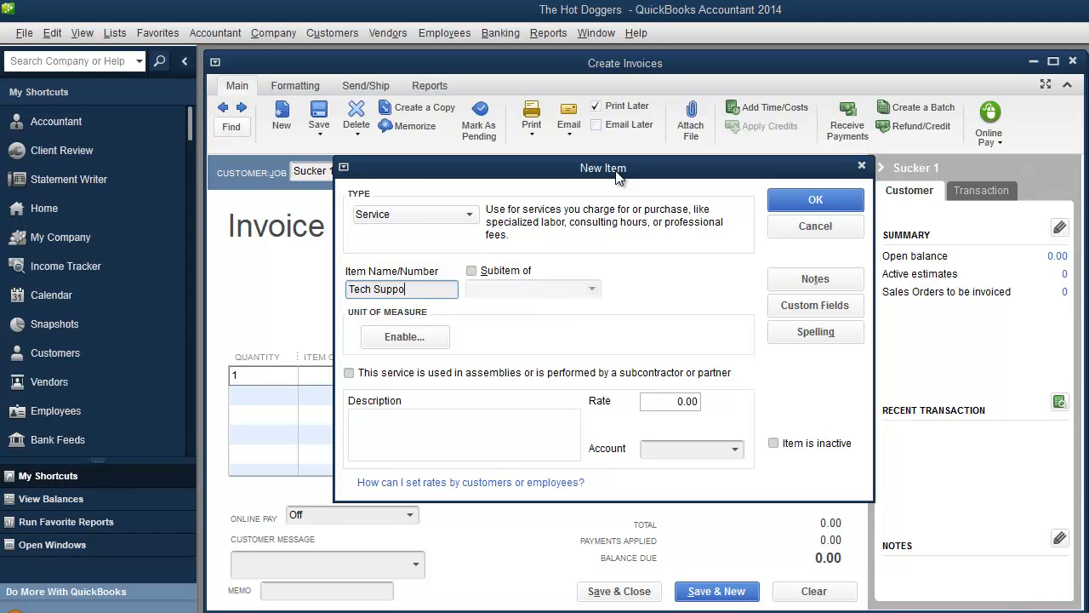
pyautogui.write('rt')
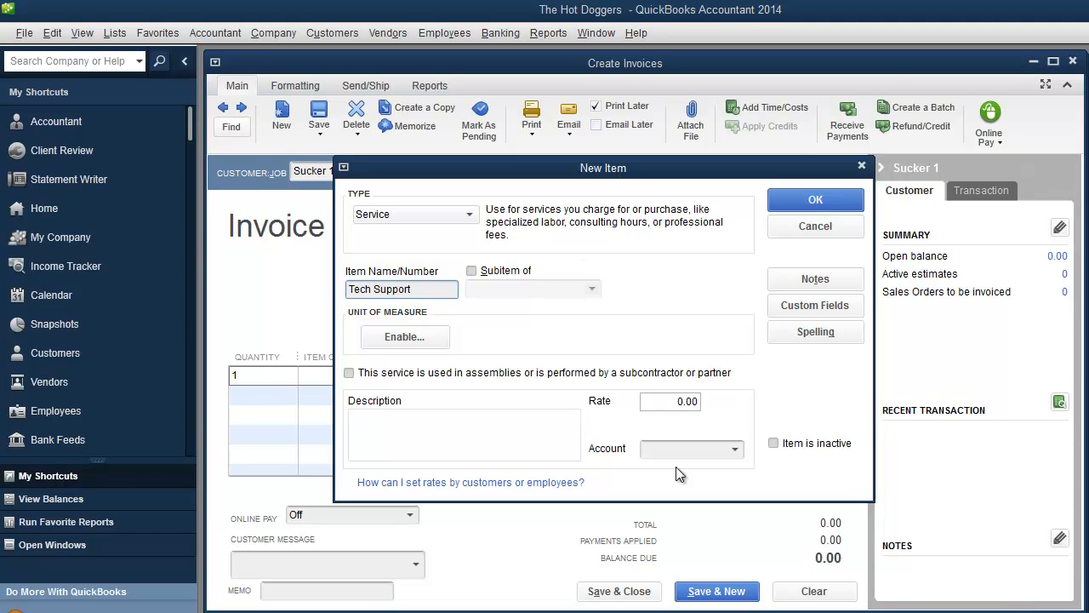
# Post the Tech Support item to the Food Sales account and save it
pyautogui.click(740, 450)
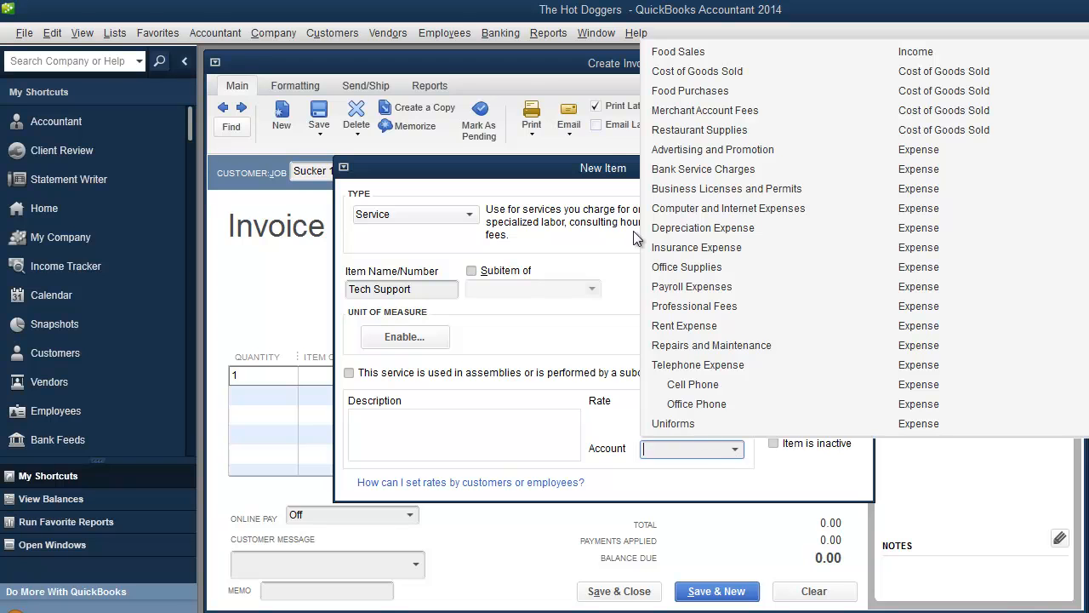
pyautogui.moveTo(419, 291)
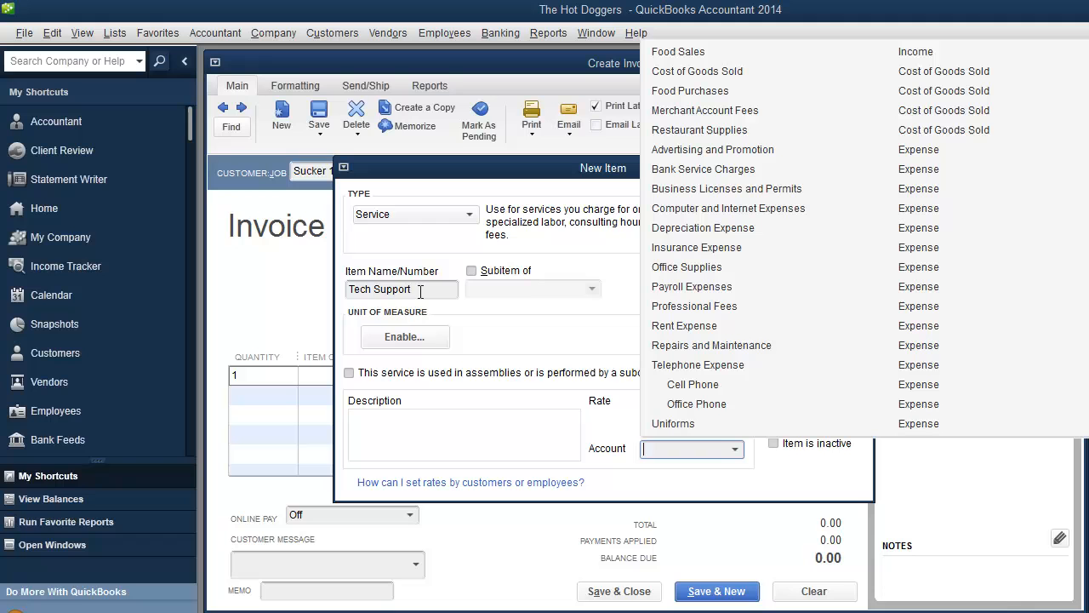
pyautogui.moveTo(687, 55)
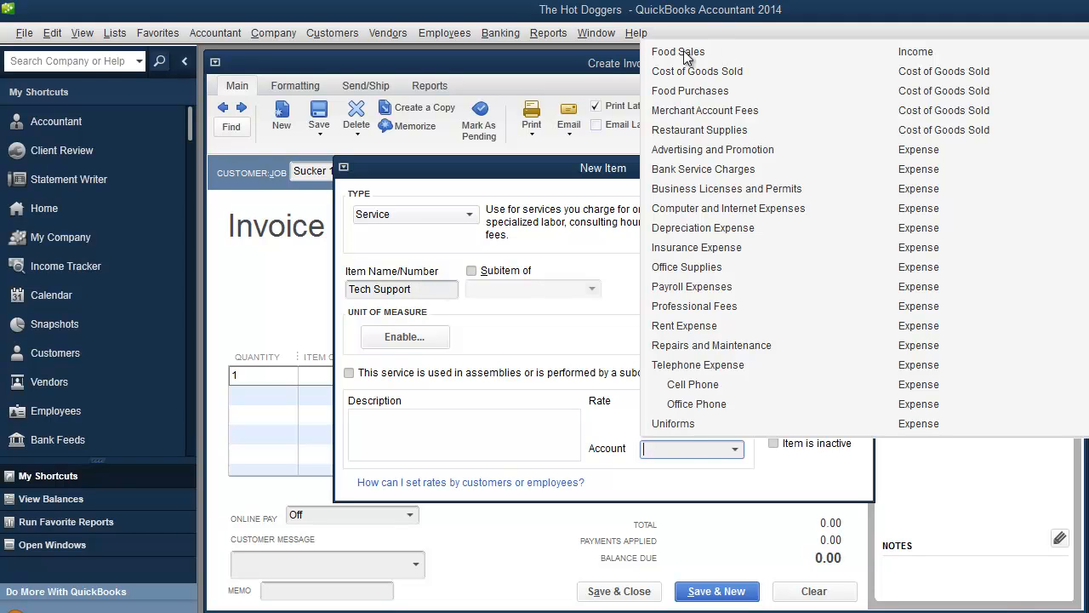
pyautogui.click(678, 51)
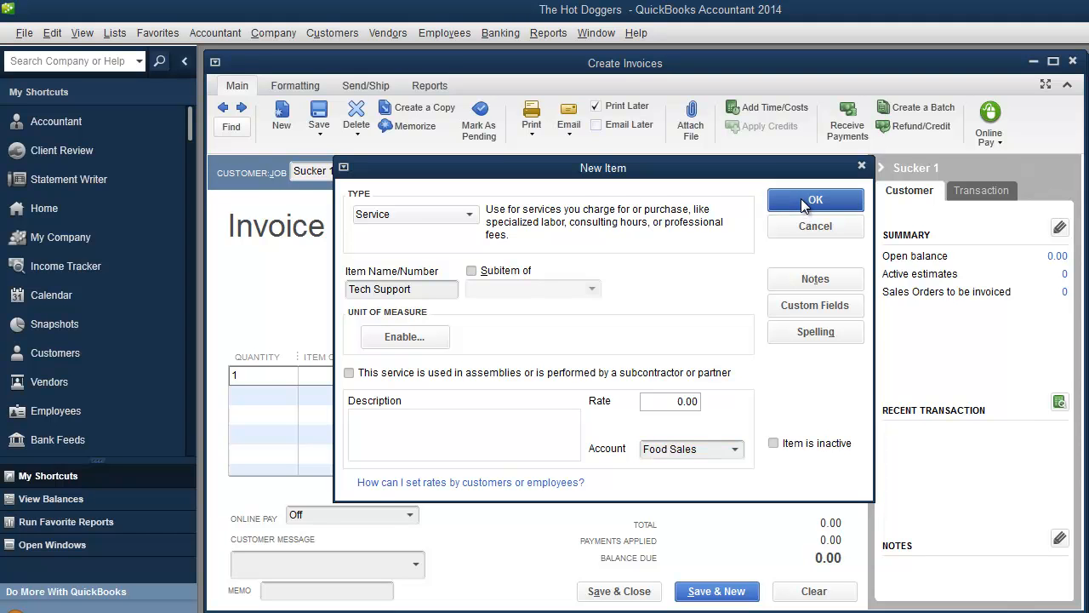
pyautogui.click(813, 199)
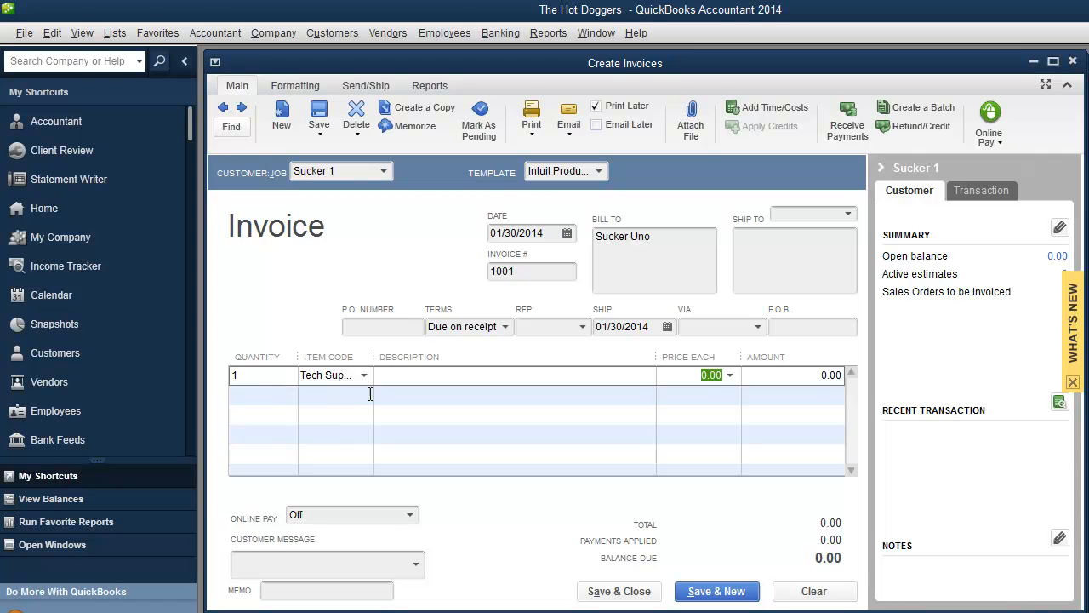
pyautogui.moveTo(265, 381)
pyautogui.write('250')
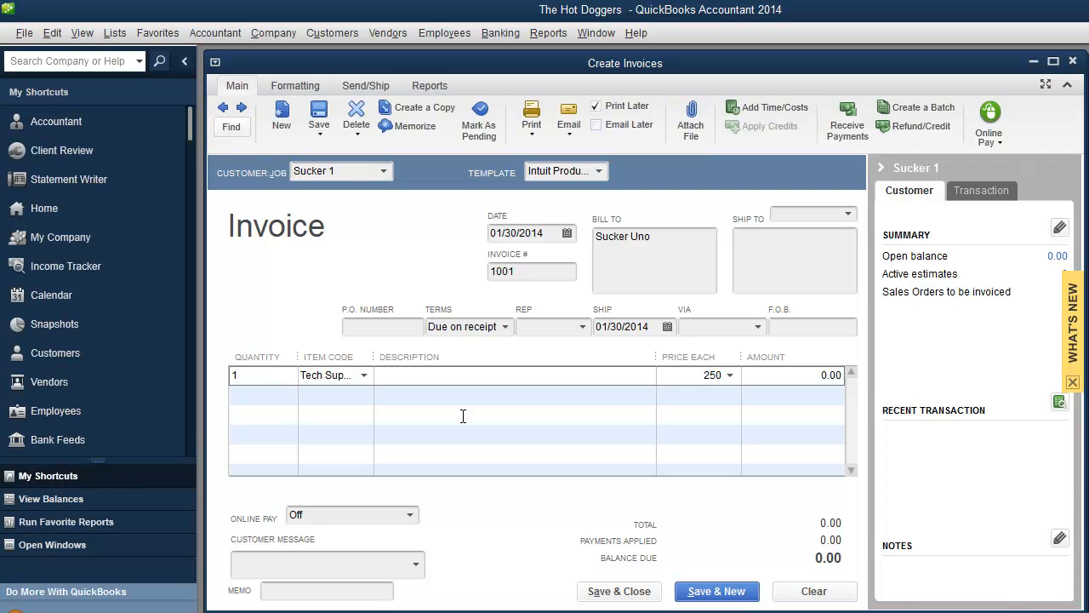
# Commit the Tech Support price of 250.00 and dismiss the price change notice
pyautogui.click(697, 374)
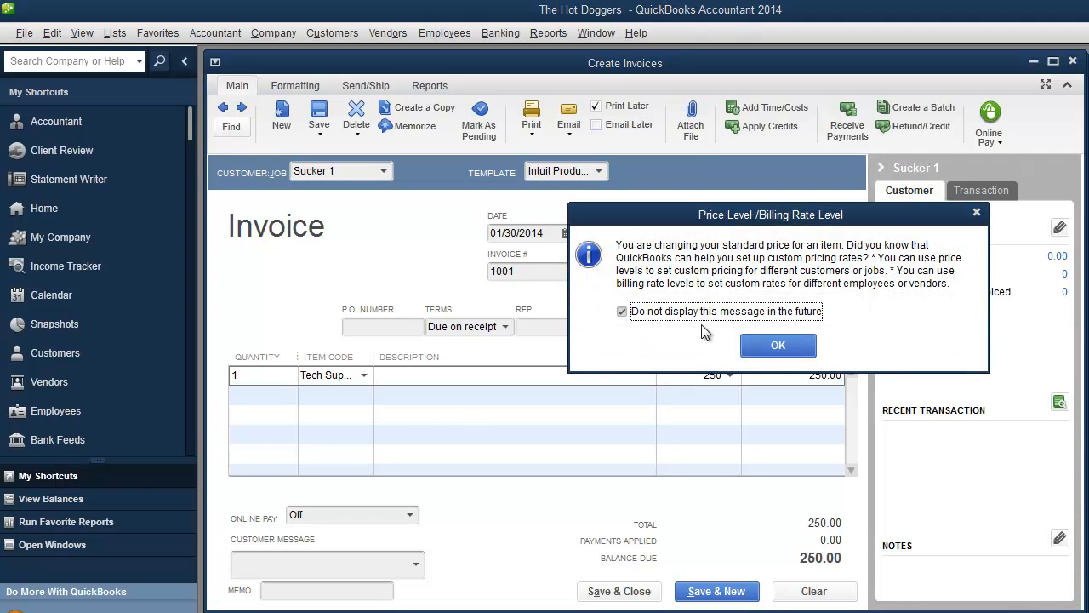
pyautogui.click(776, 343)
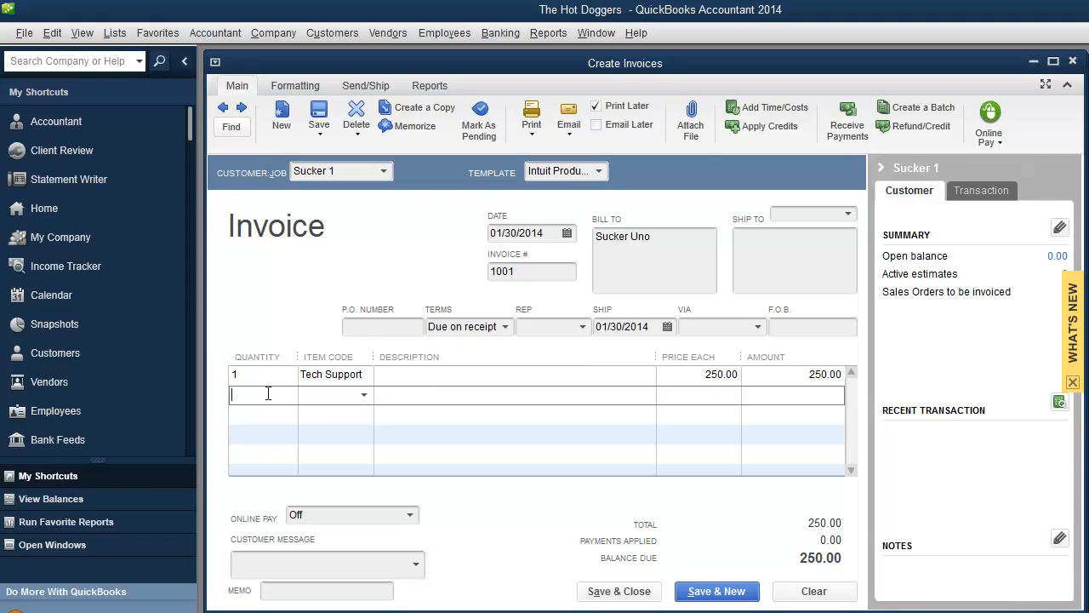
# Add a second line for quantity 500 of Widget 1
pyautogui.write('500')
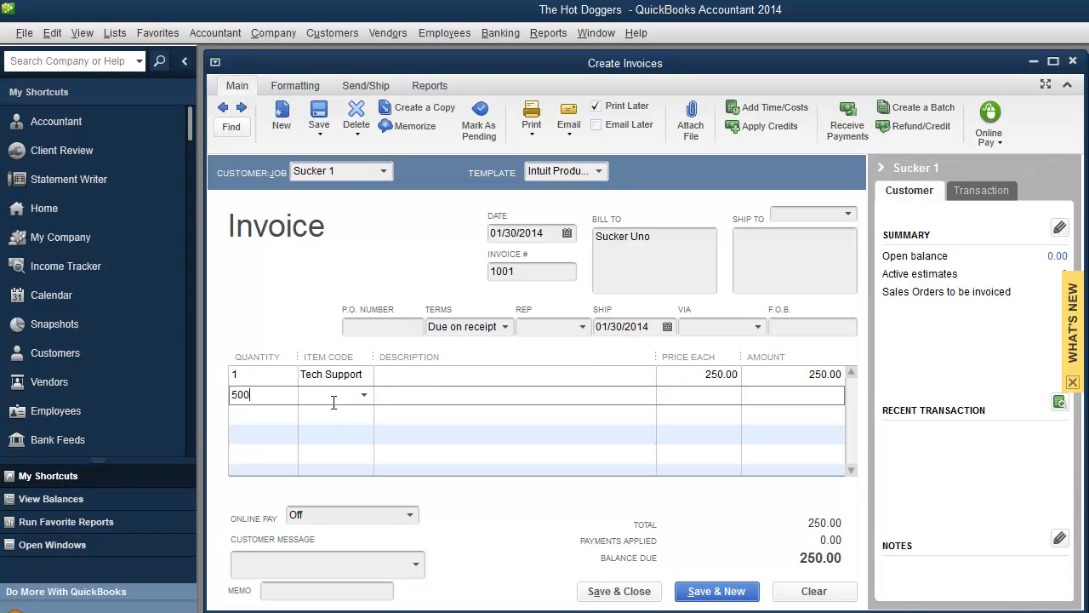
pyautogui.click(364, 394)
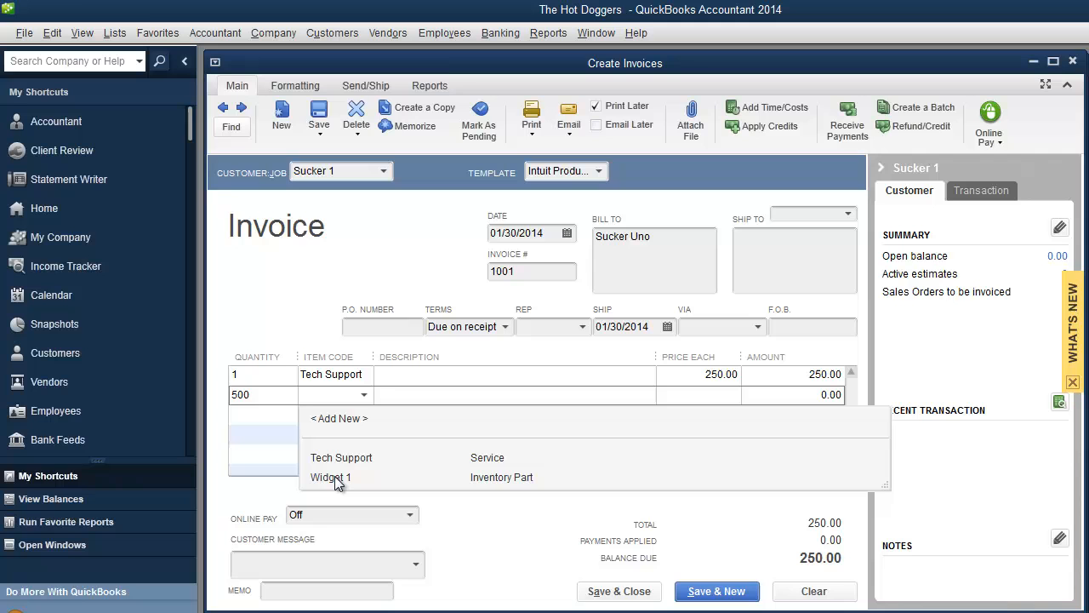
pyautogui.click(330, 477)
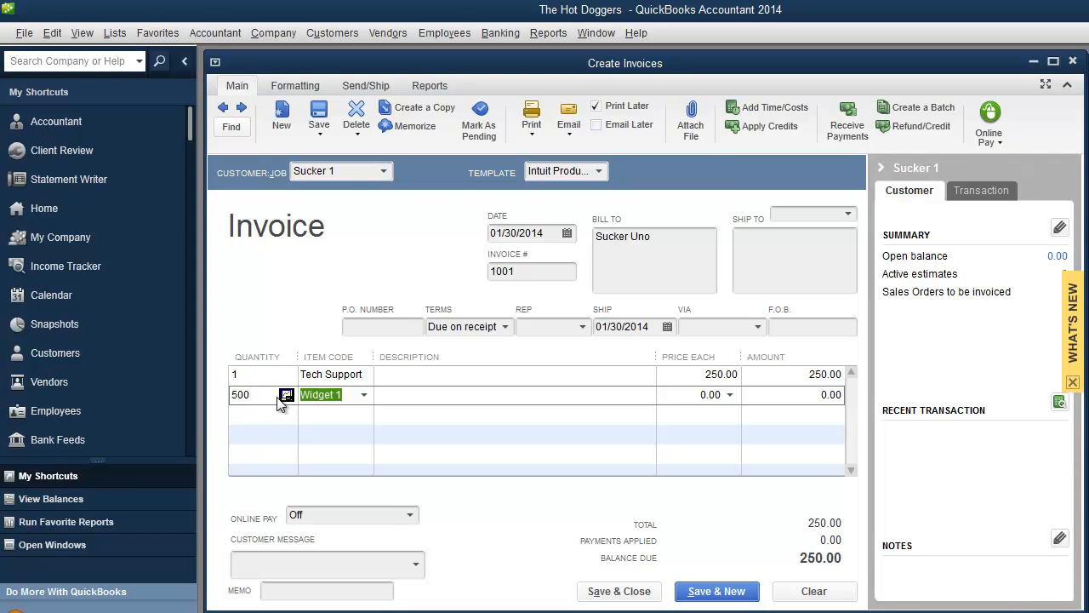
pyautogui.moveTo(145, 99)
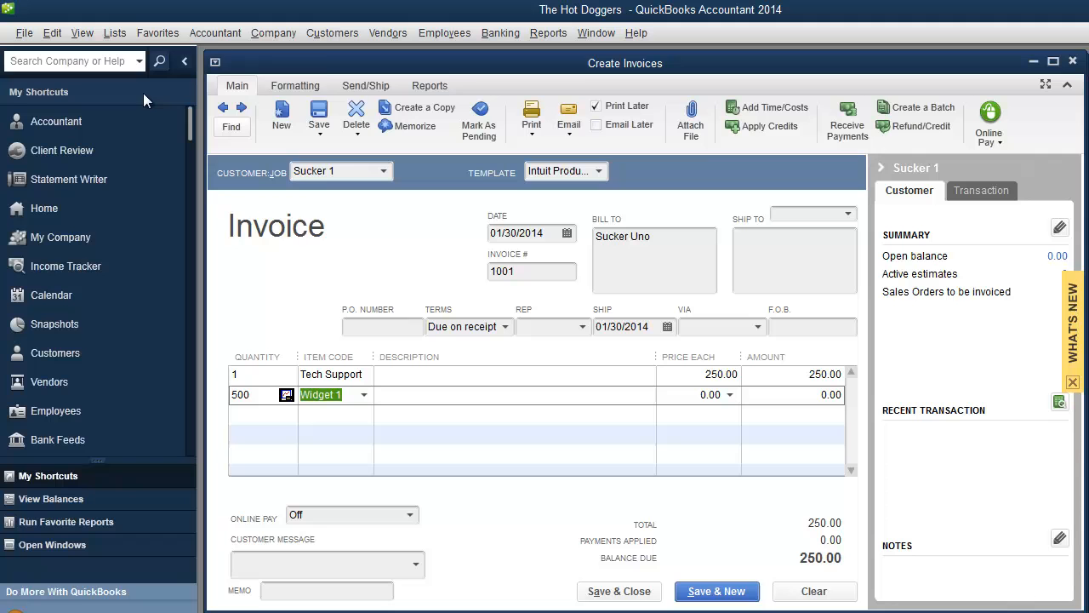
pyautogui.click(116, 32)
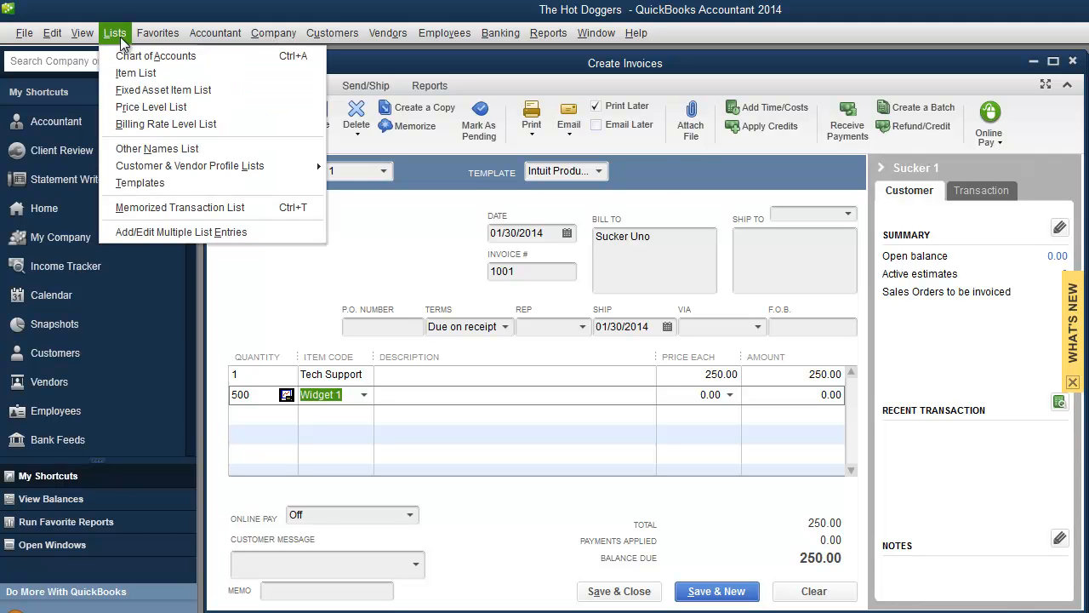
pyautogui.click(136, 72)
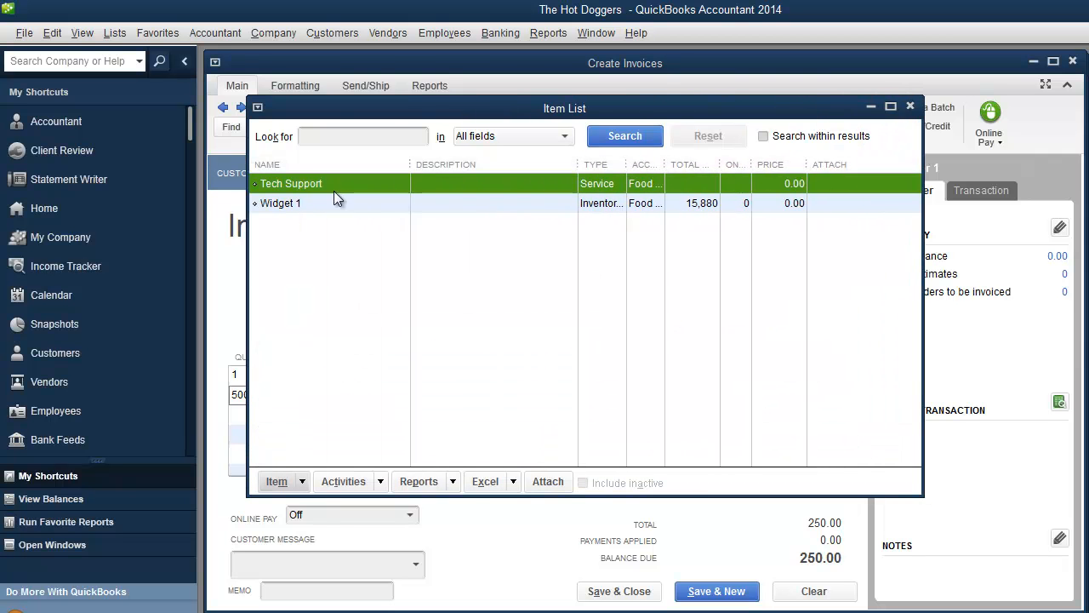
pyautogui.click(279, 203)
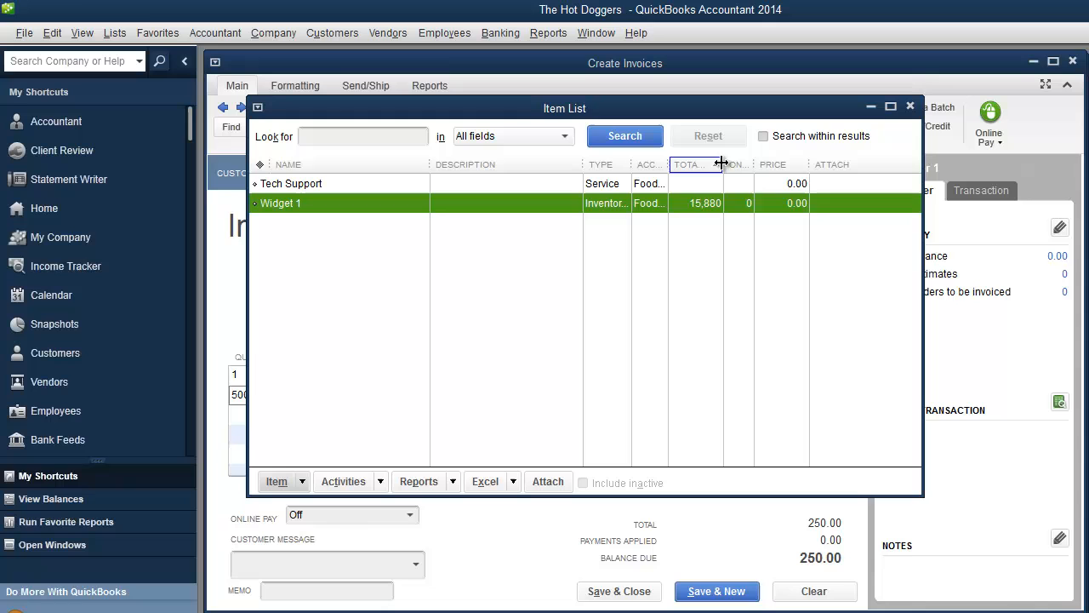
pyautogui.moveTo(721, 163); pyautogui.dragTo(775, 164)
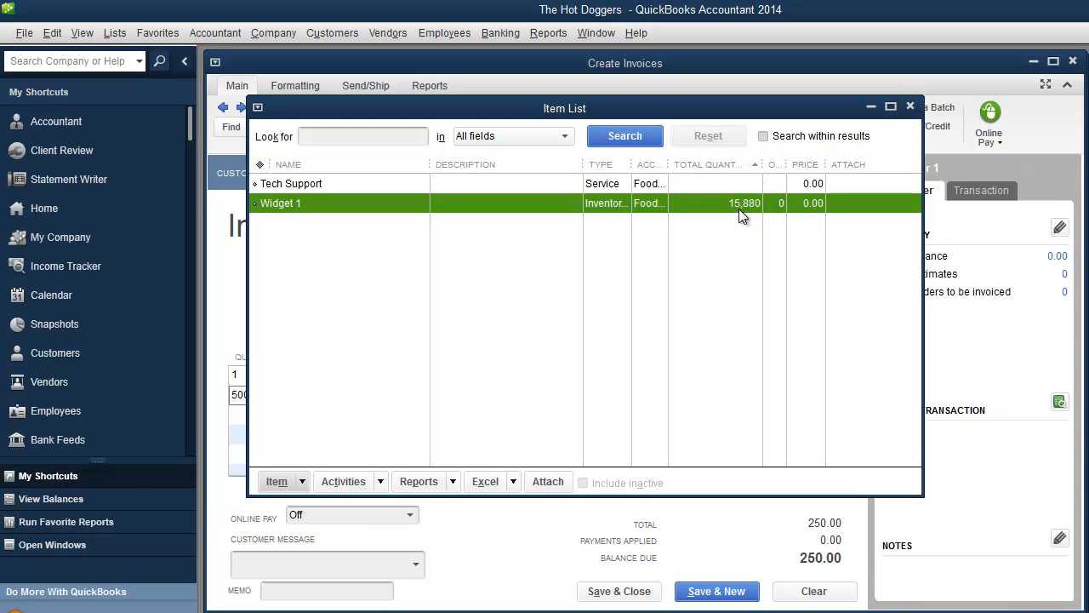
pyautogui.moveTo(742, 211)
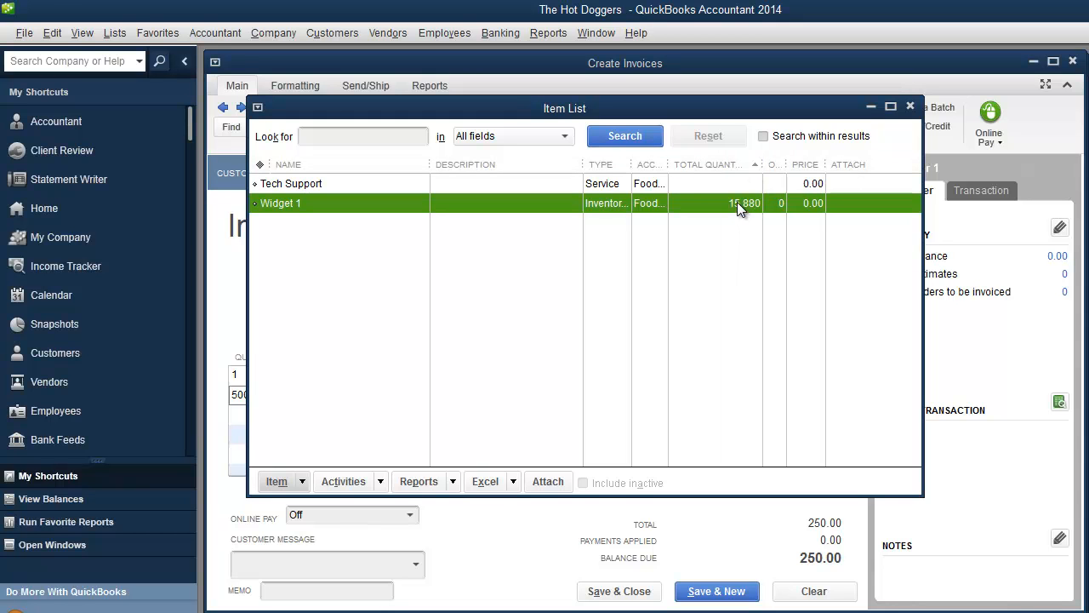
pyautogui.doubleClick(281, 203)
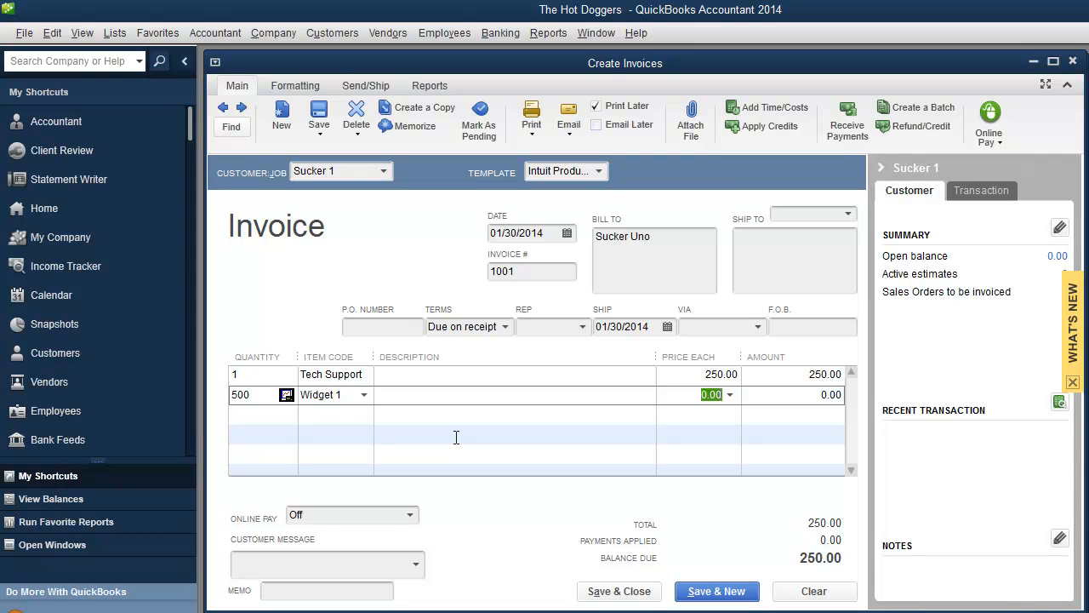
# Price Widget 1 at 99.00, save the 49,750.00 invoice and keep the changed terms
pyautogui.write('99')
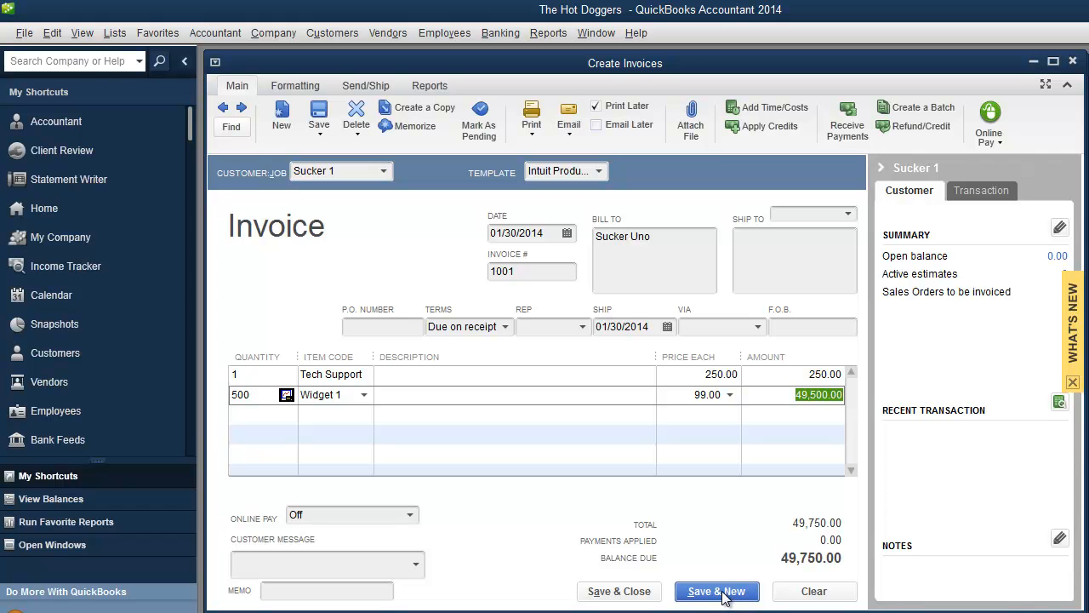
pyautogui.moveTo(619, 592)
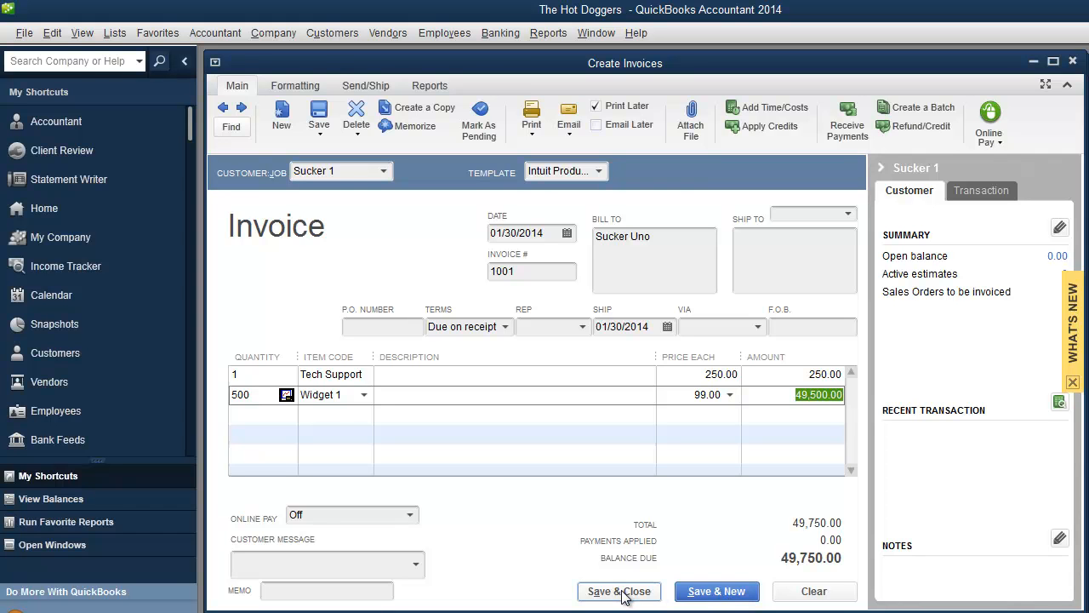
pyautogui.click(620, 590)
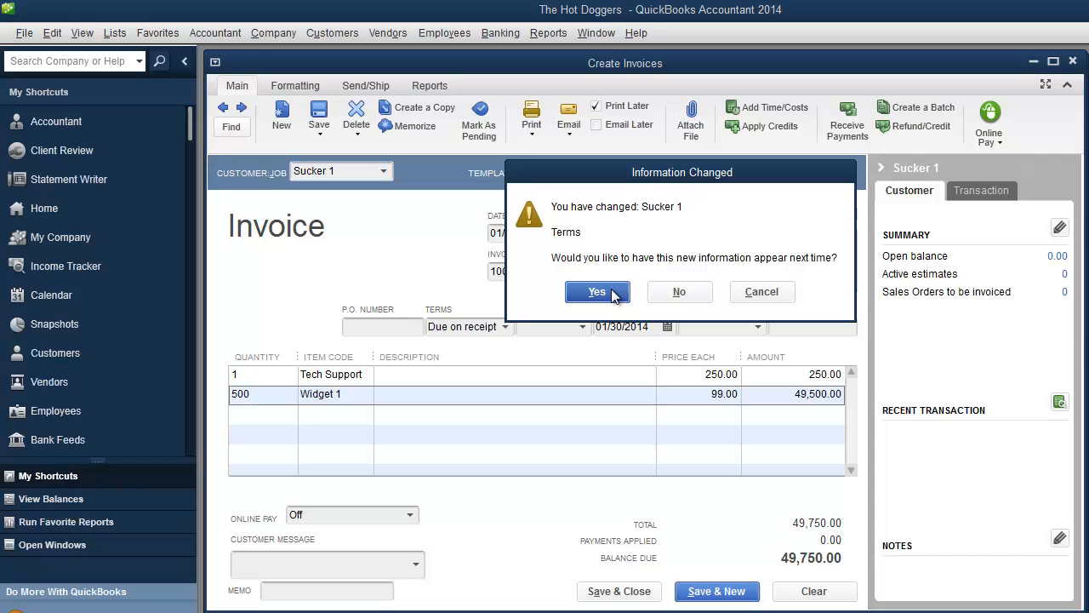
pyautogui.click(597, 291)
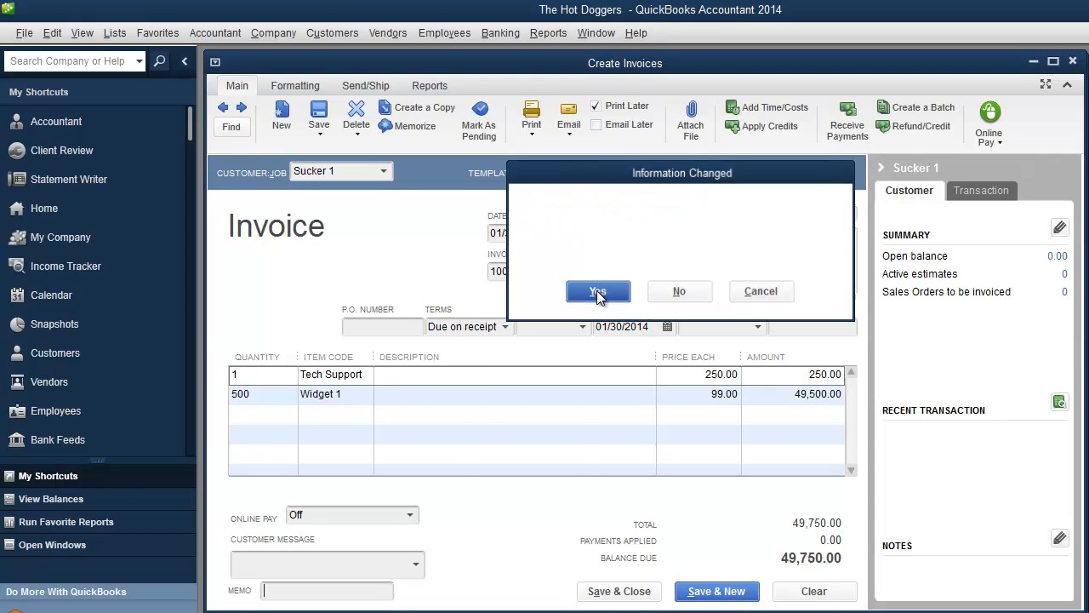
# Review Sucker 1 in the Customer Center, checking Sent Email then returning to Transactions
pyautogui.click(599, 291)
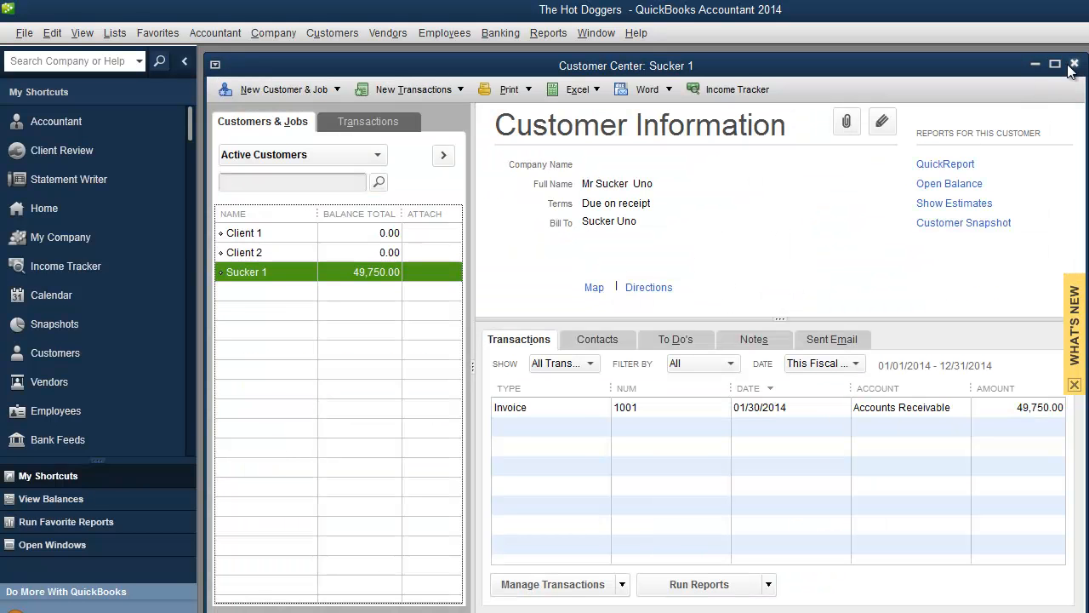
pyautogui.moveTo(361, 276)
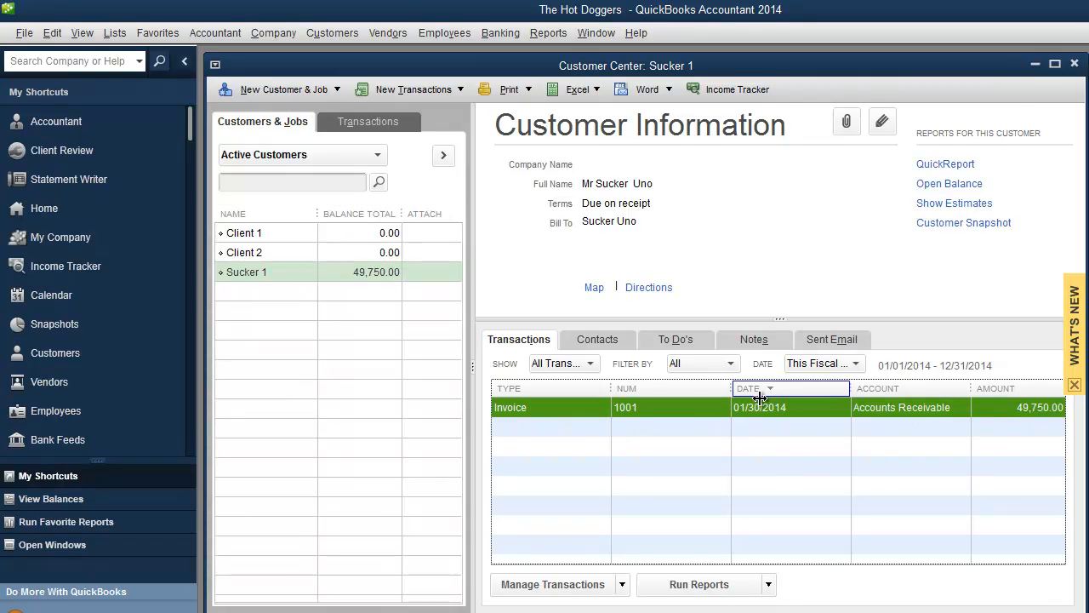
pyautogui.moveTo(694, 111)
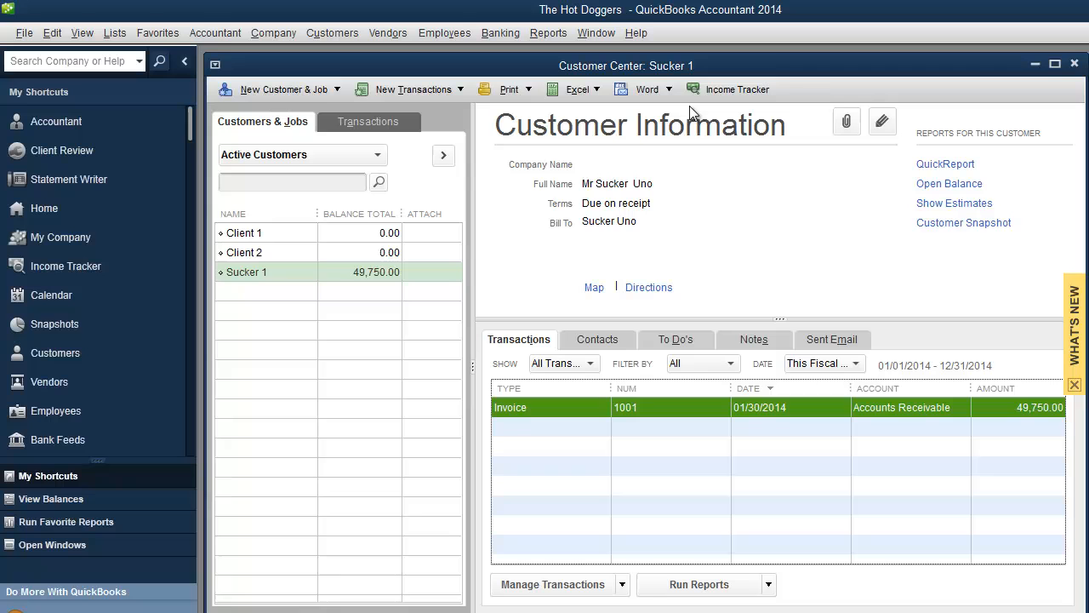
pyautogui.moveTo(459, 468)
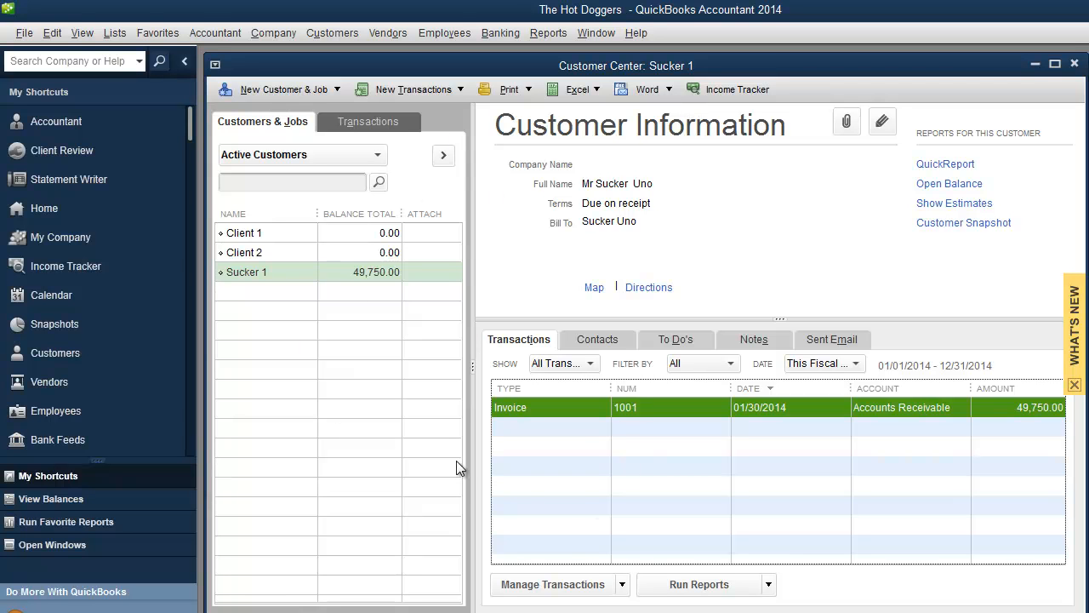
pyautogui.moveTo(466, 463)
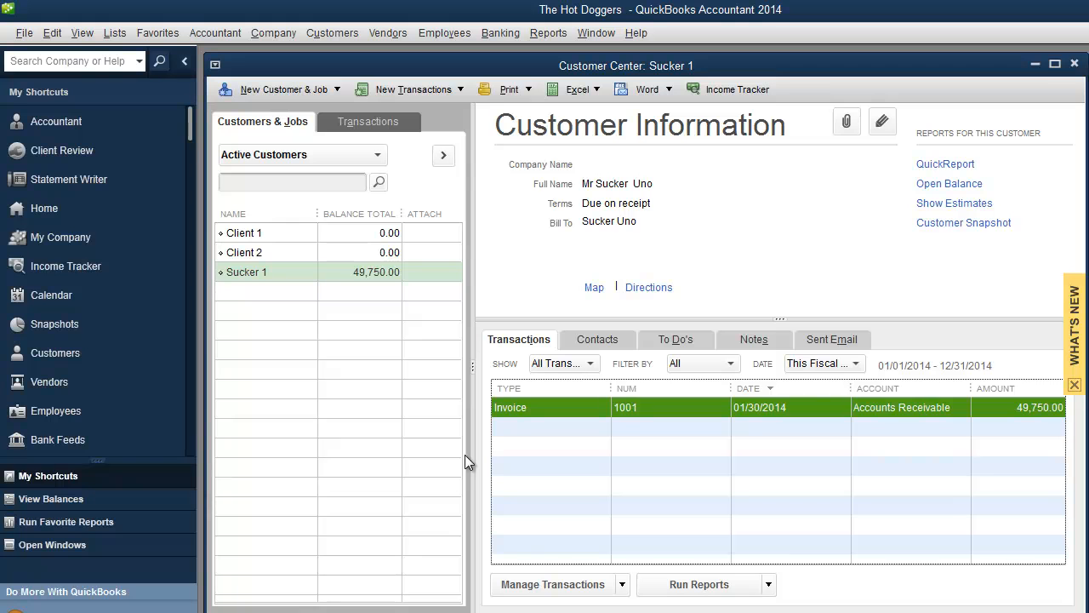
pyautogui.moveTo(606, 337)
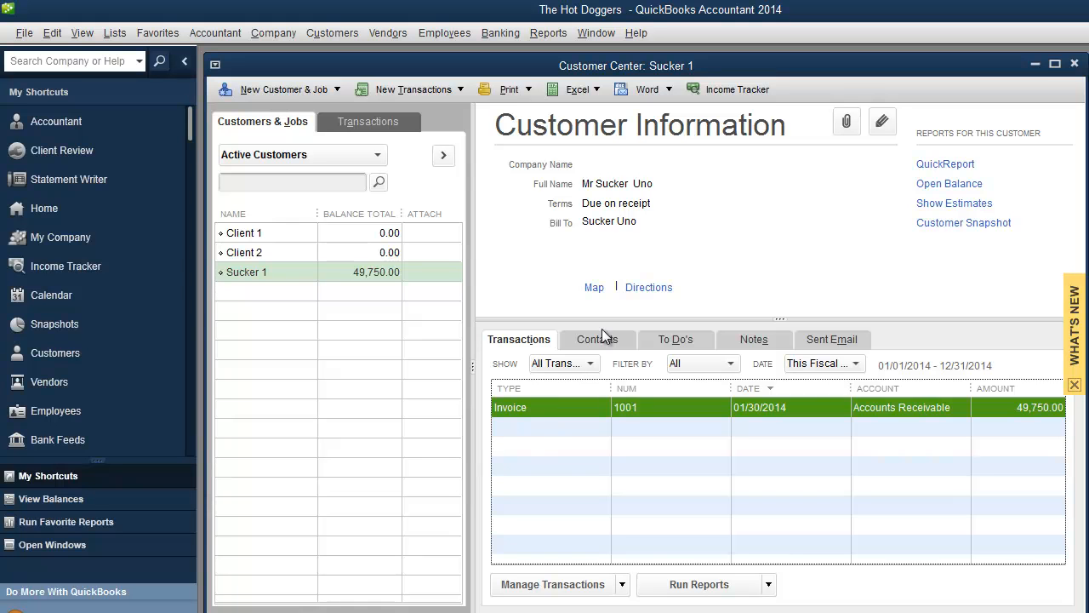
pyautogui.click(830, 339)
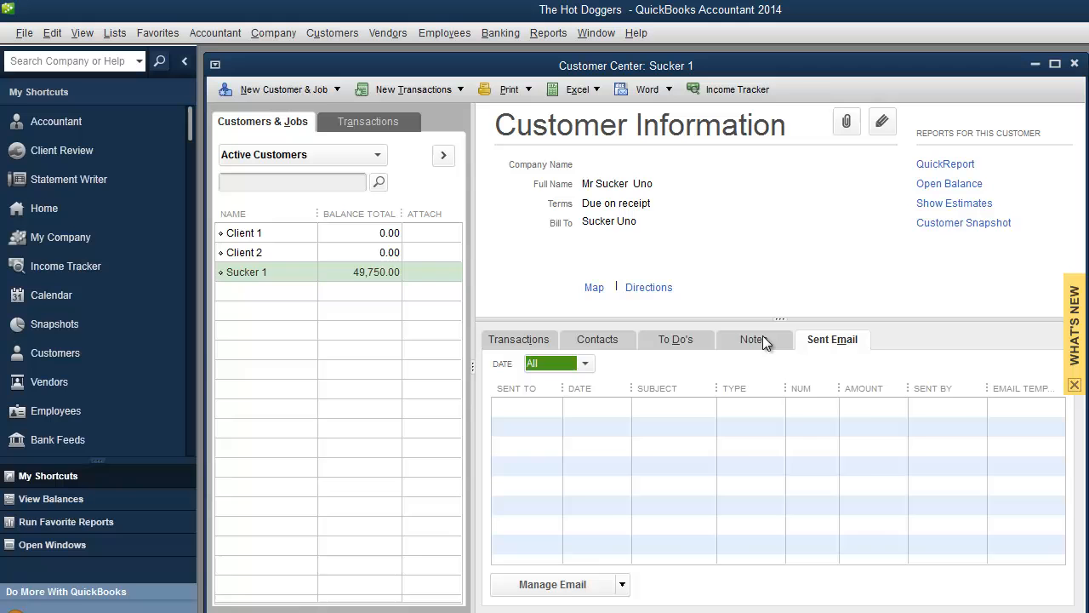
pyautogui.click(518, 339)
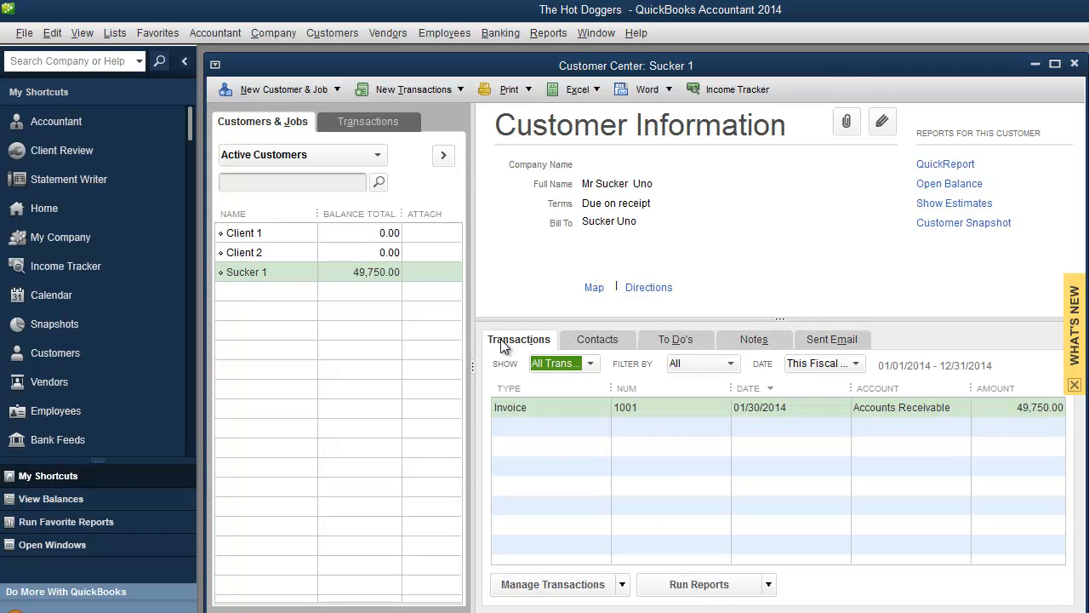
pyautogui.moveTo(534, 293)
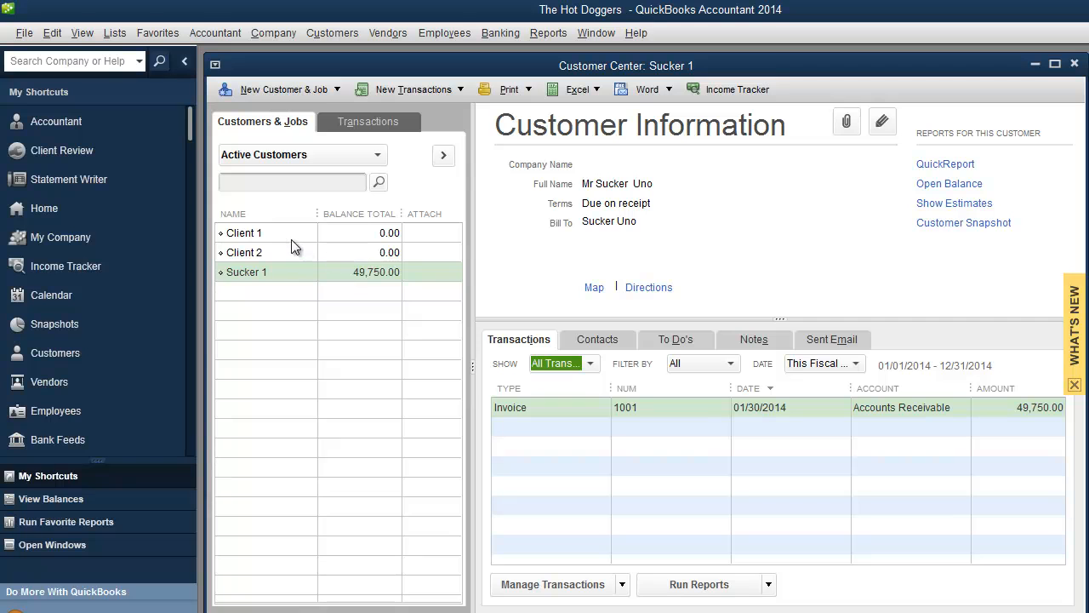
pyautogui.moveTo(354, 499)
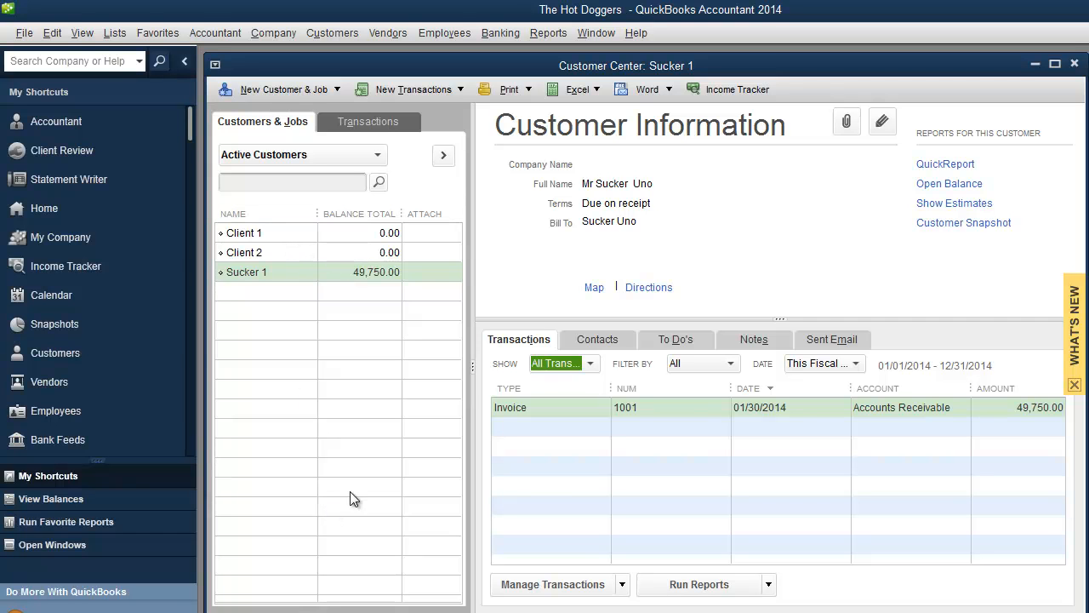
pyautogui.moveTo(361, 491)
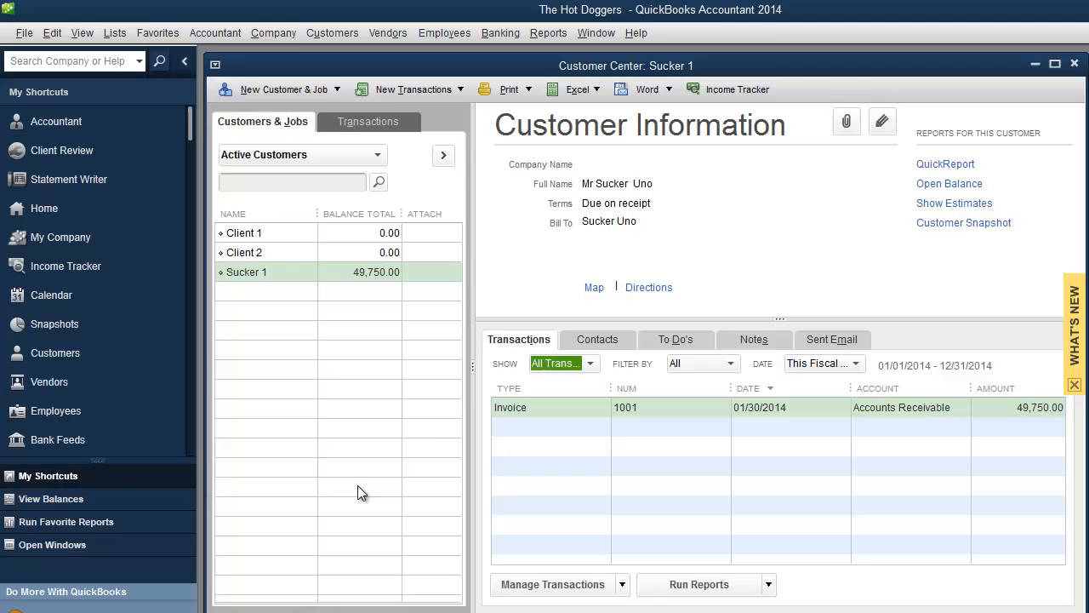
# Open a Receive Payments form from the Customers menu, then return to the menu
pyautogui.click(332, 32)
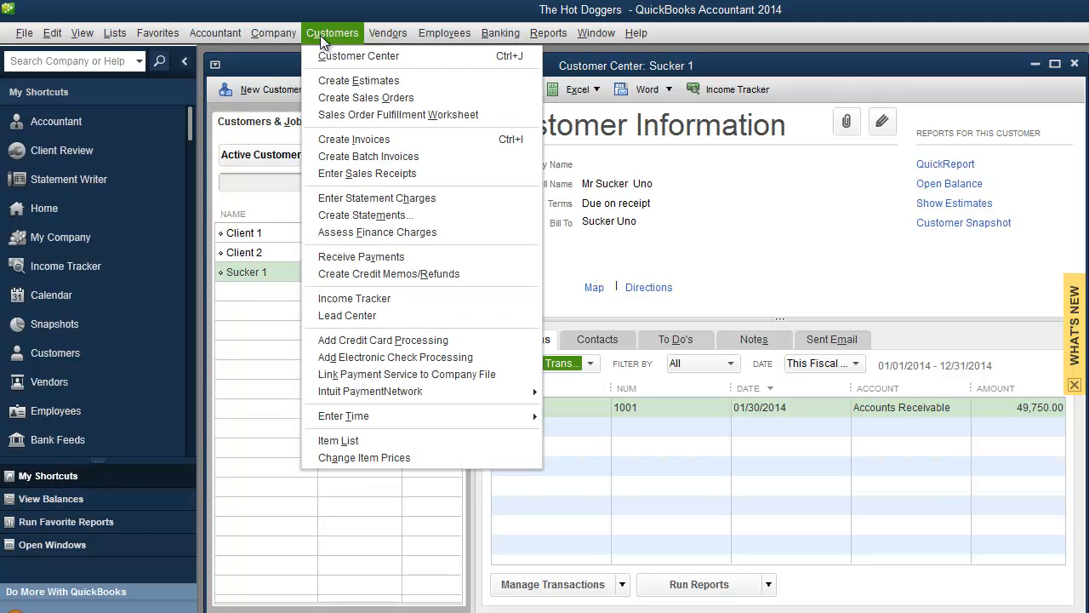
pyautogui.moveTo(388, 273)
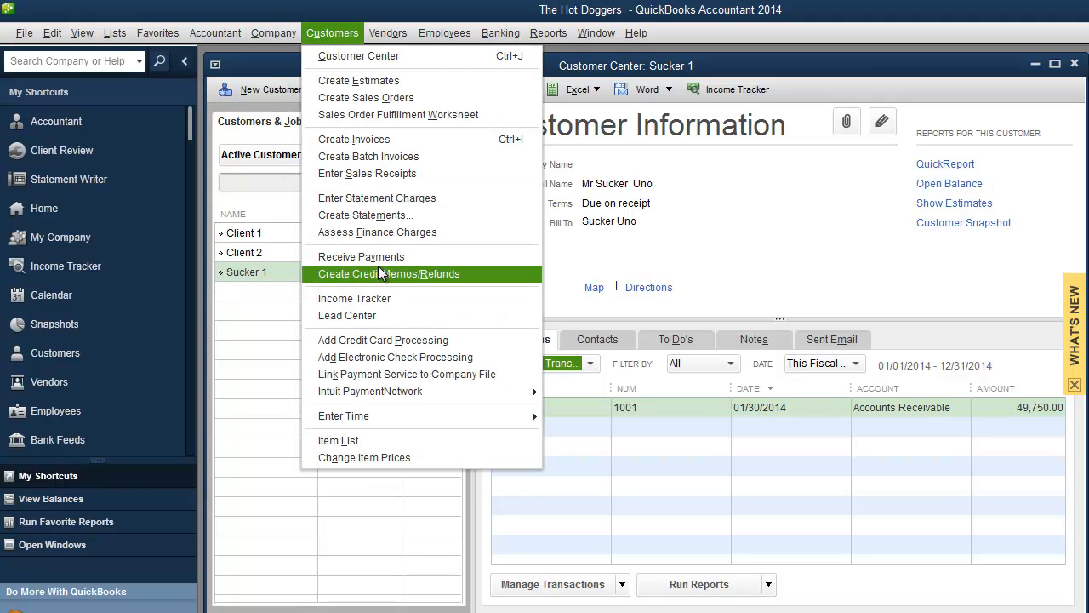
pyautogui.click(361, 255)
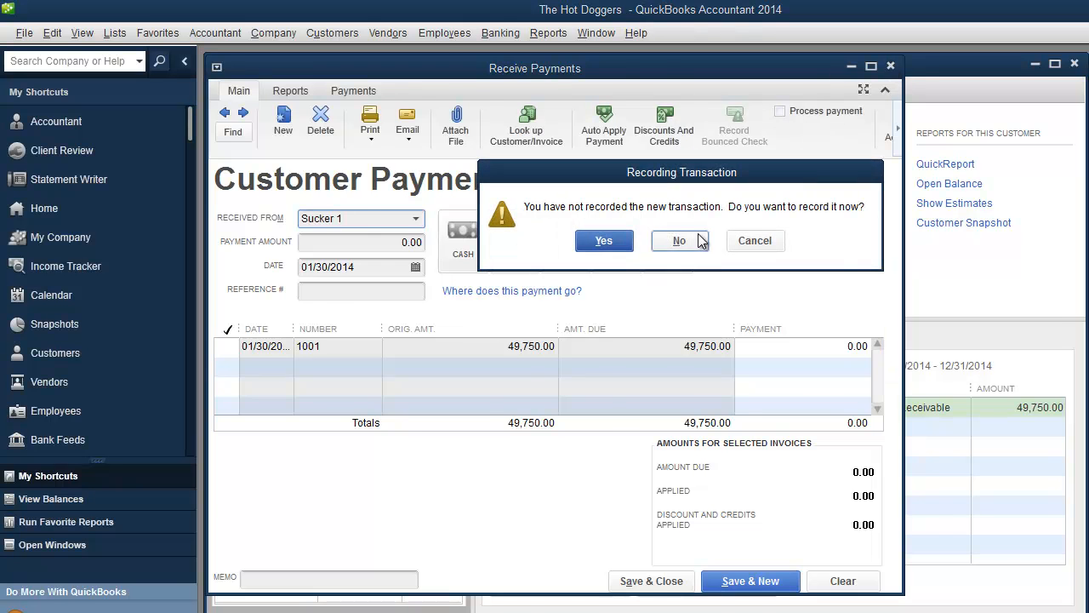
pyautogui.click(332, 33)
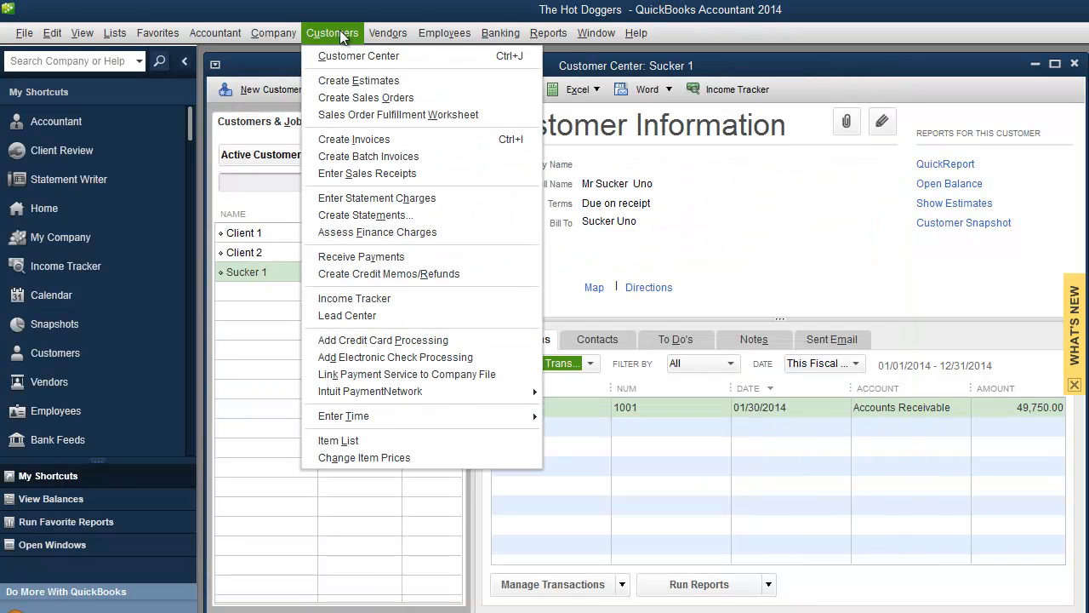
pyautogui.moveTo(388, 272)
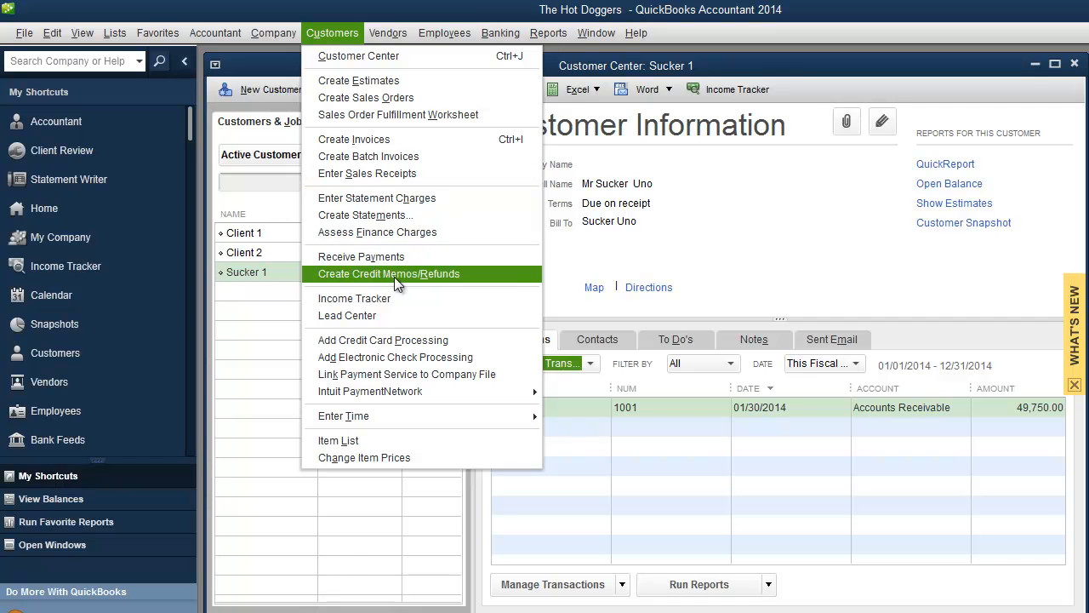
# Start credit memo 1002 for Sucker 1 crediting 400 of Widget 1 at 79.00
pyautogui.click(388, 272)
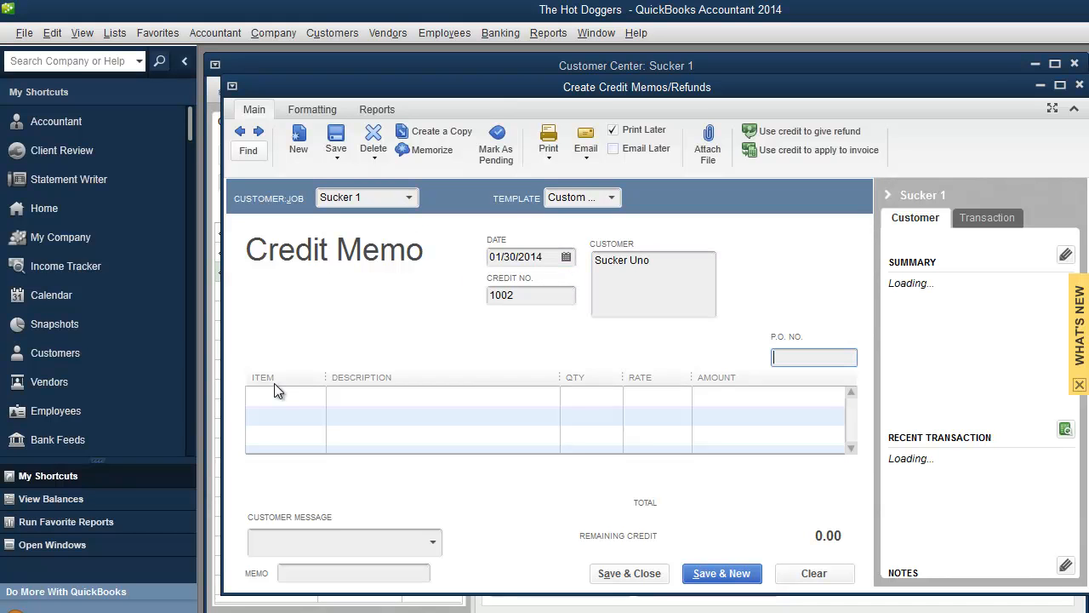
pyautogui.click(281, 394)
pyautogui.write('400')
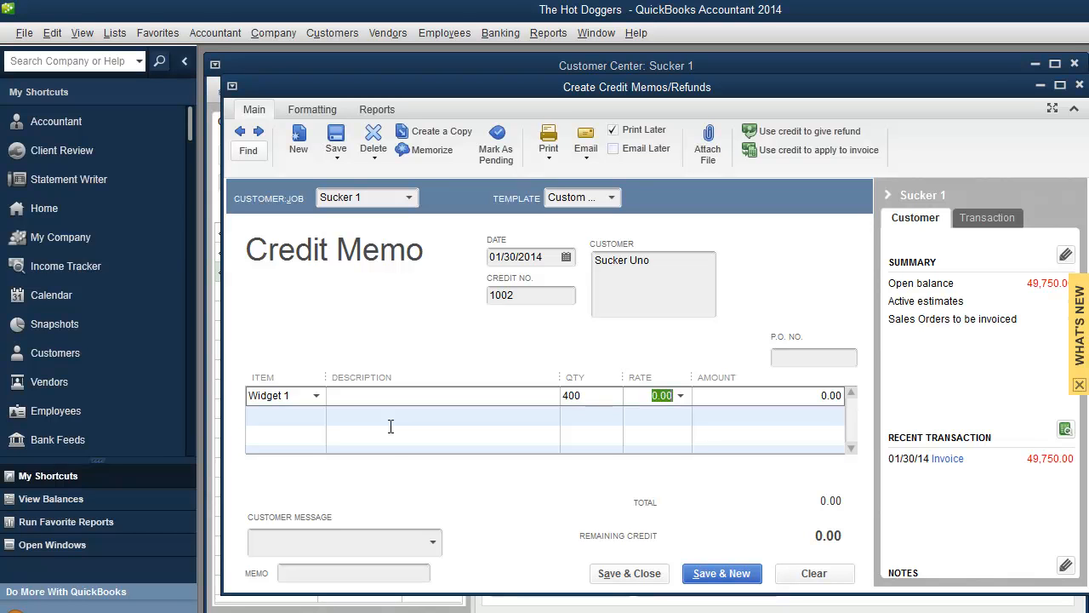
pyautogui.write('99.00')
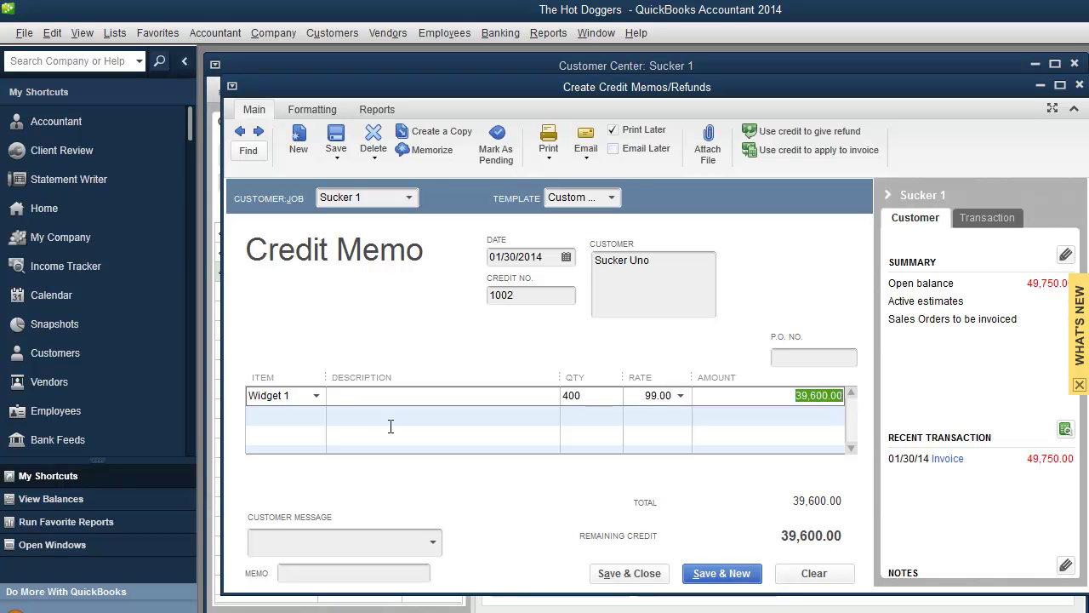
pyautogui.moveTo(689, 565)
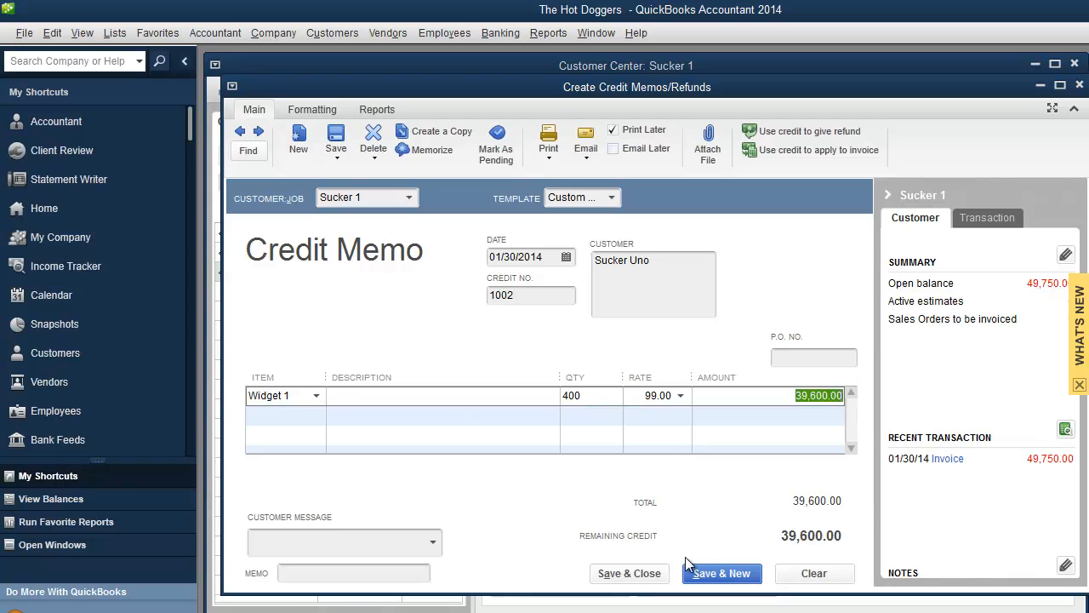
pyautogui.moveTo(657, 395)
pyautogui.write('7')
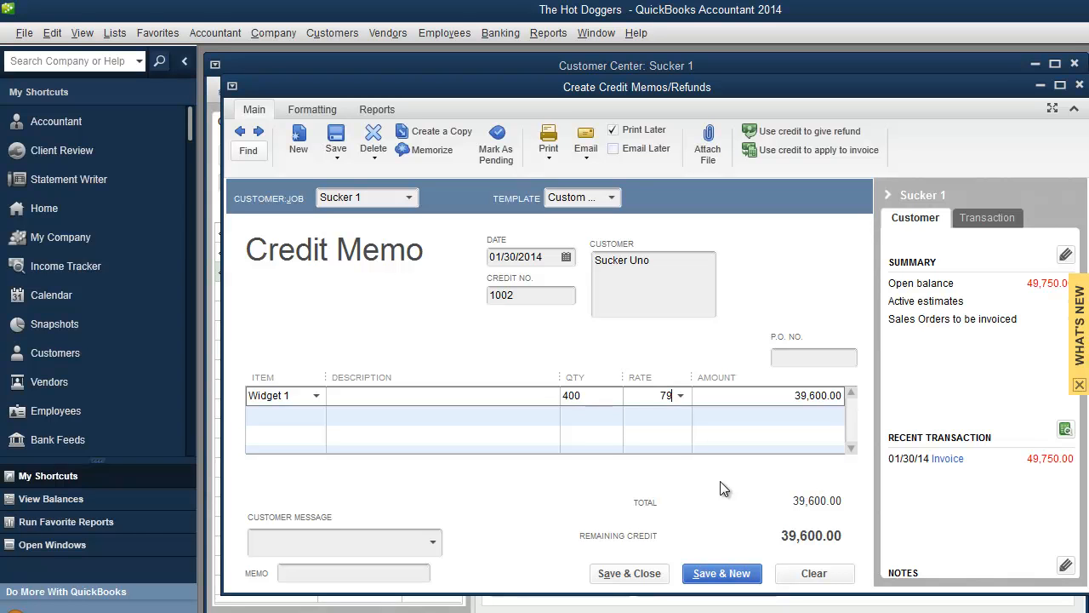
pyautogui.write('99')
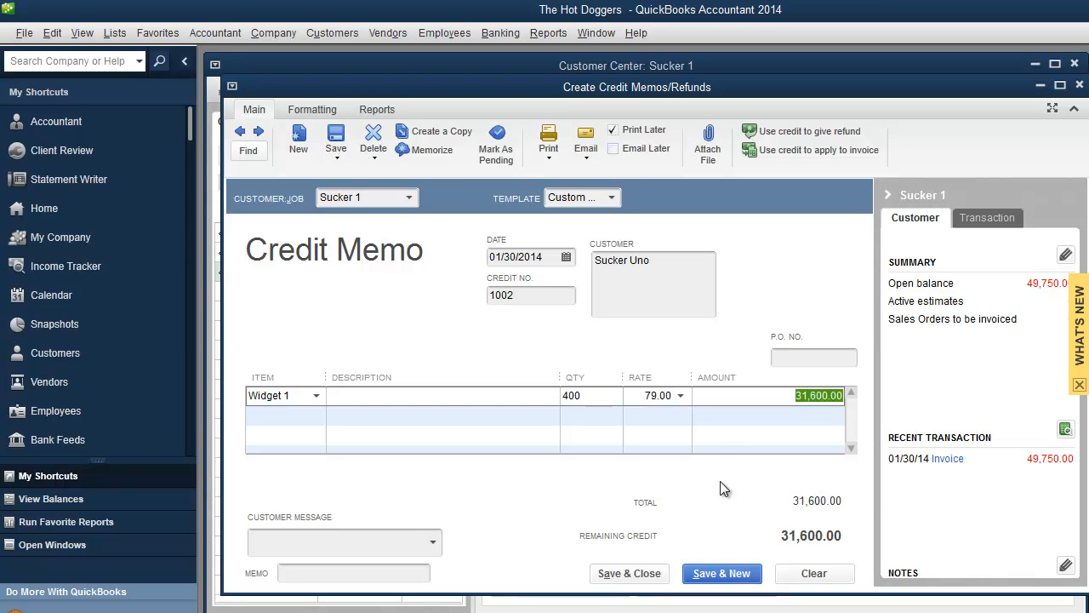
pyautogui.moveTo(698, 478)
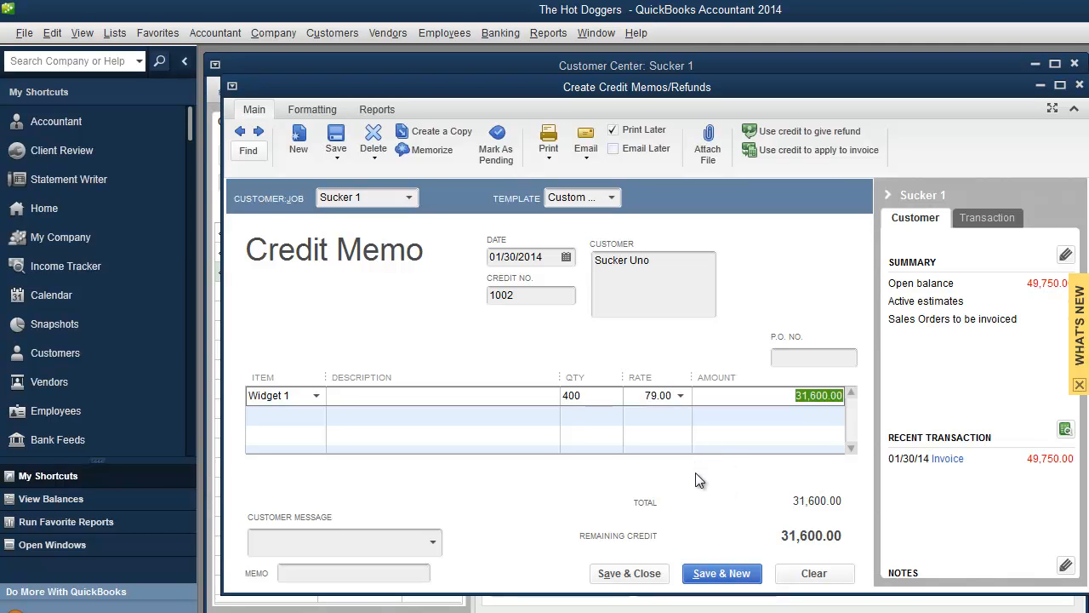
pyautogui.moveTo(689, 558)
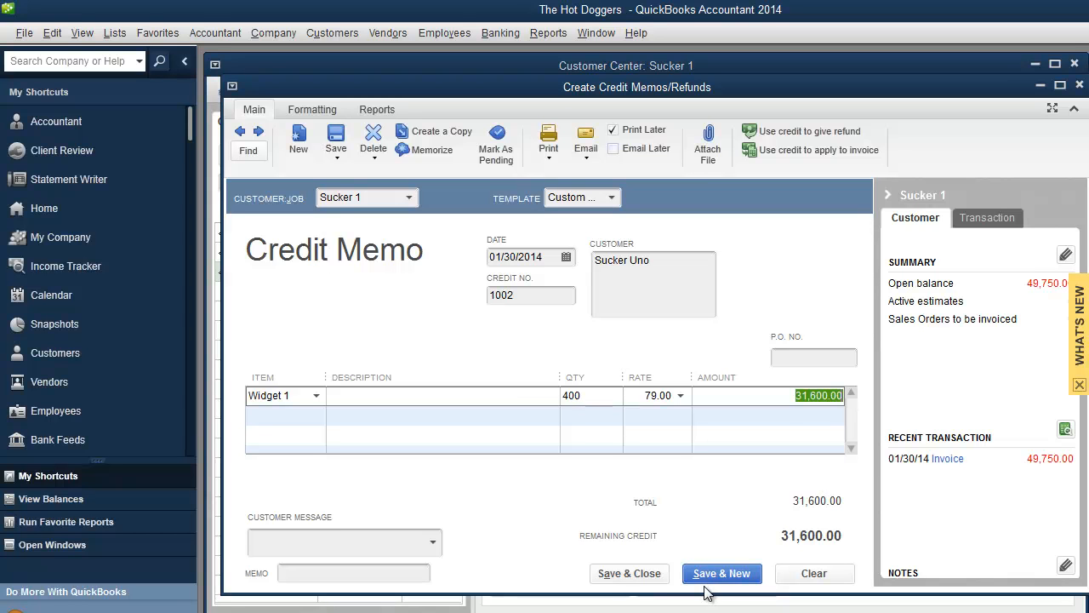
pyautogui.moveTo(630, 572)
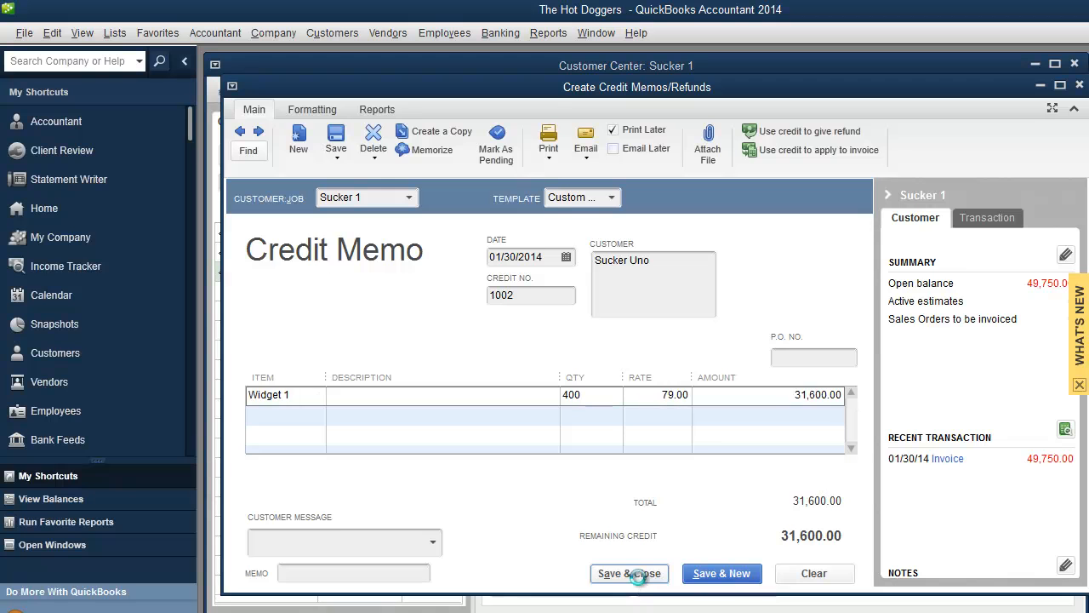
# Save credit memo 1002 and apply its 31,600 credit to invoice 1001
pyautogui.click(630, 571)
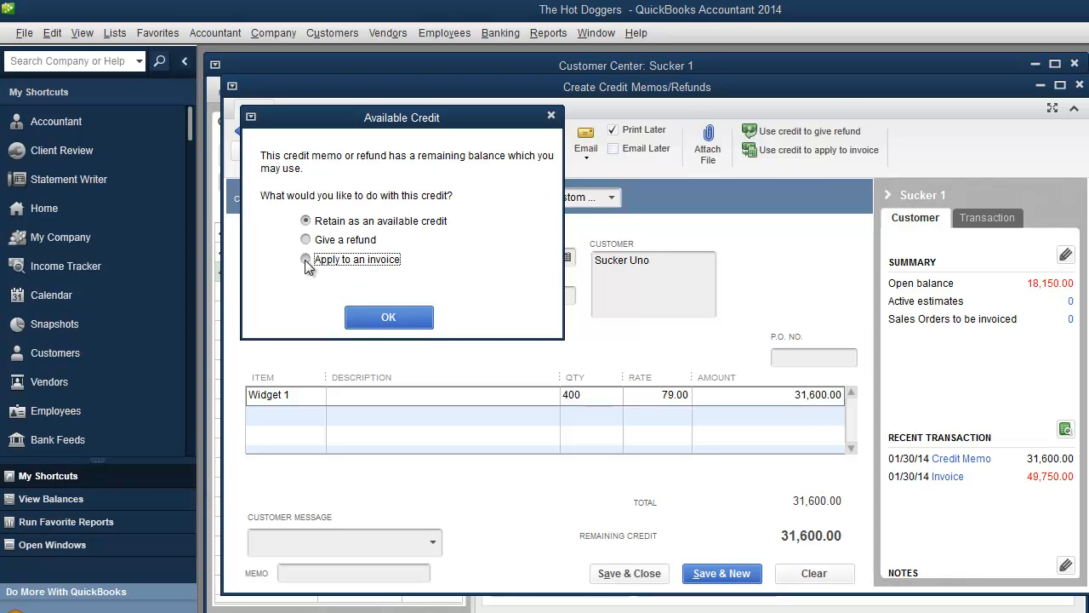
pyautogui.click(388, 316)
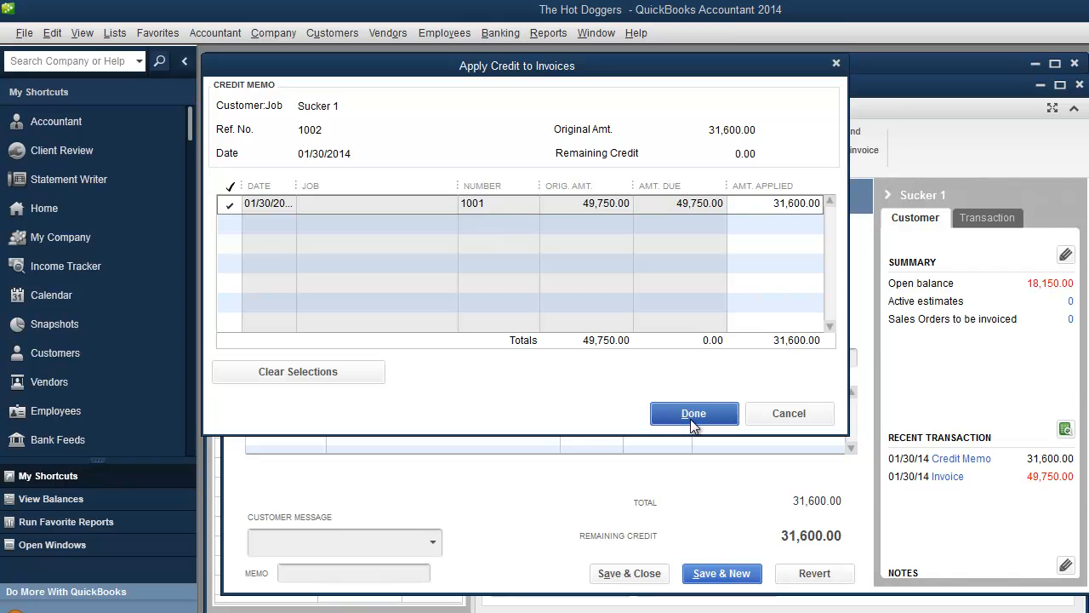
pyautogui.click(332, 32)
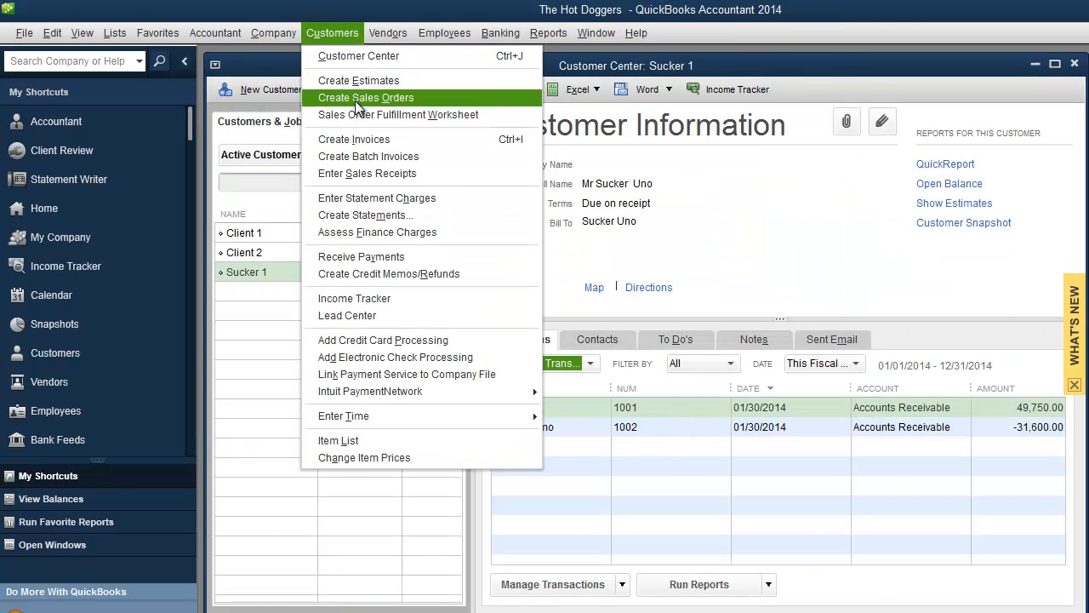
# Receive a 9,000 payment from Sucker 1 against the 18,150 balance, leaving 9,150 owed
pyautogui.click(360, 255)
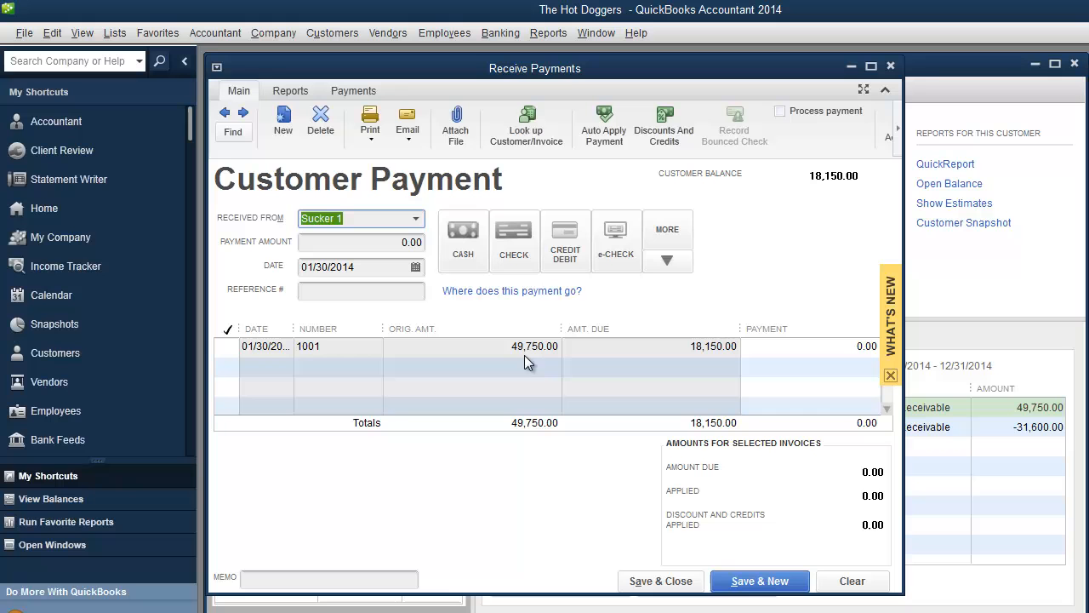
pyautogui.moveTo(902, 599)
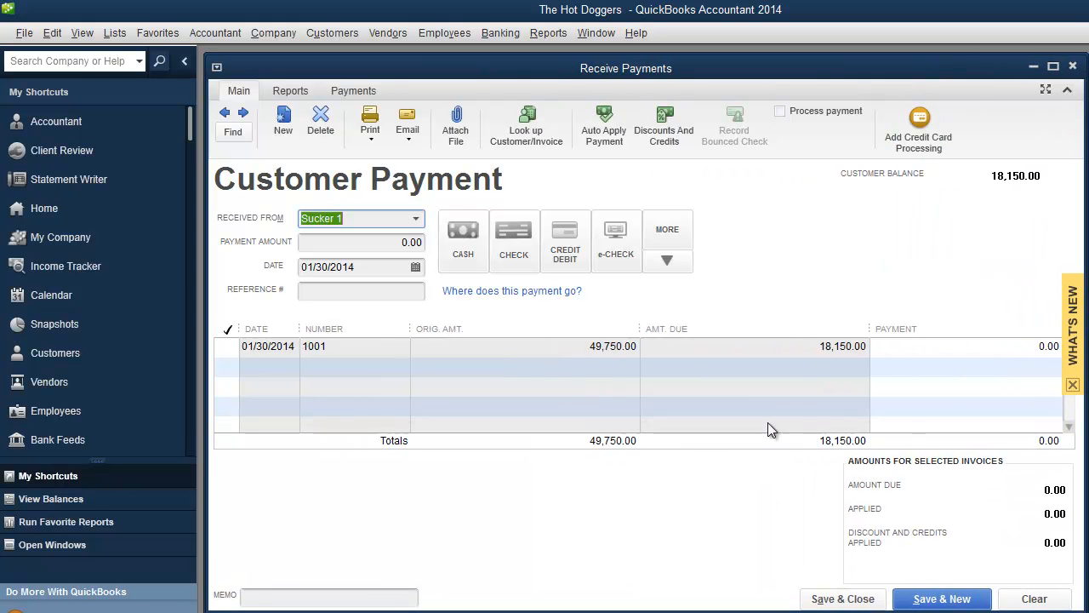
pyautogui.moveTo(616, 361)
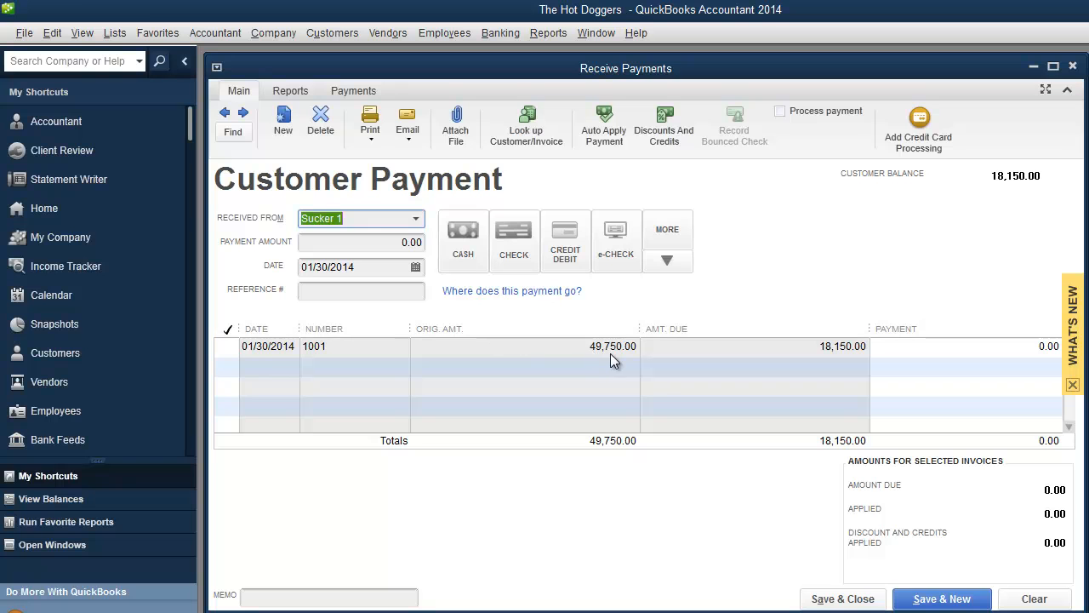
pyautogui.moveTo(830, 358)
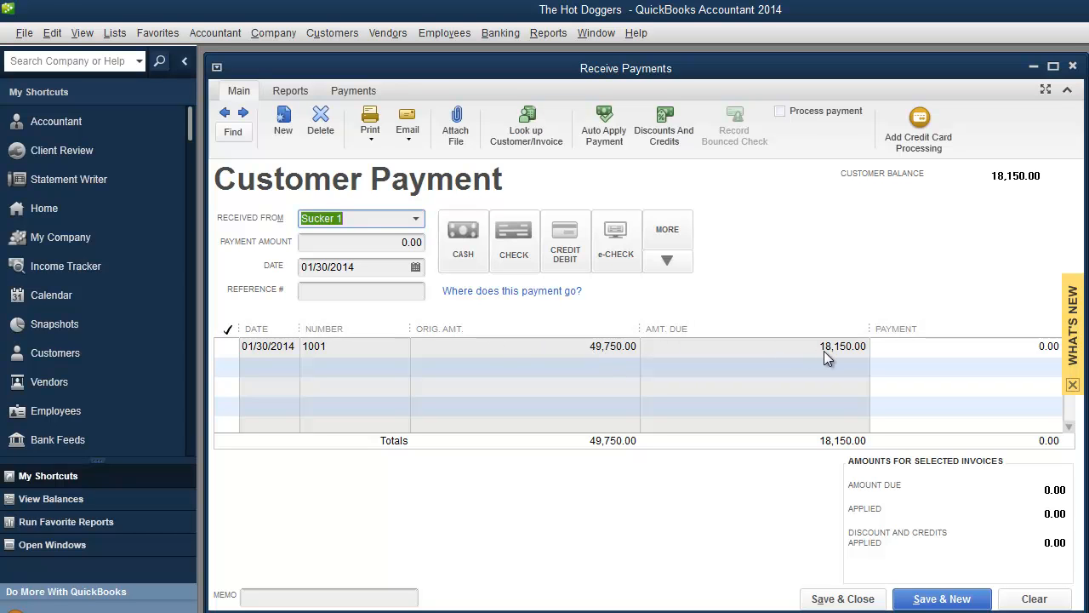
pyautogui.moveTo(837, 355)
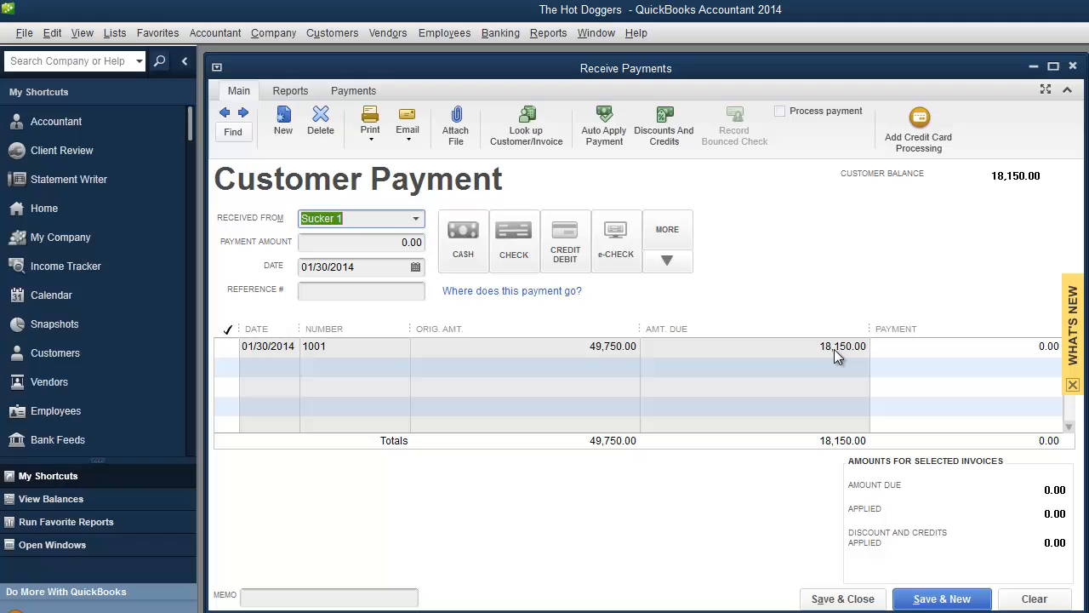
pyautogui.write('18150')
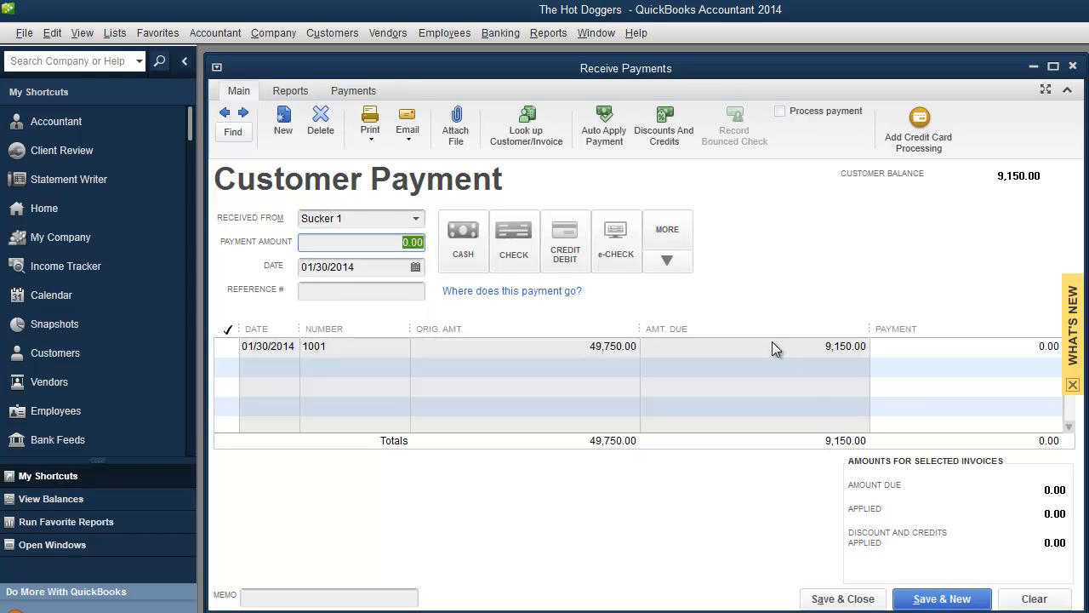
pyautogui.moveTo(842, 355)
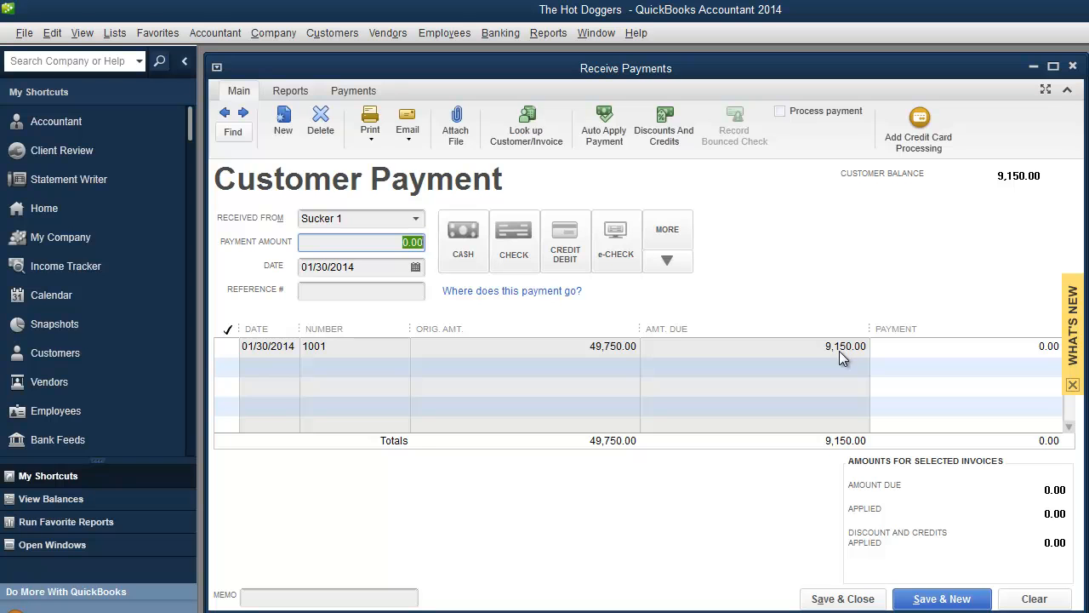
pyautogui.moveTo(825, 388)
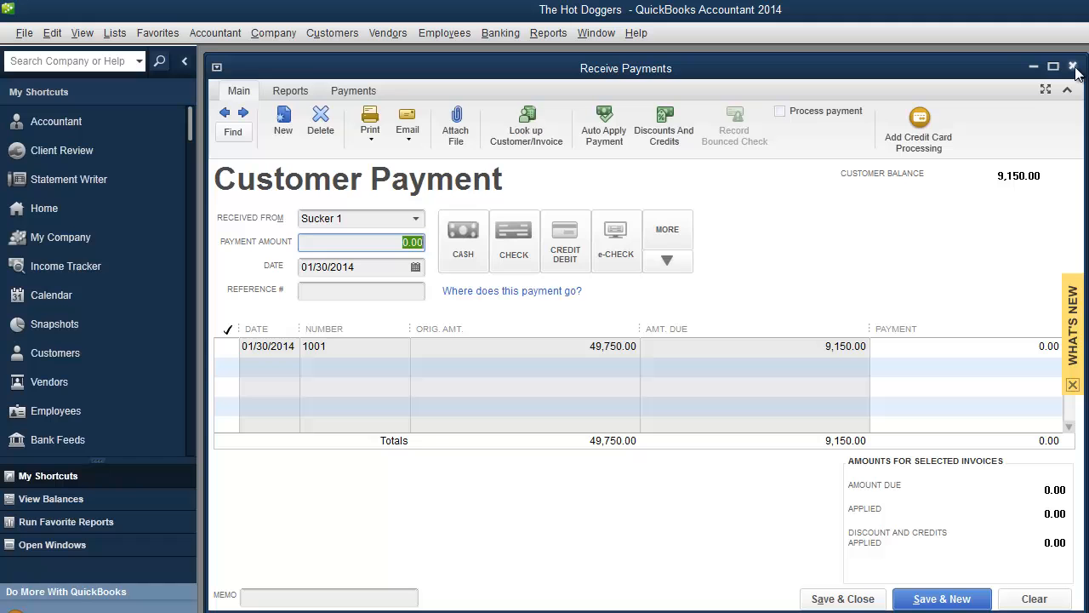
pyautogui.click(1072, 66)
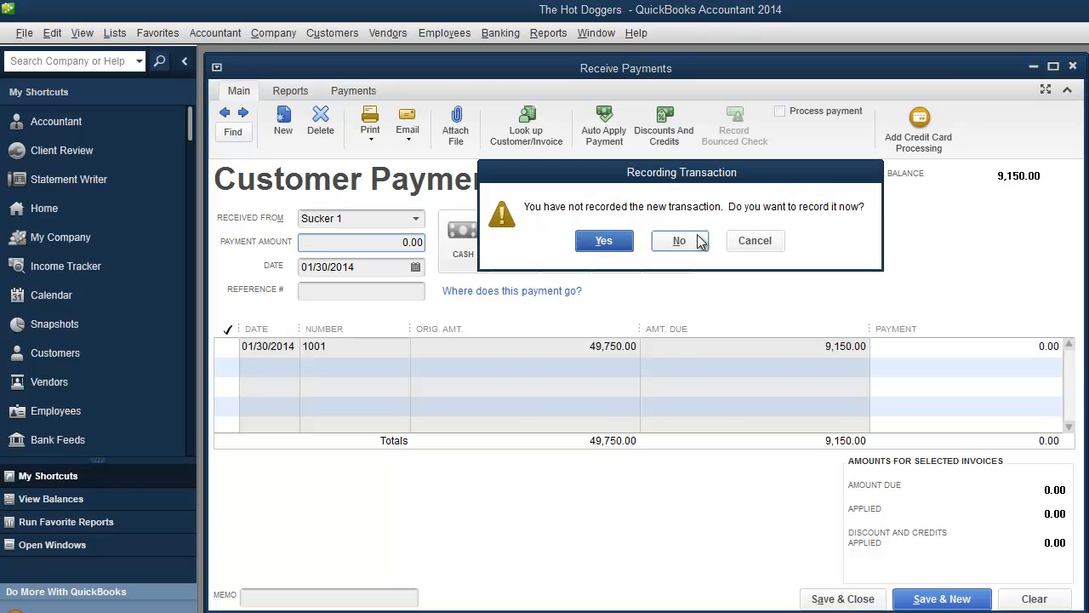
pyautogui.click(678, 241)
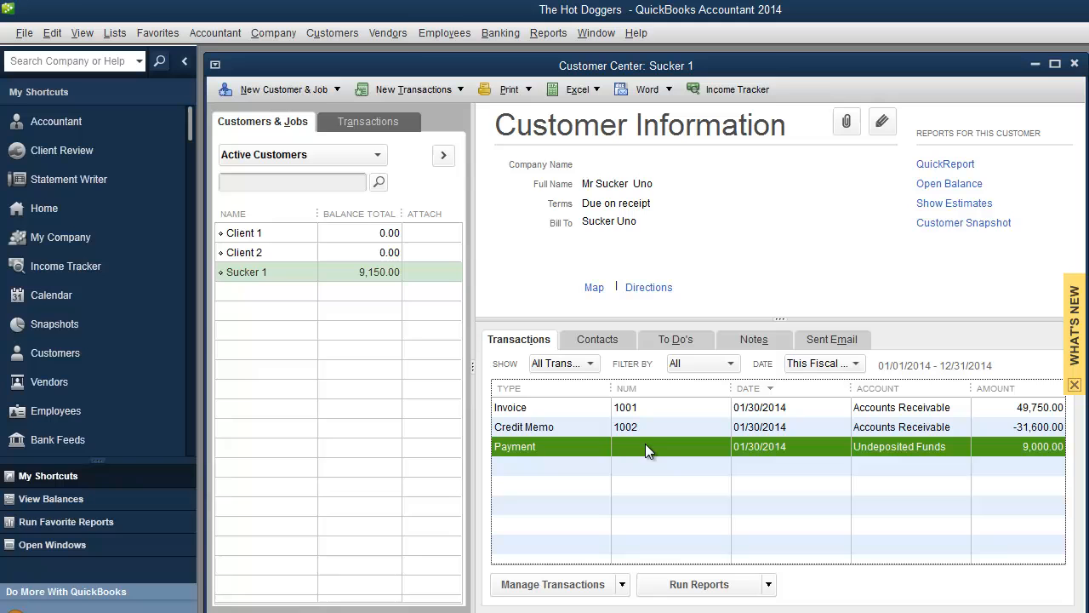
pyautogui.moveTo(388, 33)
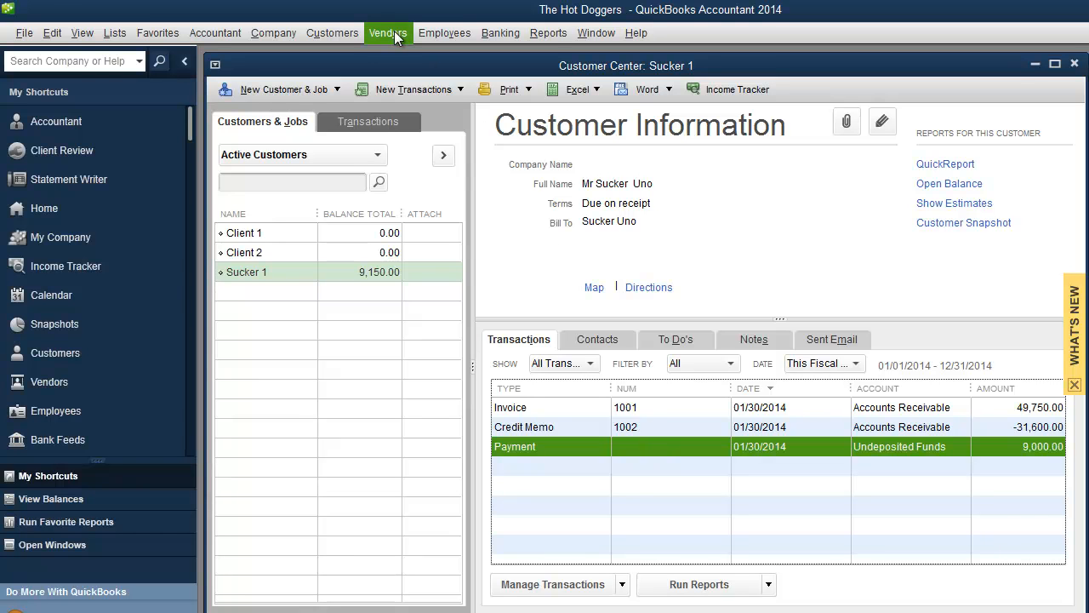
# Start a new sales receipt for Sucker 1 and settle on Cash as the payment method
pyautogui.click(388, 32)
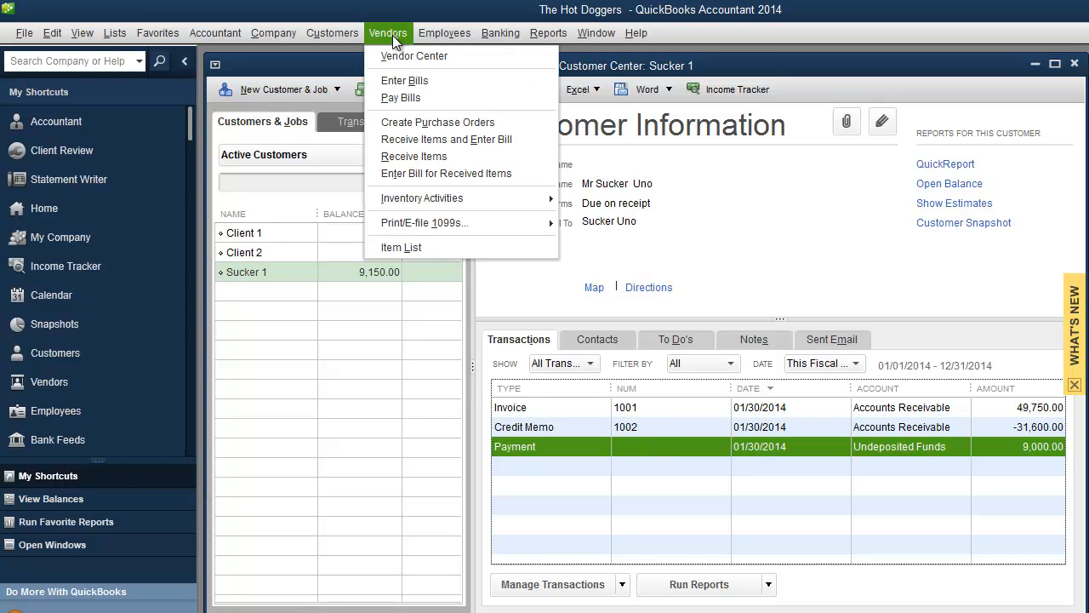
pyautogui.moveTo(405, 80)
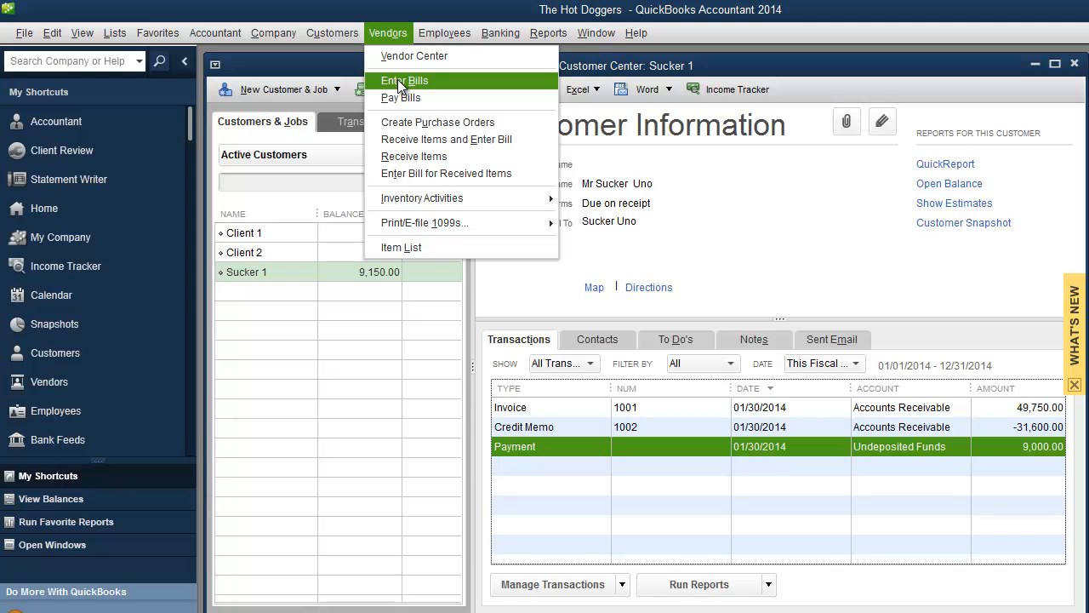
pyautogui.click(332, 32)
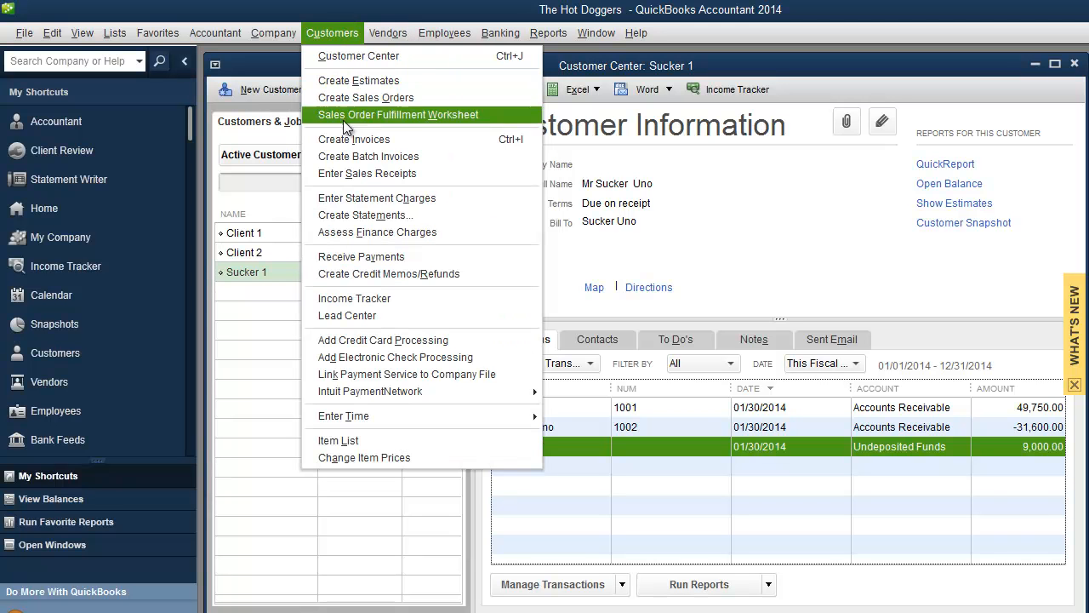
pyautogui.click(367, 174)
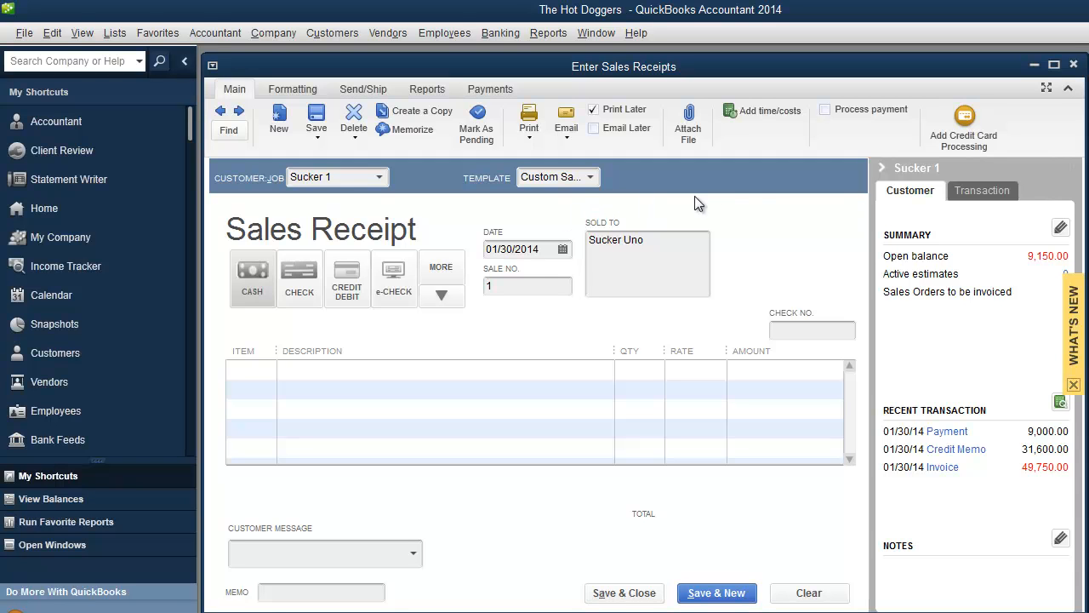
pyautogui.moveTo(775, 207)
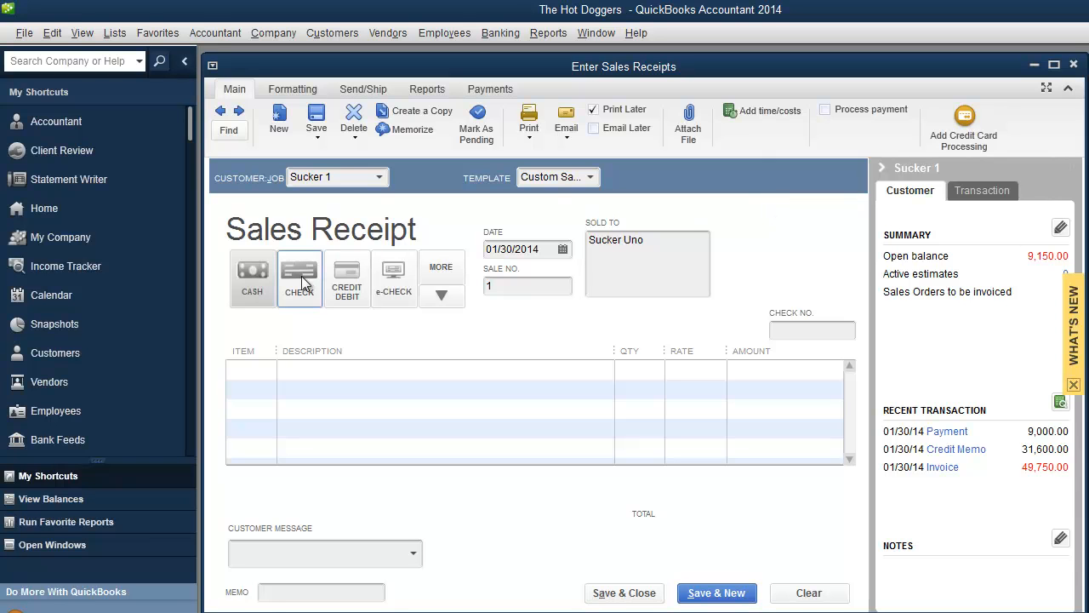
pyautogui.click(300, 279)
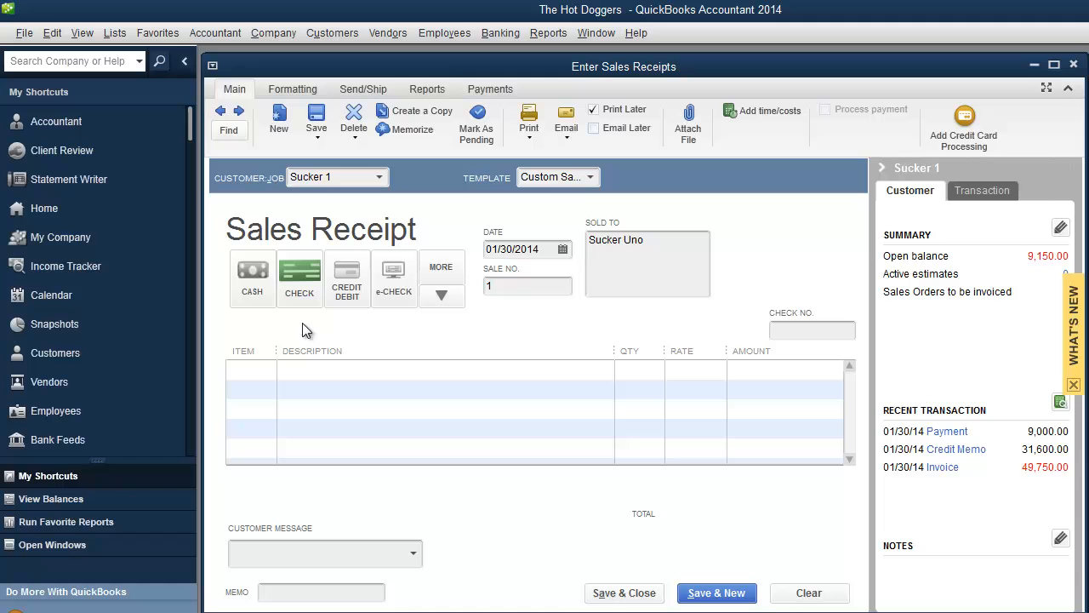
pyautogui.click(252, 270)
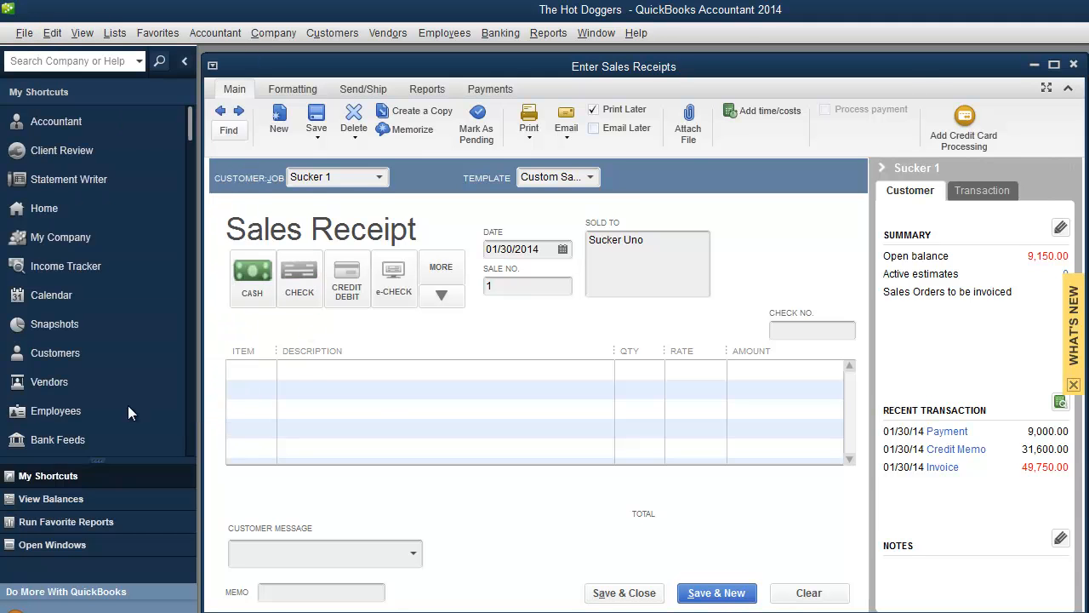
# Review the Sales & Customers preferences, both company-wide and personal
pyautogui.click(51, 32)
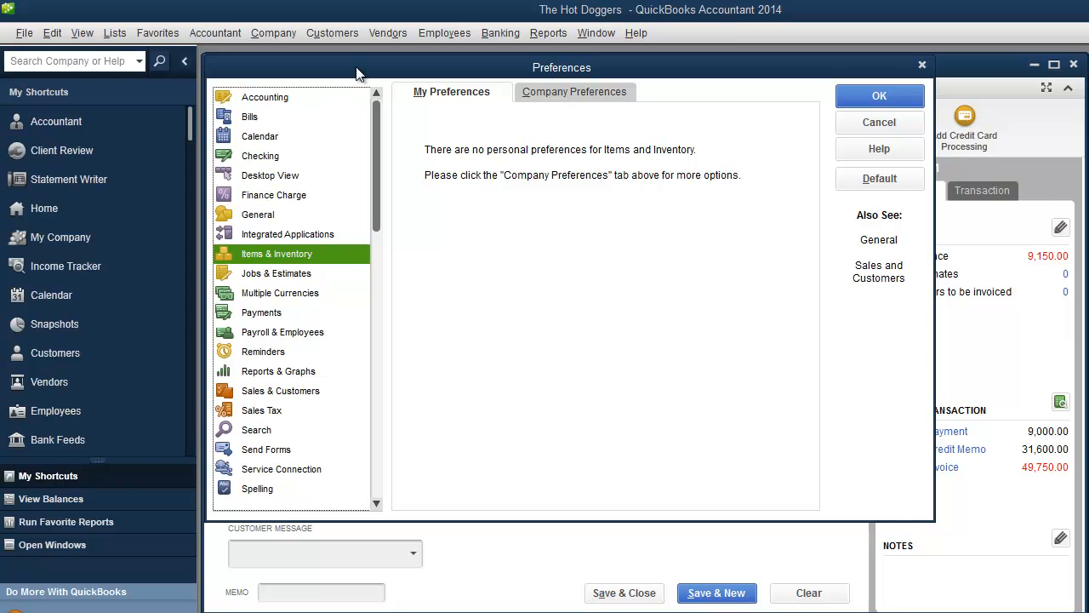
pyautogui.moveTo(363, 78)
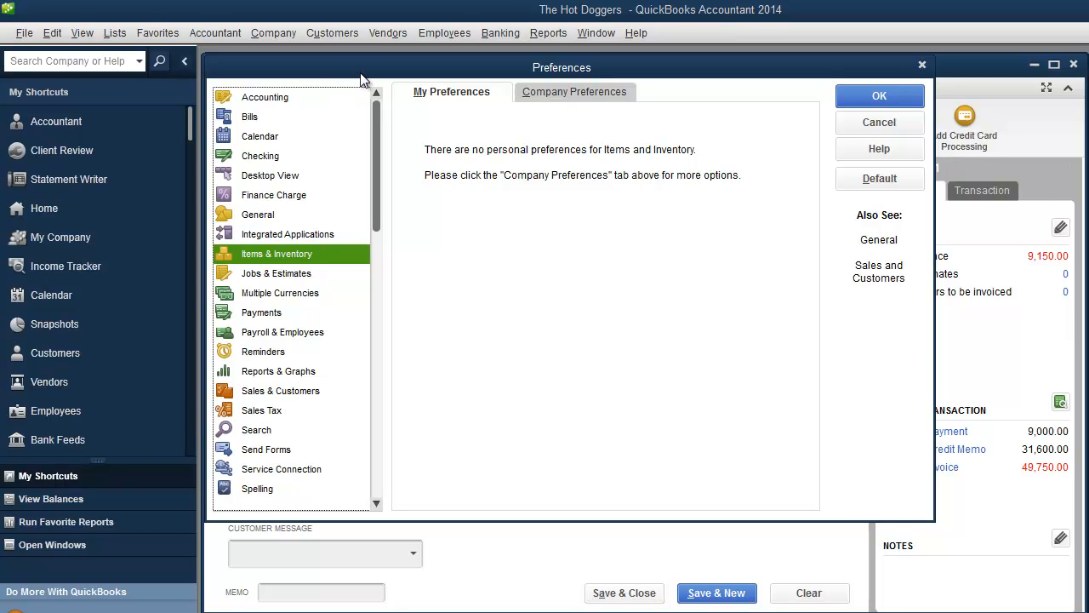
pyautogui.moveTo(300, 422)
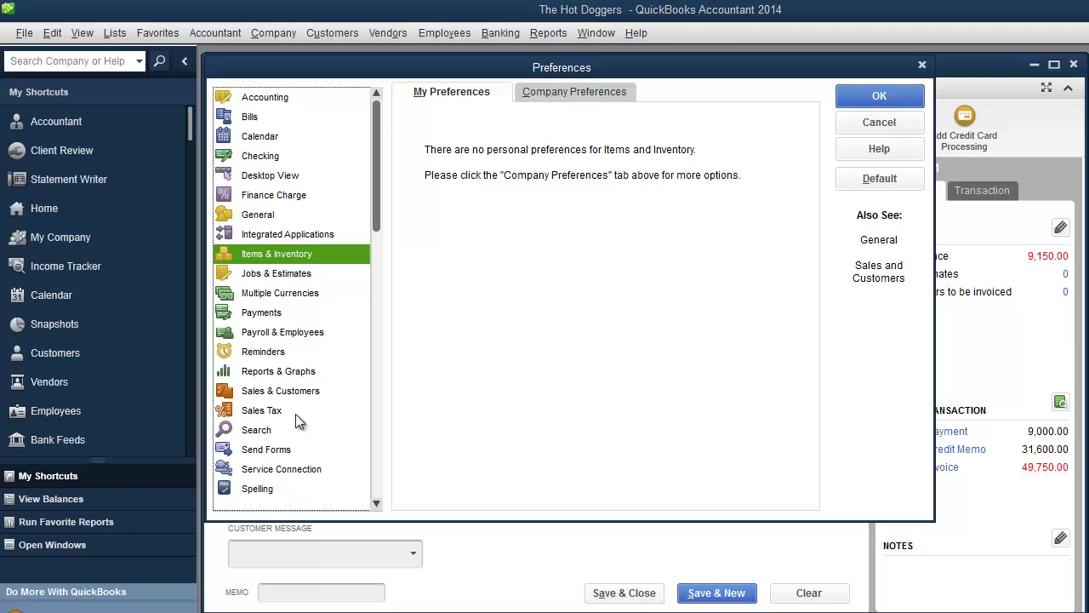
pyautogui.click(281, 390)
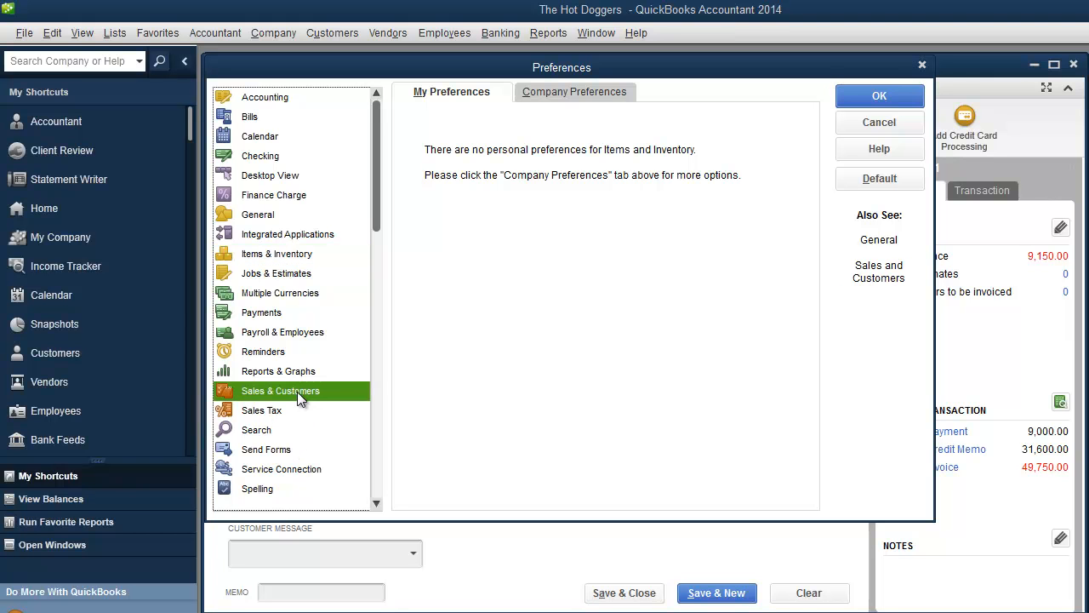
pyautogui.click(575, 92)
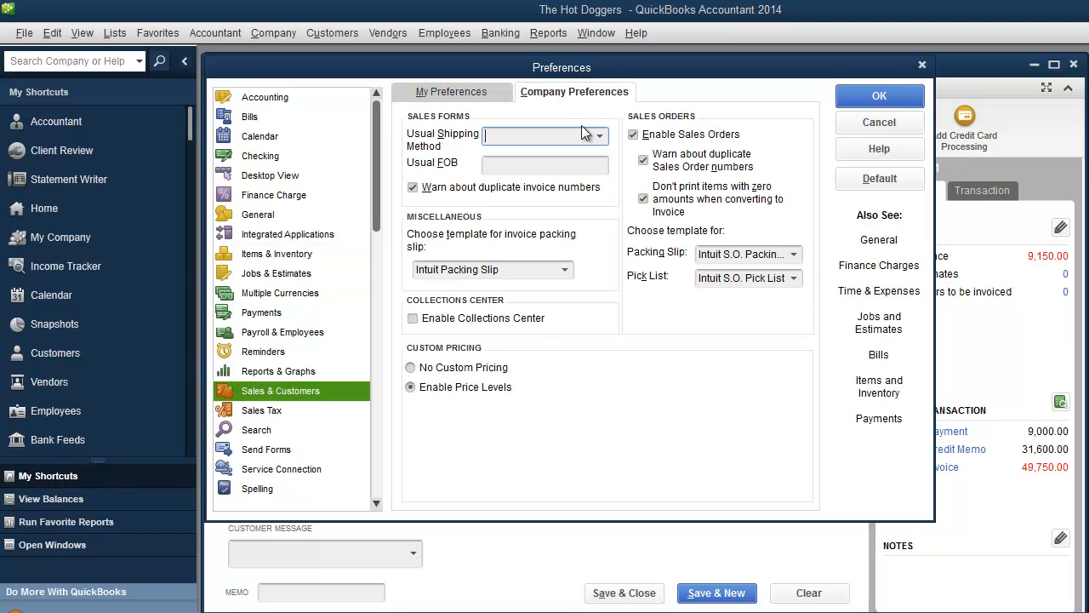
pyautogui.moveTo(596, 205)
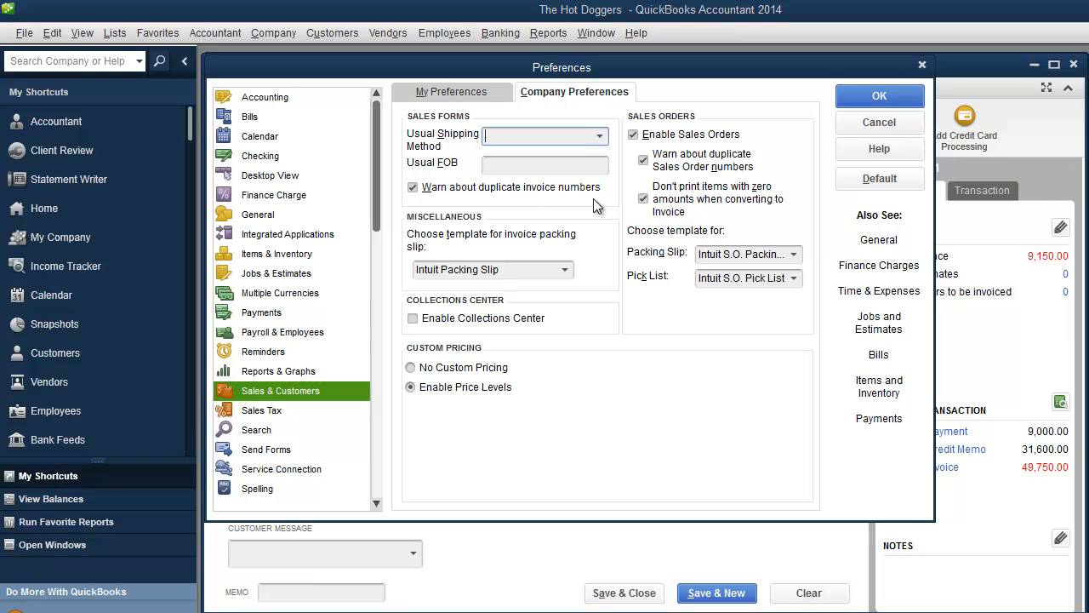
pyautogui.moveTo(477, 256)
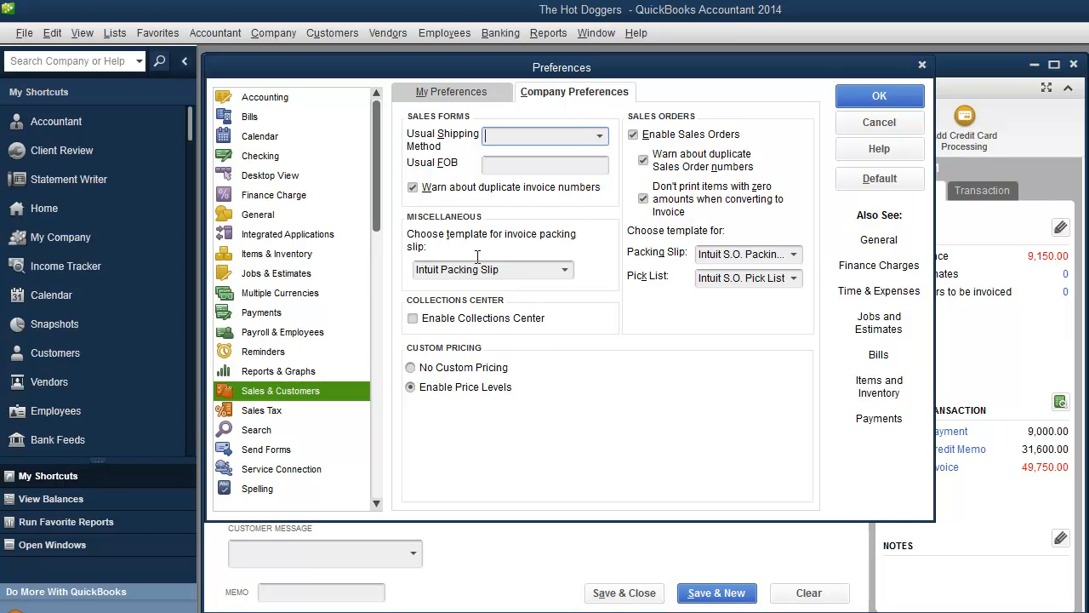
pyautogui.click(450, 92)
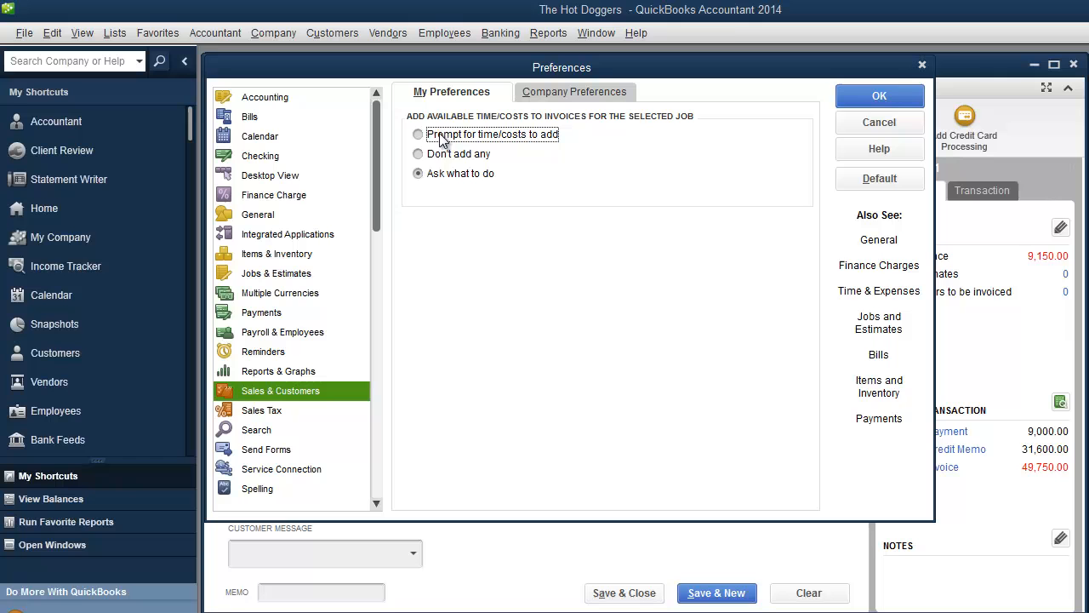
pyautogui.click(574, 92)
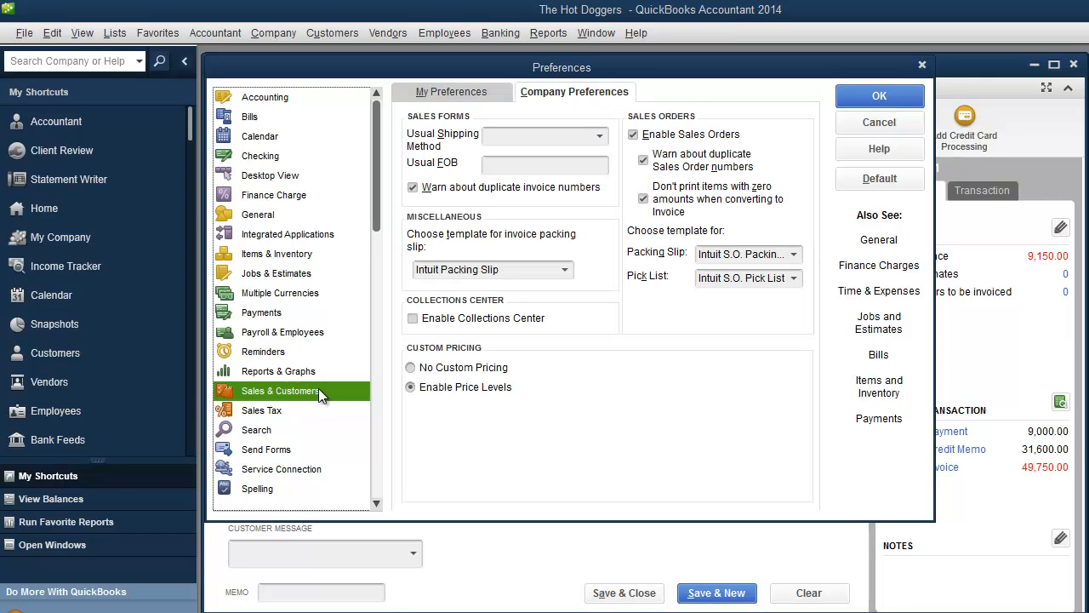
pyautogui.moveTo(280, 320)
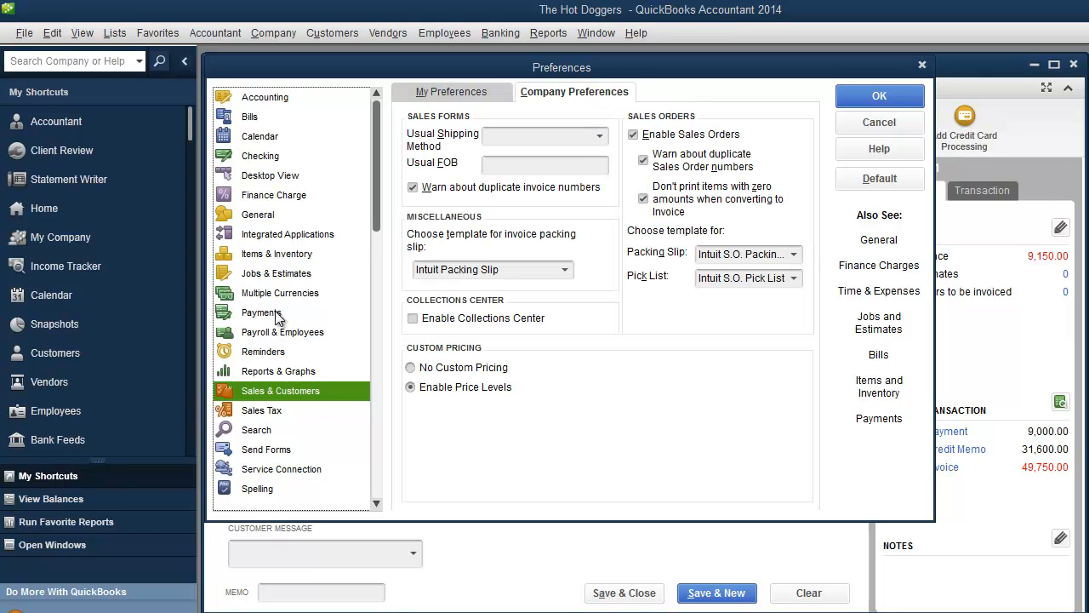
# In Payments preferences, uncheck Undeposited Funds as default deposit account, closing windows without recording
pyautogui.click(262, 313)
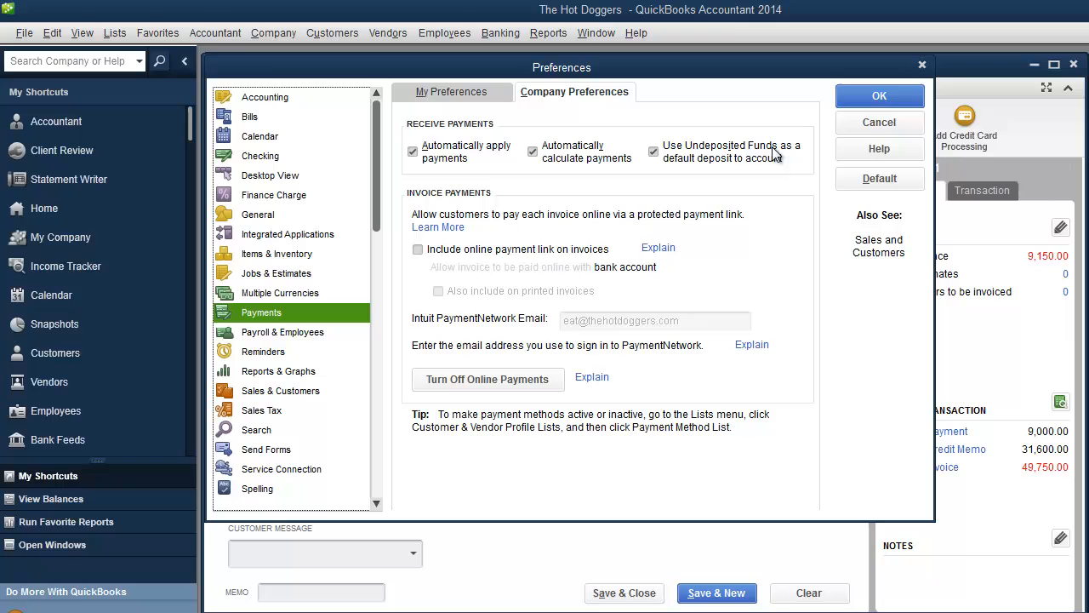
pyautogui.click(653, 149)
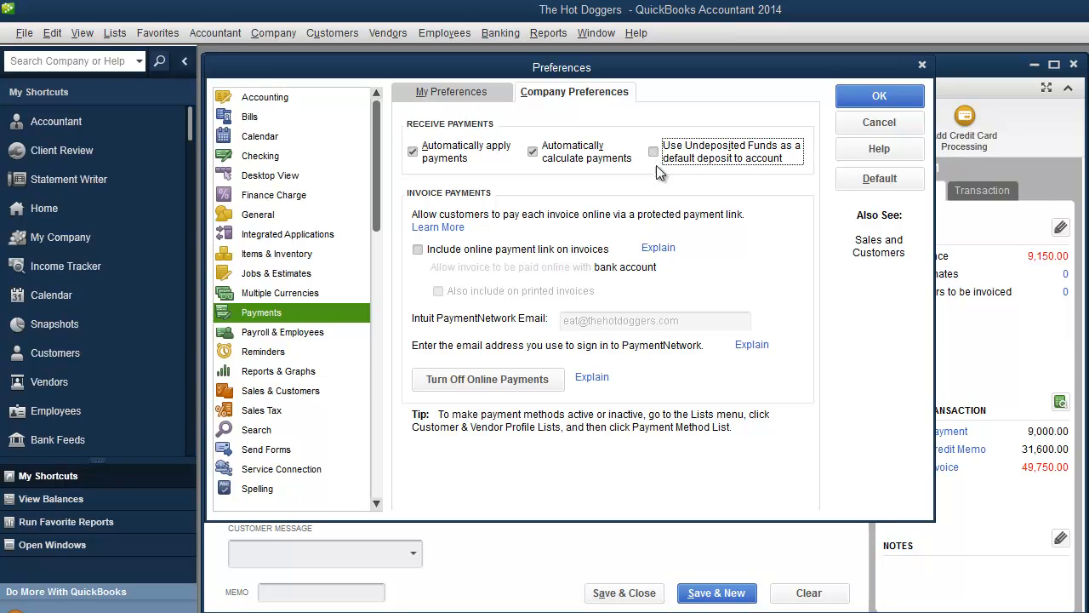
pyautogui.moveTo(647, 168)
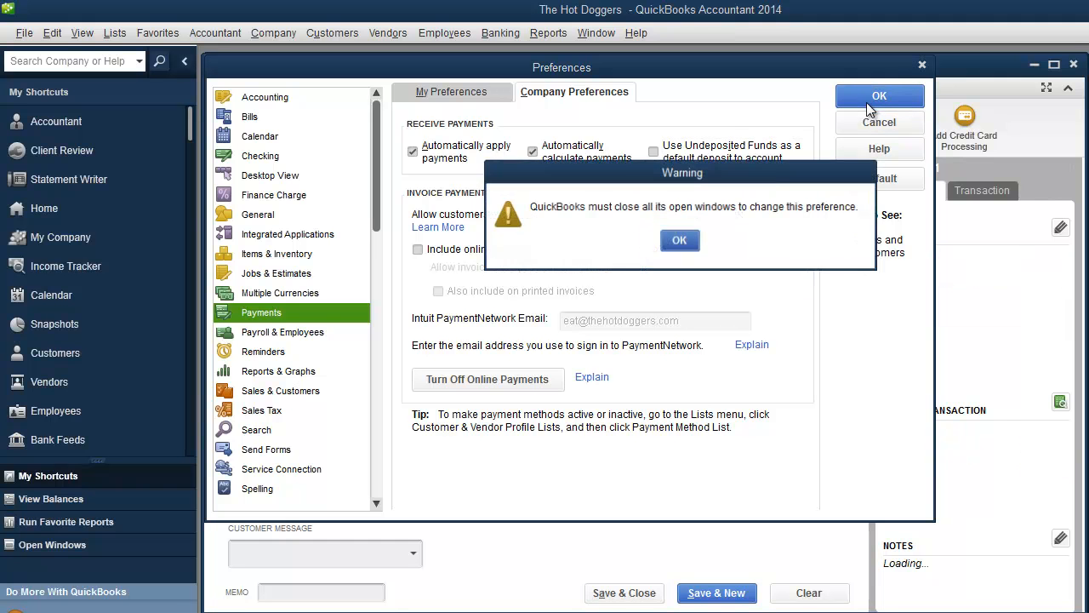
pyautogui.click(679, 240)
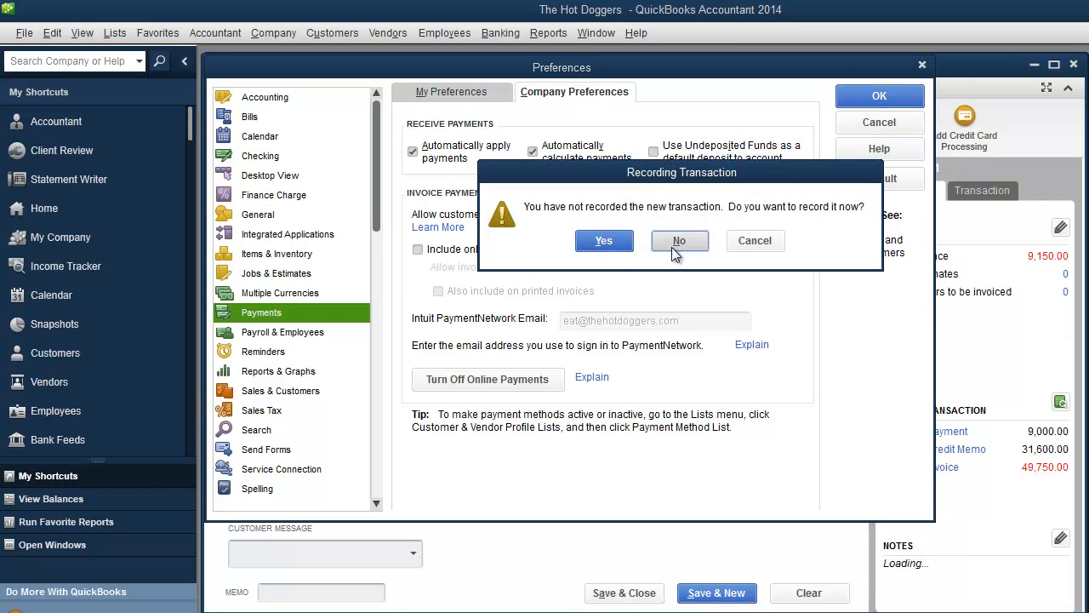
pyautogui.click(331, 32)
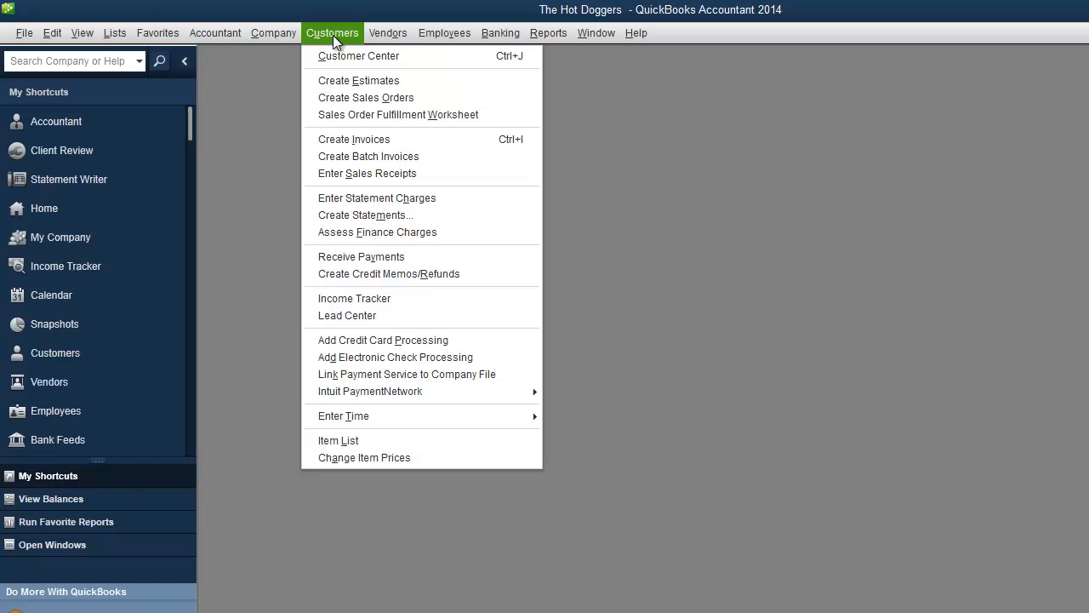
# Start a new sales receipt depositing to the Money Grubbers account
pyautogui.click(368, 174)
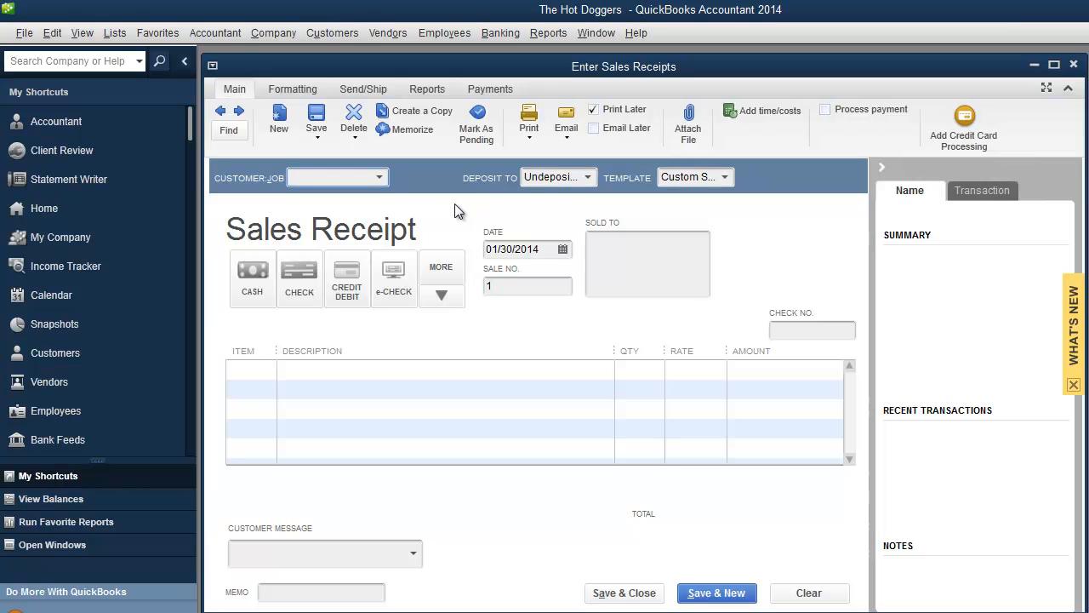
pyautogui.click(589, 177)
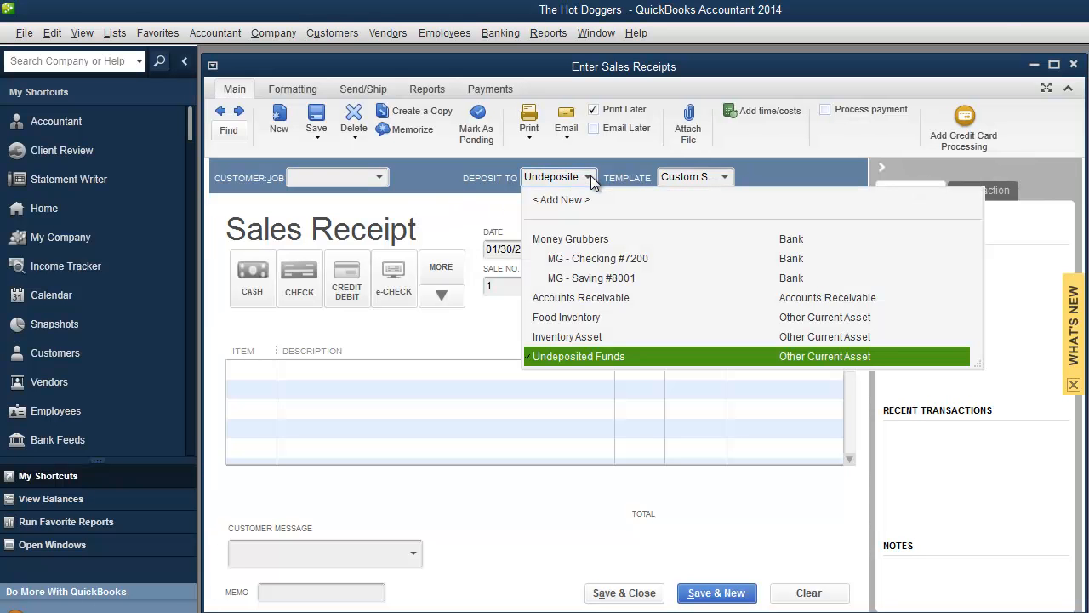
pyautogui.moveTo(588, 197)
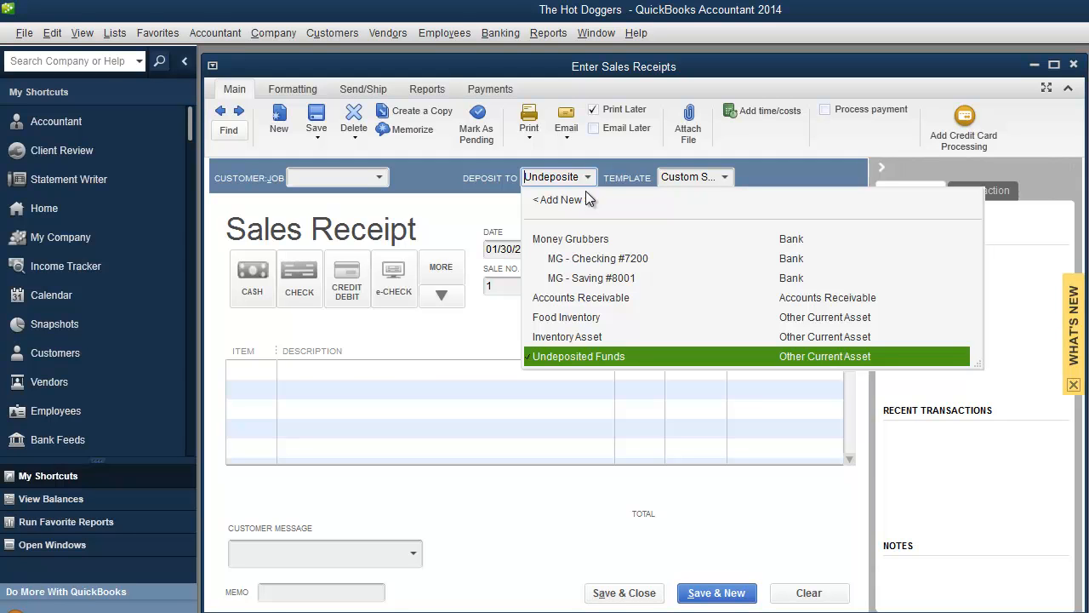
pyautogui.moveTo(586, 262)
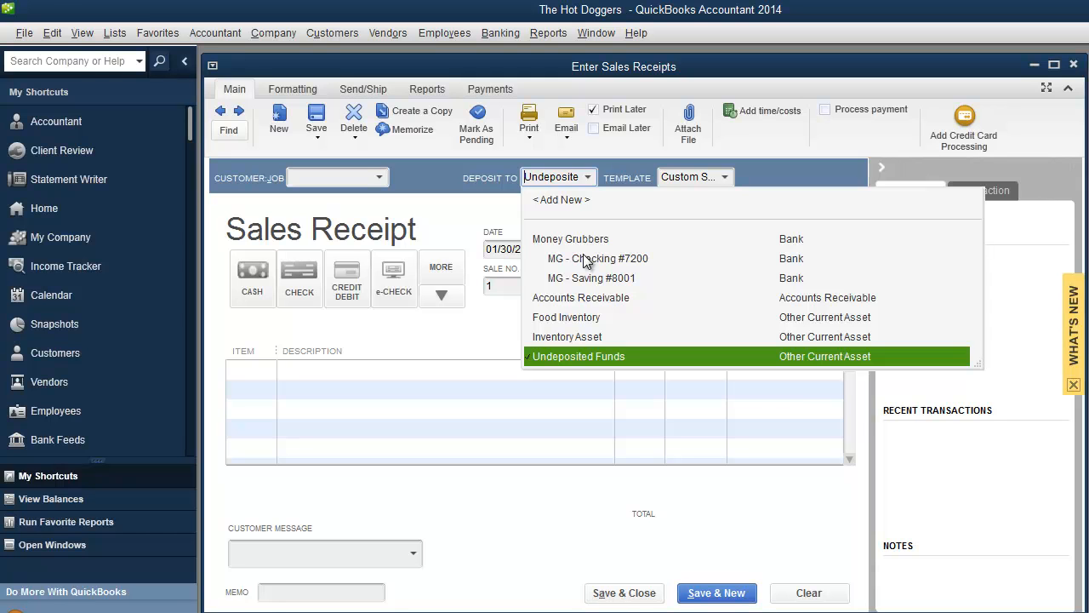
pyautogui.click(571, 238)
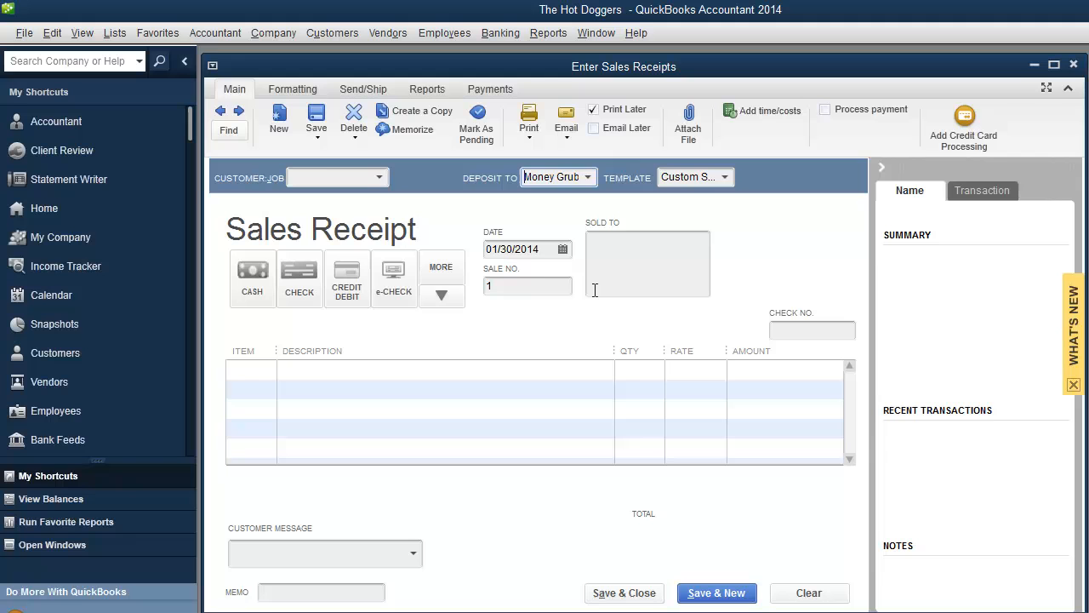
pyautogui.click(378, 177)
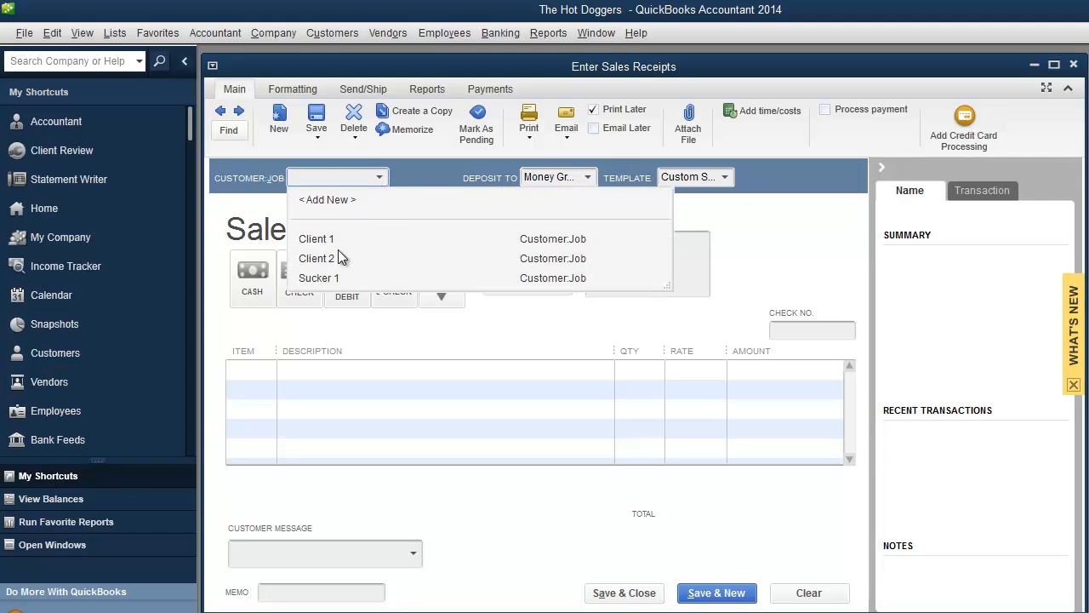
# Fill the receipt for Sucker 1: cash payment, Widget 1 at 300.00
pyautogui.click(318, 278)
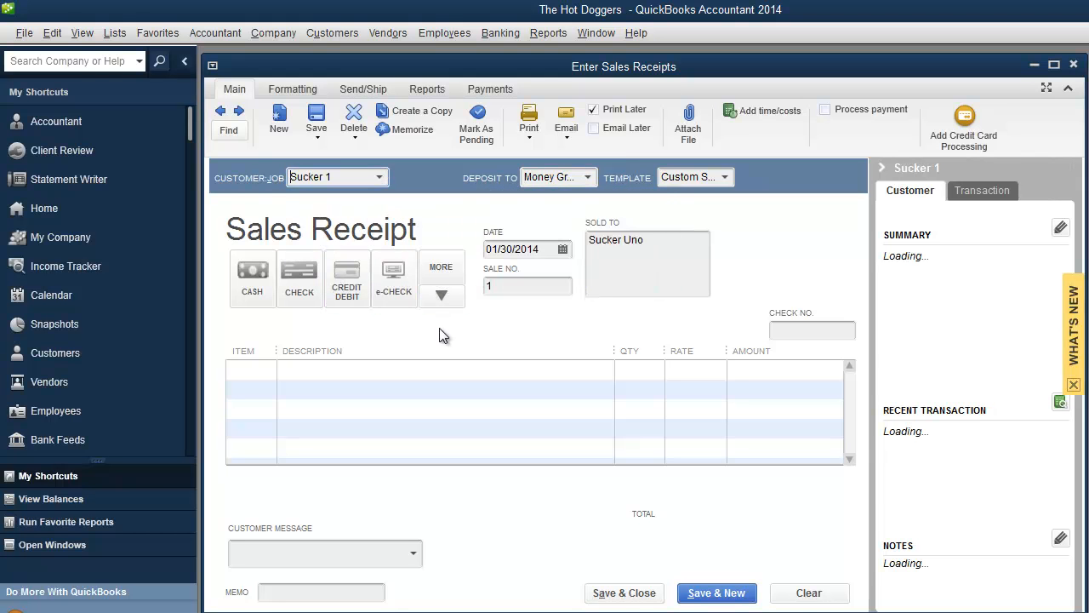
pyautogui.moveTo(443, 320)
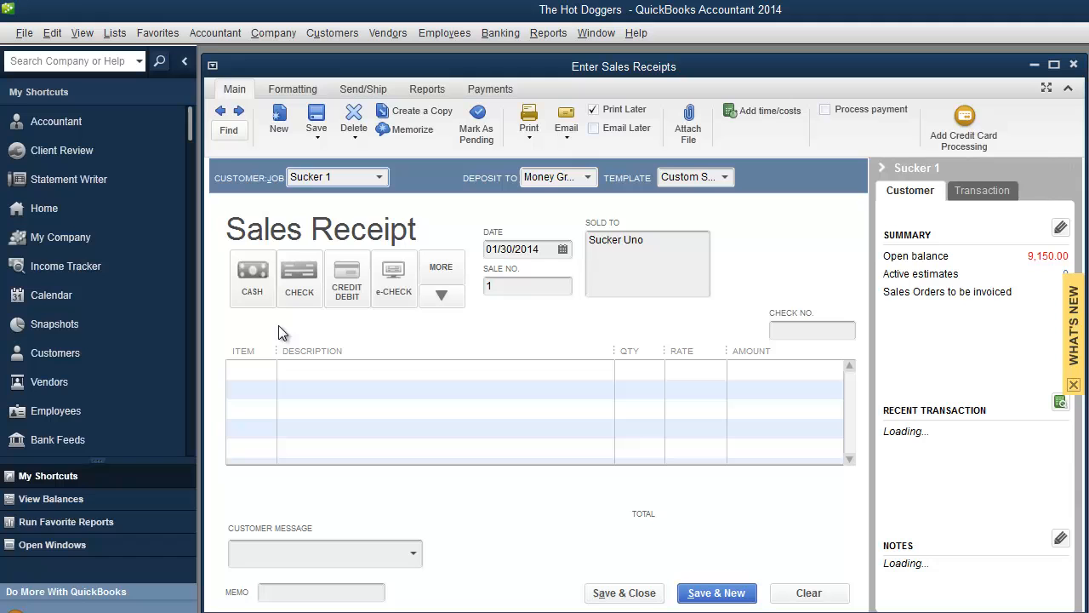
pyautogui.click(252, 270)
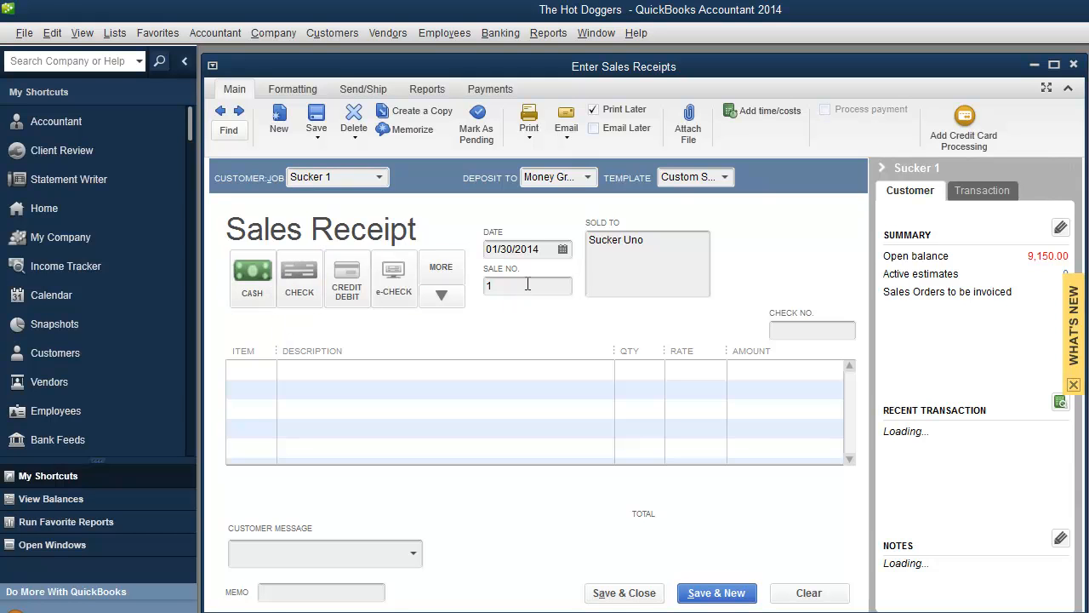
pyautogui.click(268, 369)
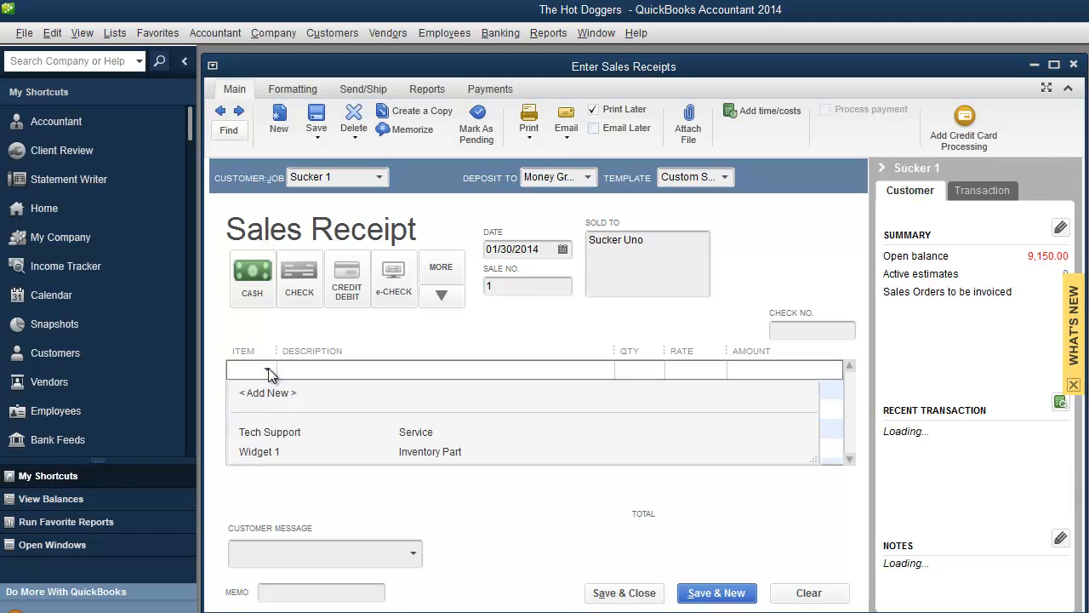
pyautogui.click(259, 451)
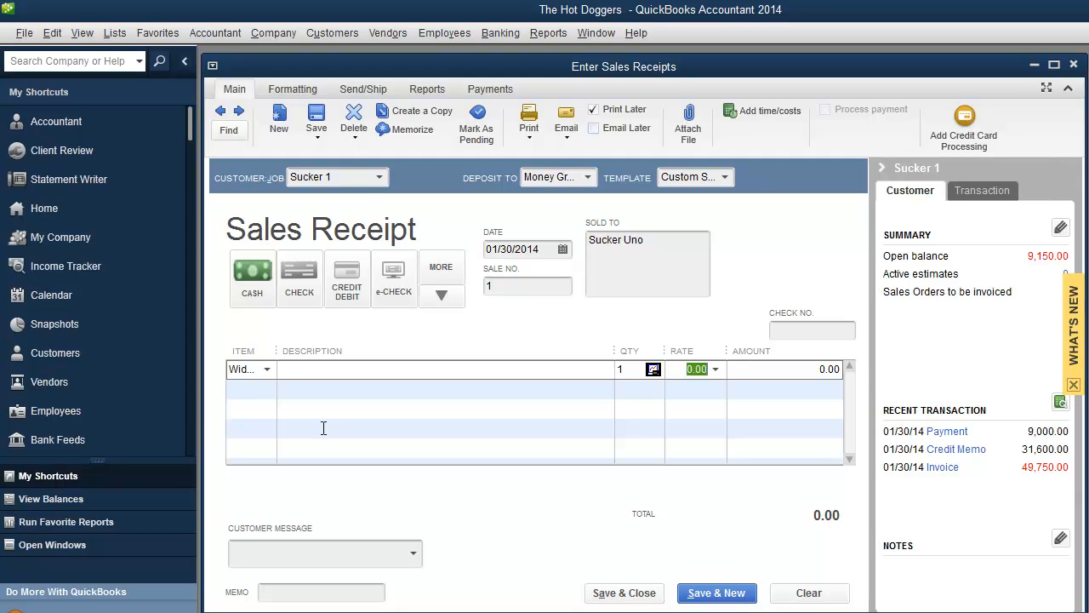
pyautogui.write('300.00')
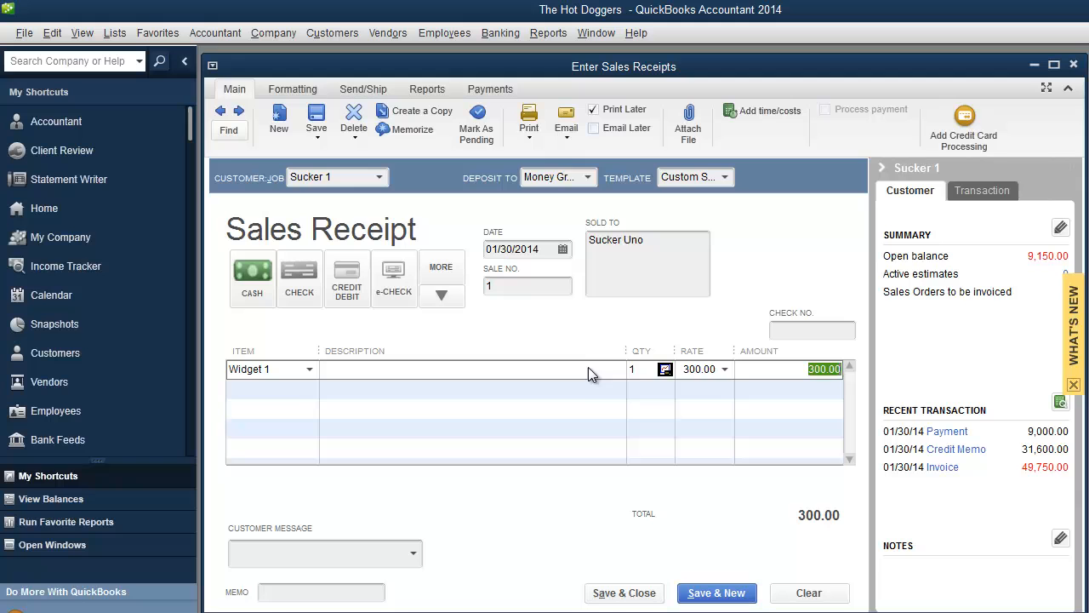
# Deposit the receipt to Money Grubbers and save it, starting receipt 2
pyautogui.click(587, 177)
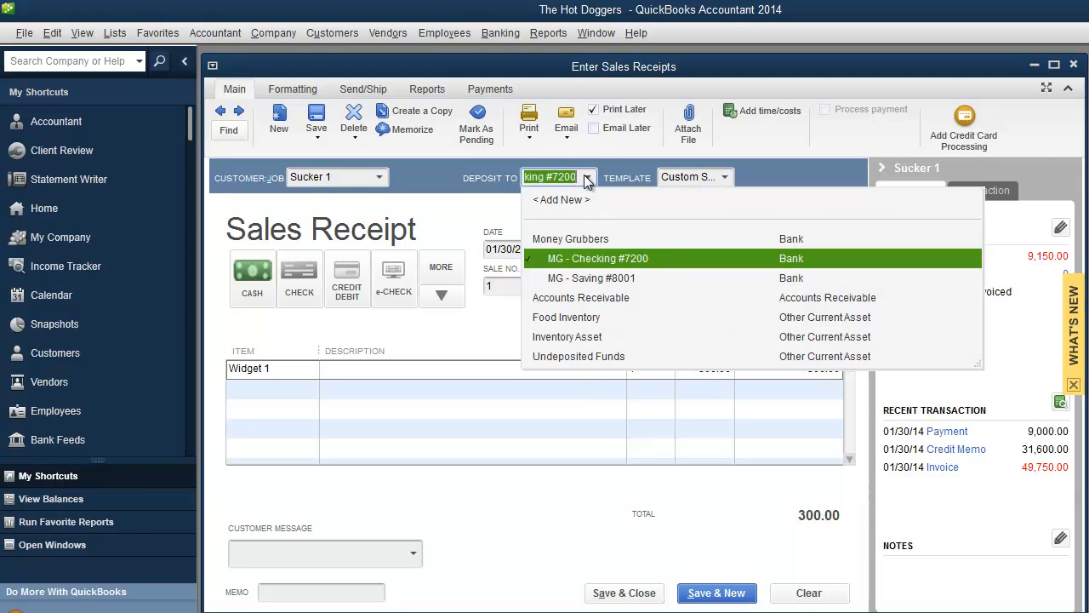
pyautogui.moveTo(596, 269)
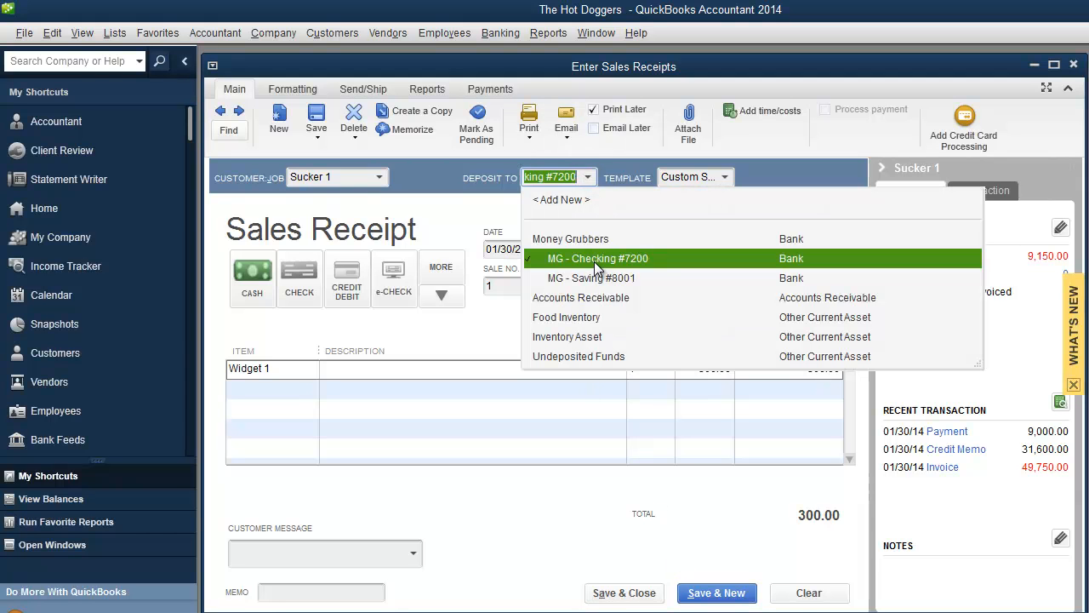
pyautogui.moveTo(569, 245)
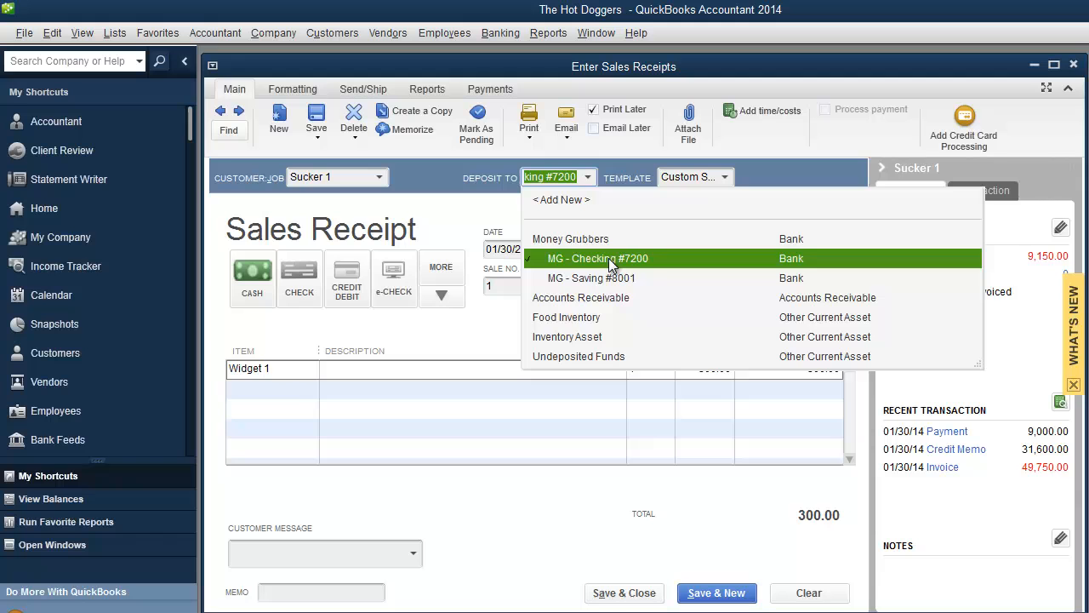
pyautogui.click(570, 238)
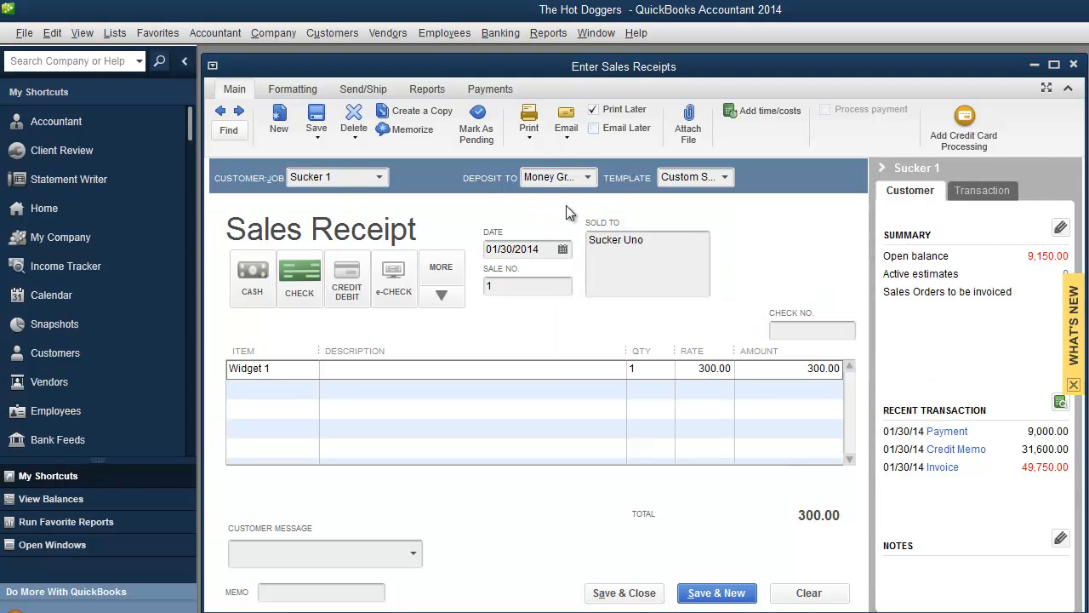
pyautogui.click(714, 593)
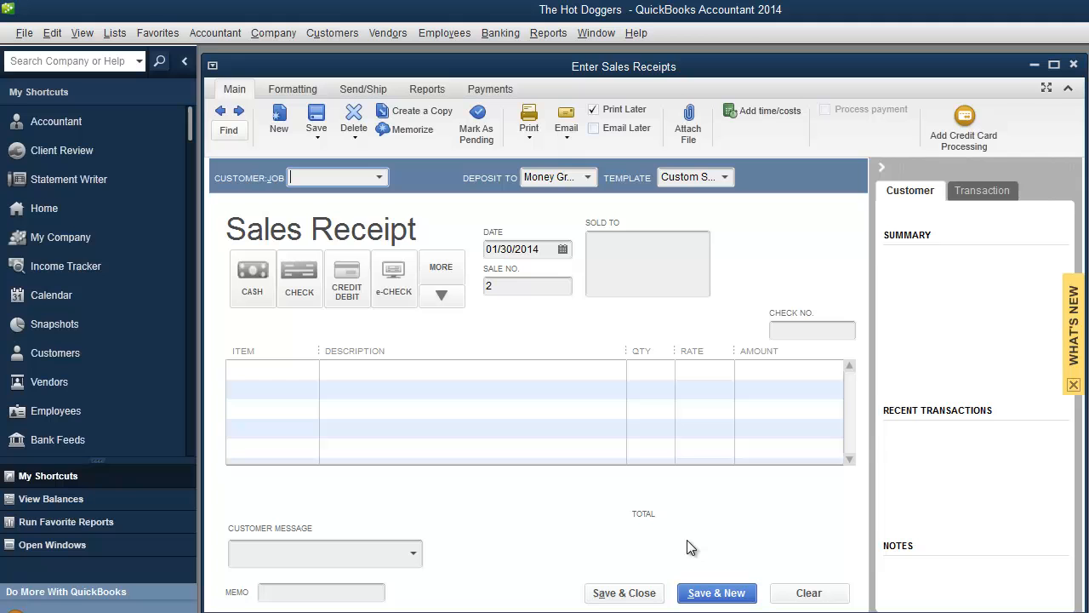
pyautogui.moveTo(432, 126)
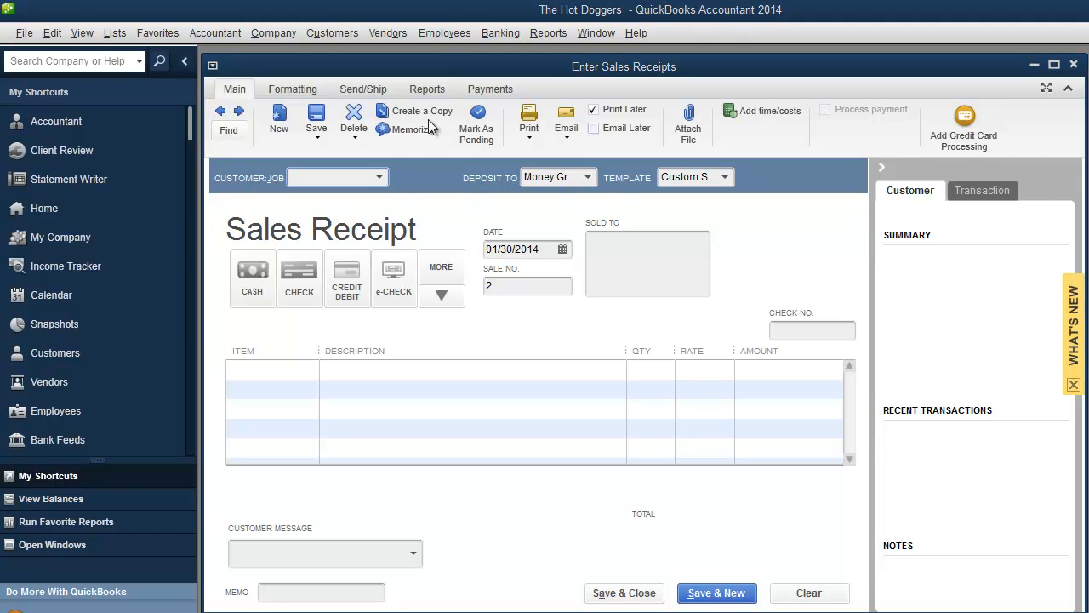
pyautogui.click(332, 32)
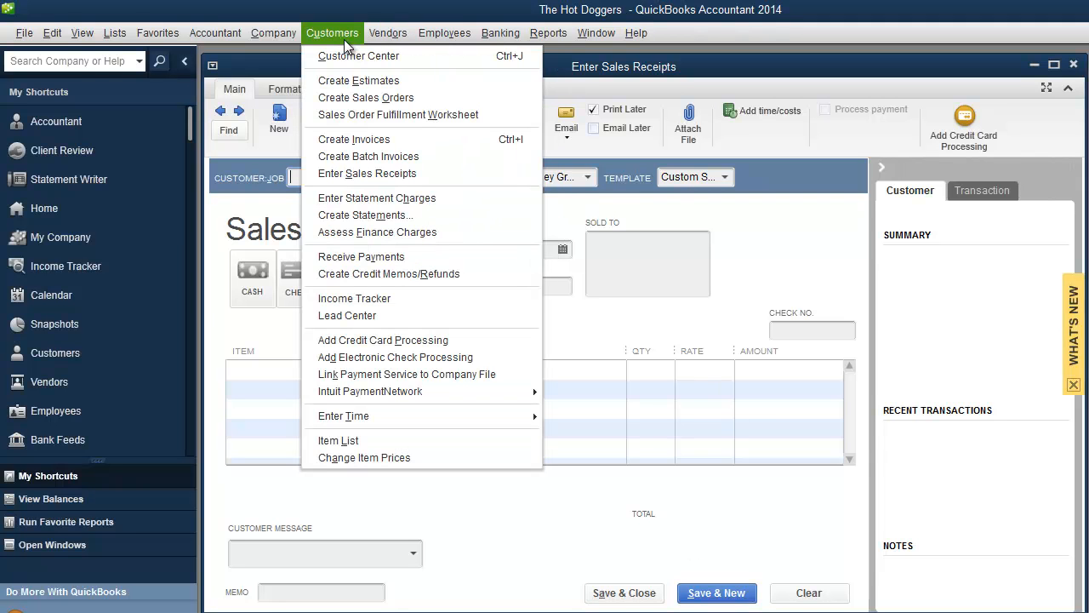
pyautogui.moveTo(367, 157)
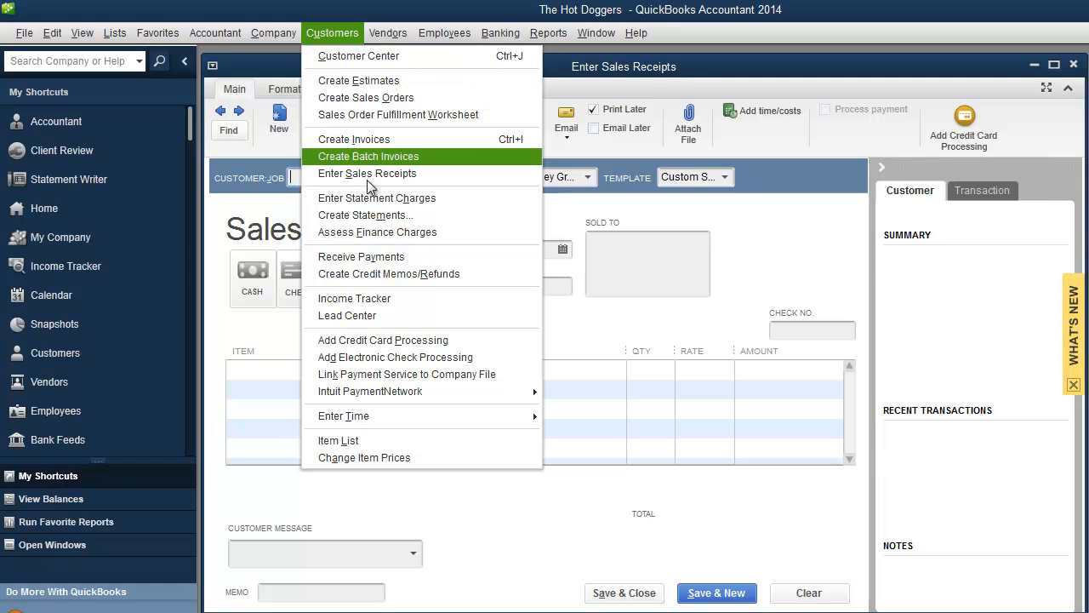
# Change Sucker 1's 9,000.00 payment to deposit into Money Grubbers and record the change
pyautogui.click(360, 255)
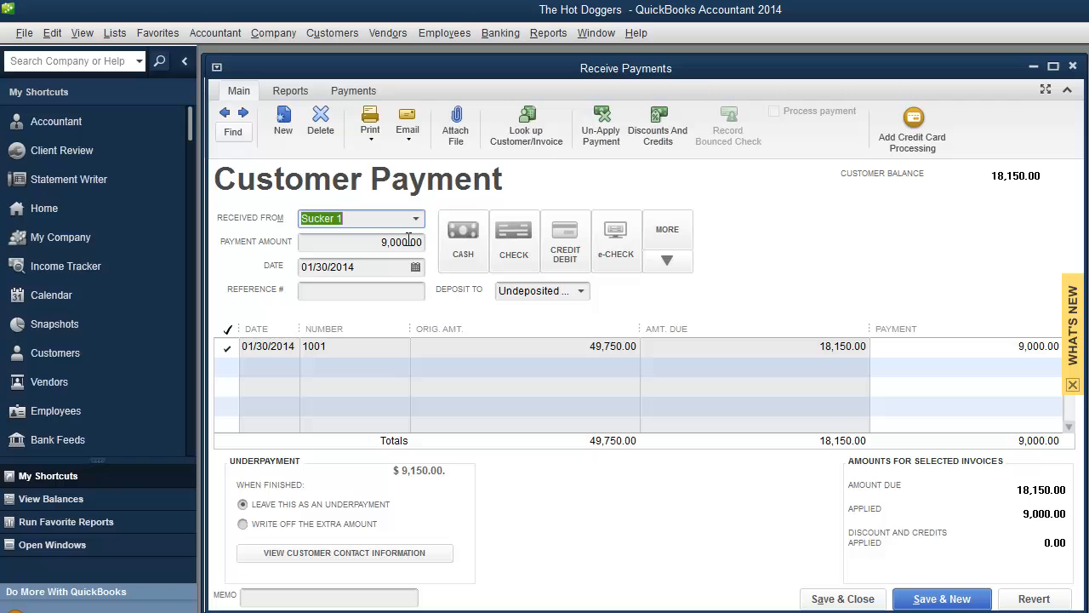
pyautogui.moveTo(417, 237)
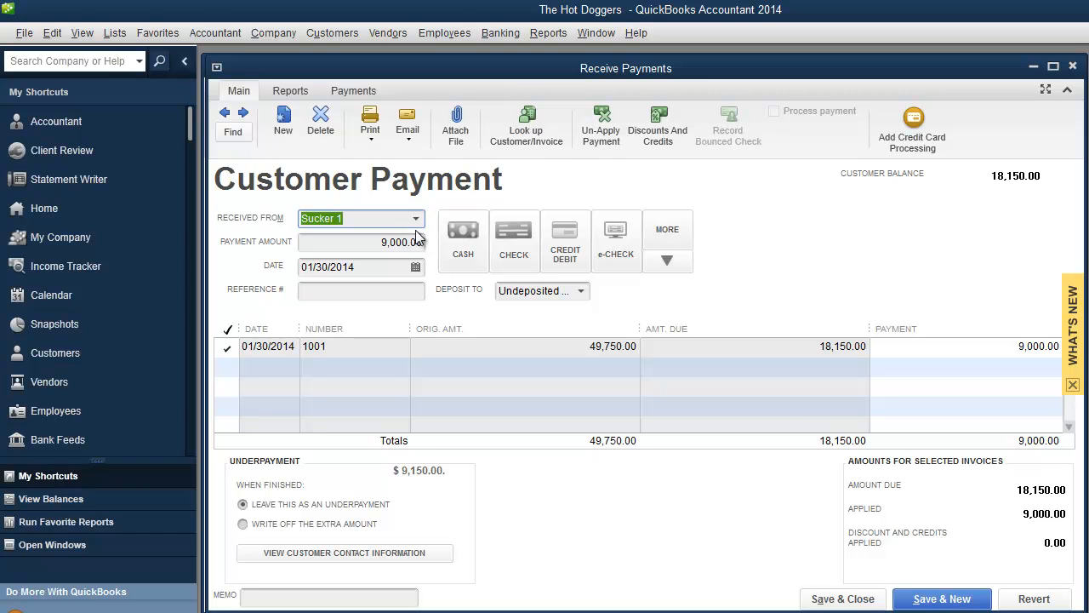
pyautogui.moveTo(417, 234)
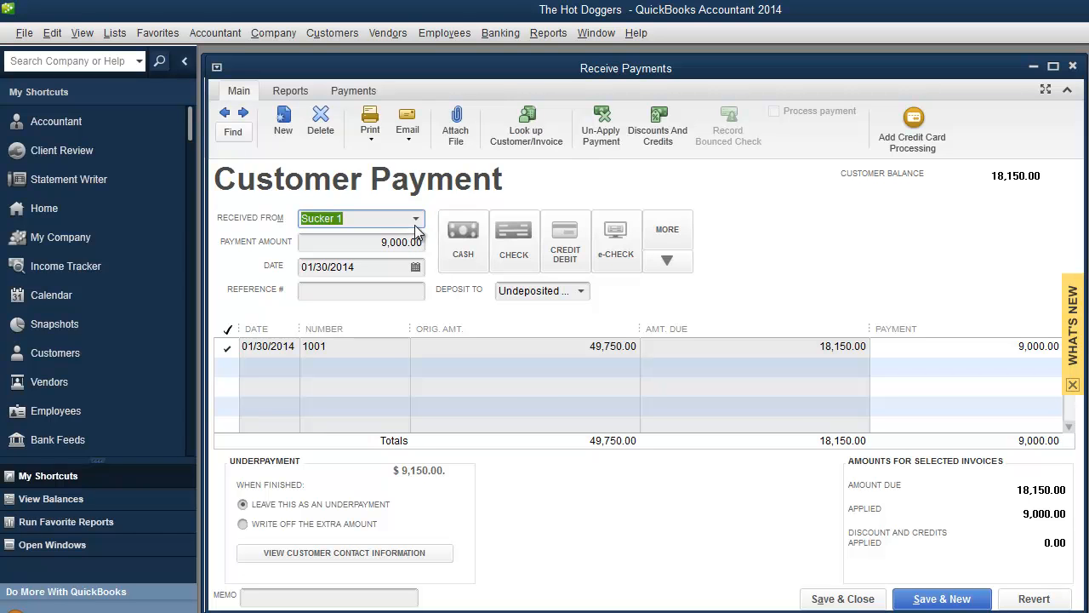
pyautogui.moveTo(462, 238)
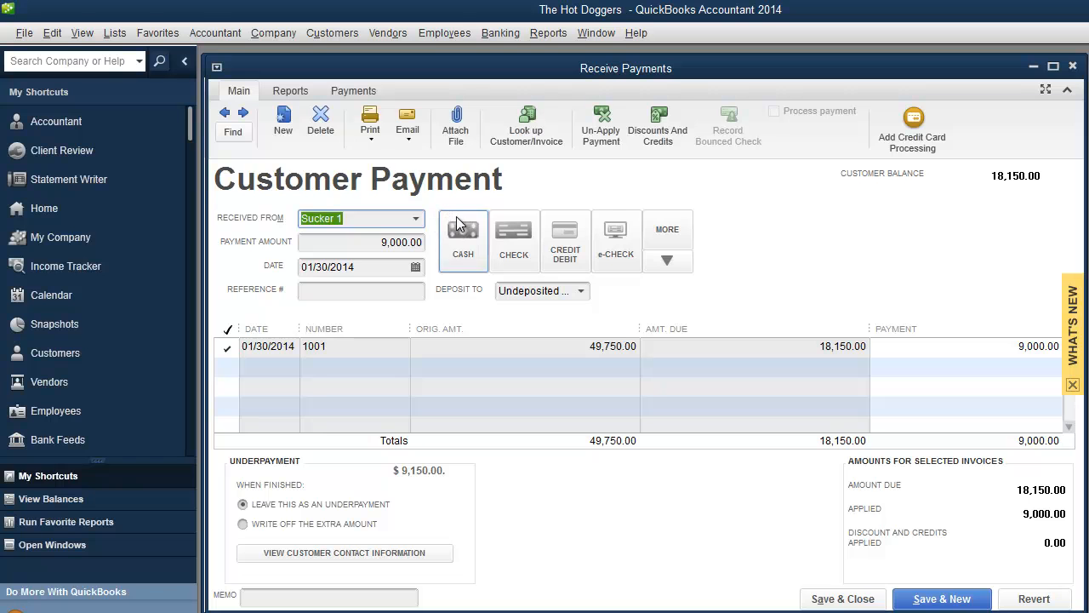
pyautogui.moveTo(502, 306)
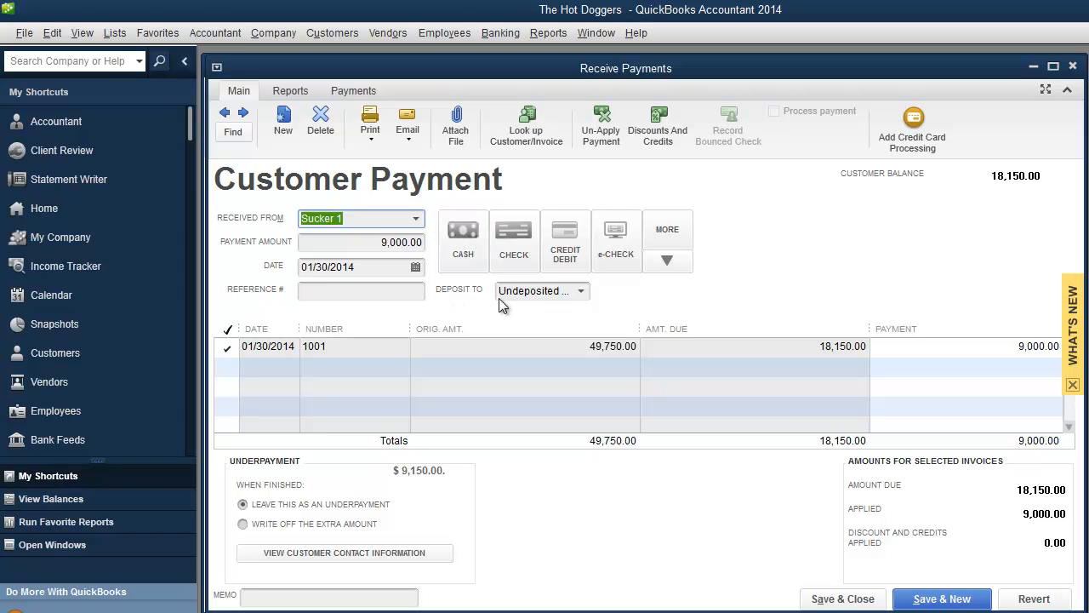
pyautogui.click(578, 289)
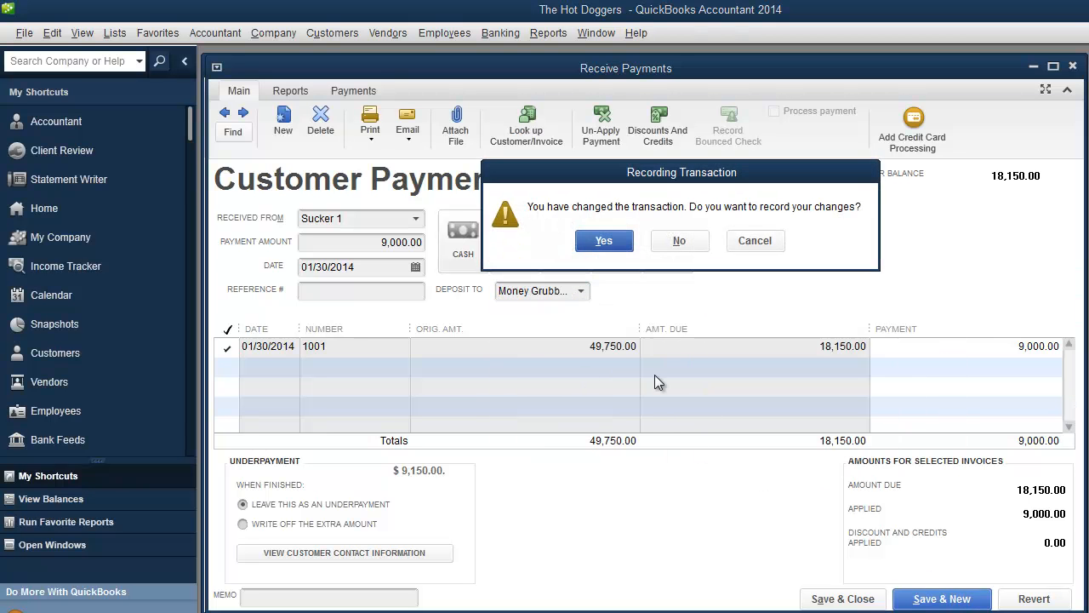
pyautogui.click(602, 240)
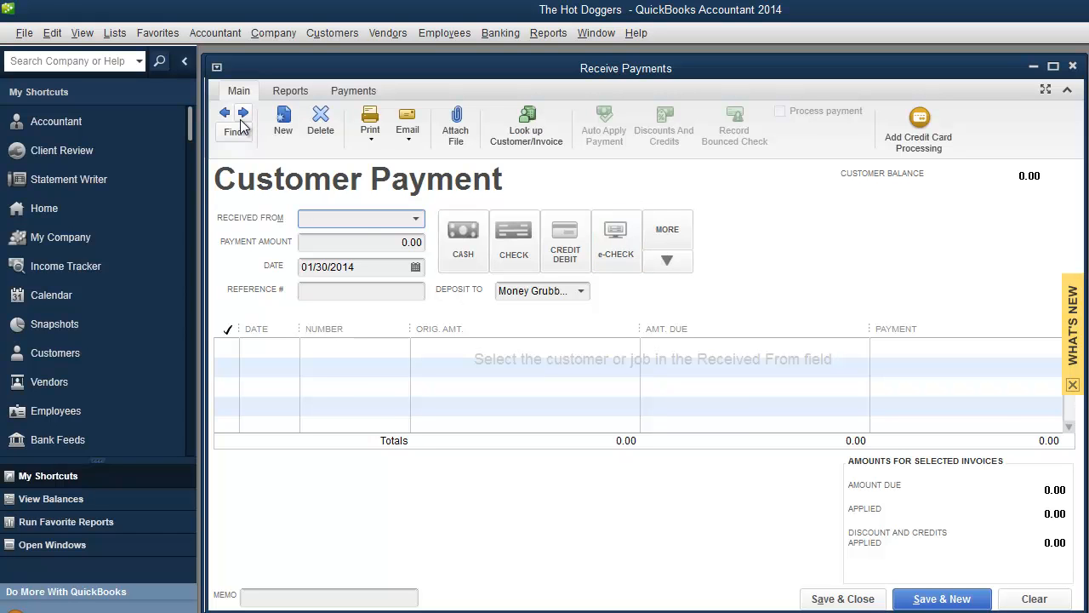
pyautogui.moveTo(224, 112)
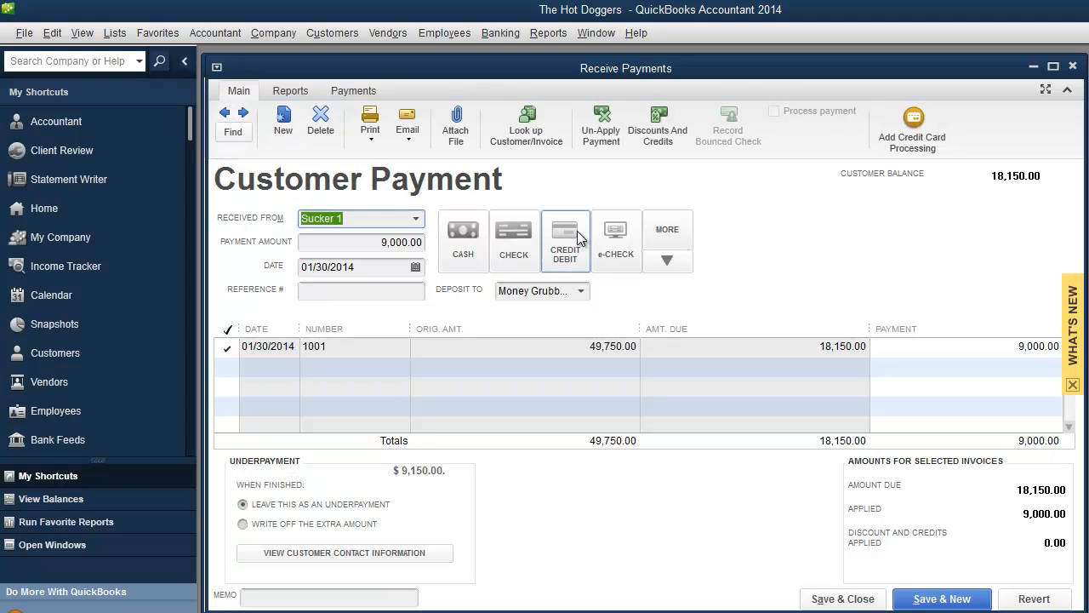
# Record the 9,000.00 payment as paid by check and start the Manage Bounced Check form
pyautogui.click(514, 240)
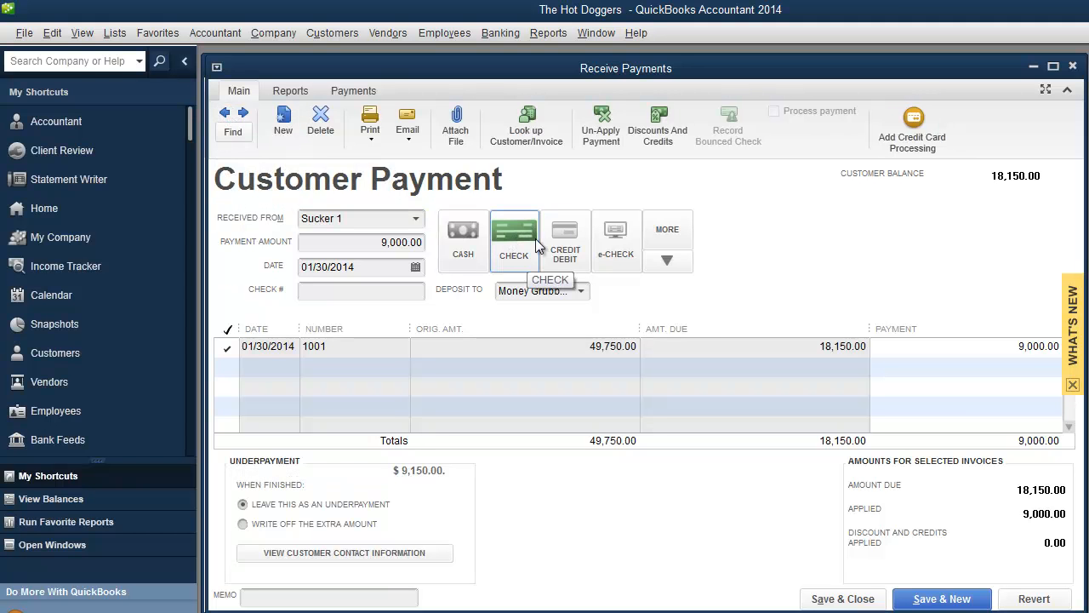
pyautogui.moveTo(679, 385)
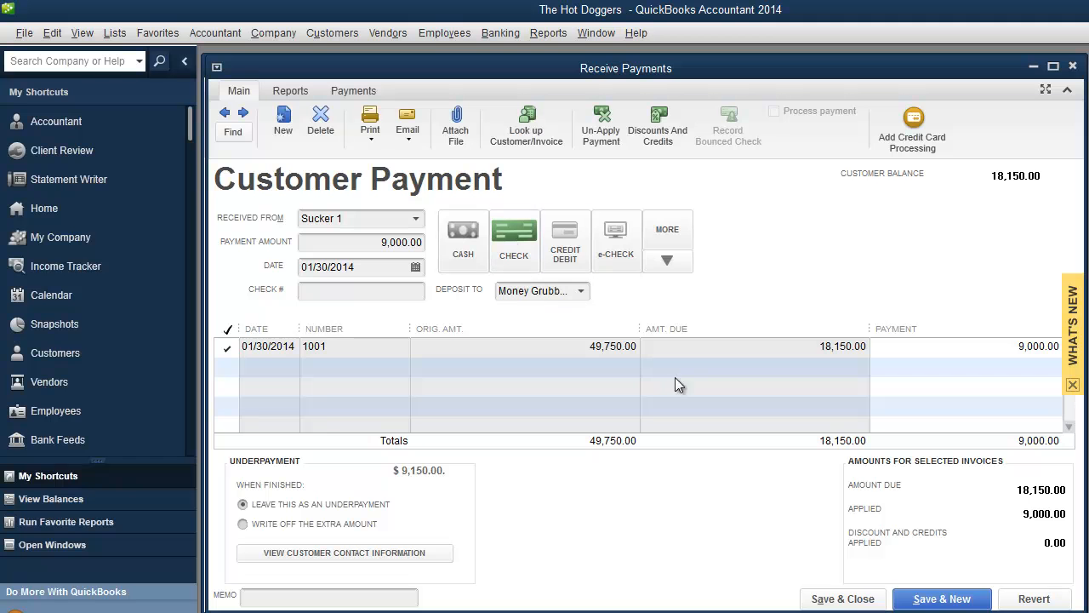
pyautogui.click(941, 599)
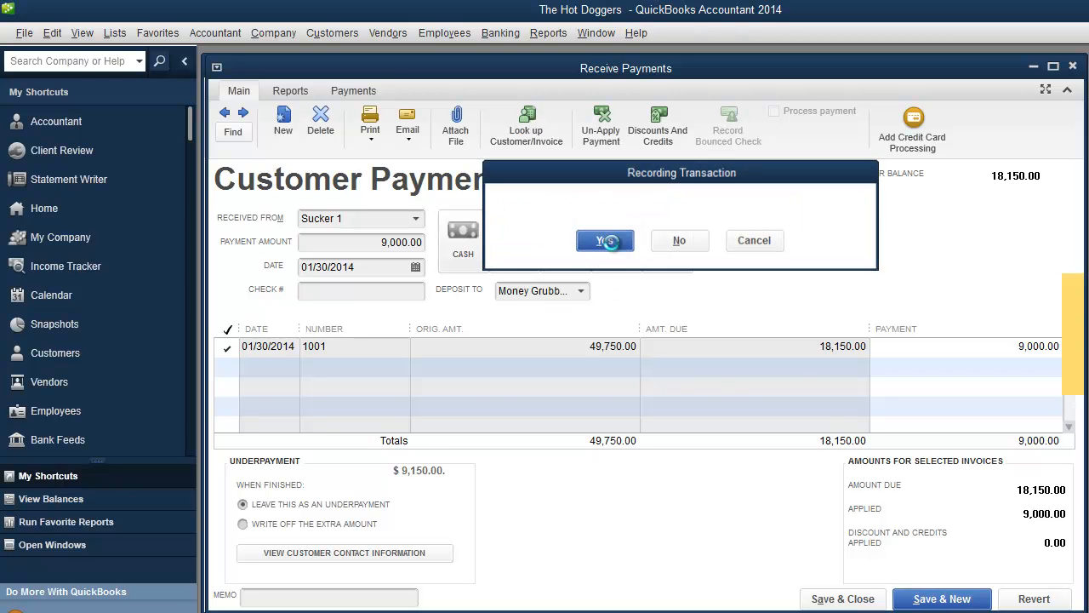
pyautogui.click(605, 240)
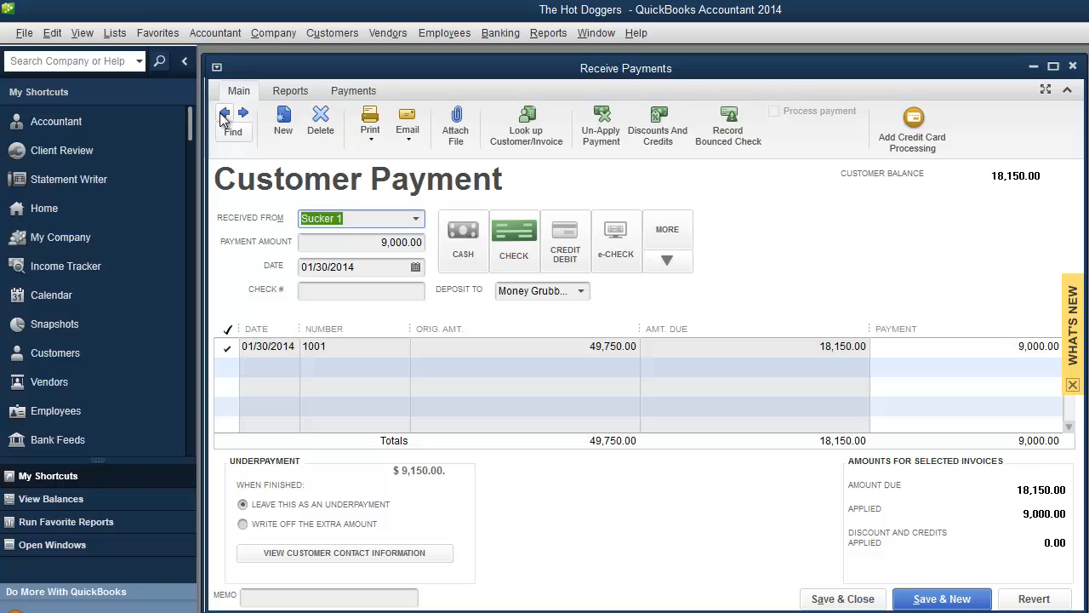
pyautogui.moveTo(466, 213)
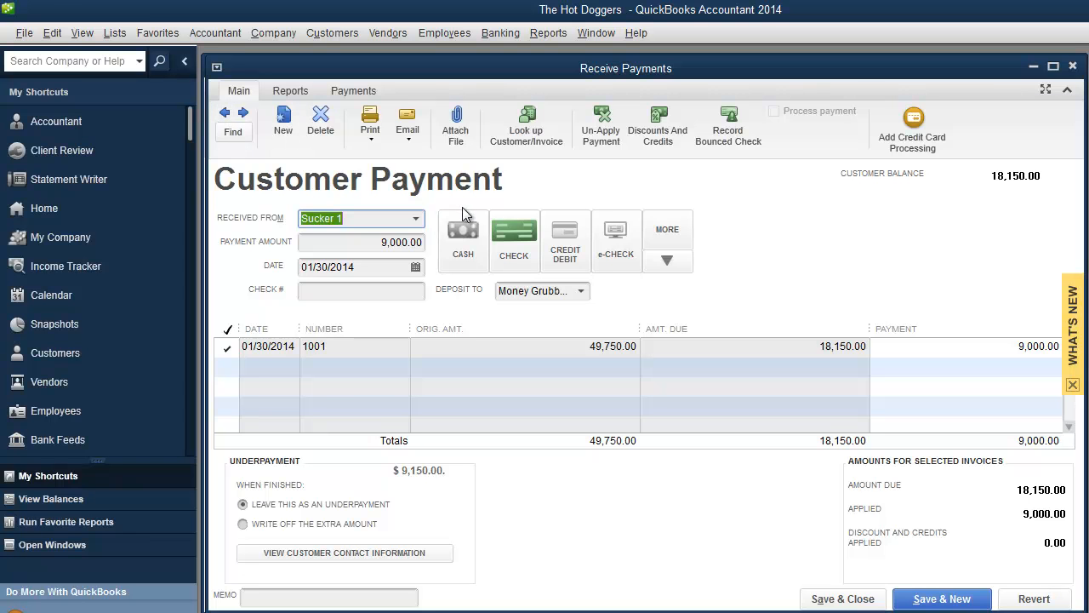
pyautogui.moveTo(735, 162)
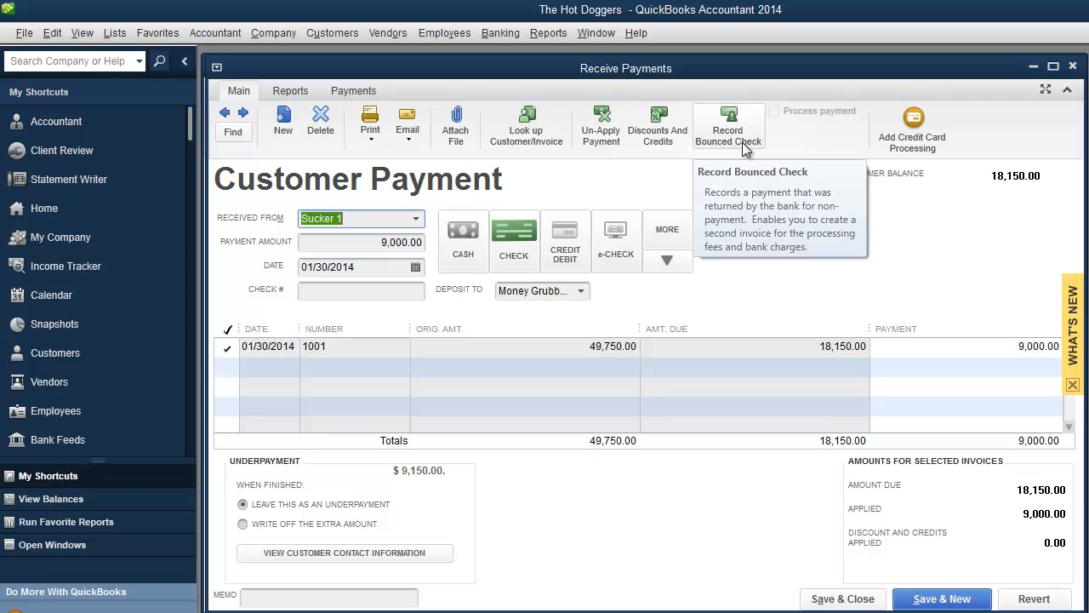
pyautogui.moveTo(742, 143)
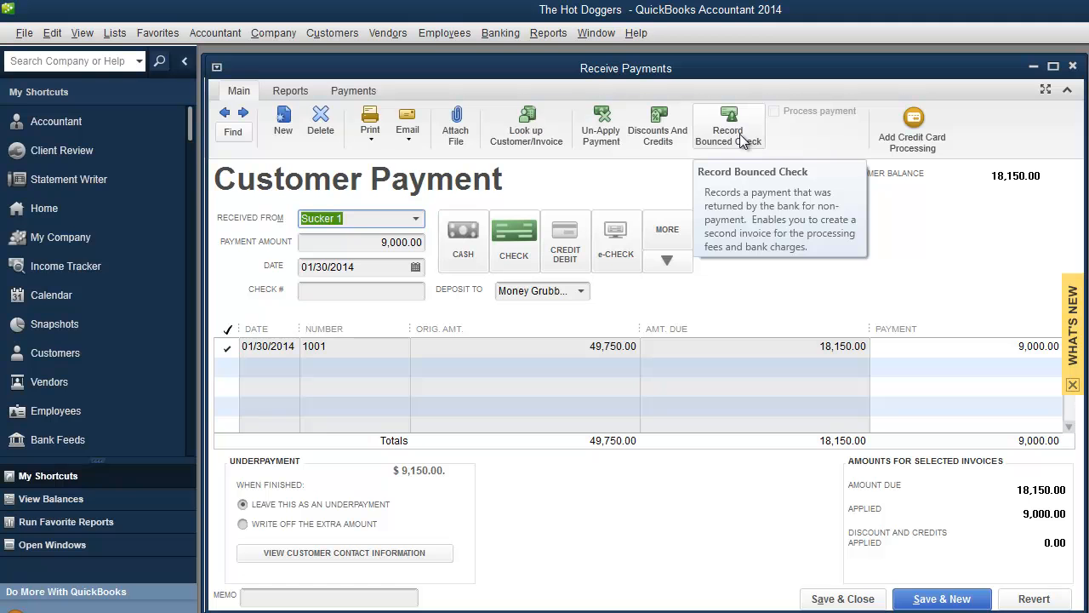
pyautogui.click(728, 126)
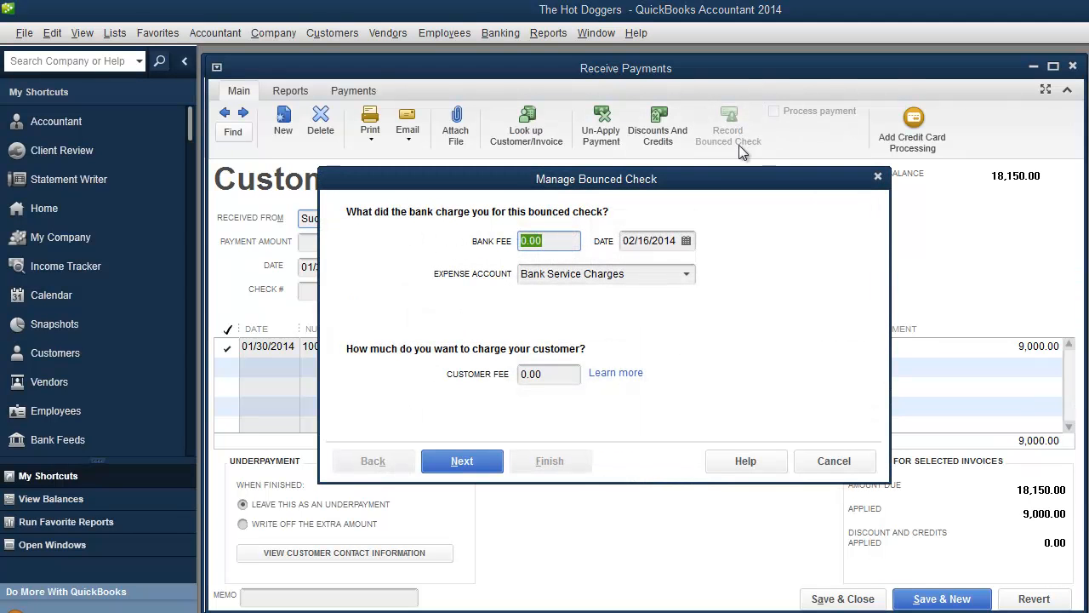
pyautogui.moveTo(657, 235)
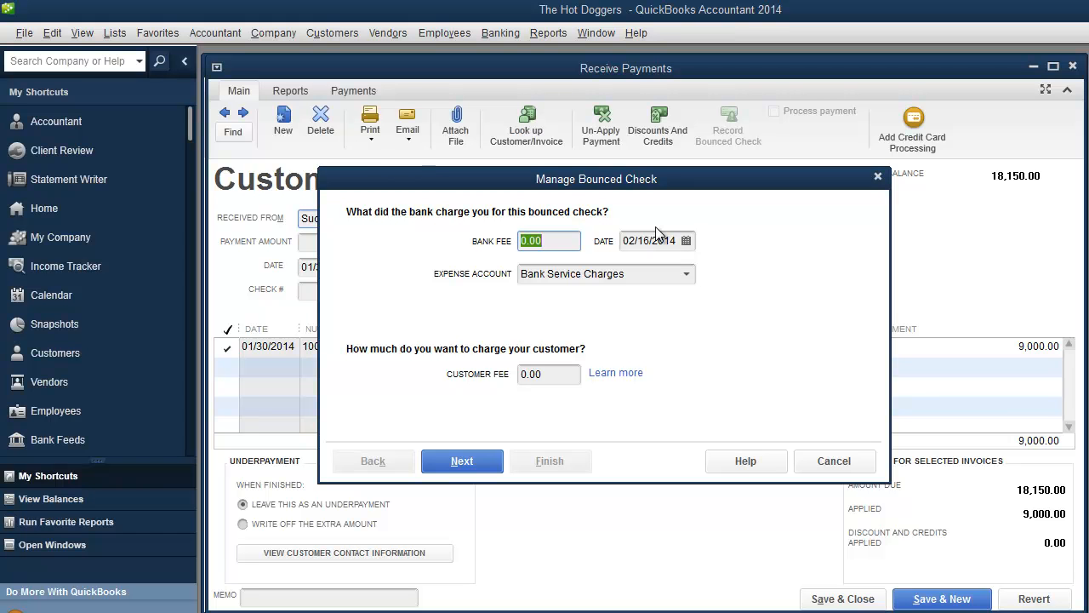
pyautogui.moveTo(650, 191)
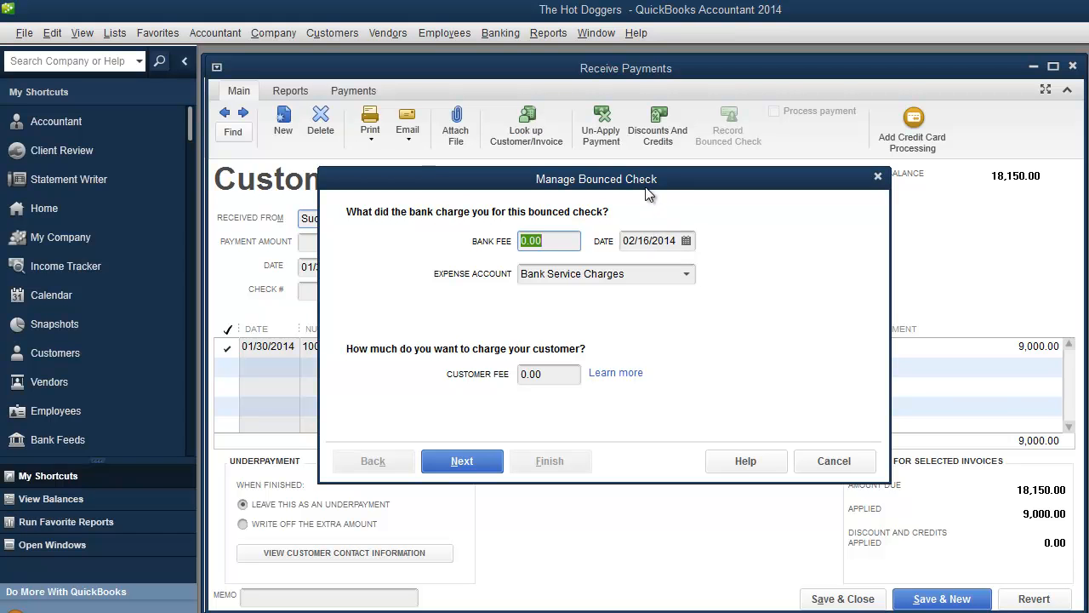
# Enter a 25 bank fee dated 02/04/2014 and continue to the bounced check summary
pyautogui.moveTo(596, 179); pyautogui.dragTo(696, 176)
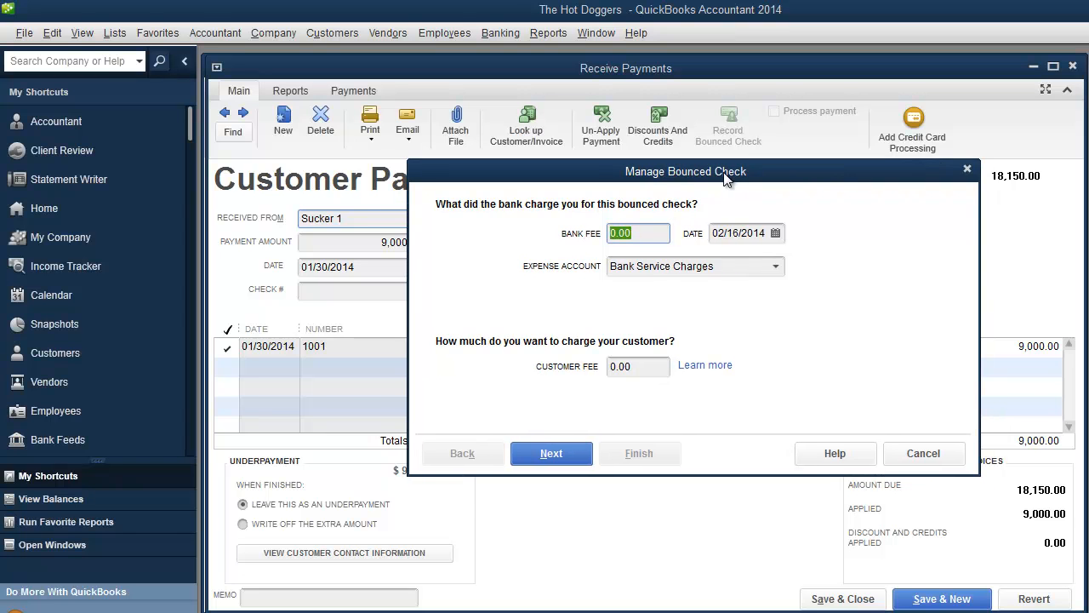
pyautogui.write('25')
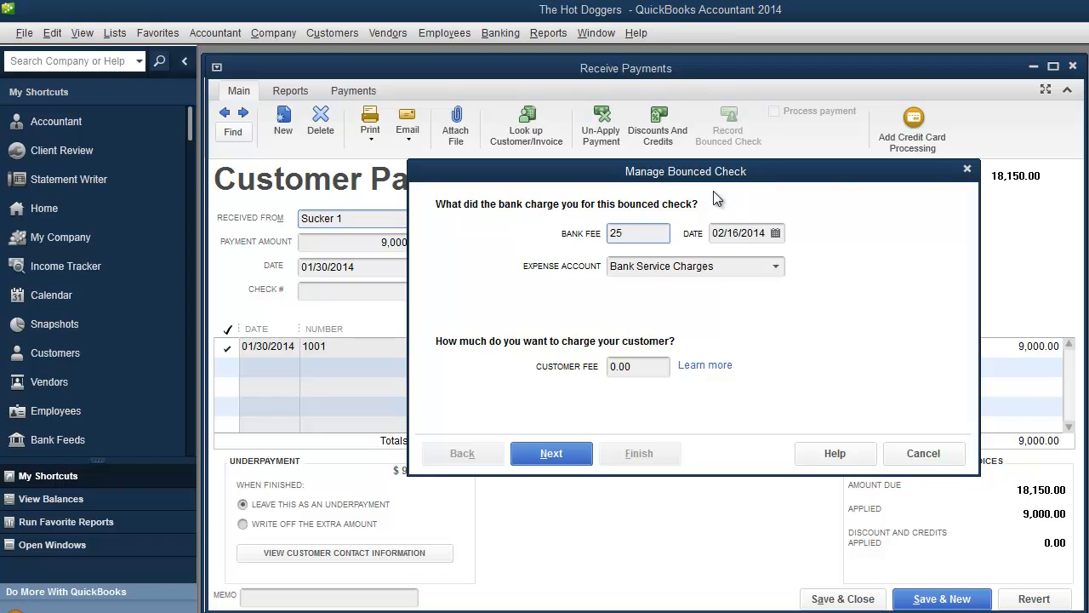
pyautogui.click(775, 232)
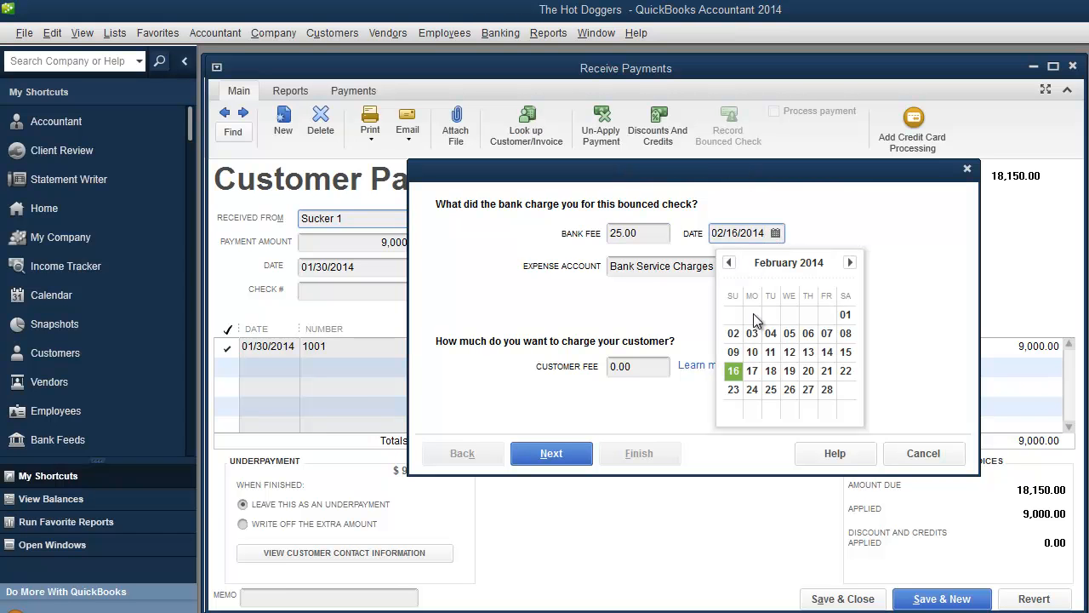
pyautogui.click(769, 332)
pyautogui.write('25')
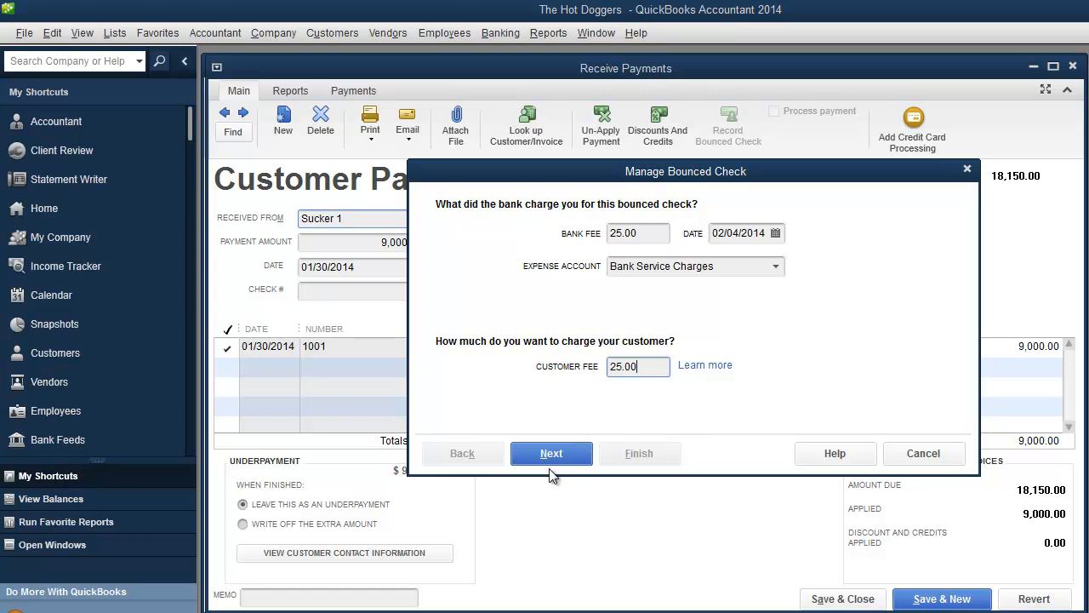
pyautogui.moveTo(628, 461)
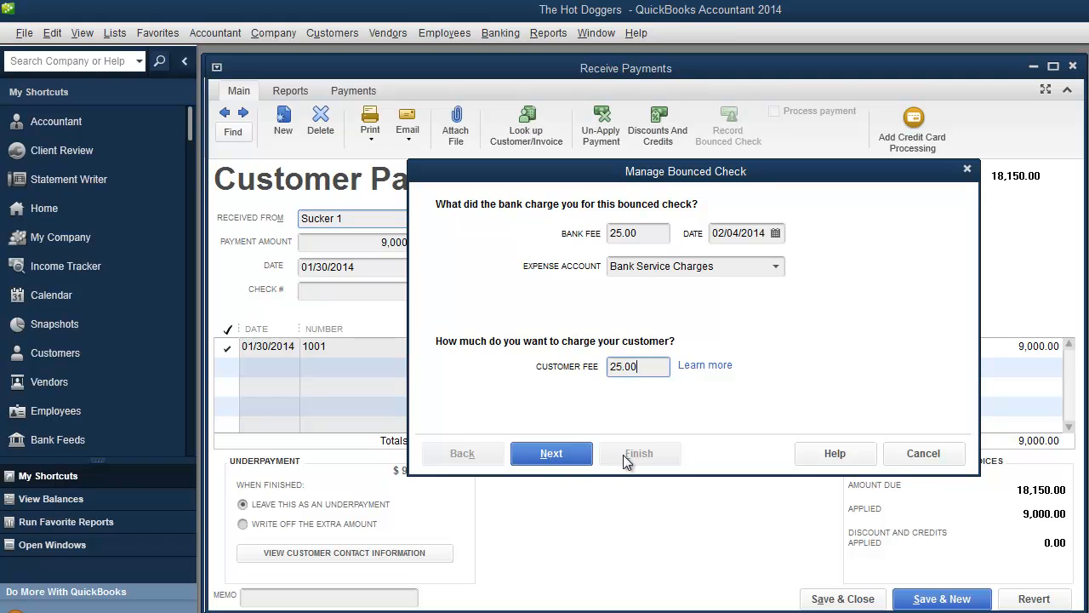
pyautogui.click(552, 452)
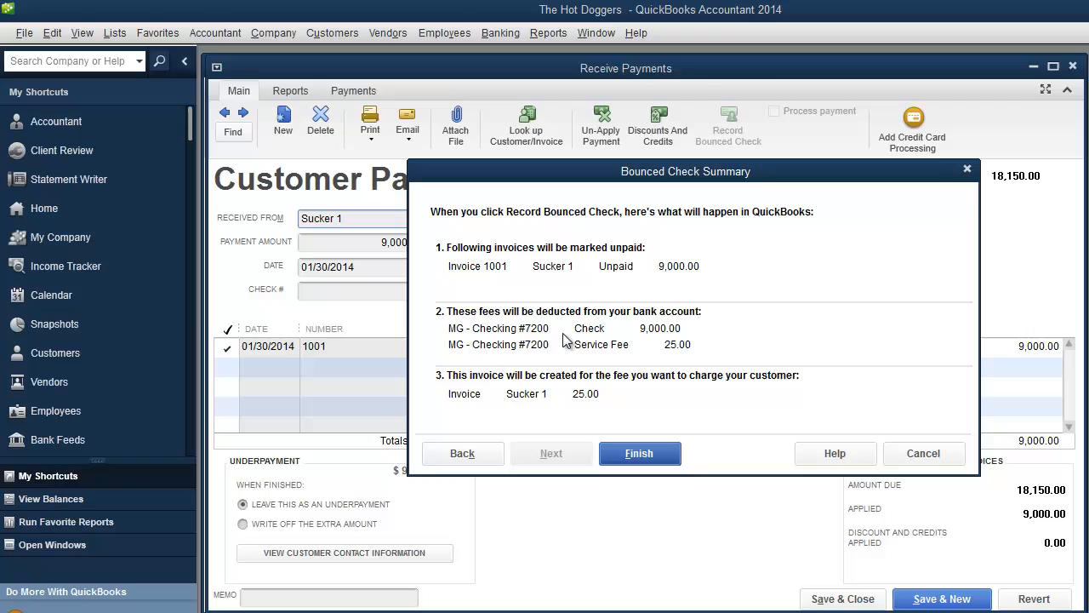
pyautogui.moveTo(514, 399)
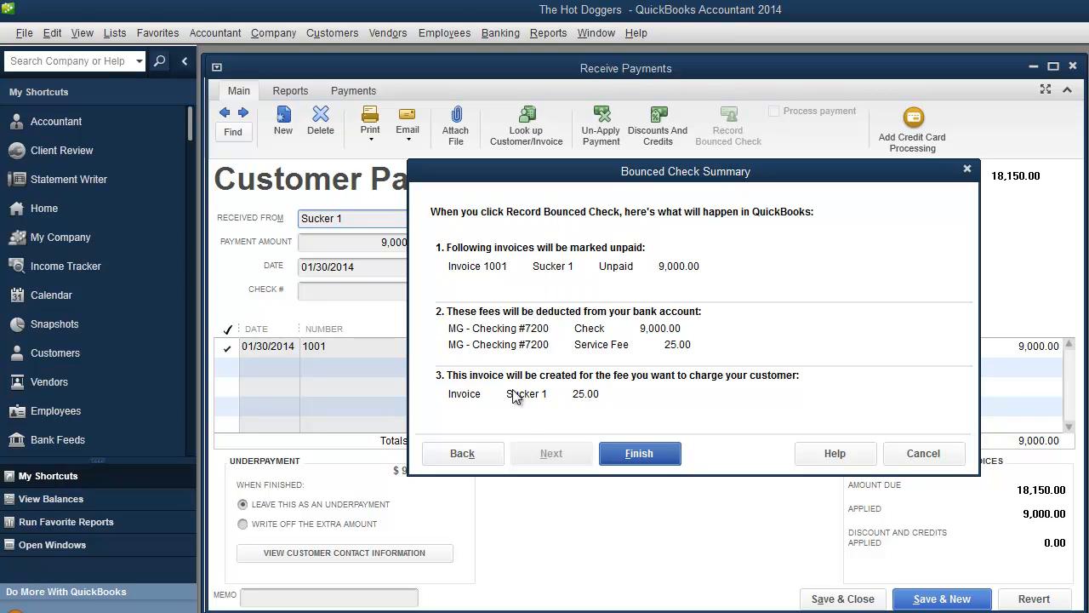
pyautogui.moveTo(521, 419)
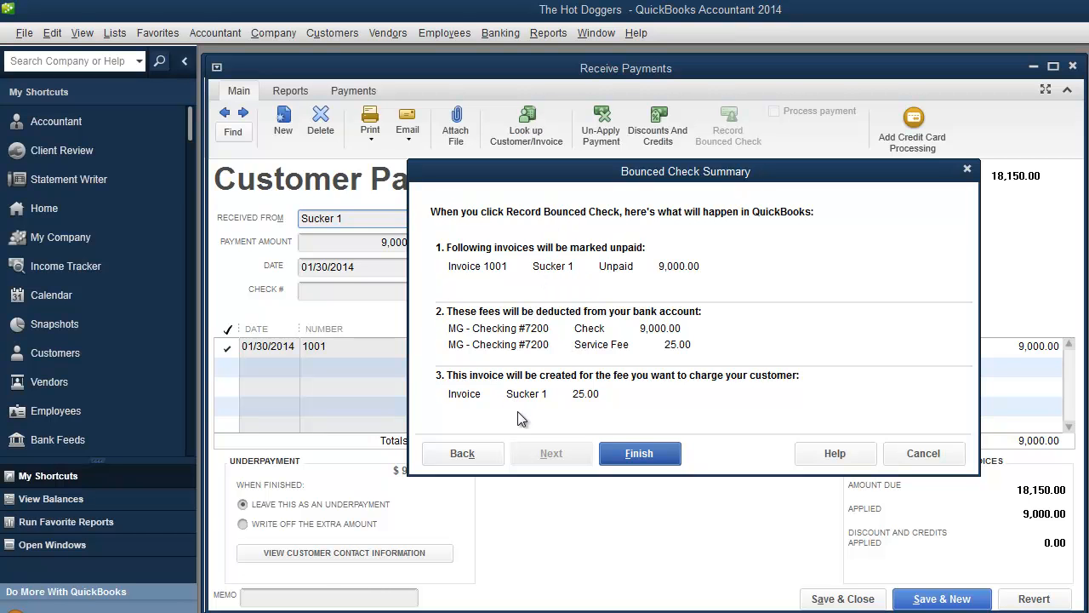
pyautogui.moveTo(535, 403)
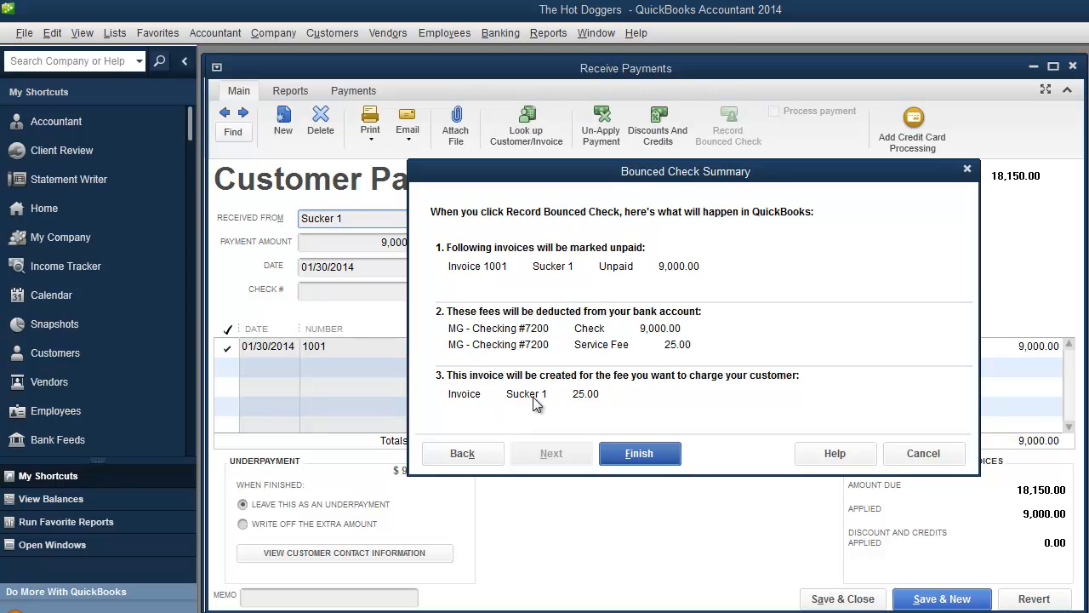
pyautogui.moveTo(531, 383)
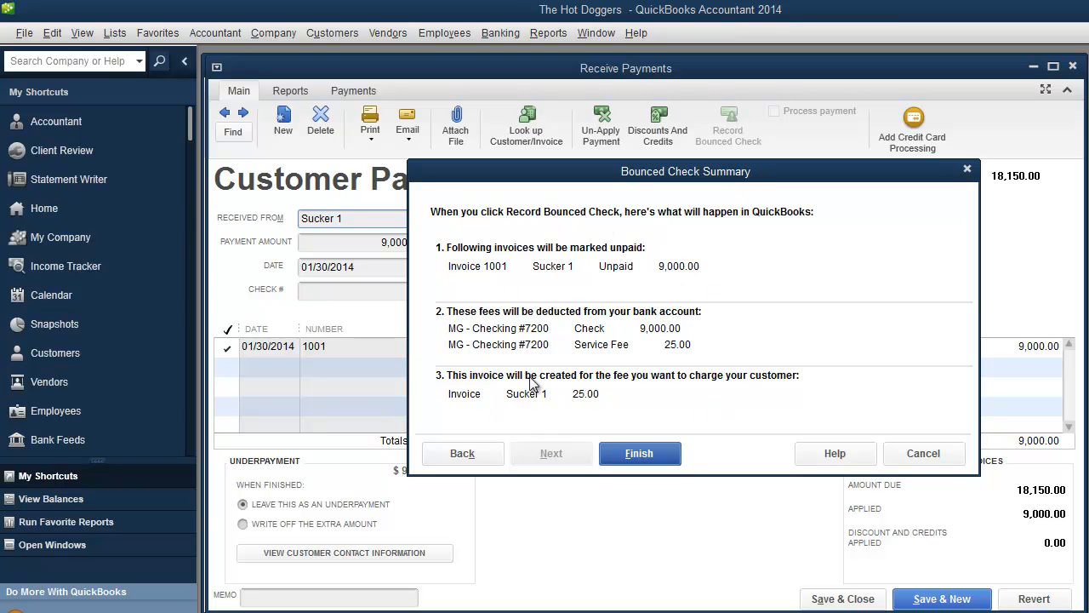
pyautogui.moveTo(578, 407)
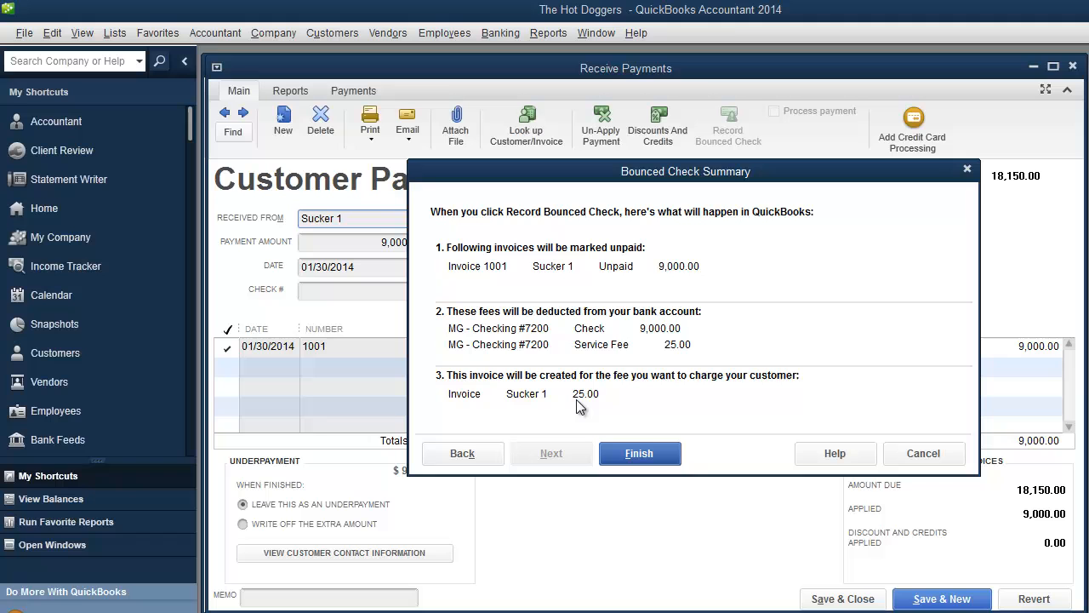
pyautogui.moveTo(640, 453)
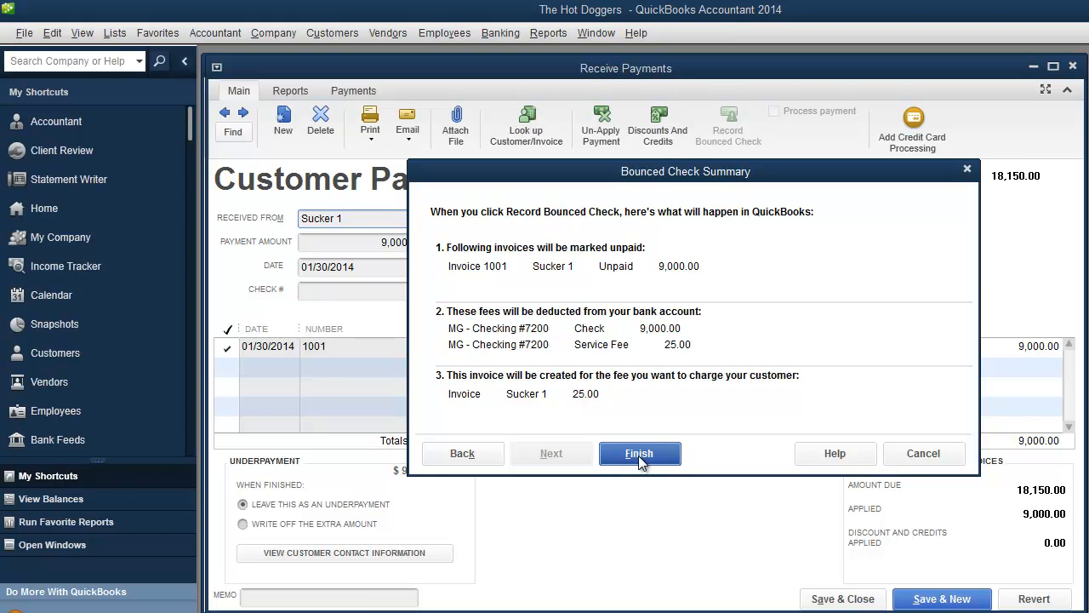
# Finish recording the bounced check, reopening invoice 1001 and creating 25.00 fee invoice 1003
pyautogui.click(640, 453)
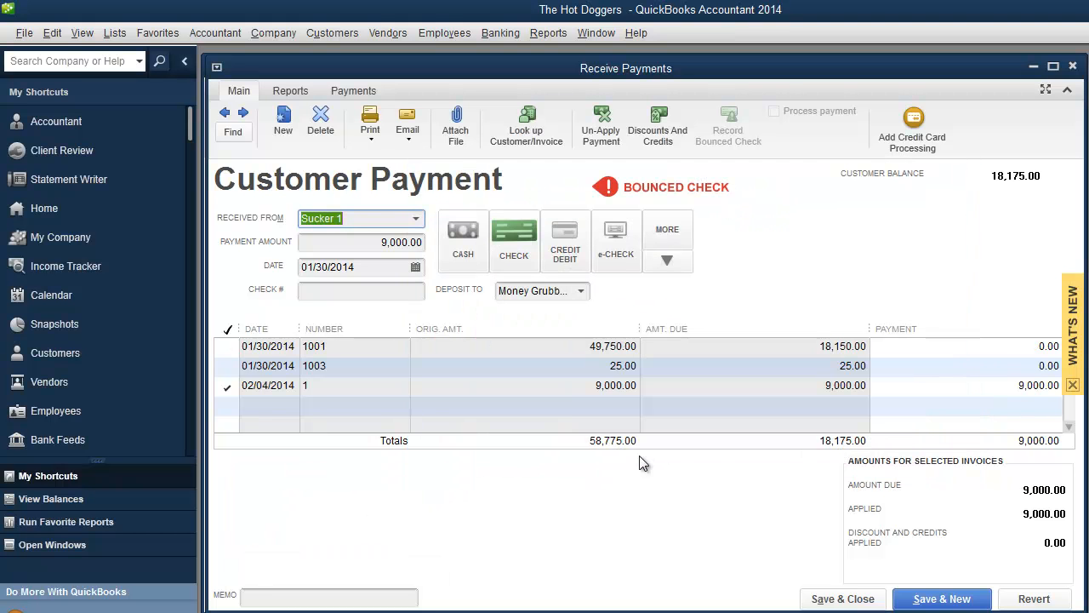
pyautogui.moveTo(808, 402)
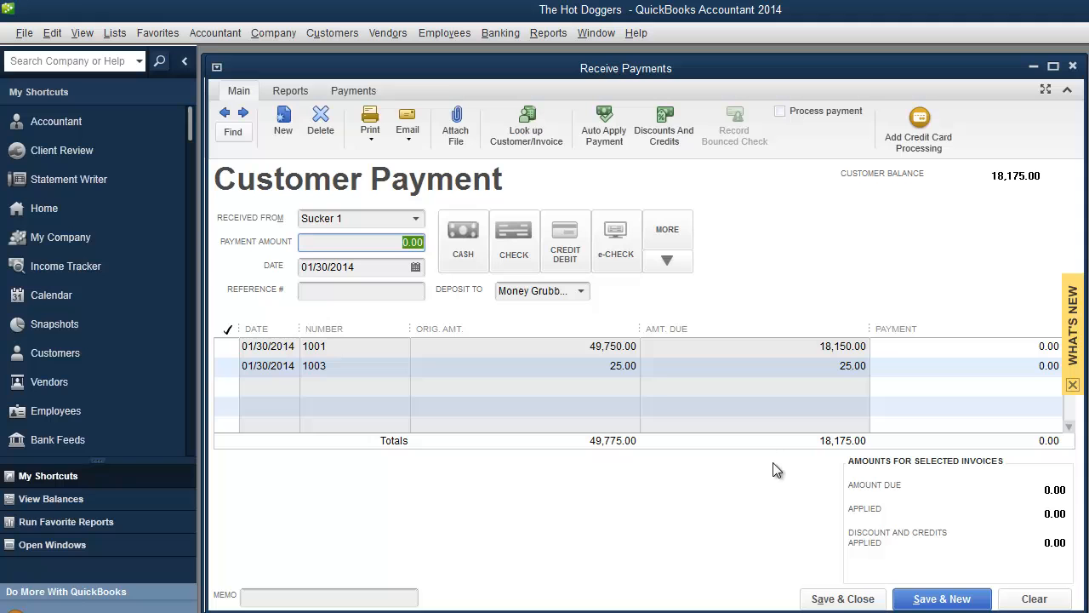
pyautogui.moveTo(605, 355)
pyautogui.write('9,000')
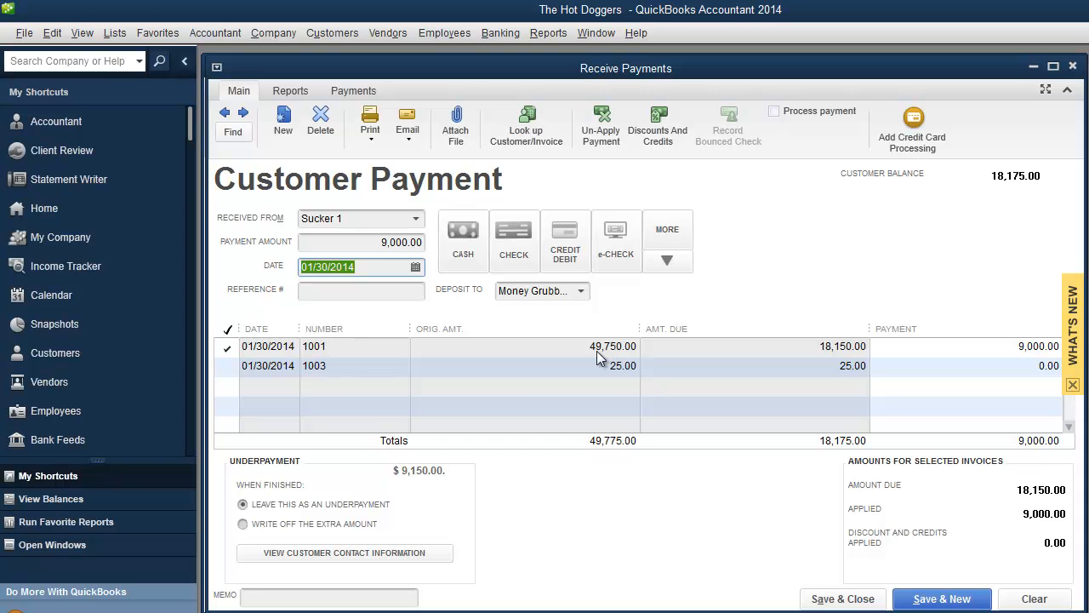
pyautogui.moveTo(599, 382)
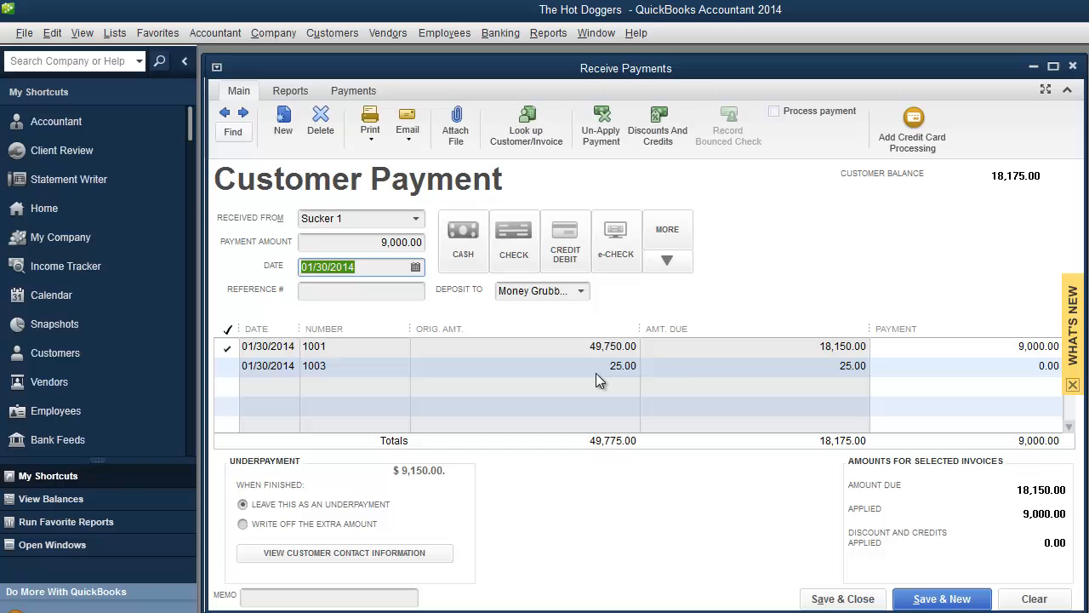
pyautogui.moveTo(633, 374)
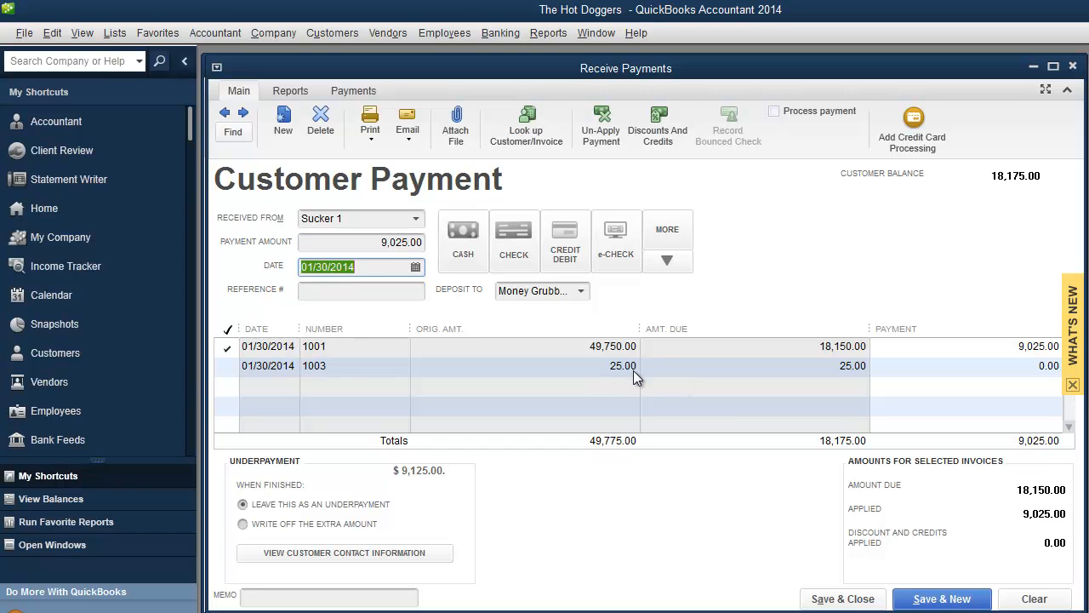
# Apply 9,000 to invoice 1001 and 25 to fee invoice 1003 on the $9,025 payment
pyautogui.click(228, 366)
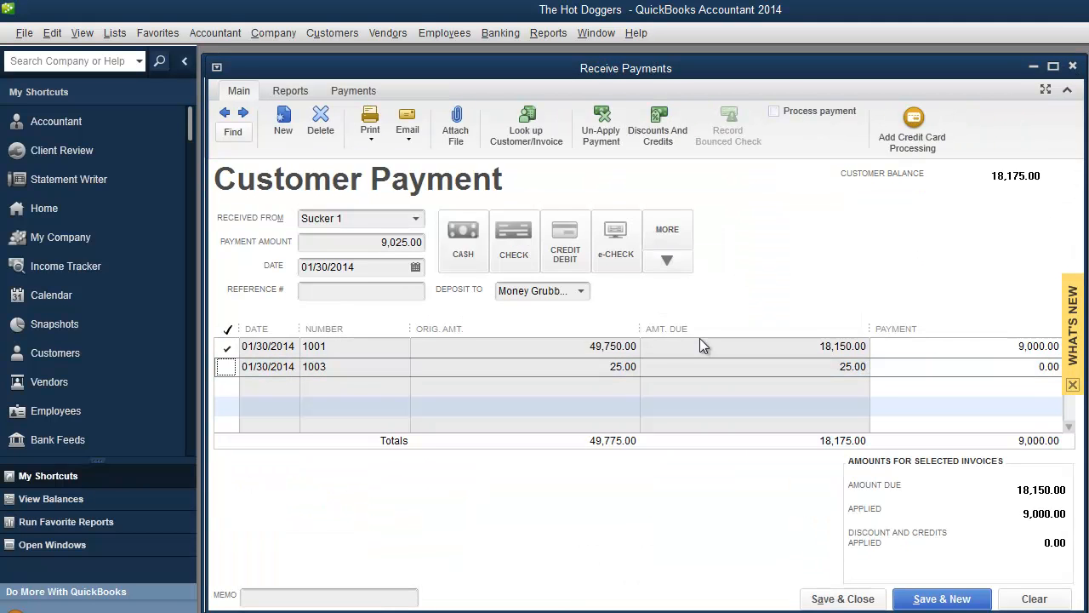
pyautogui.click(226, 368)
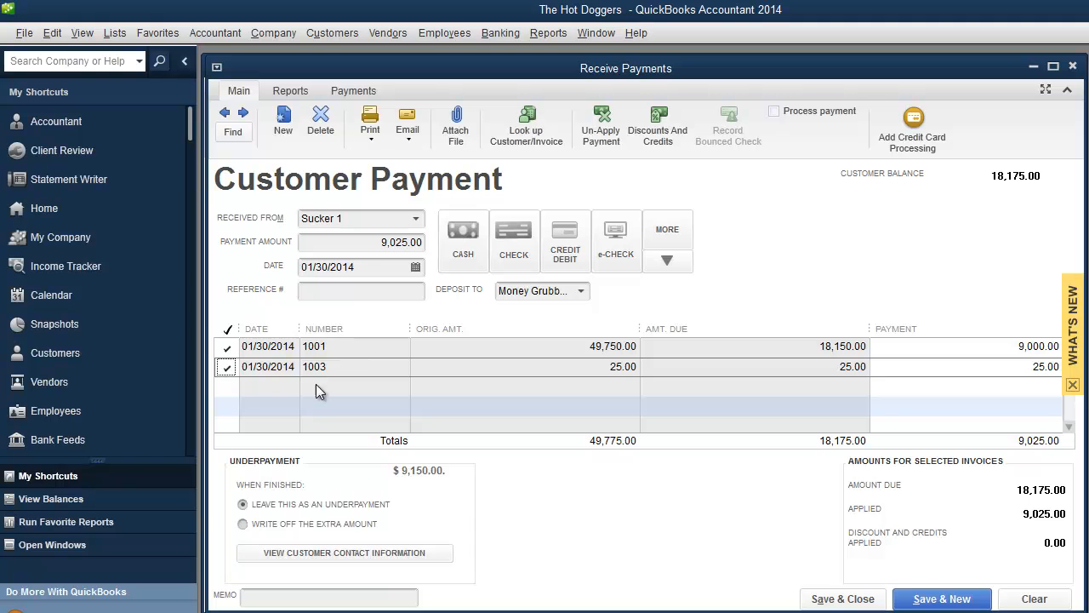
pyautogui.moveTo(616, 378)
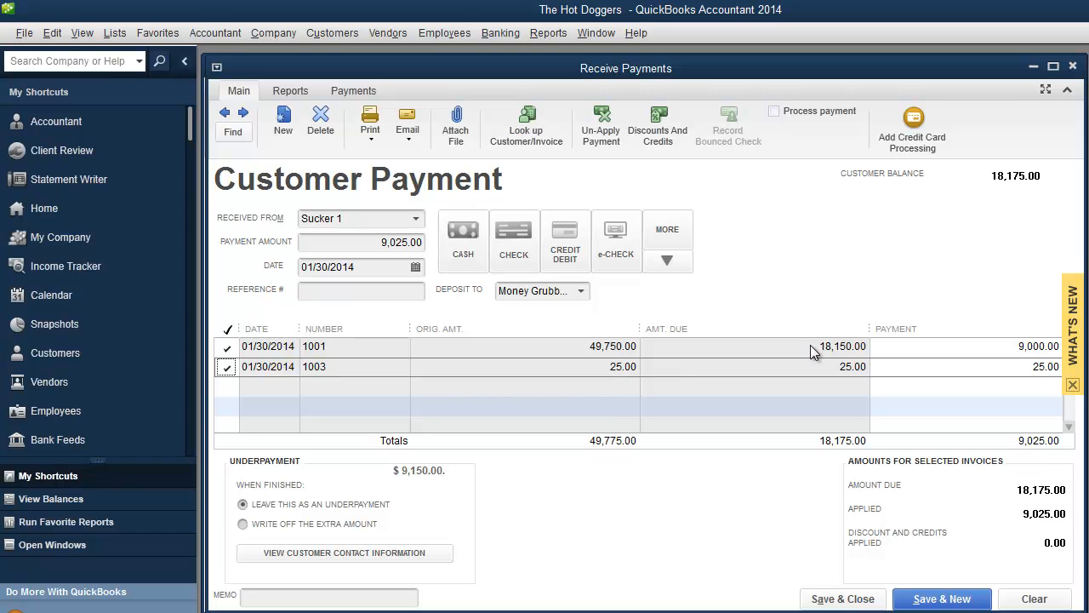
pyautogui.moveTo(934, 563)
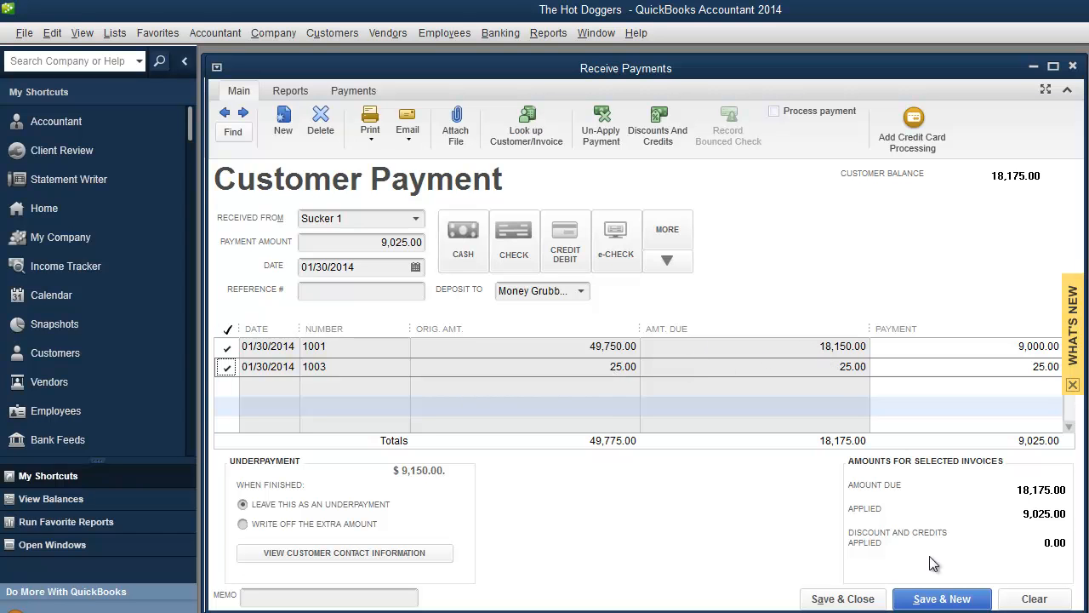
pyautogui.moveTo(582, 298)
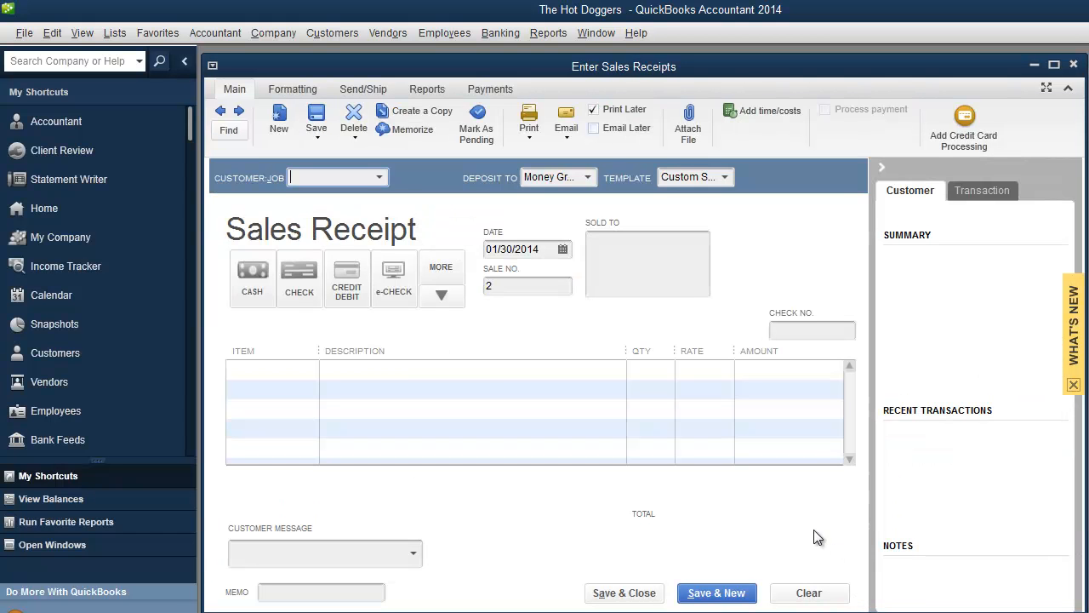
pyautogui.moveTo(919, 230)
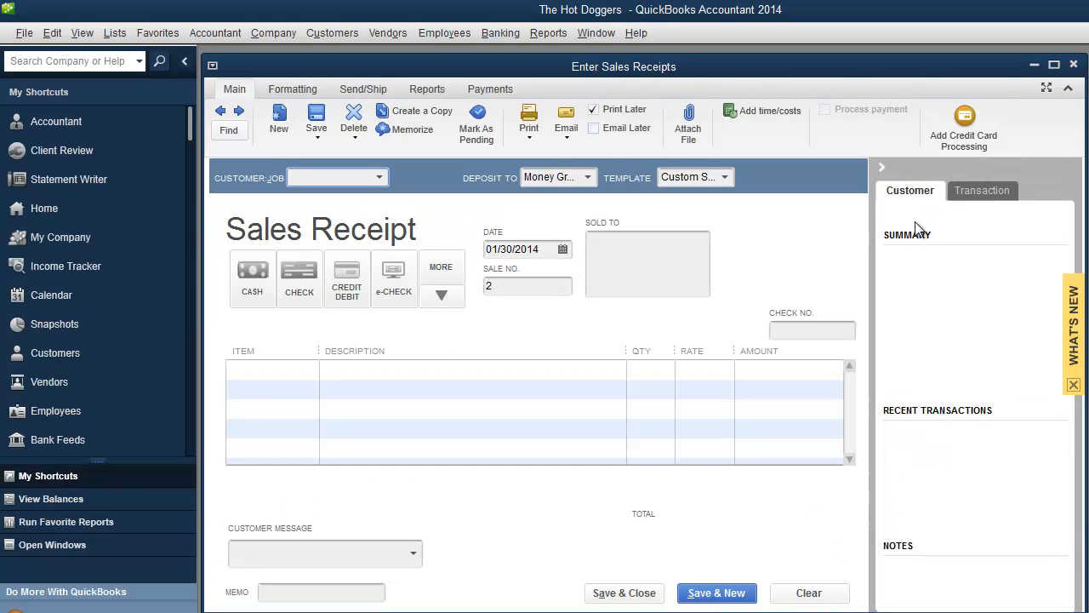
pyautogui.moveTo(912, 223)
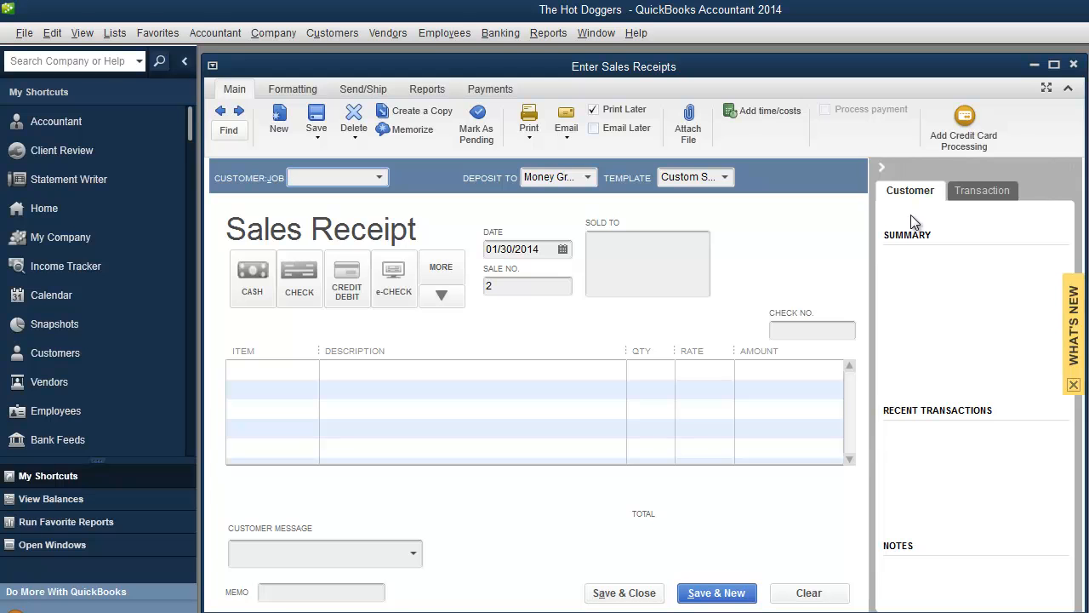
pyautogui.moveTo(899, 415)
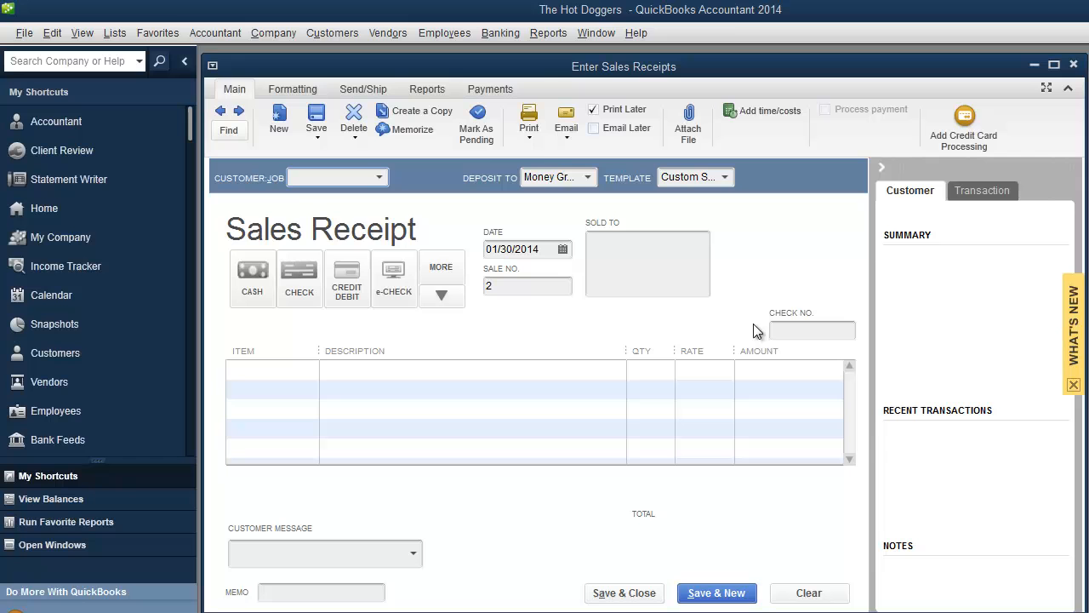
# Go to the Income Tracker from the Customers menu after saving the payment
pyautogui.click(332, 33)
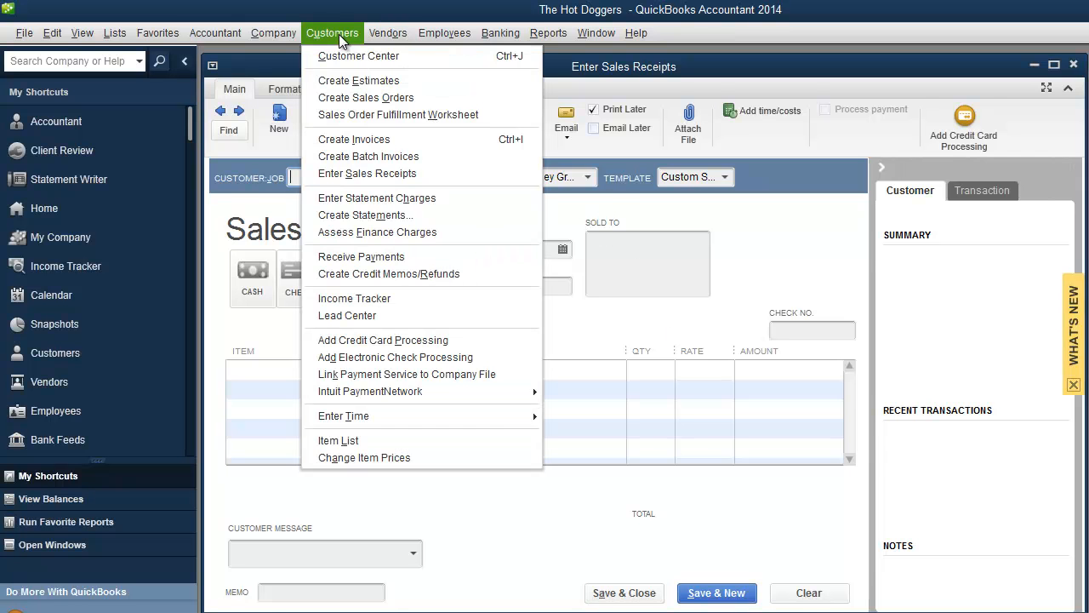
pyautogui.moveTo(354, 298)
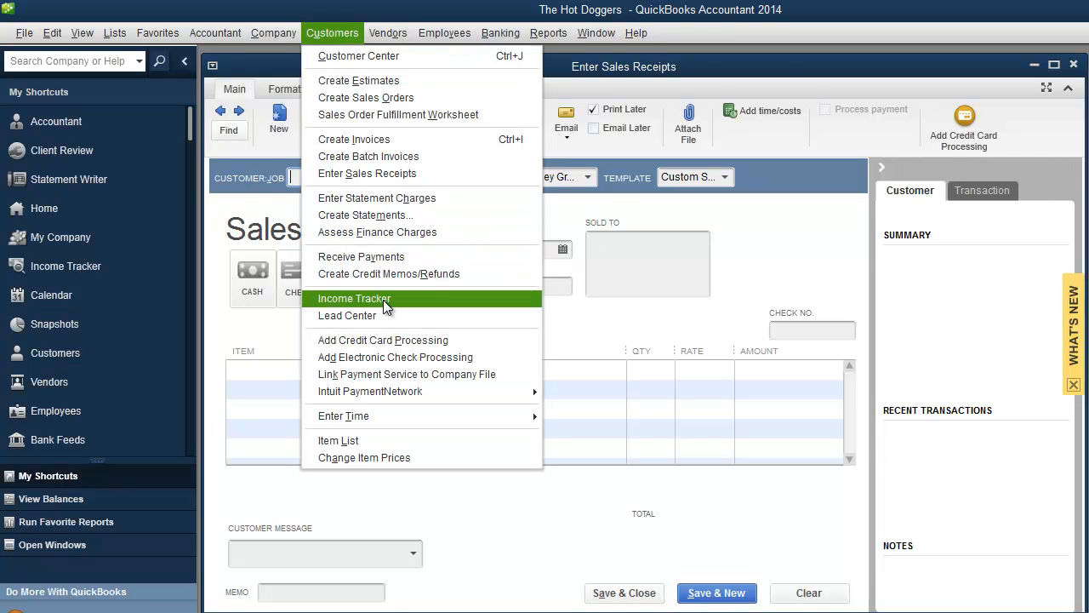
pyautogui.click(354, 298)
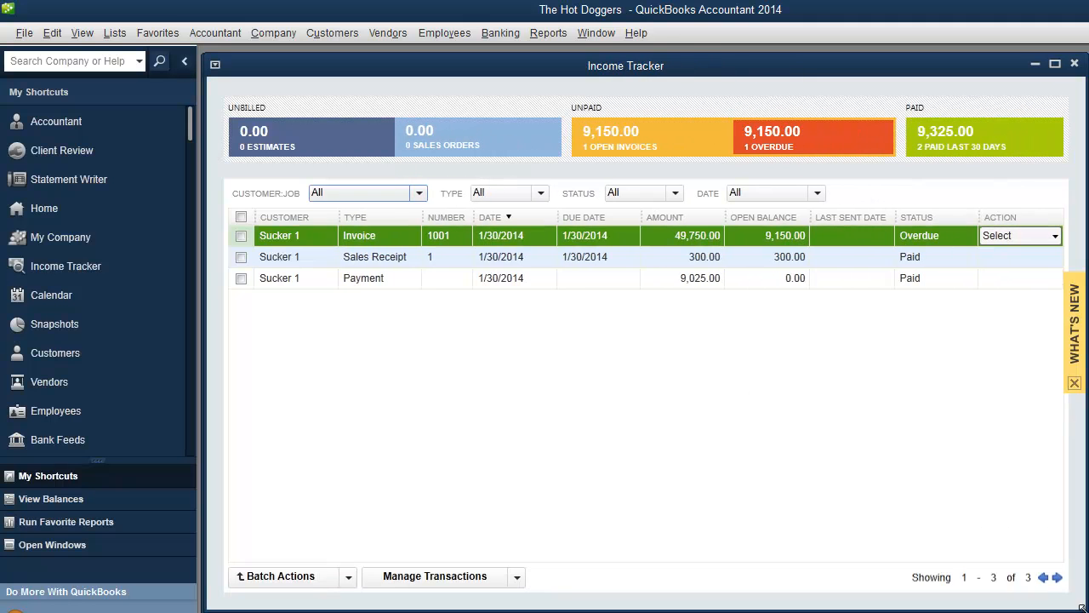
pyautogui.moveTo(664, 101)
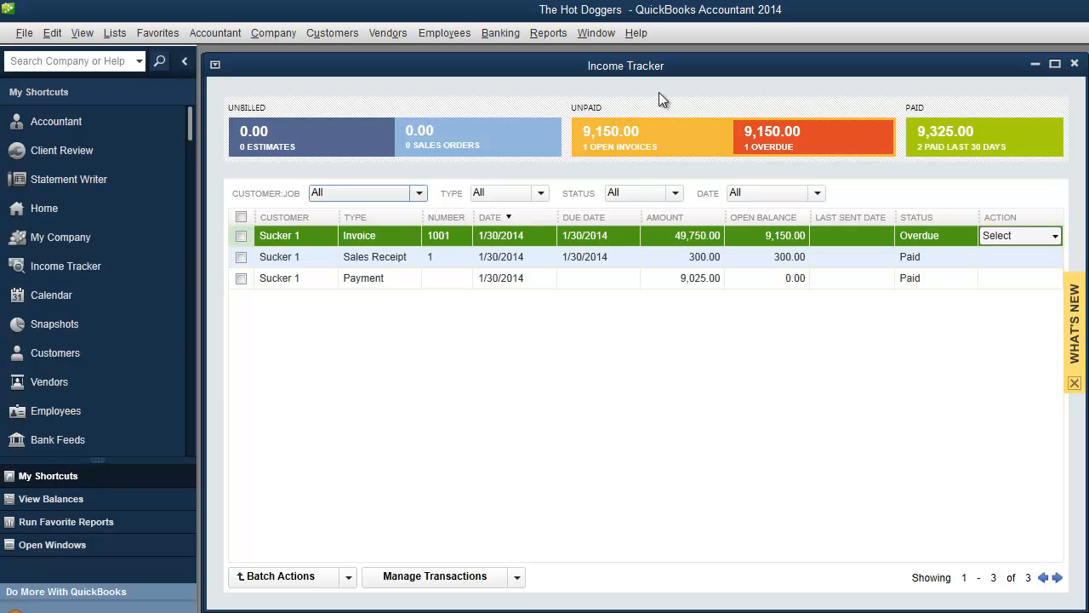
pyautogui.moveTo(609, 79)
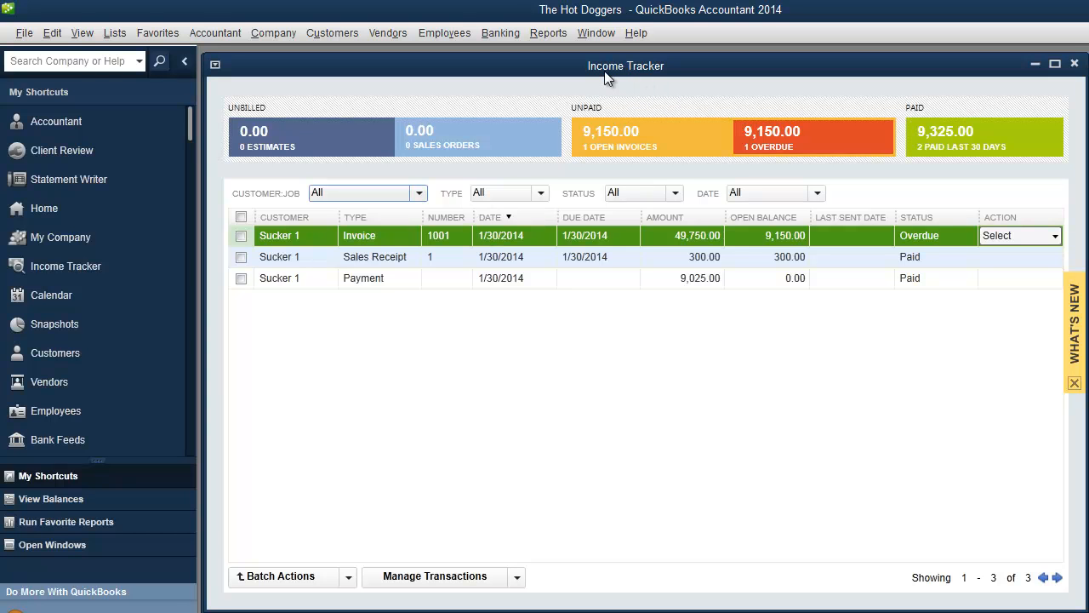
pyautogui.moveTo(447, 179)
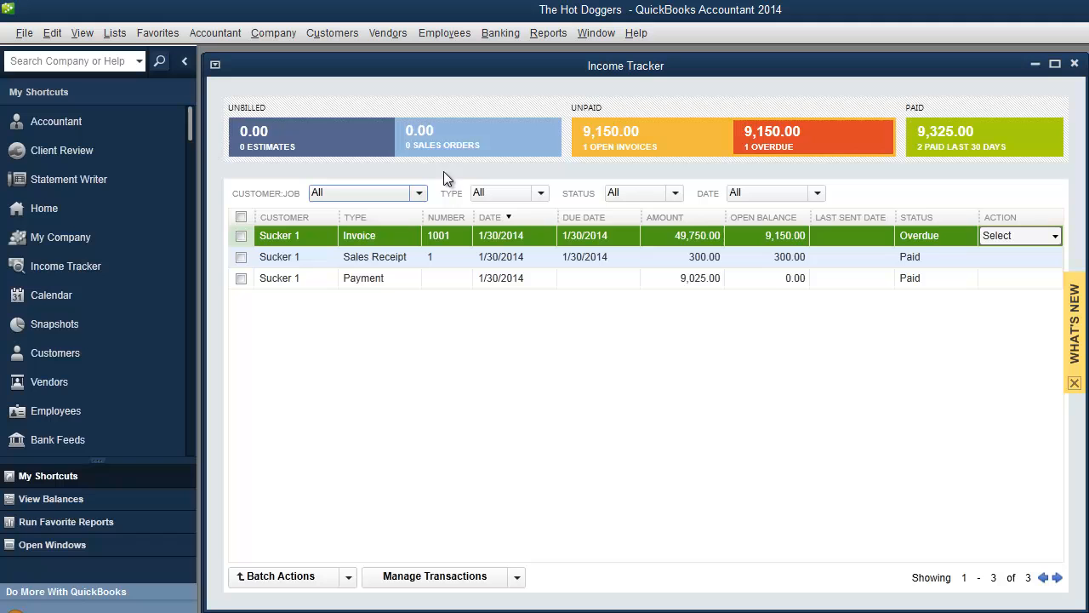
pyautogui.moveTo(745, 435)
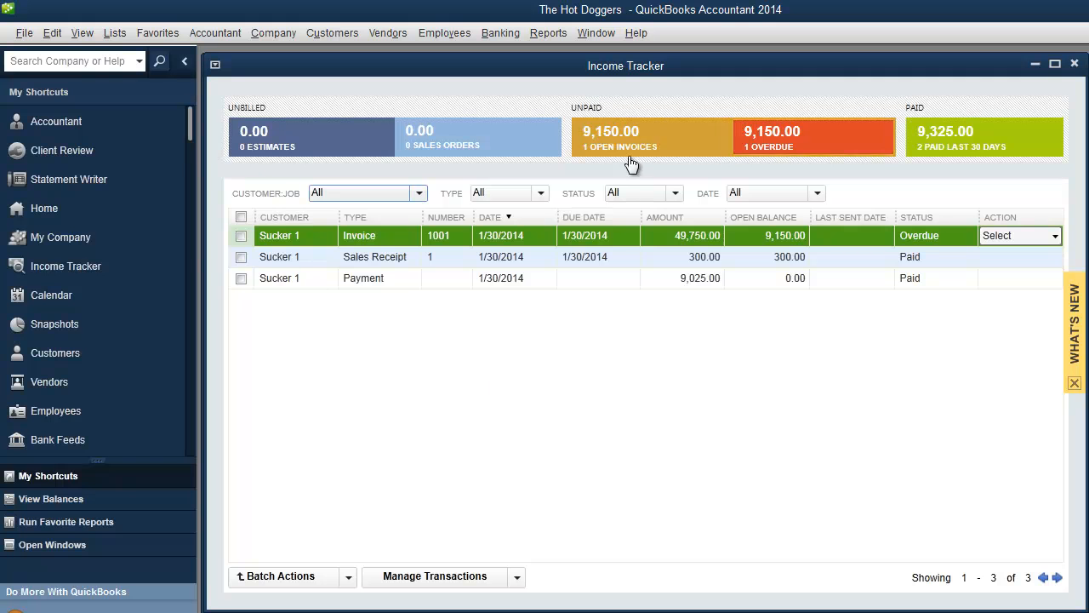
# Filter the Income Tracker by Paid, then Estimates, check the Customer:Job list, and go to Banking
pyautogui.click(814, 136)
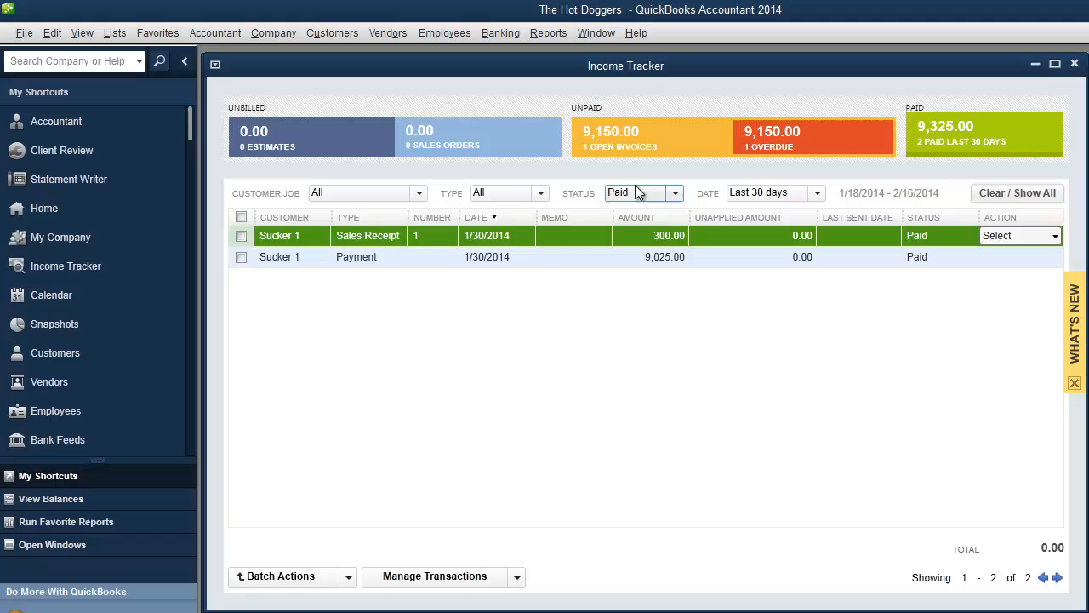
pyautogui.click(507, 193)
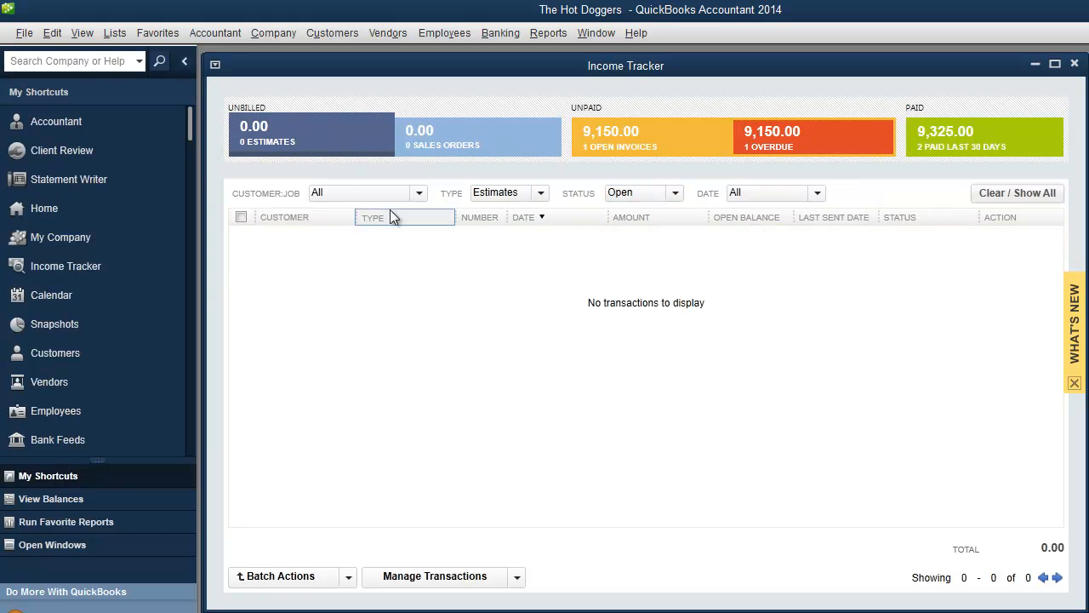
pyautogui.click(418, 192)
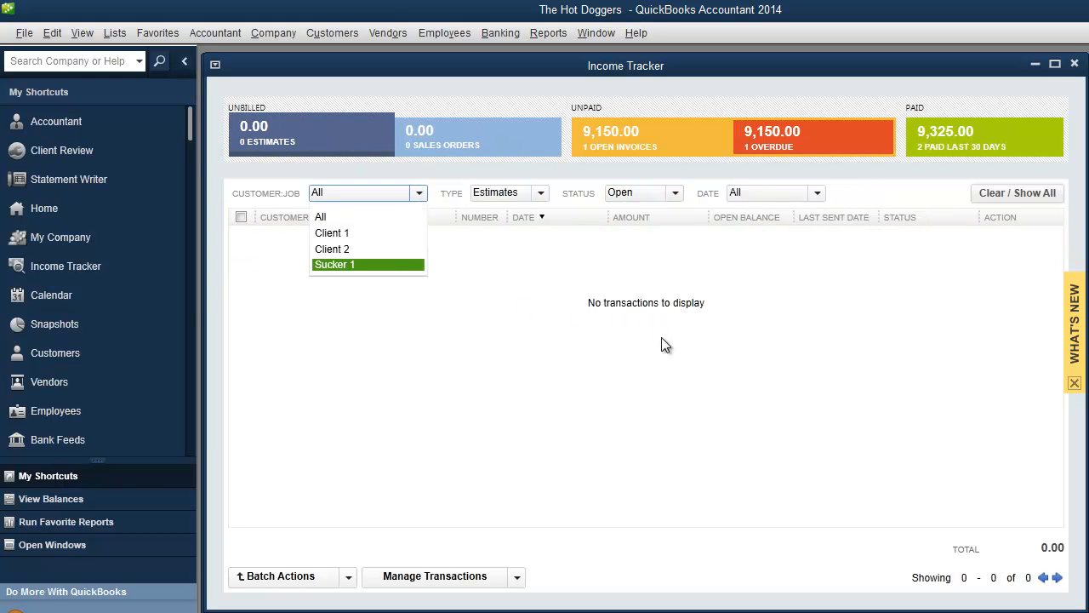
pyautogui.moveTo(671, 356)
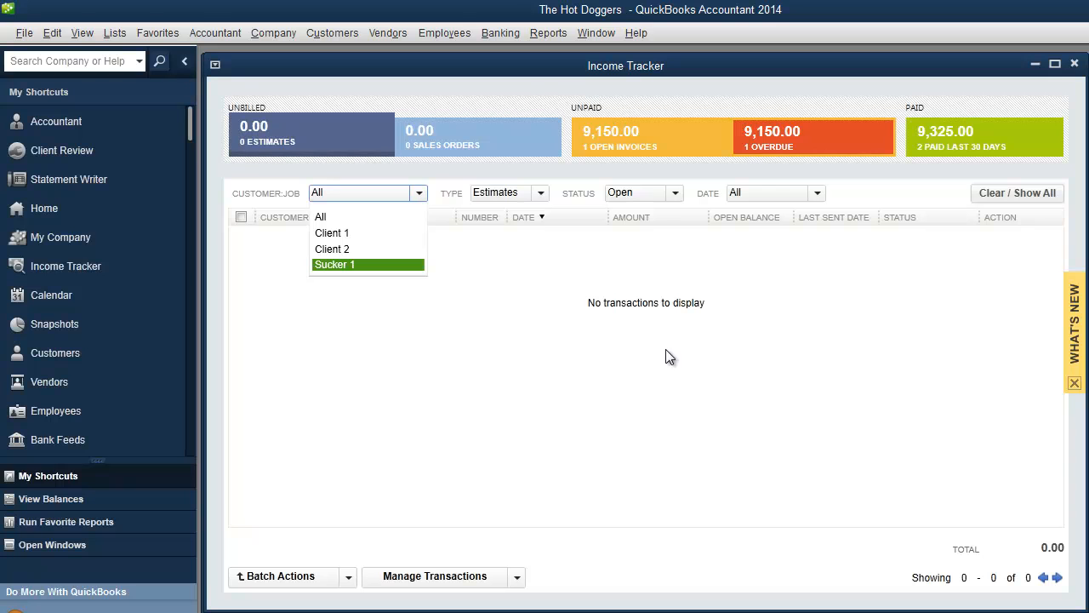
pyautogui.moveTo(663, 356)
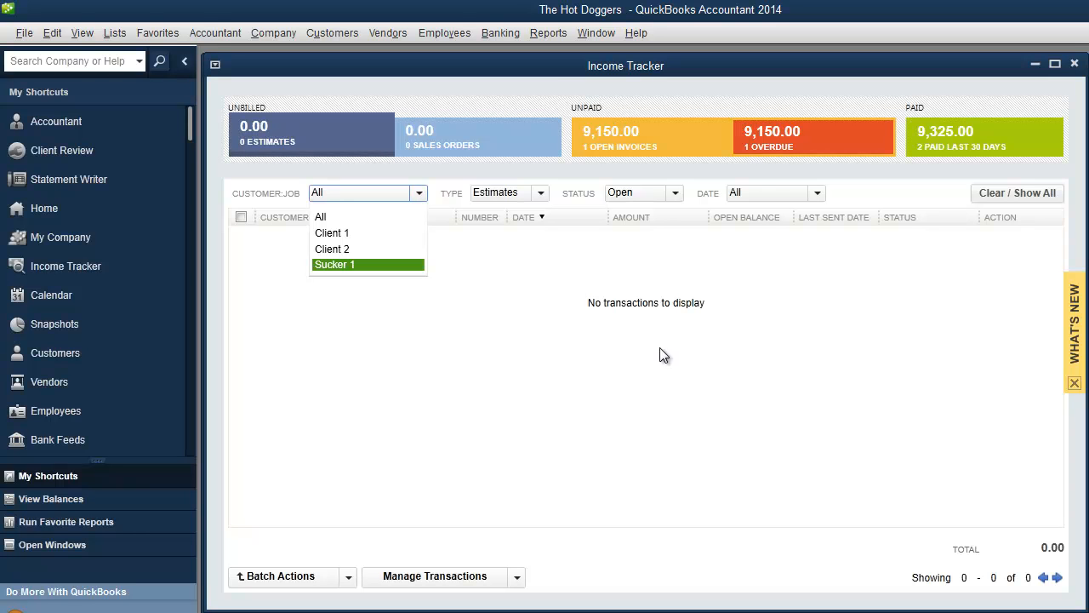
pyautogui.moveTo(663, 342)
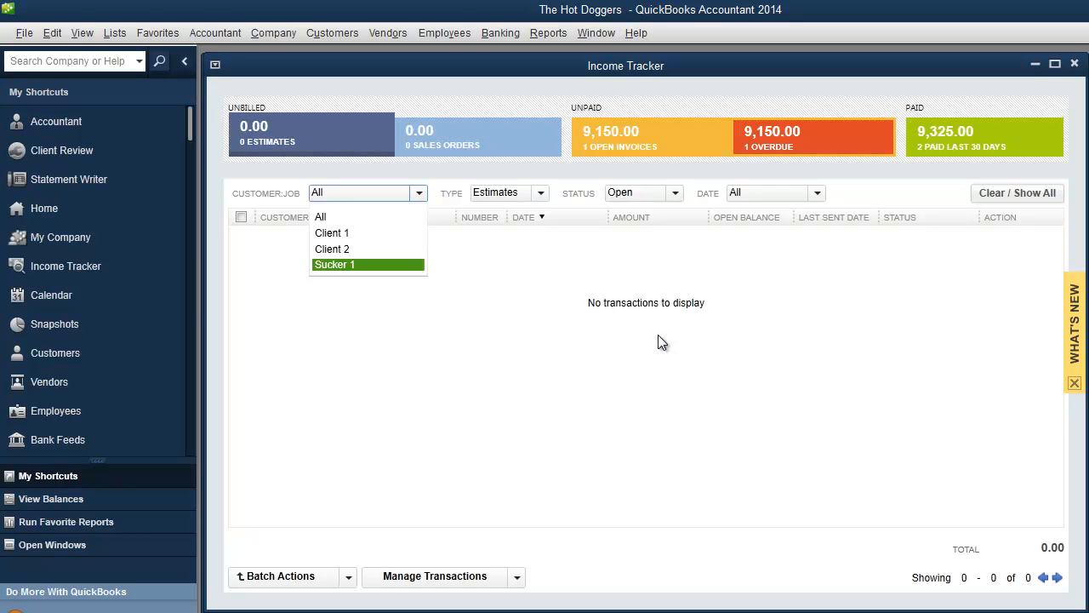
pyautogui.moveTo(1079, 80)
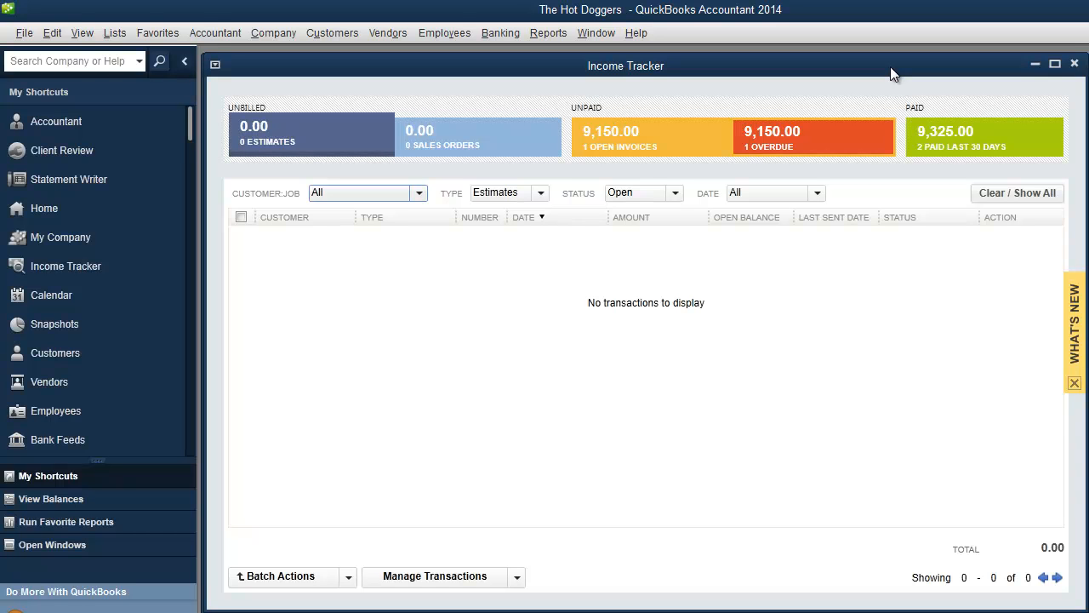
pyautogui.moveTo(586, 6)
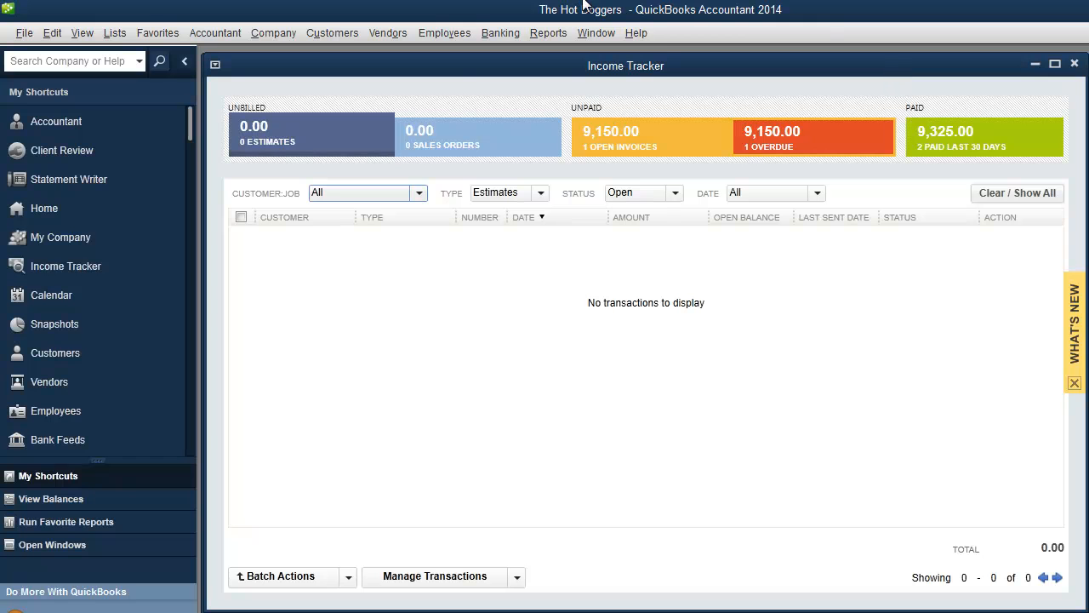
pyautogui.click(501, 33)
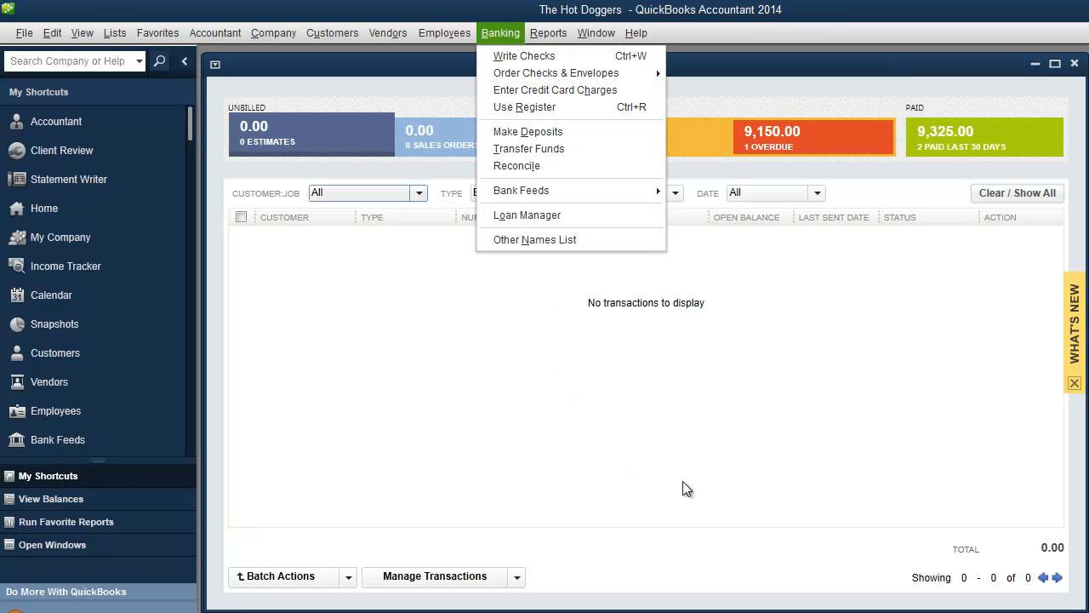